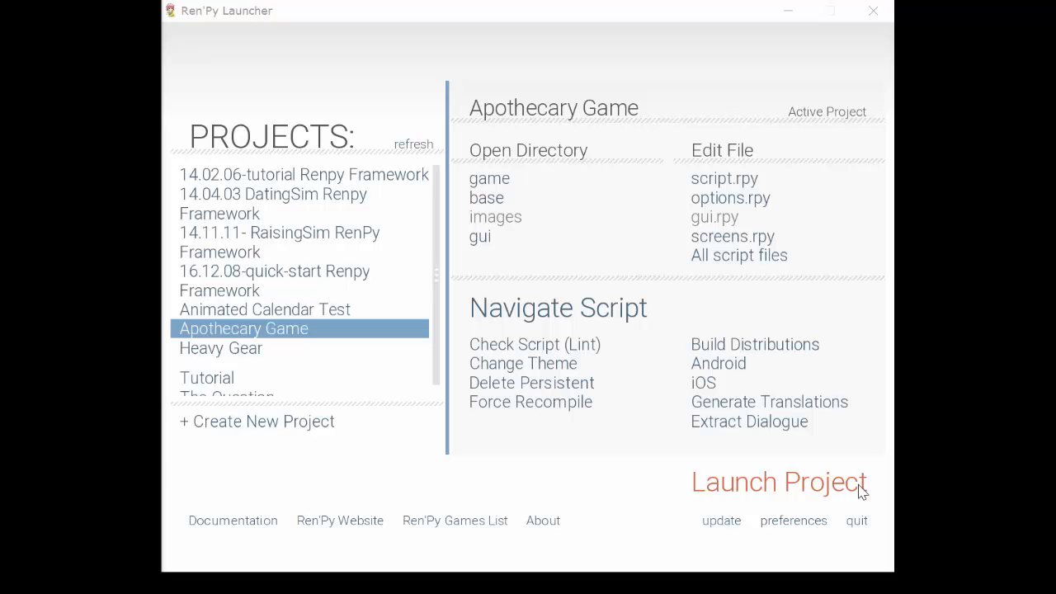
Step: Launch the Apothecary Game project so its title menu appears
left_click(779, 482)
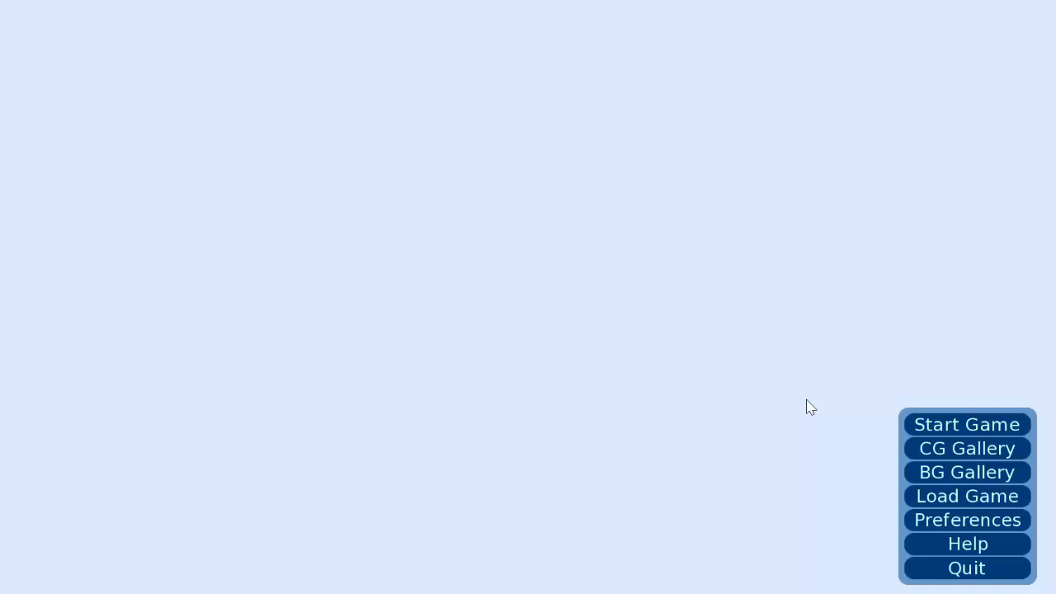
Step: Start a new game, arriving in the apothecary shop on Monday, January 06
left_click(967, 424)
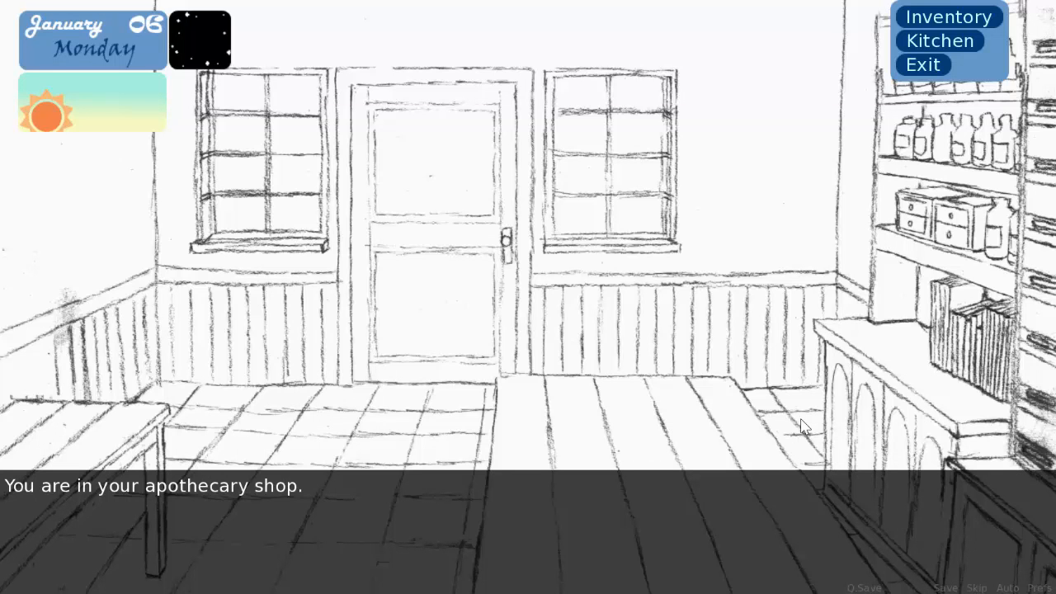
mouse_move(740, 301)
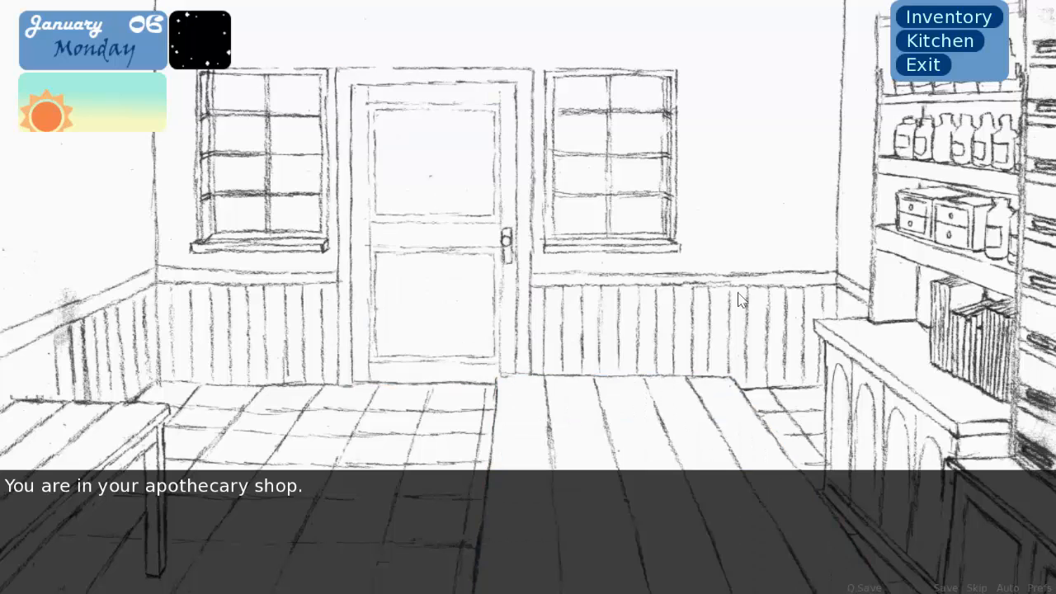
mouse_move(652, 327)
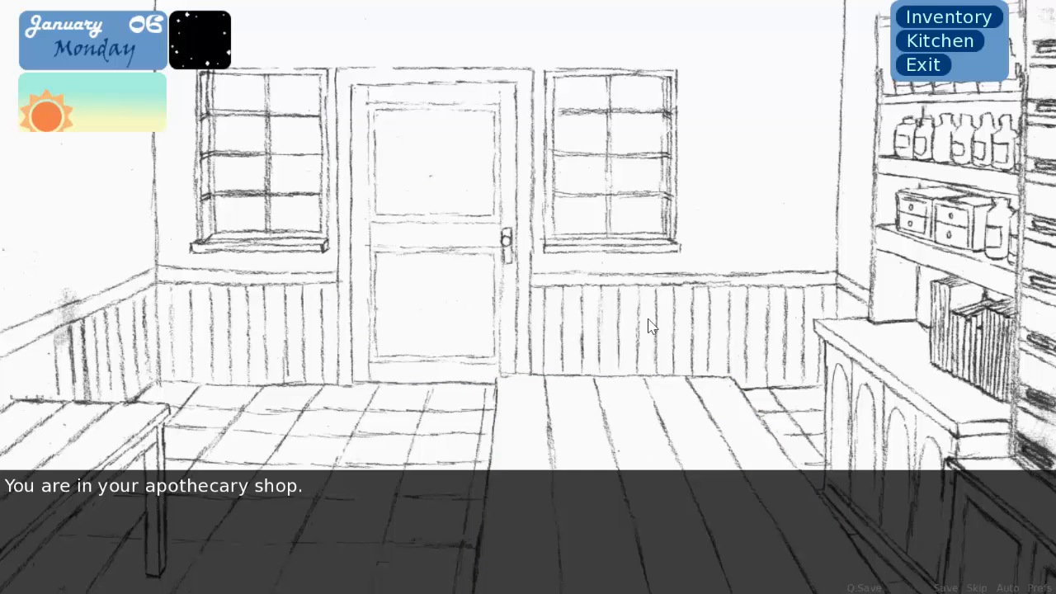
mouse_move(63, 48)
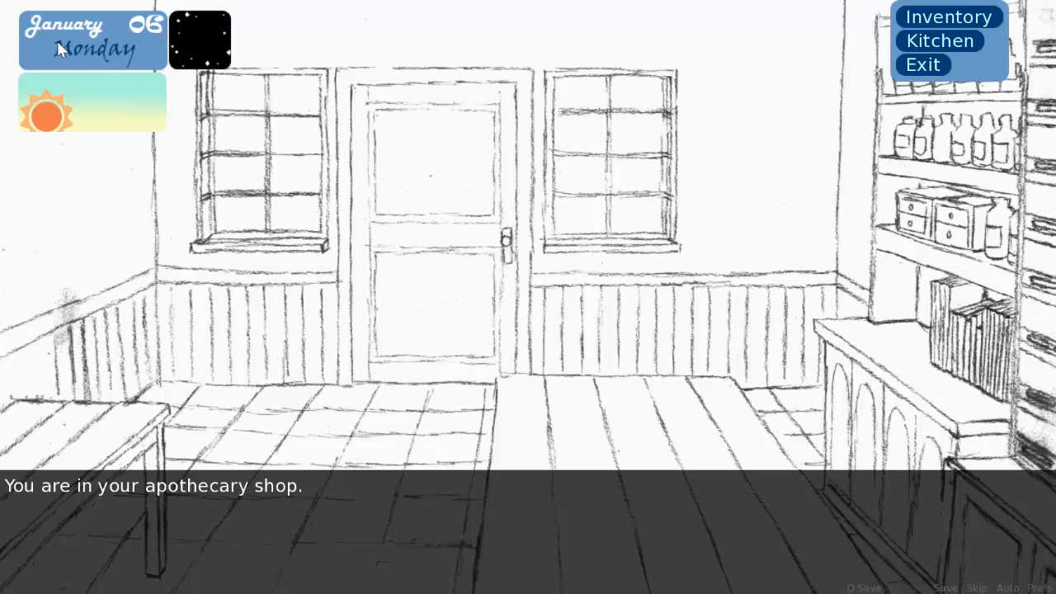
mouse_move(43, 47)
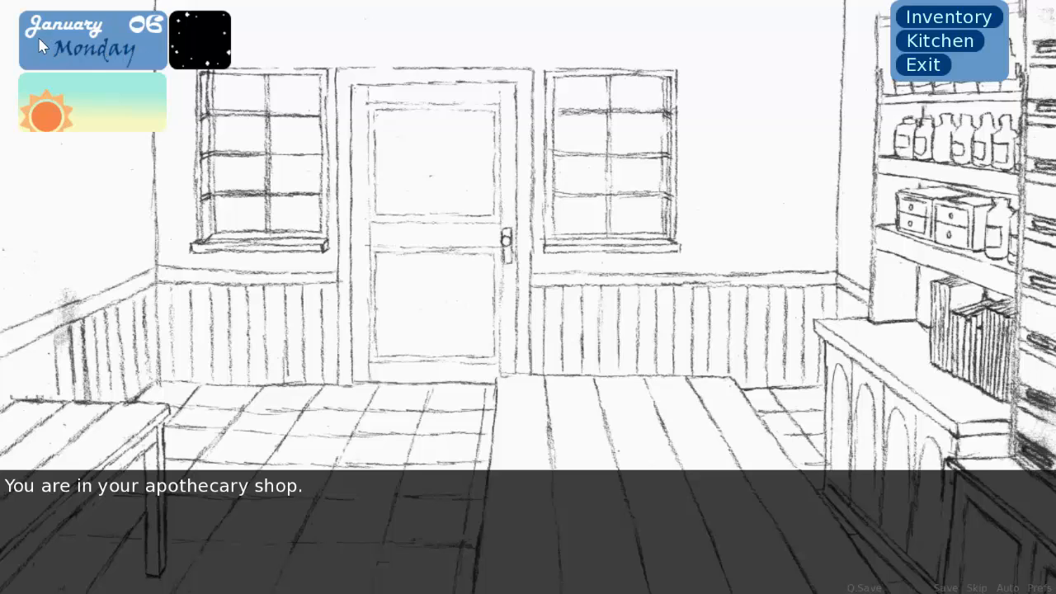
mouse_move(89, 34)
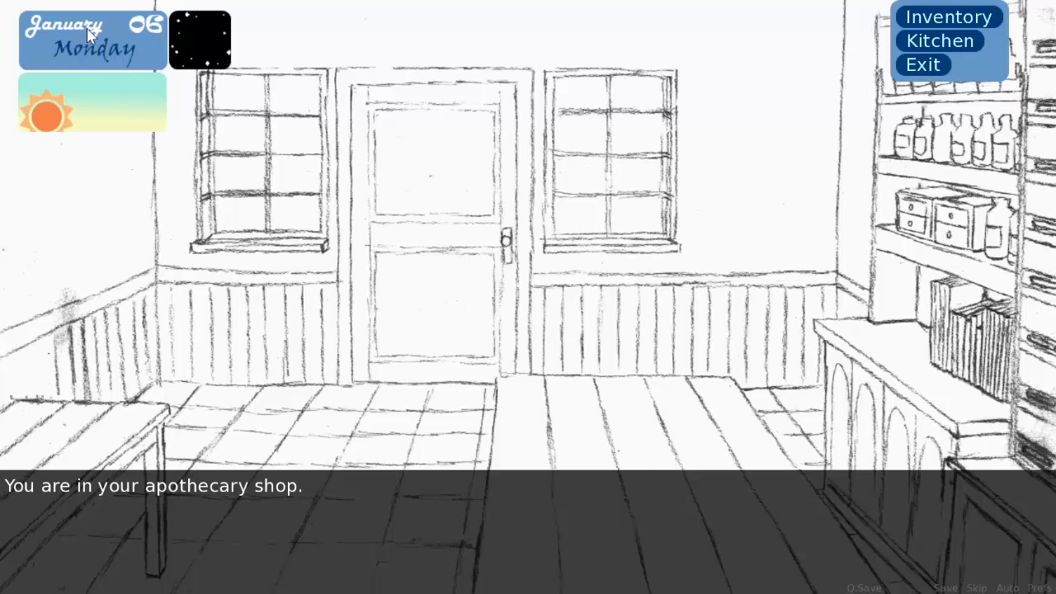
mouse_move(119, 58)
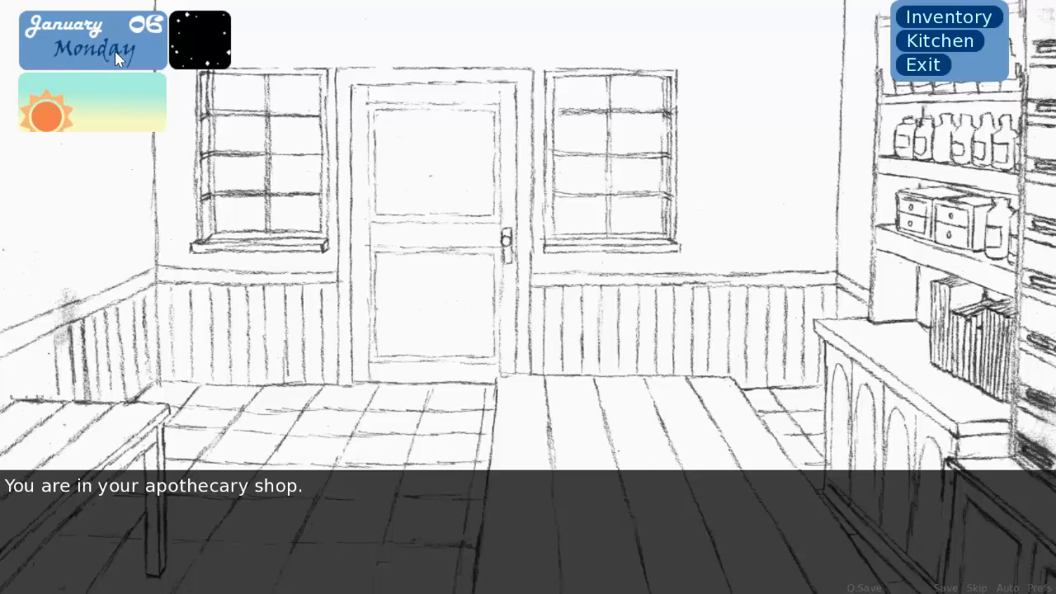
mouse_move(179, 69)
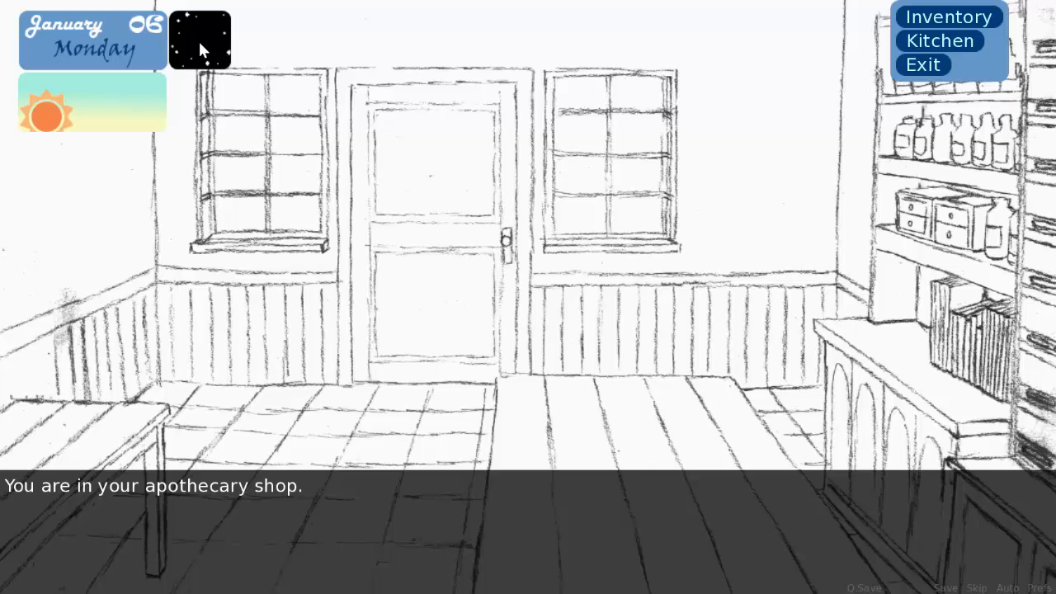
mouse_move(89, 106)
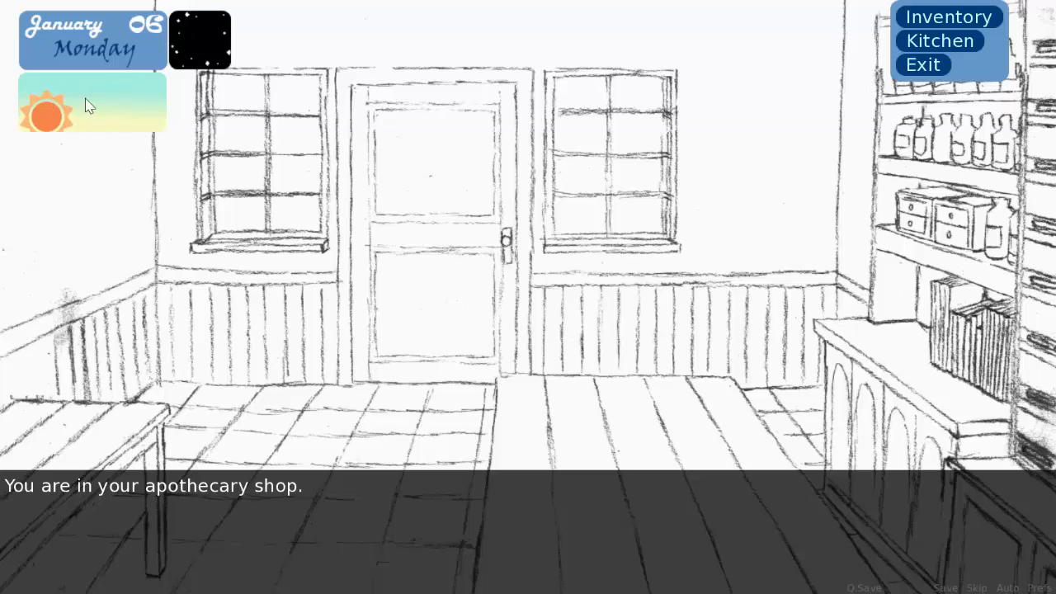
mouse_move(195, 53)
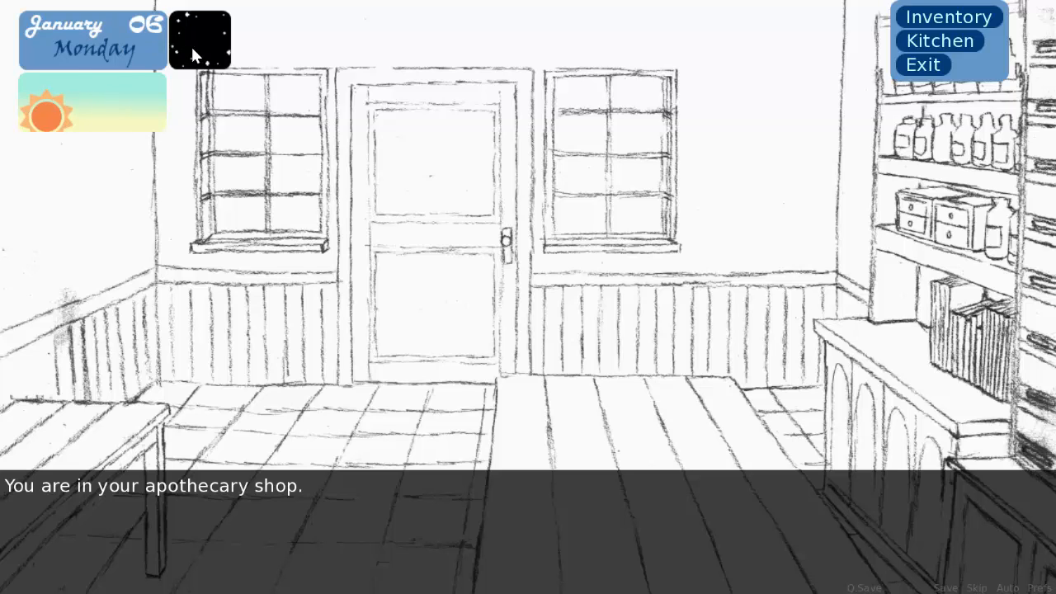
mouse_move(188, 60)
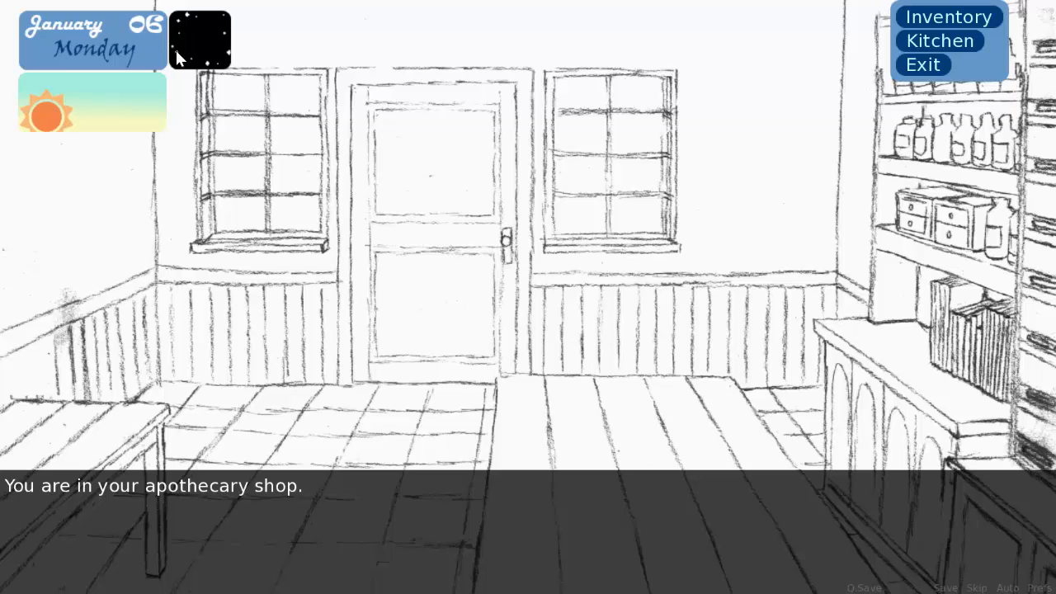
mouse_move(142, 57)
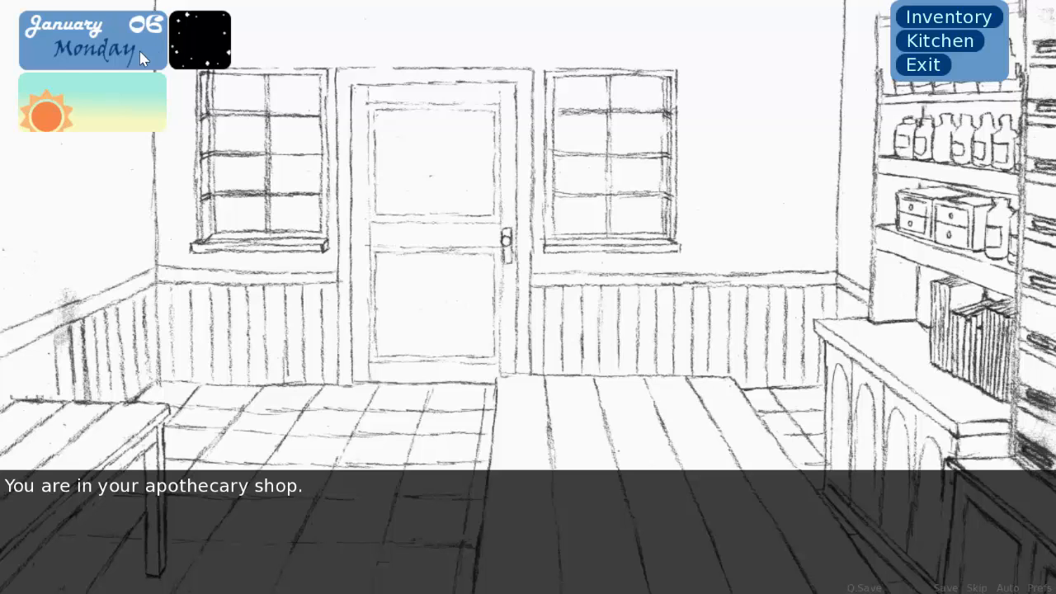
mouse_move(129, 129)
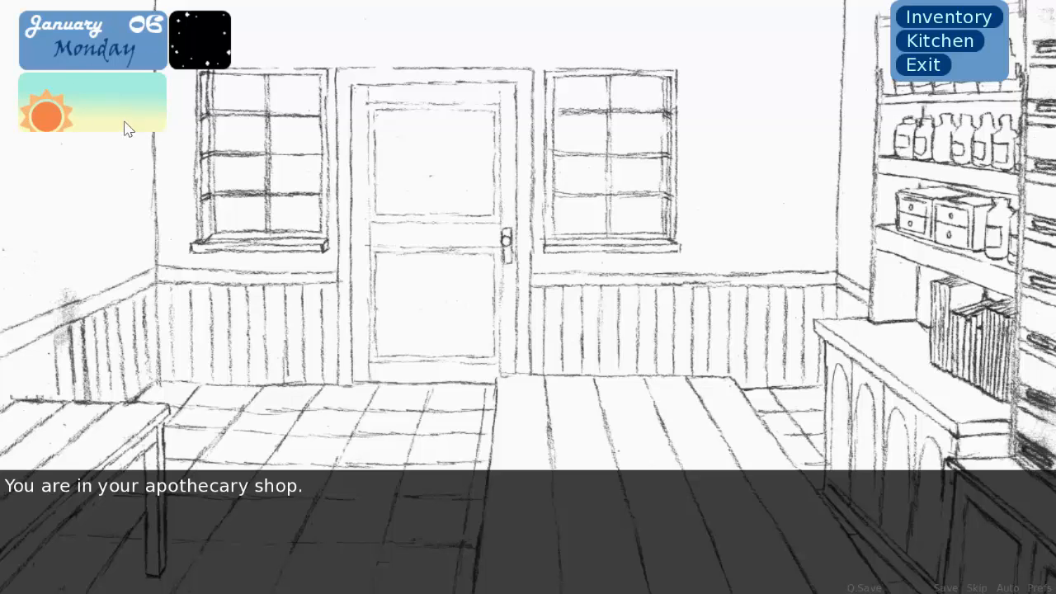
mouse_move(135, 122)
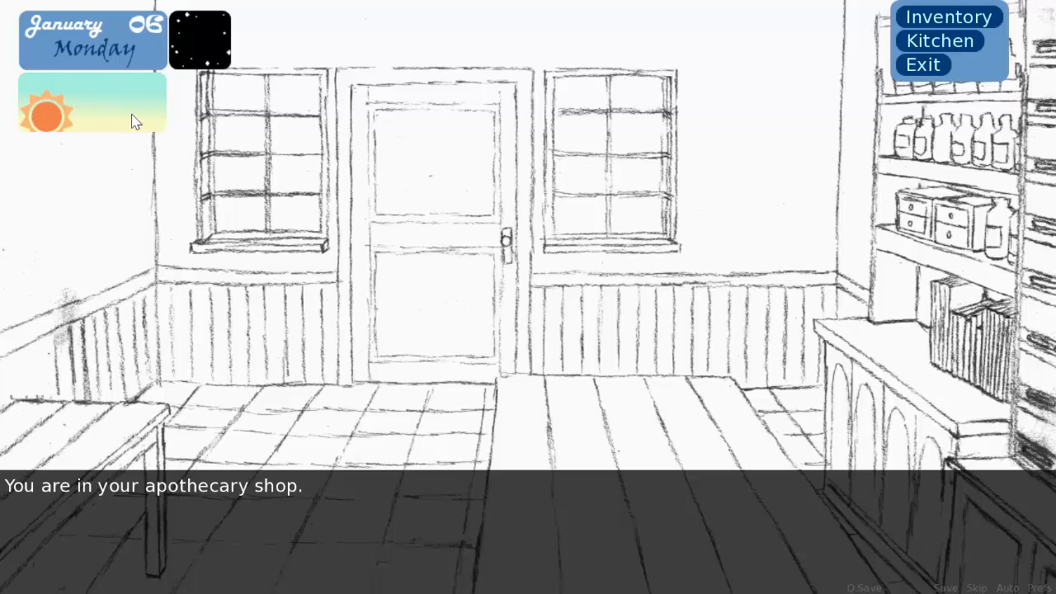
mouse_move(123, 115)
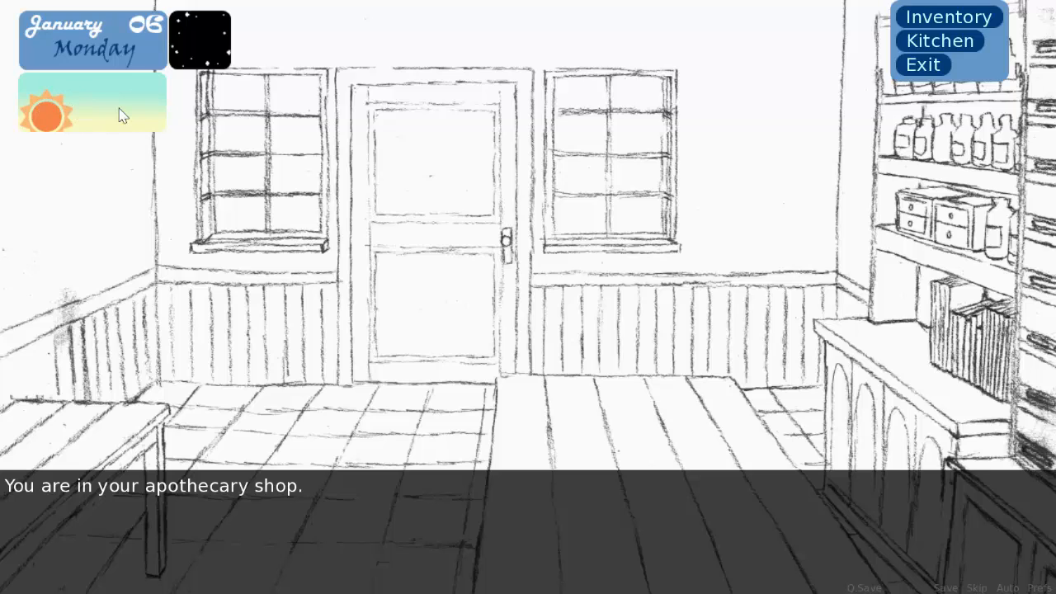
mouse_move(135, 119)
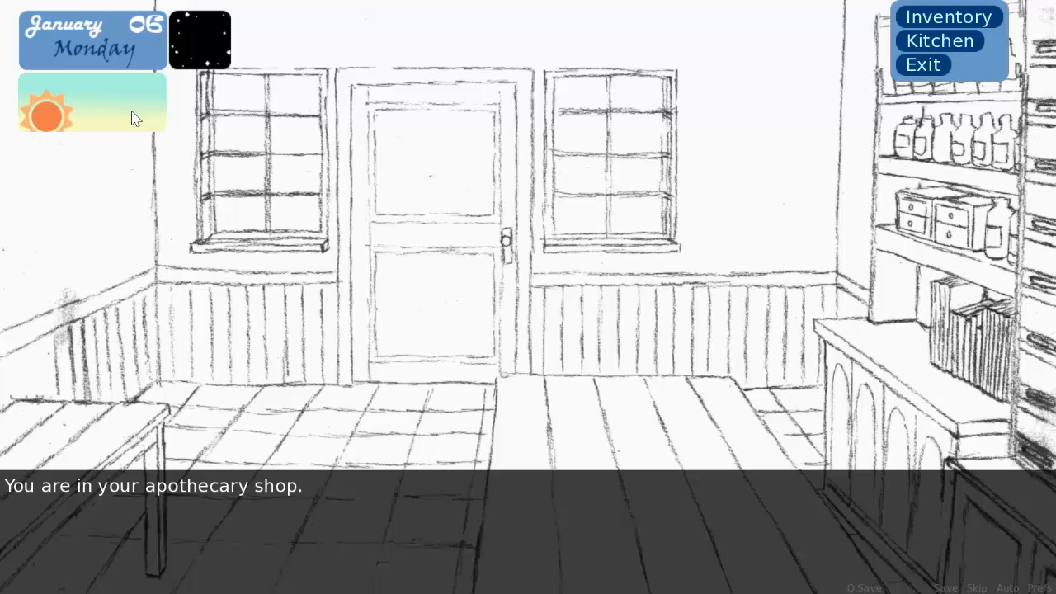
mouse_move(543, 83)
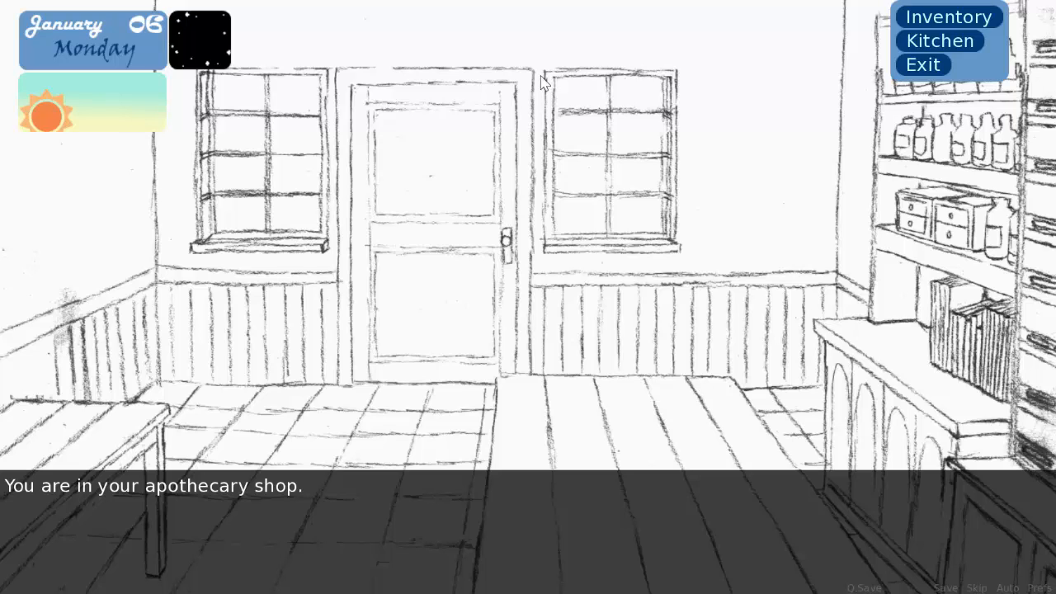
mouse_move(609, 58)
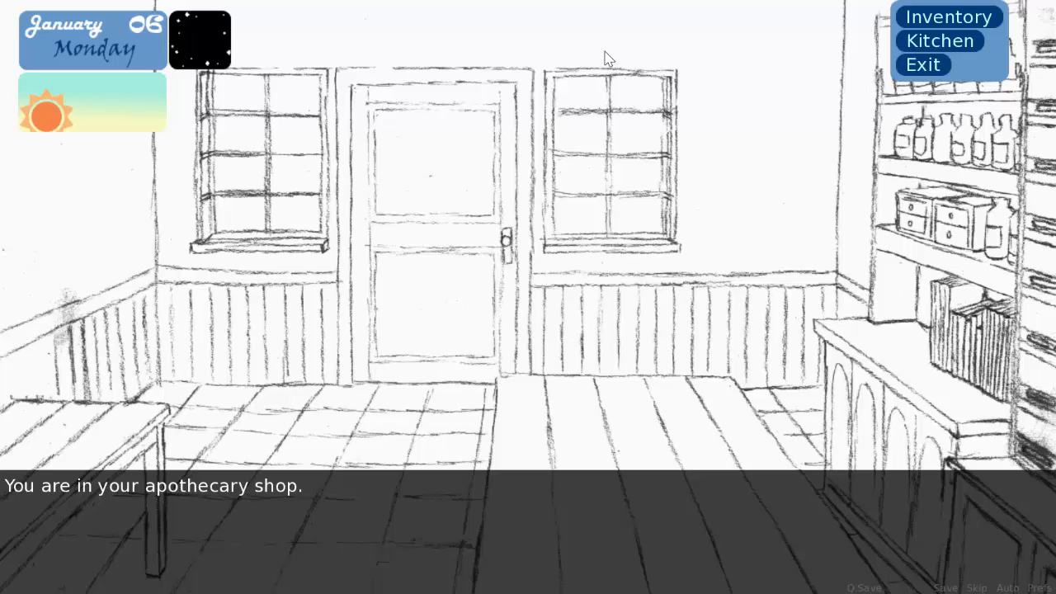
mouse_move(693, 58)
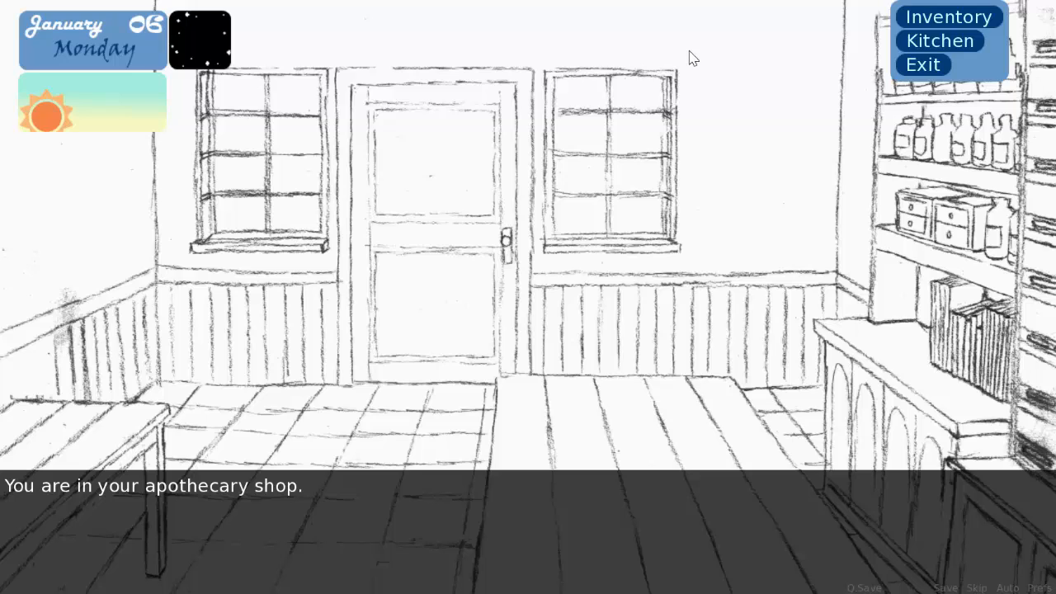
mouse_move(757, 56)
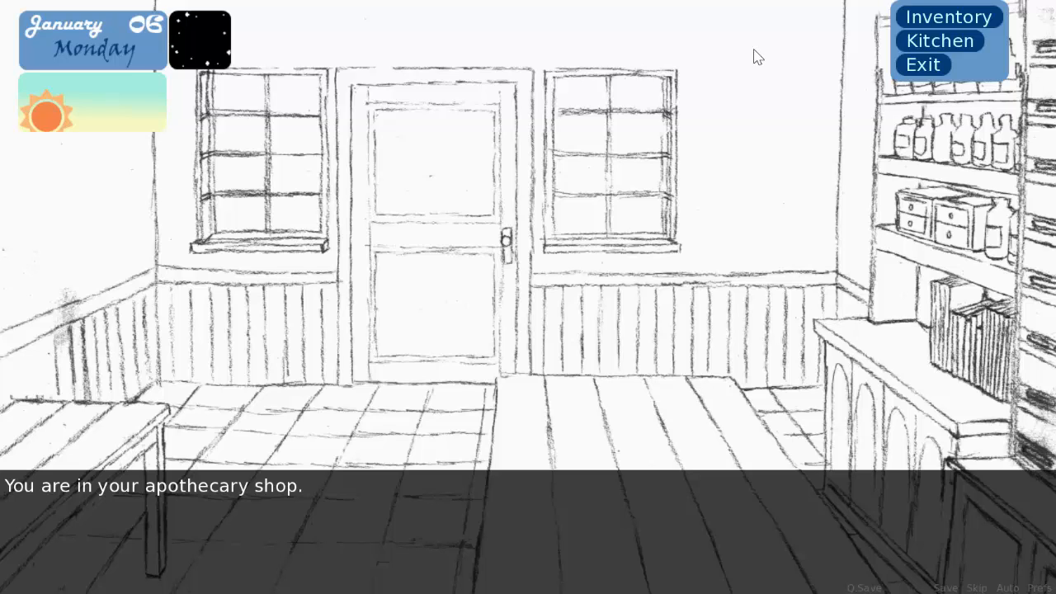
mouse_move(918, 20)
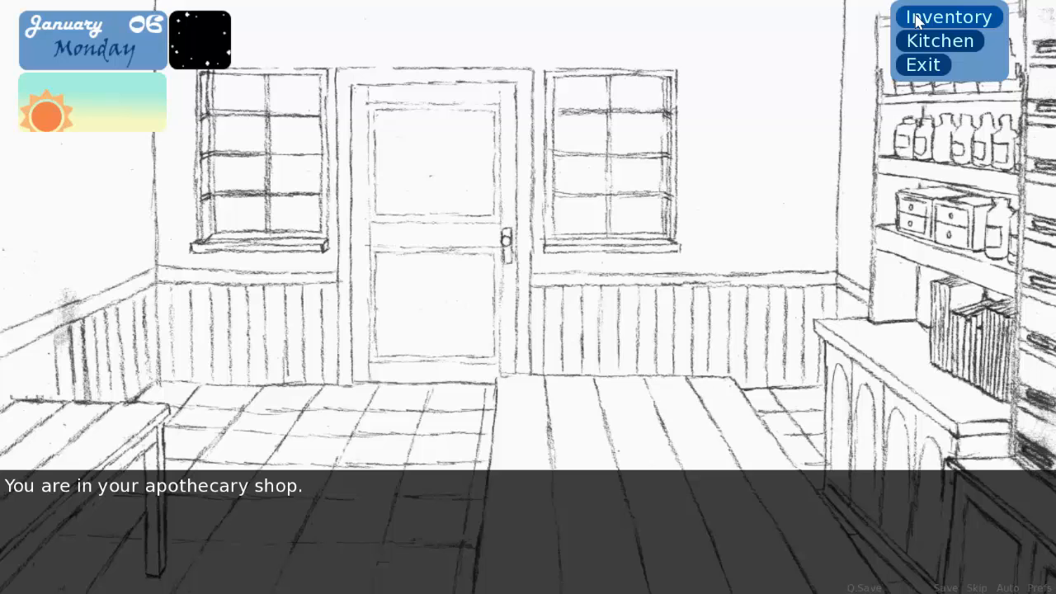
Step: Bring up Aeth's inventory showing item counts, including five Empty Bottles
left_click(947, 17)
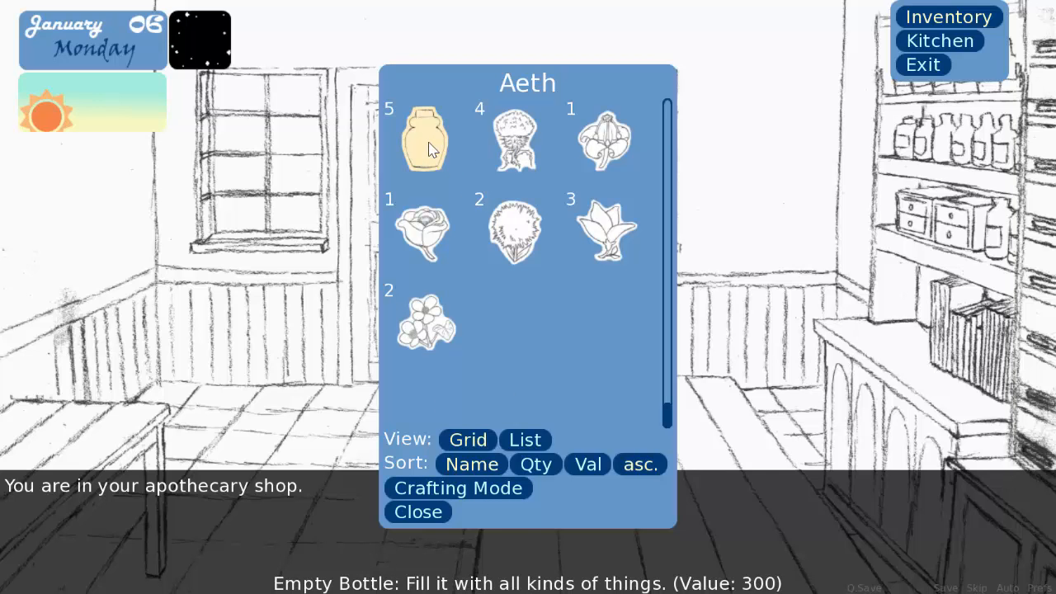
mouse_move(437, 149)
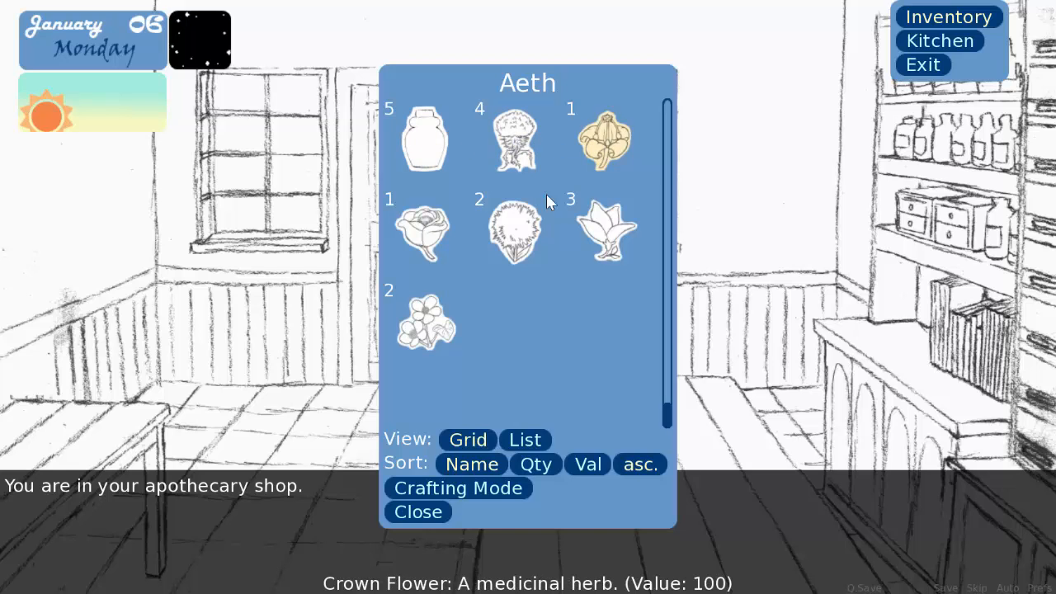
mouse_move(498, 421)
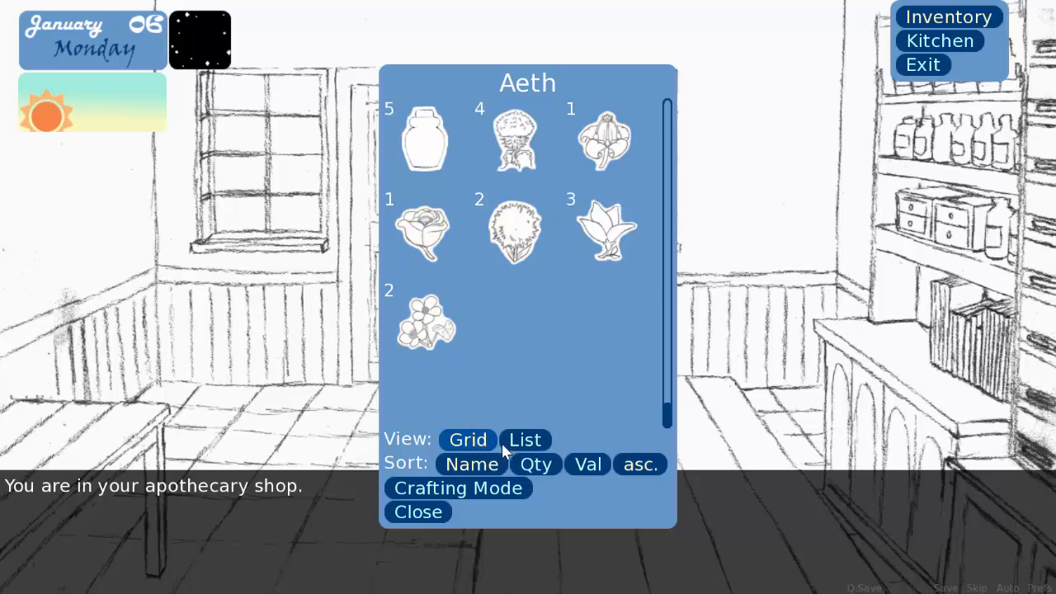
Step: Show the inventory as a list, sorted by name with the order flipped
left_click(525, 439)
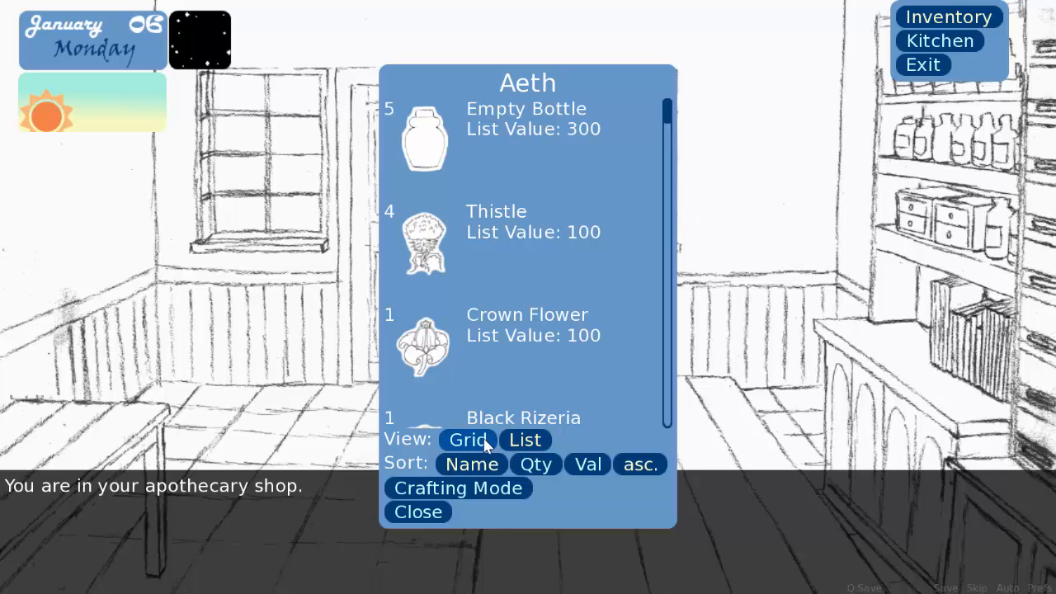
scroll("down", 3)
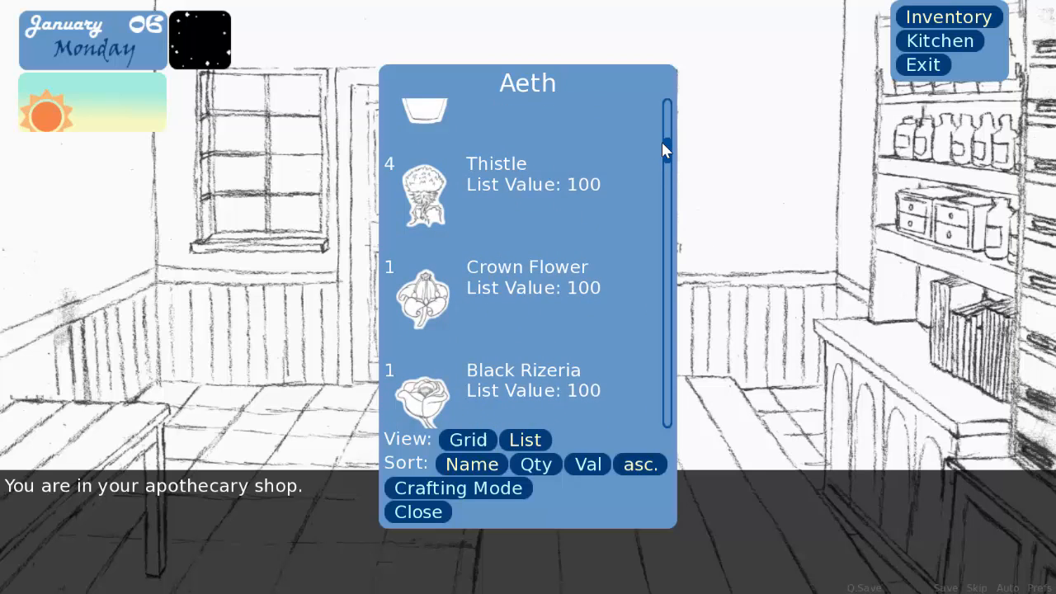
scroll("up", 3)
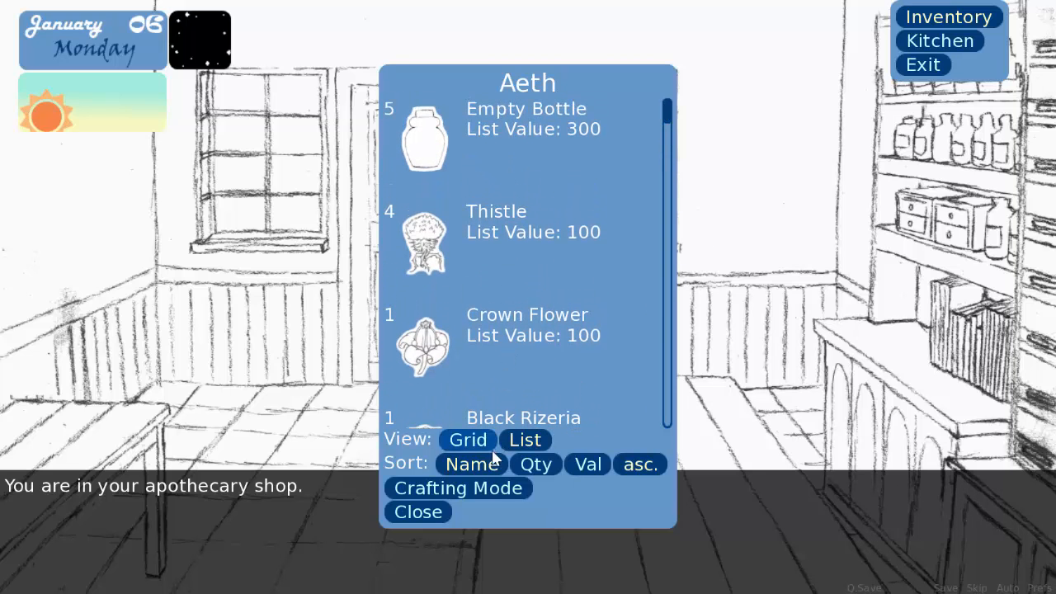
left_click(471, 463)
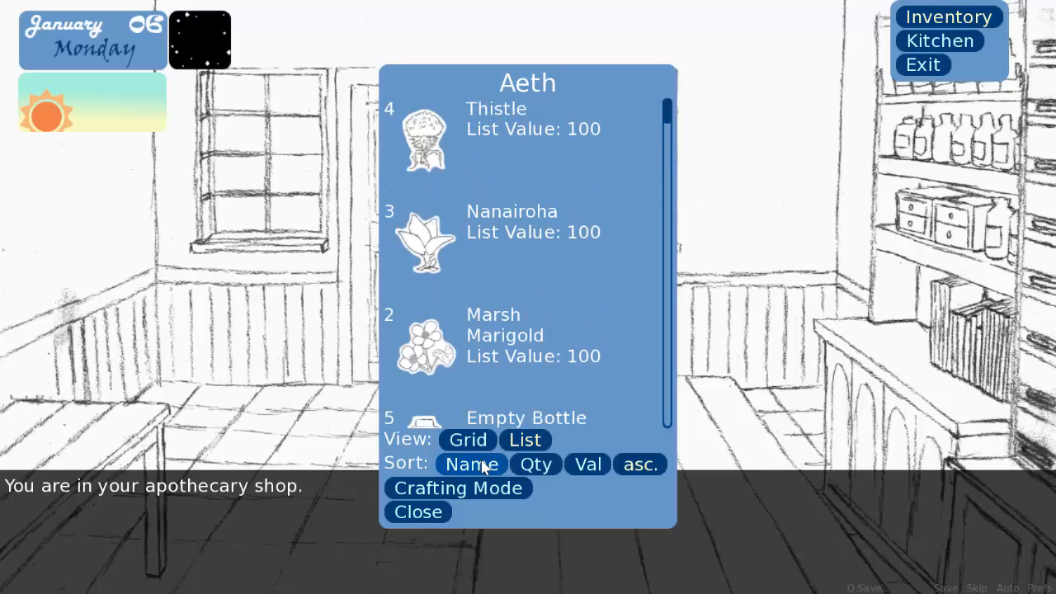
left_click(640, 464)
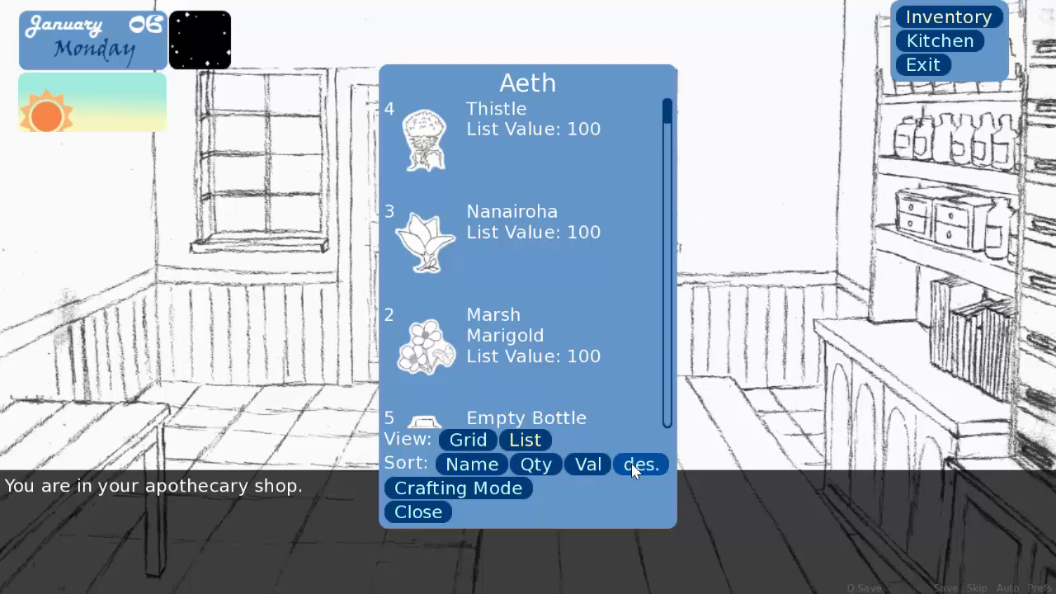
left_click(472, 464)
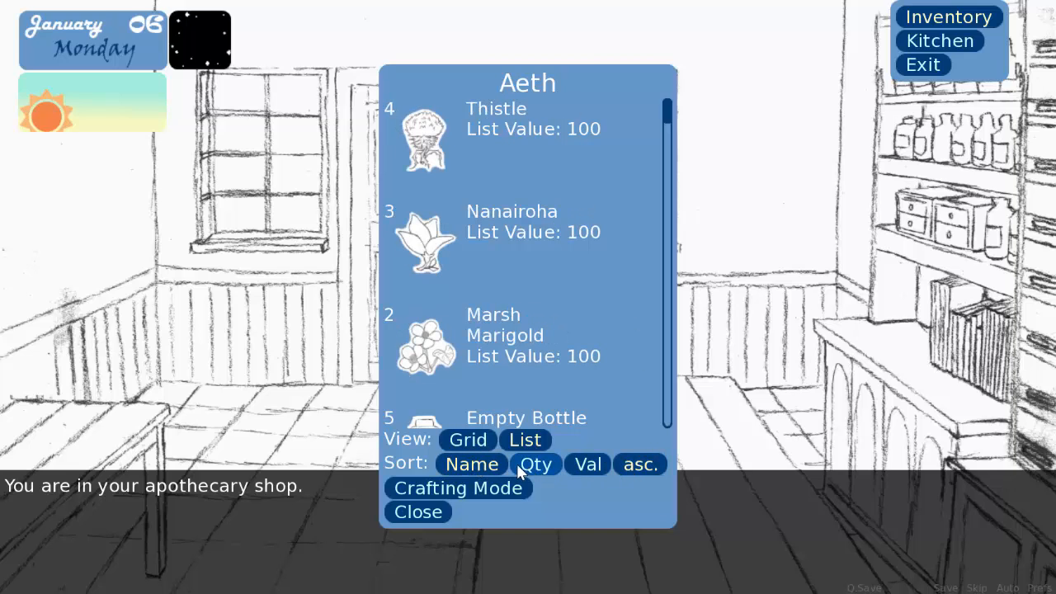
Step: Toggle the name sort between ascending and descending, then switch to the icon grid view
left_click(640, 463)
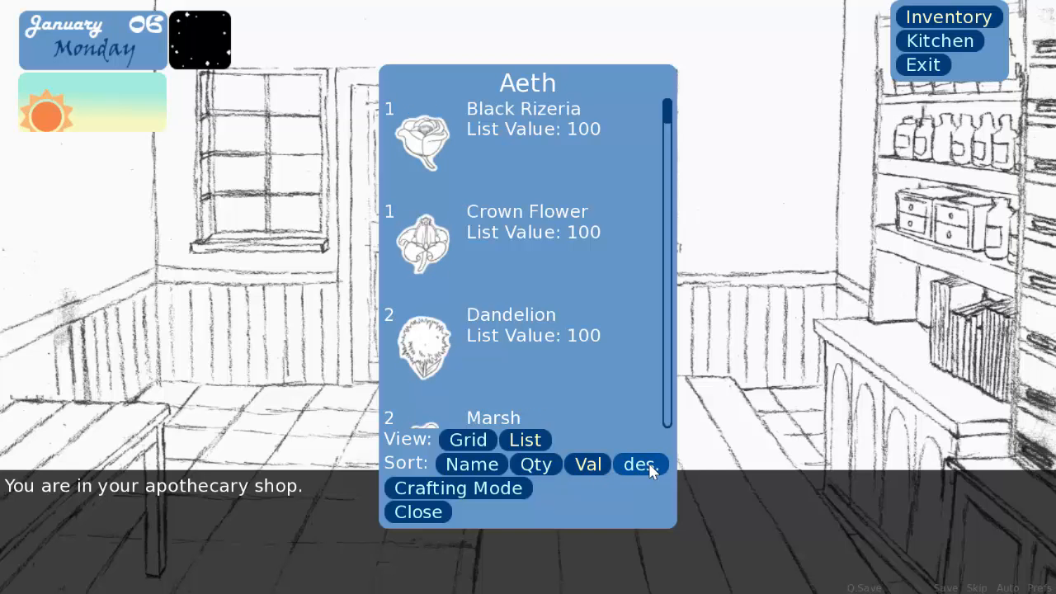
left_click(640, 464)
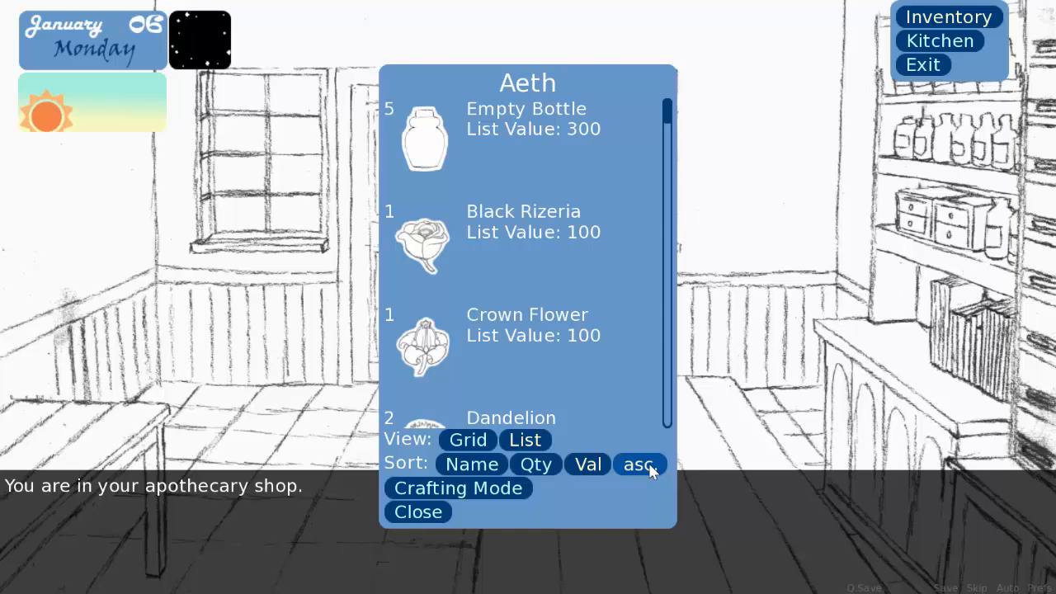
left_click(640, 463)
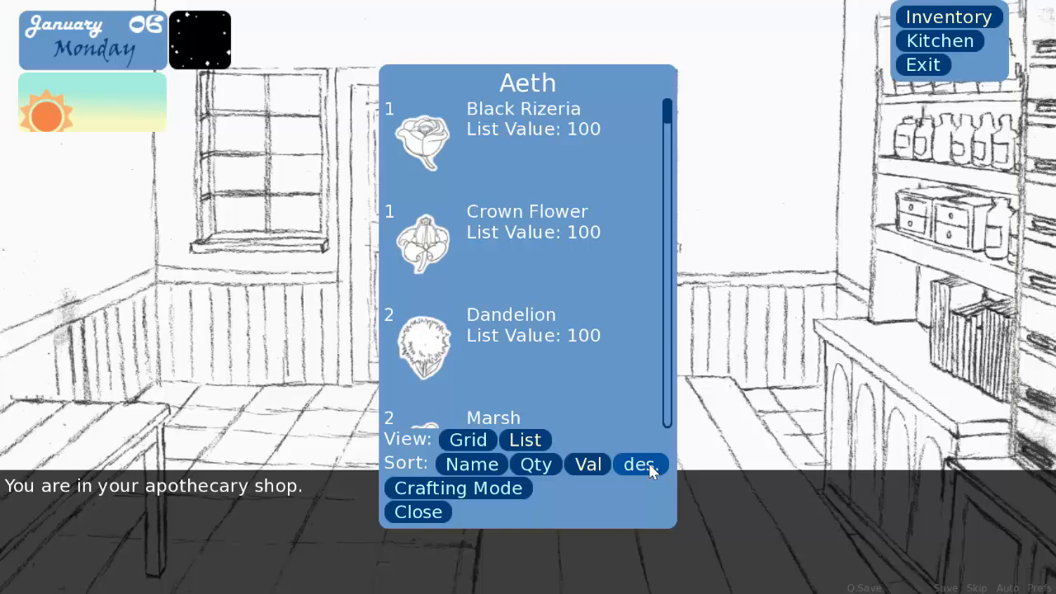
left_click(640, 463)
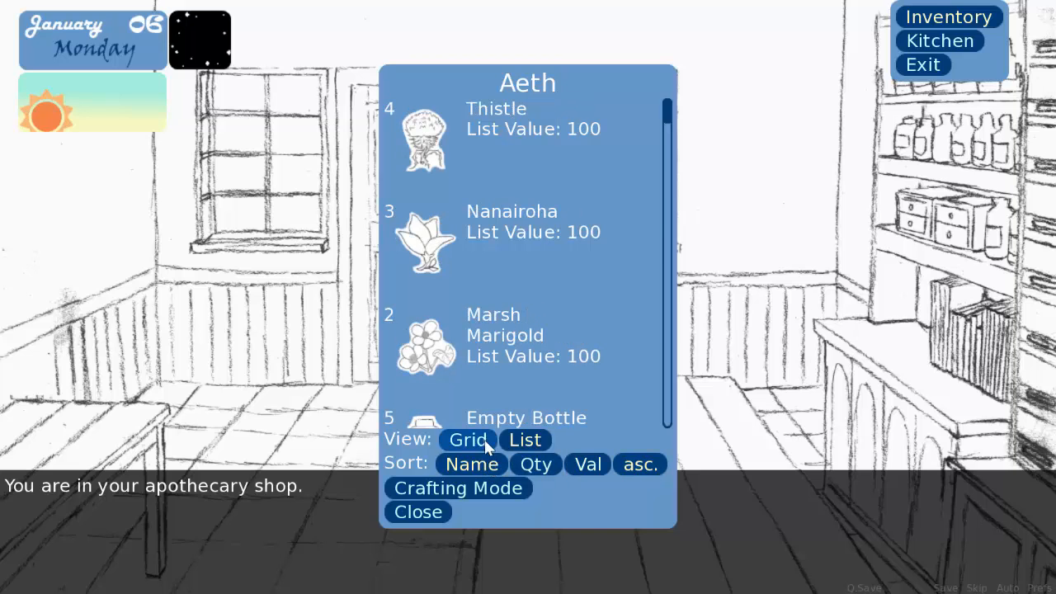
left_click(588, 464)
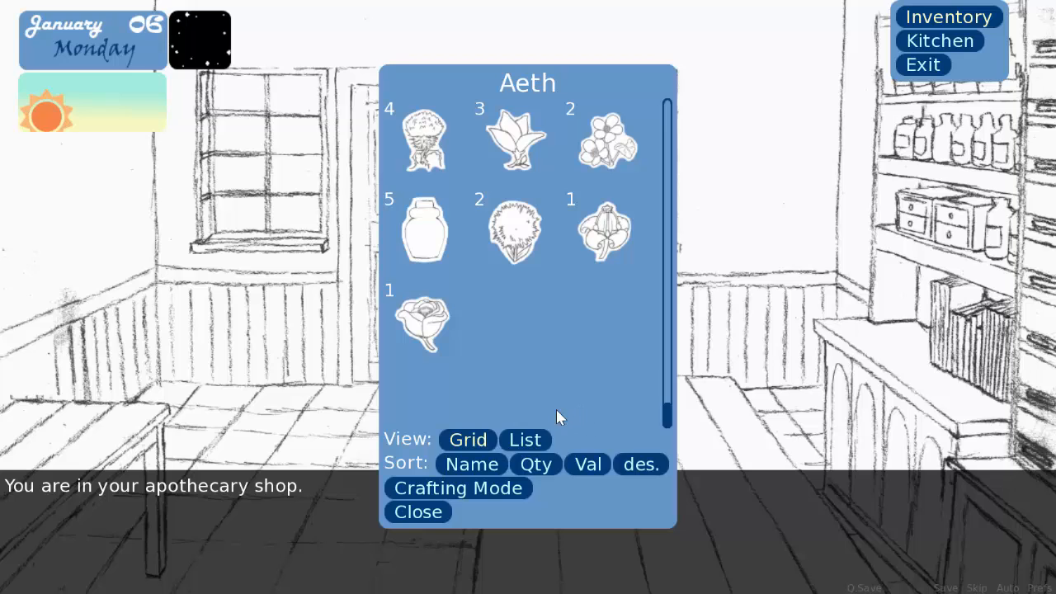
mouse_move(541, 413)
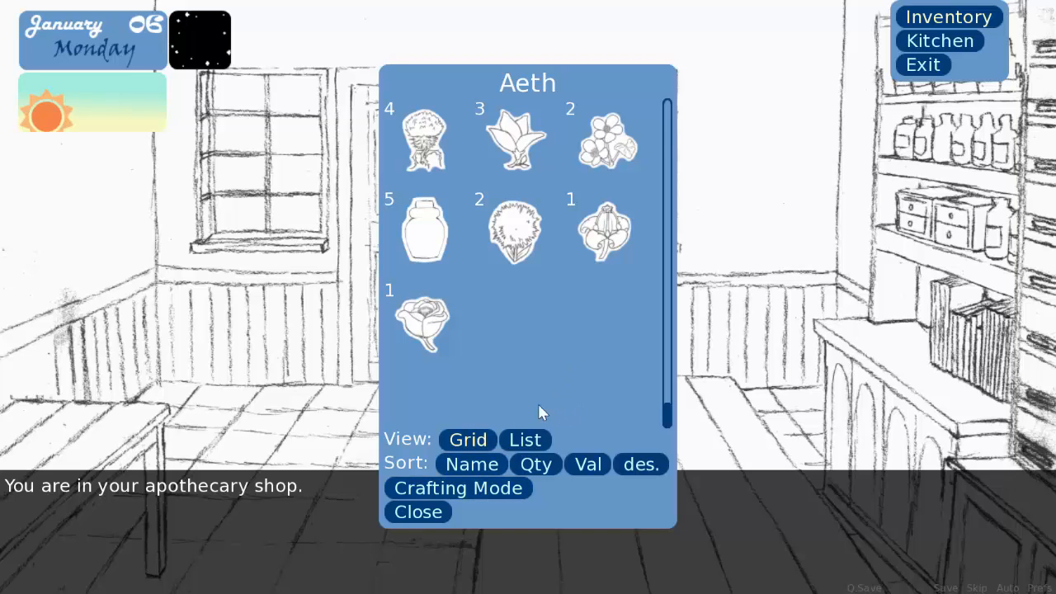
mouse_move(553, 426)
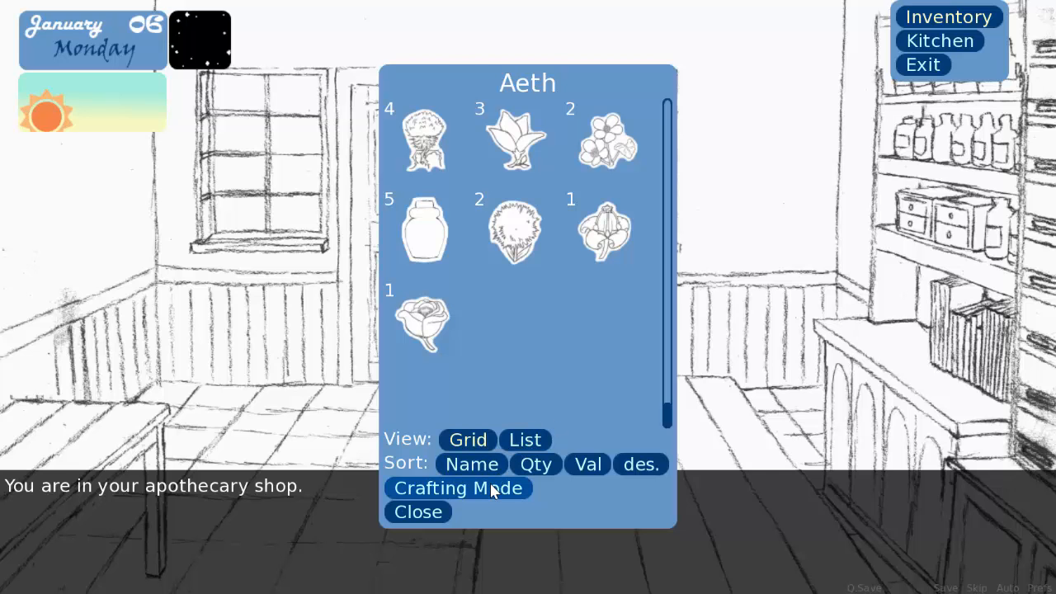
left_click(458, 488)
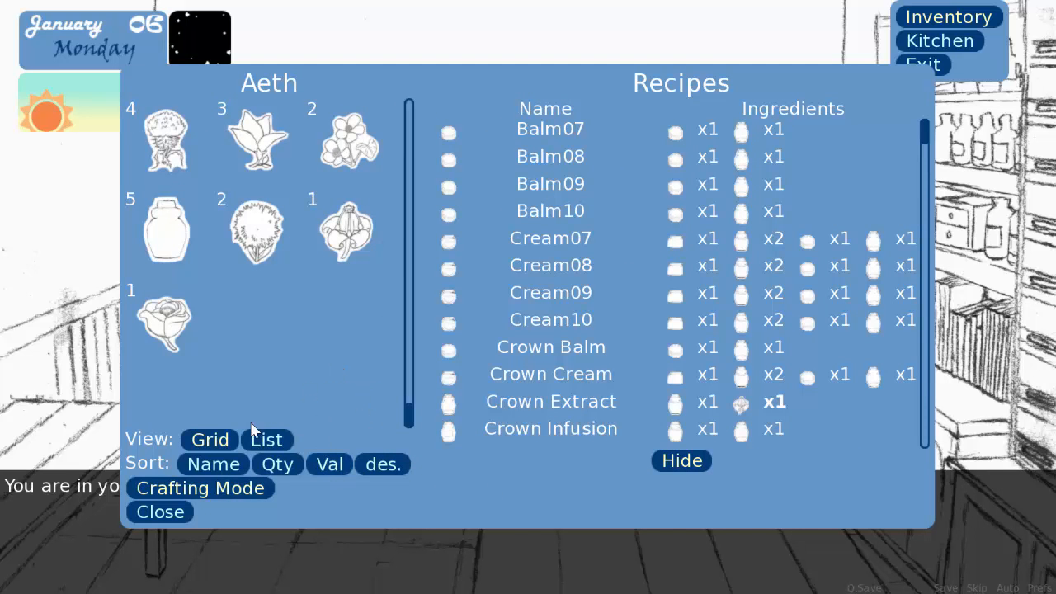
mouse_move(482, 19)
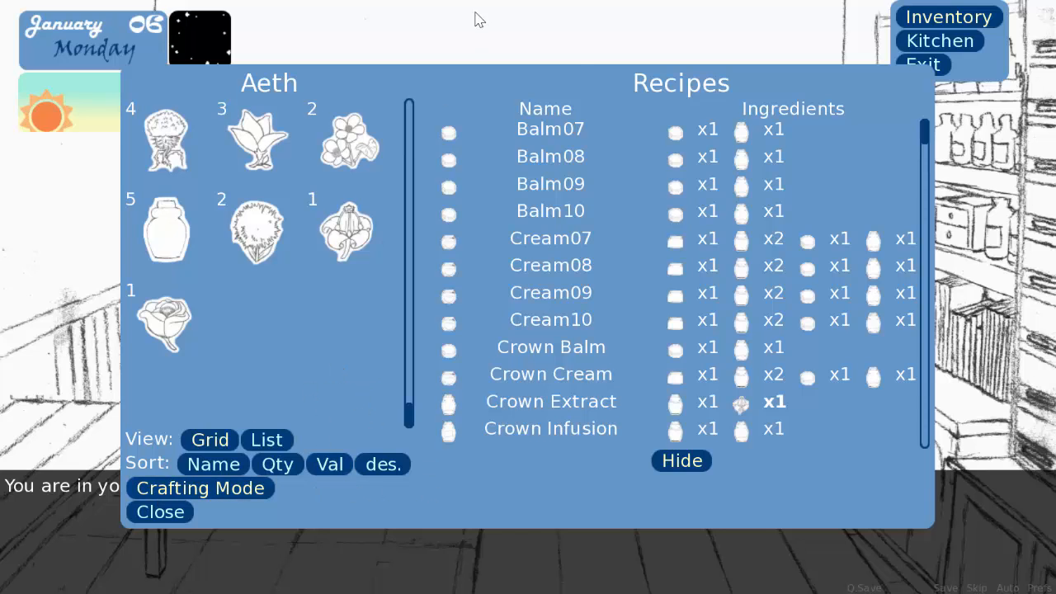
mouse_move(636, 247)
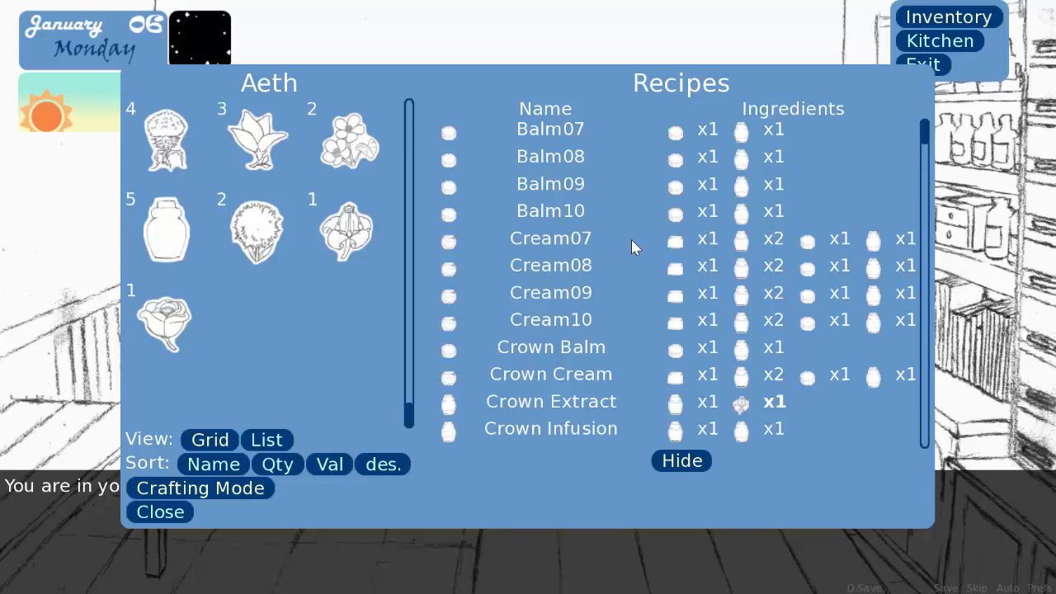
mouse_move(922, 136)
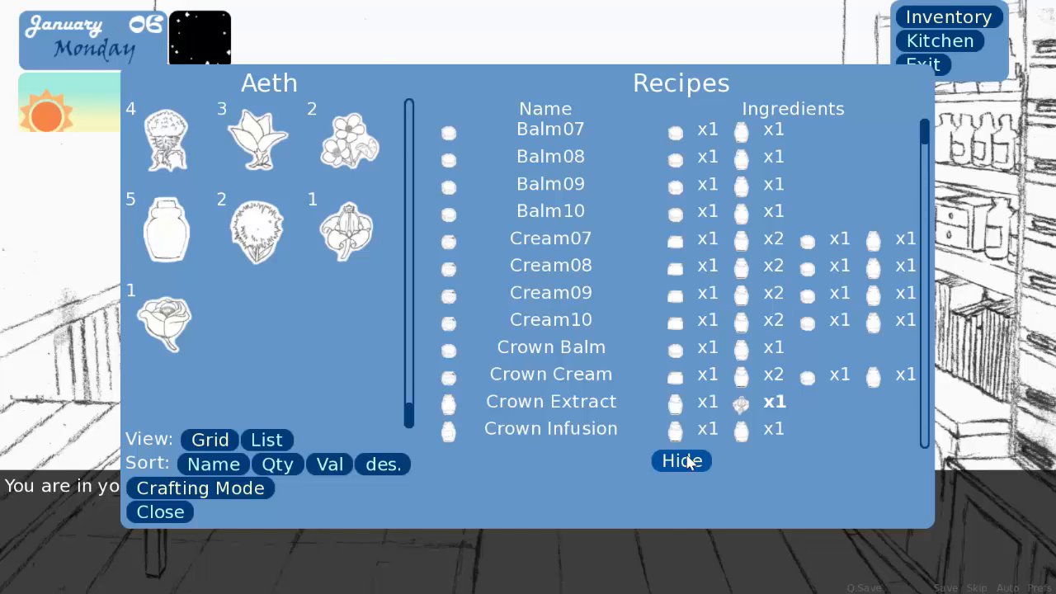
left_click(680, 460)
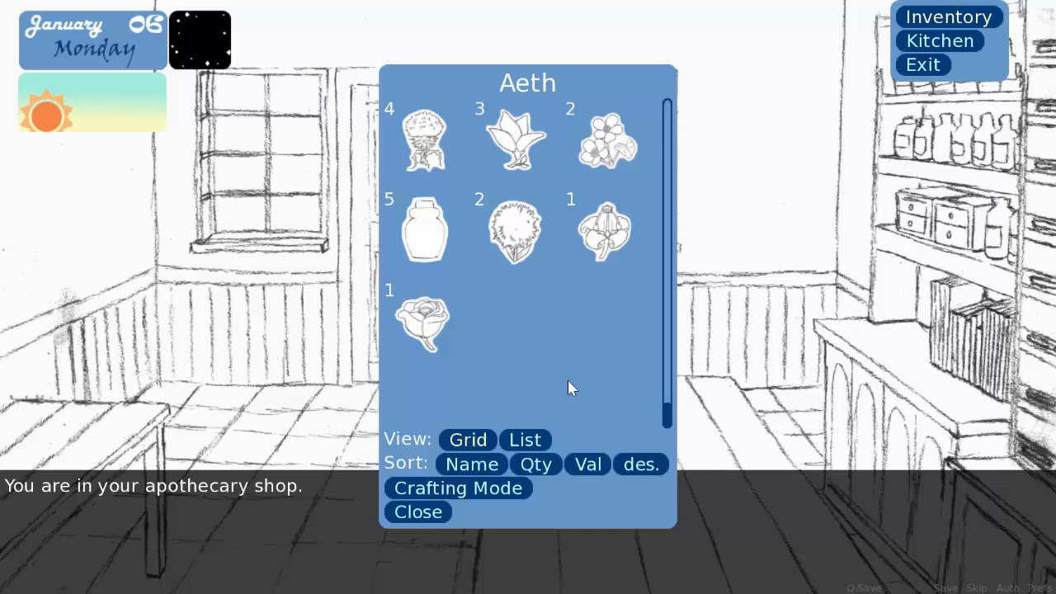
Step: Close the inventory to return to the apothecary shop scene
left_click(417, 512)
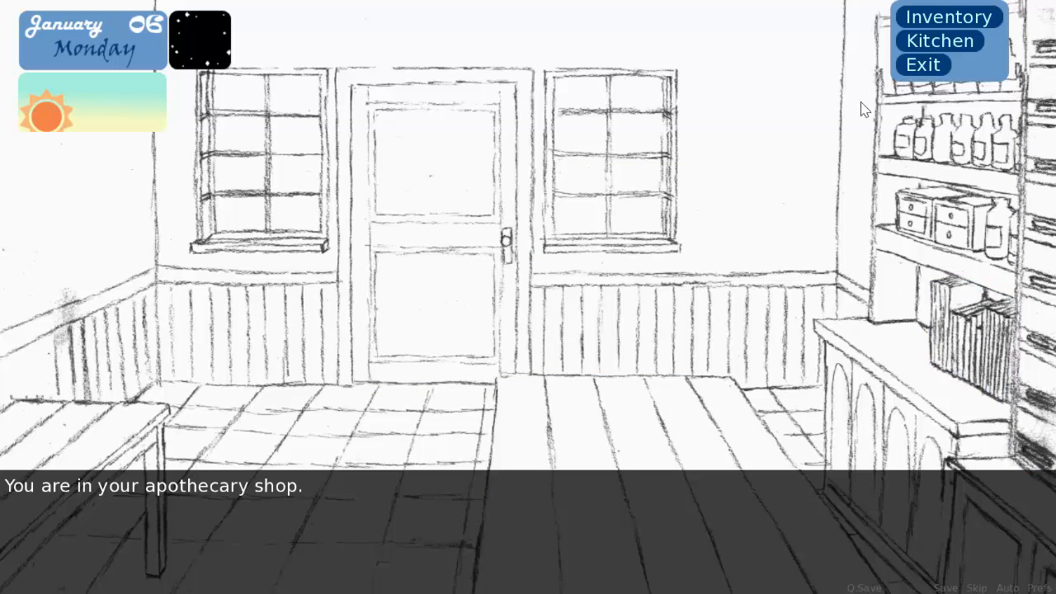
mouse_move(918, 51)
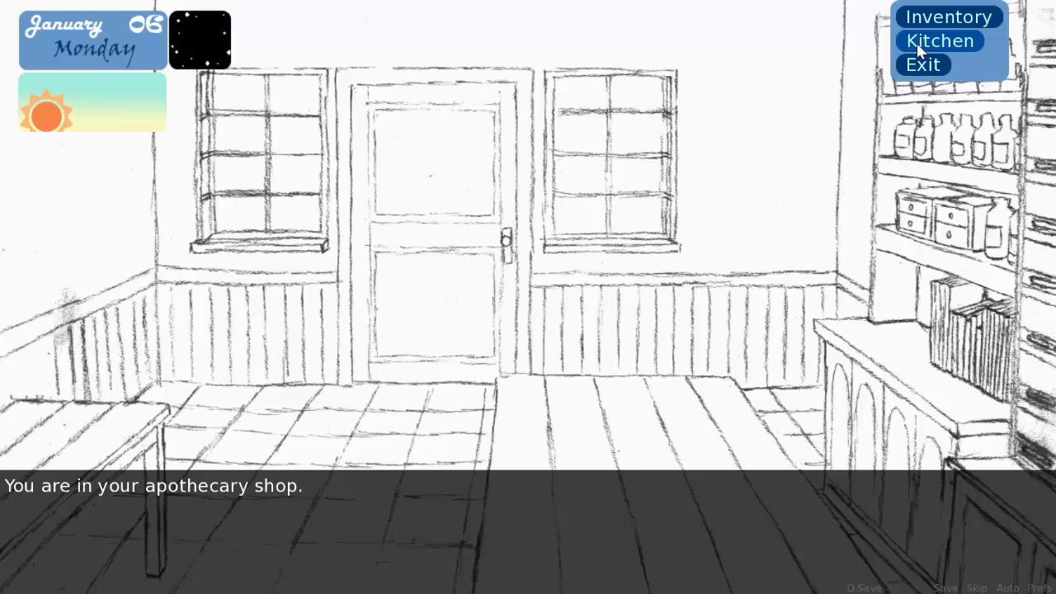
mouse_move(746, 185)
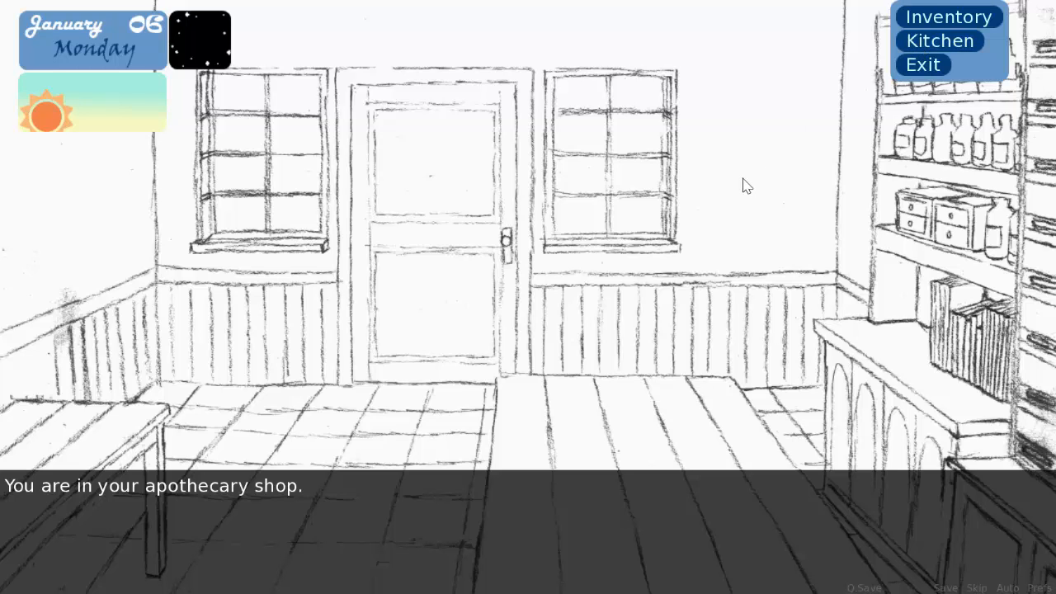
mouse_move(939, 39)
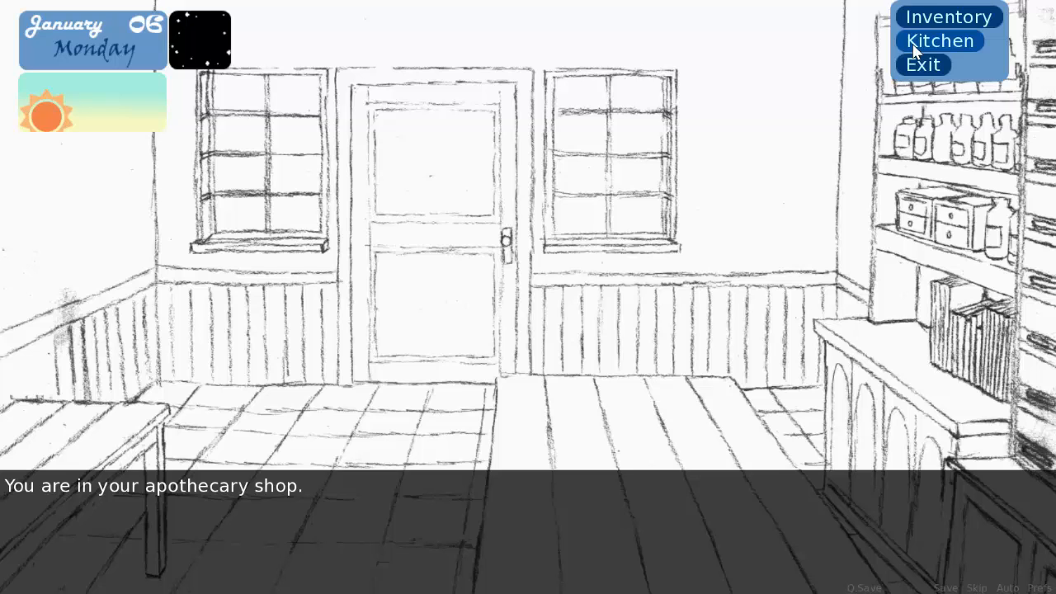
Step: Move from the shop into the kitchen via the navigation menu
left_click(939, 39)
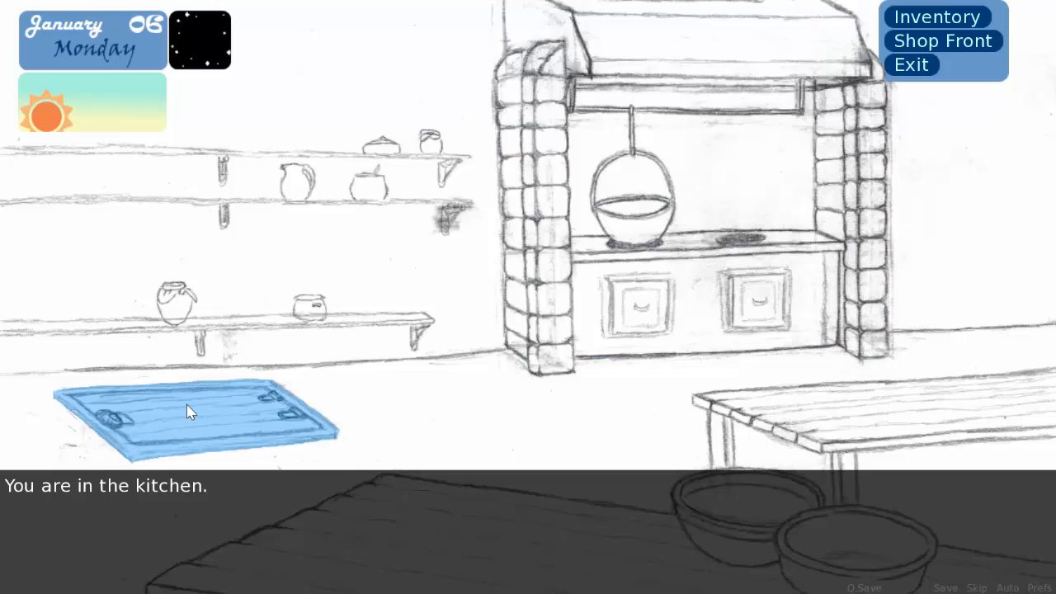
mouse_move(685, 284)
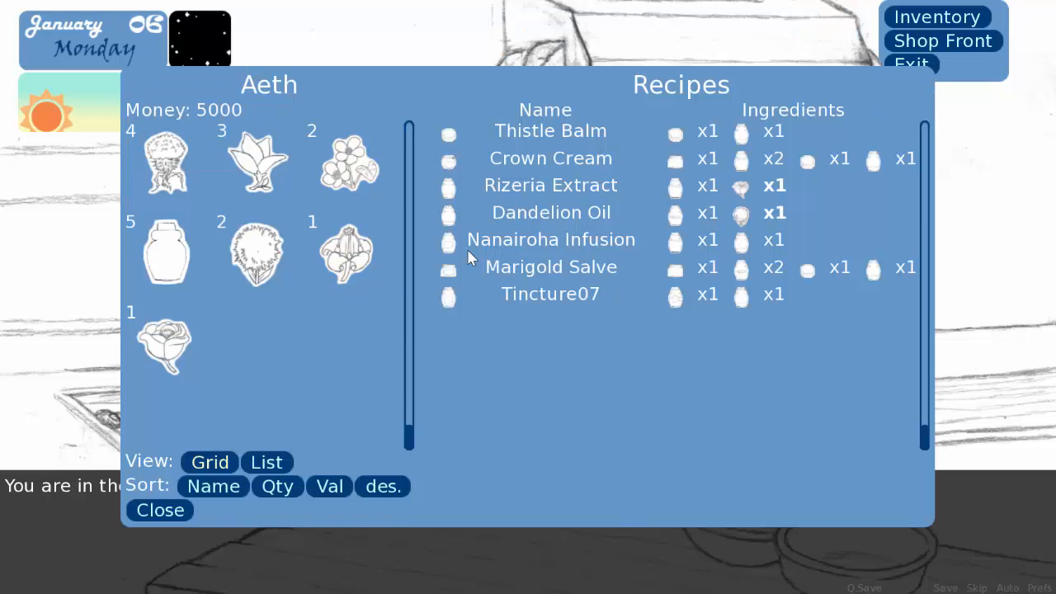
mouse_move(300, 521)
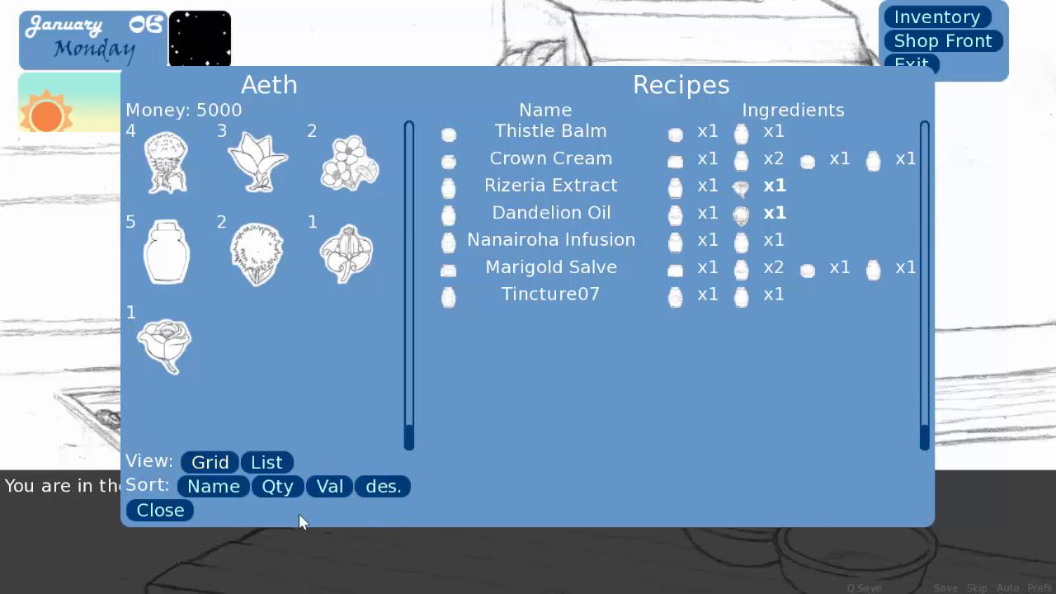
mouse_move(314, 515)
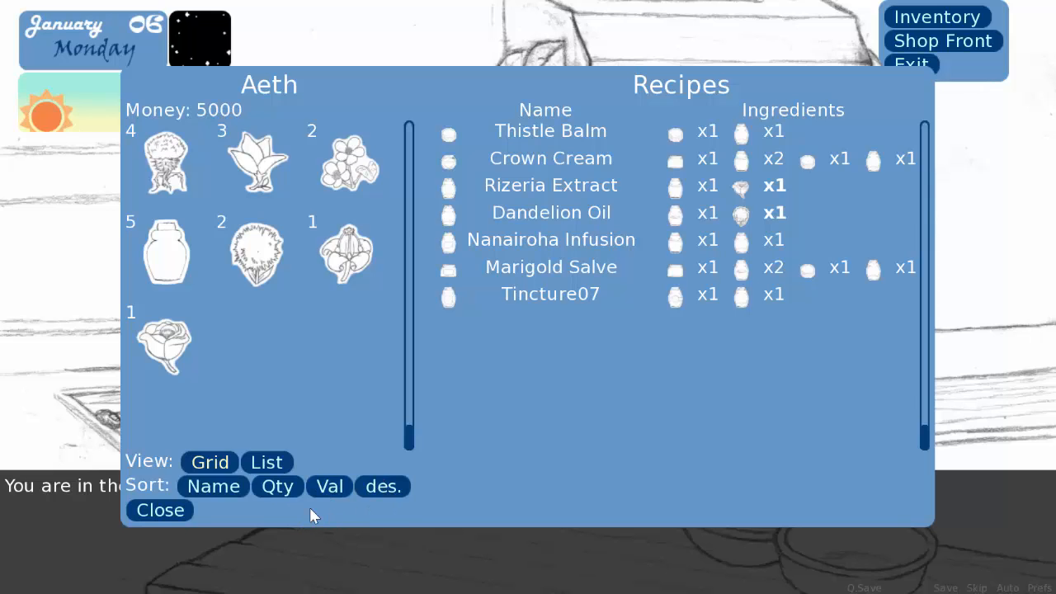
mouse_move(366, 512)
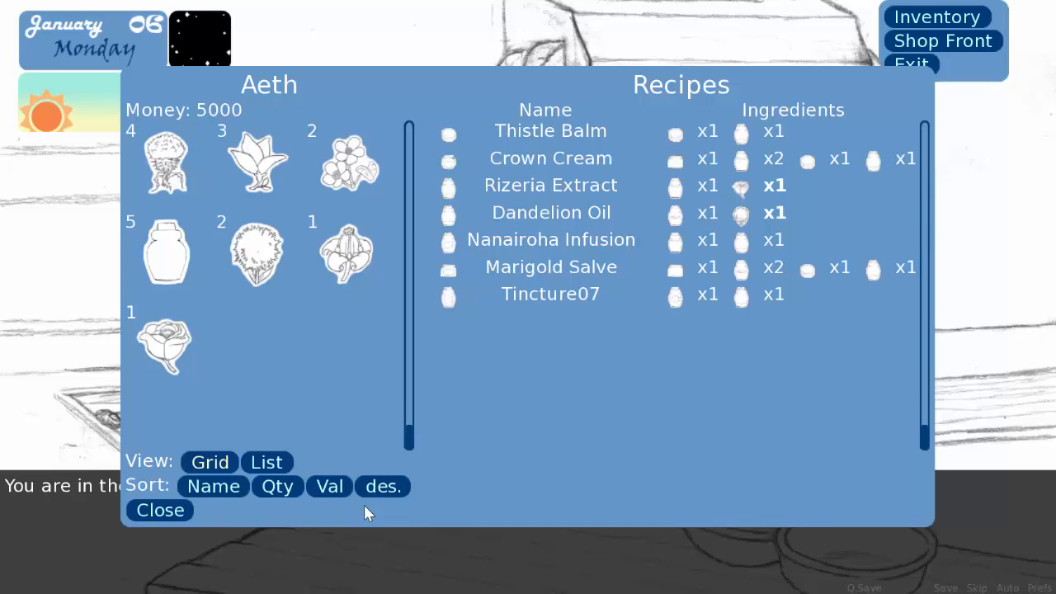
mouse_move(423, 508)
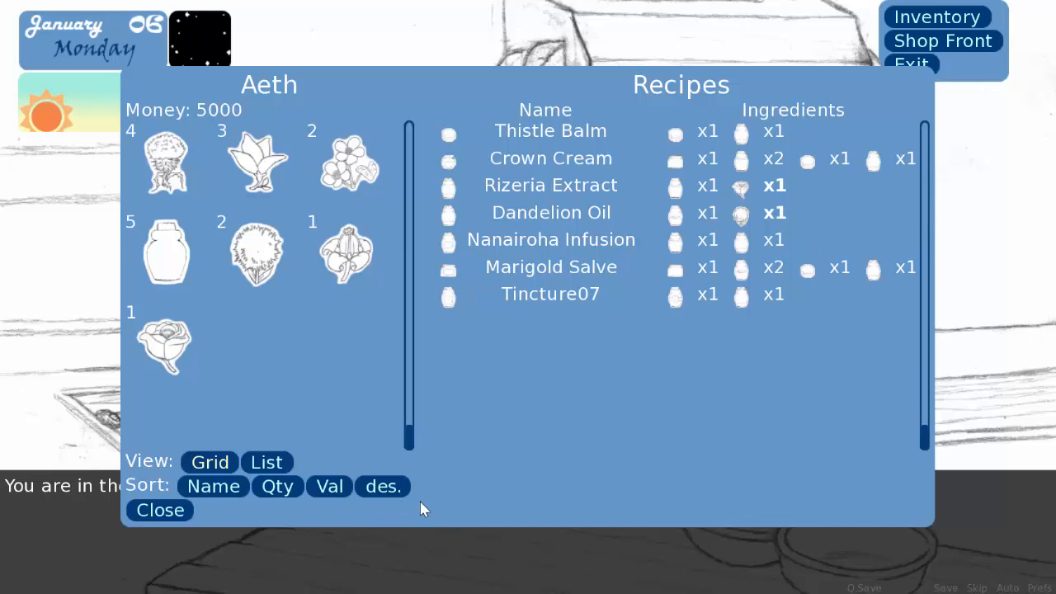
mouse_move(386, 461)
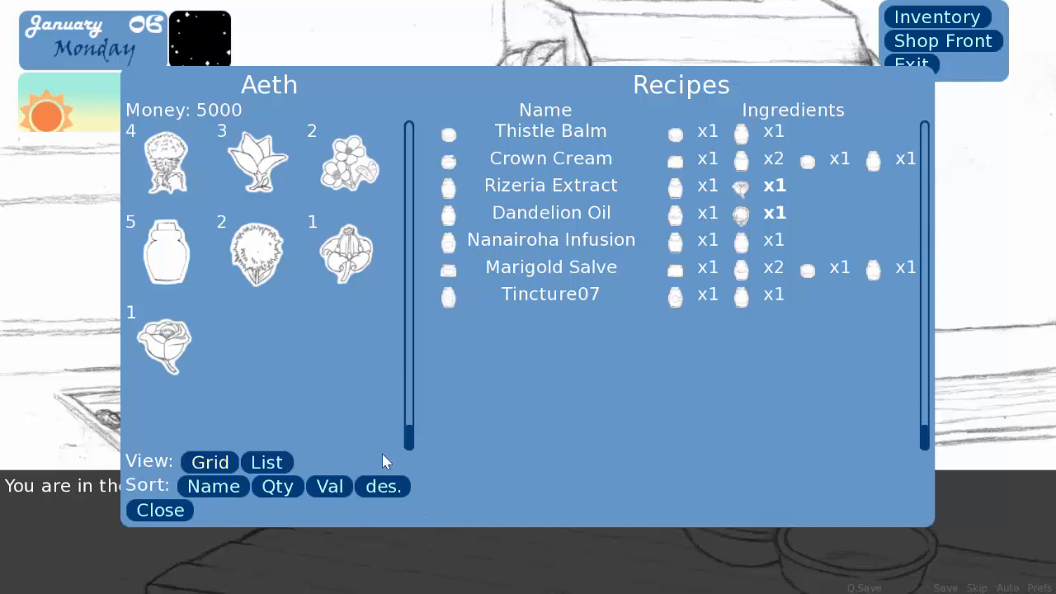
mouse_move(575, 187)
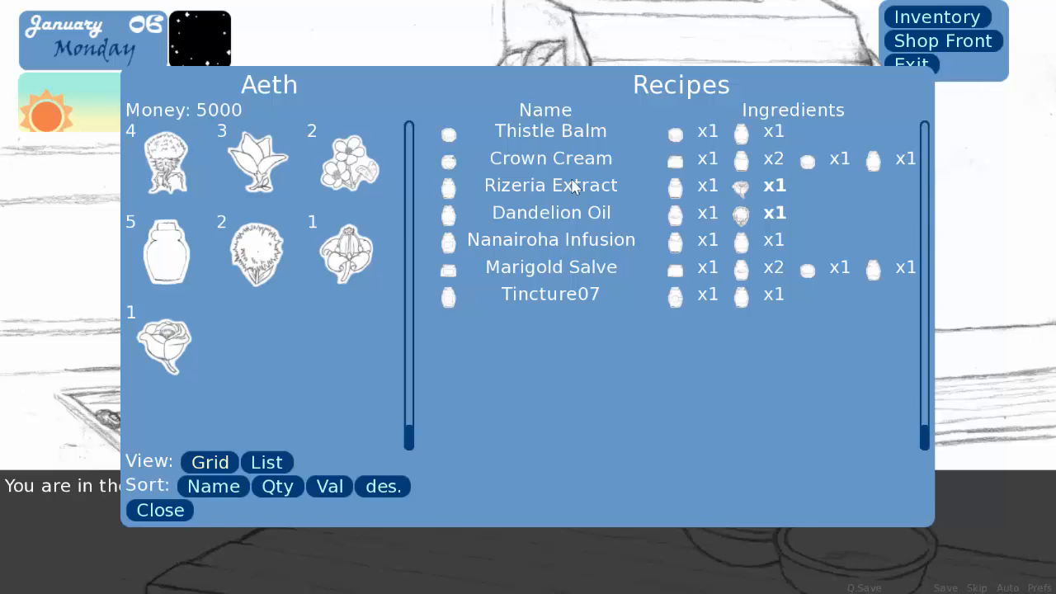
mouse_move(568, 273)
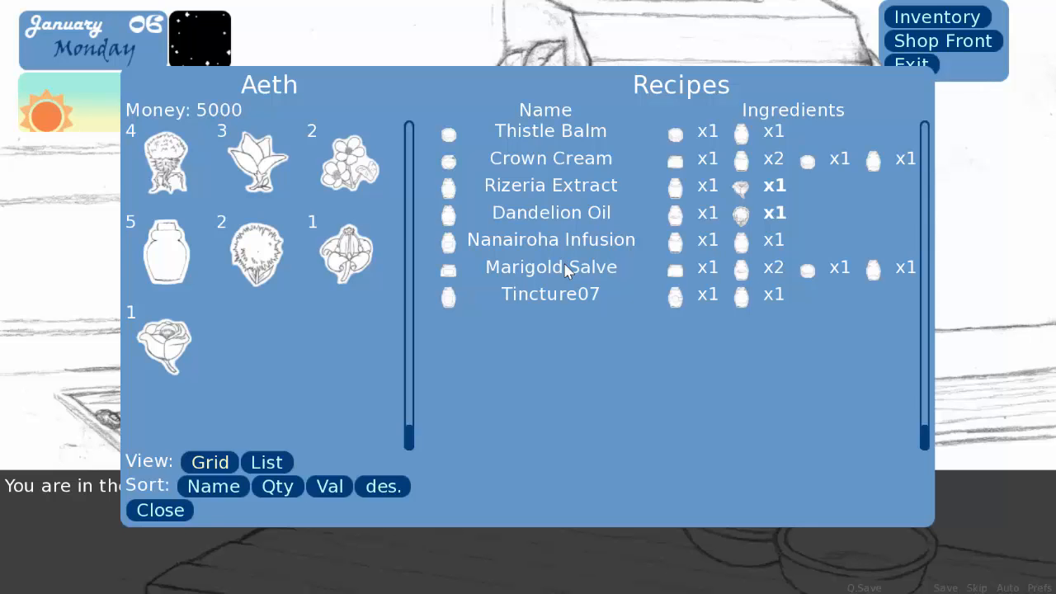
mouse_move(498, 273)
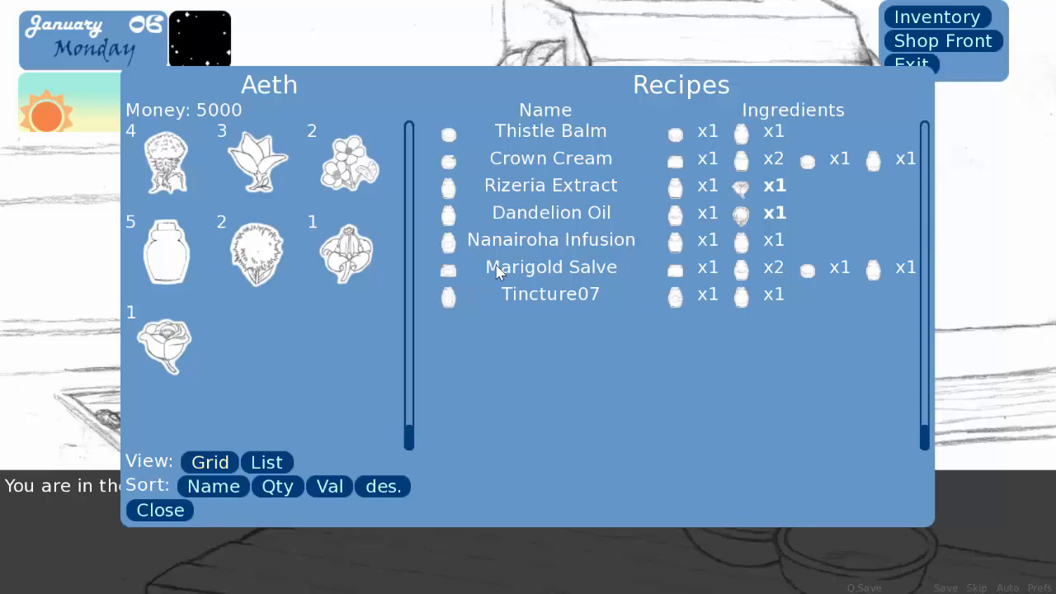
mouse_move(345, 251)
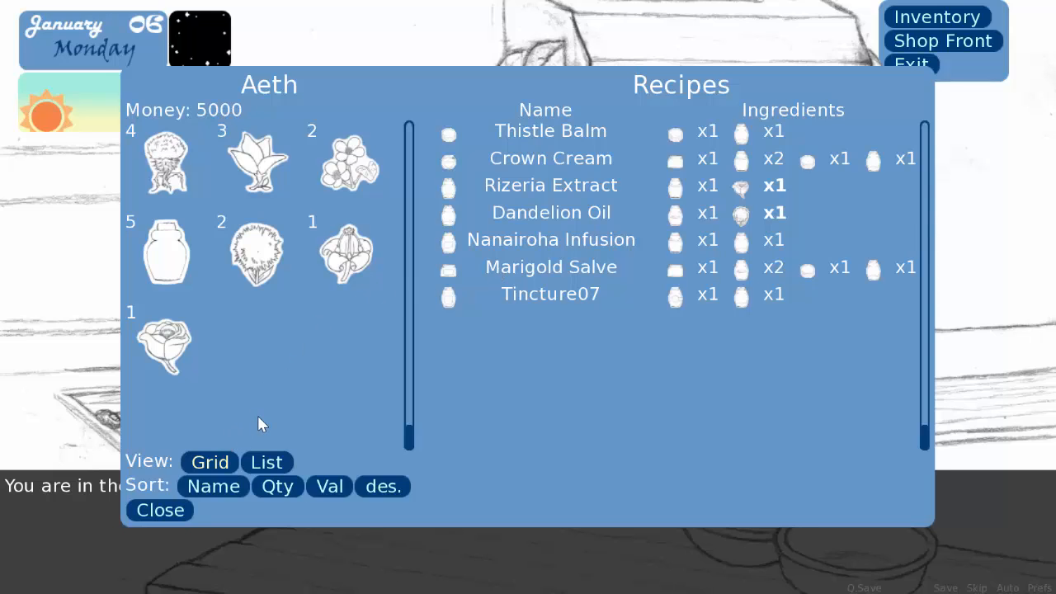
mouse_move(256, 425)
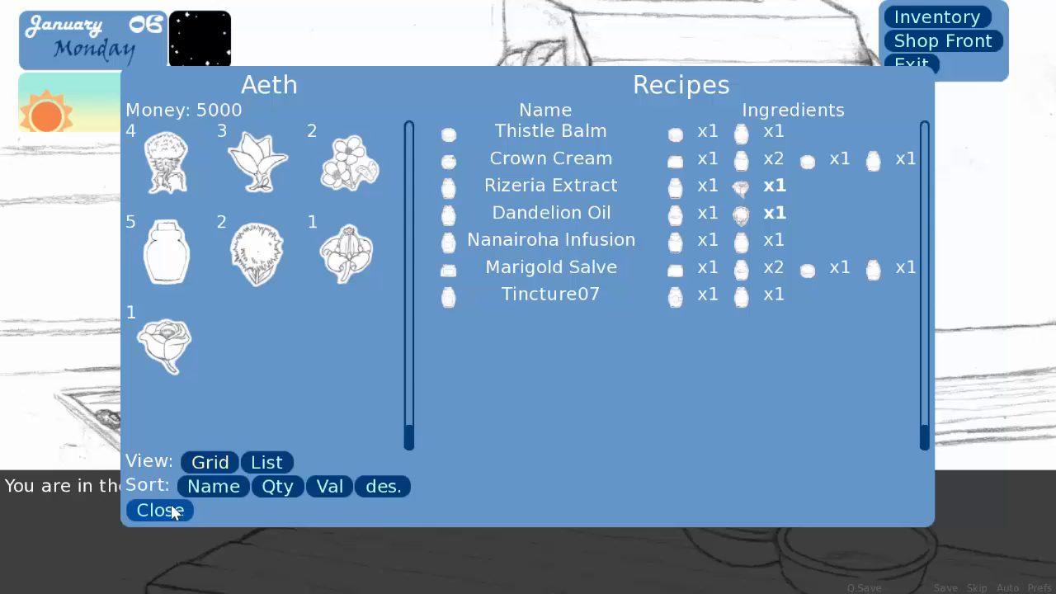
left_click(158, 510)
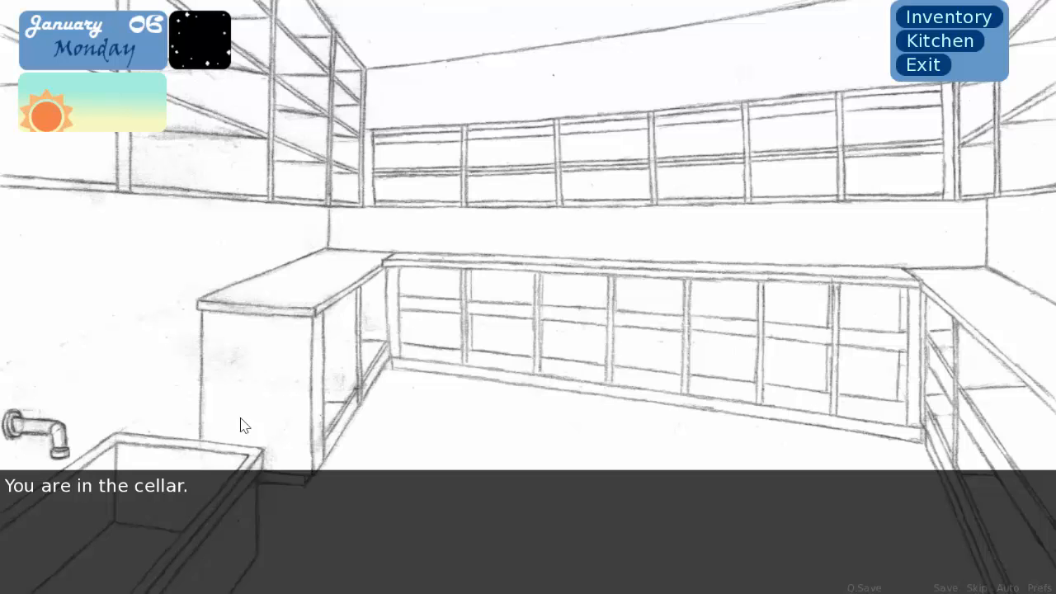
mouse_move(488, 169)
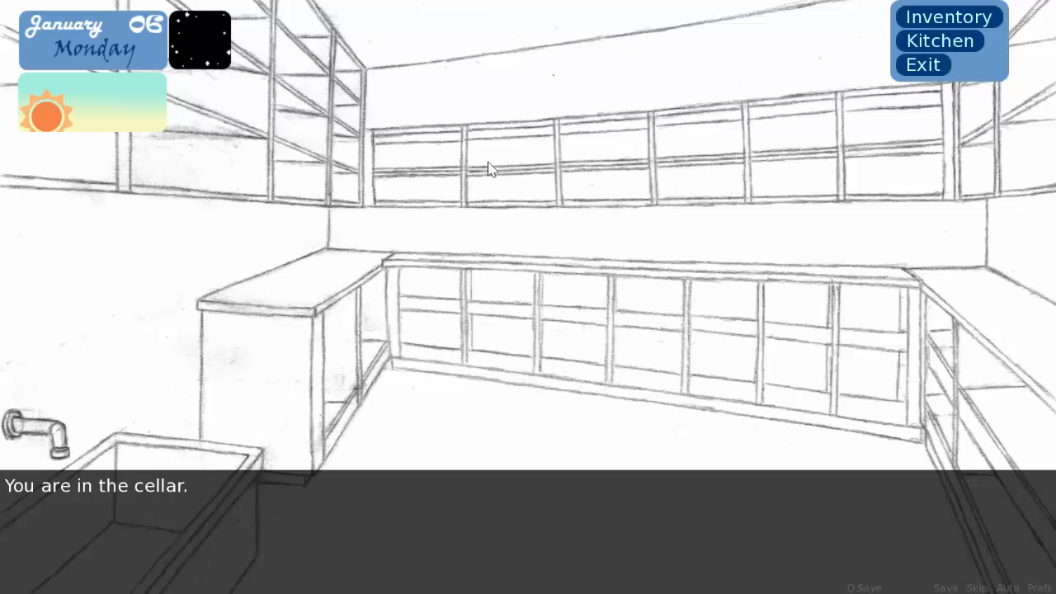
mouse_move(484, 264)
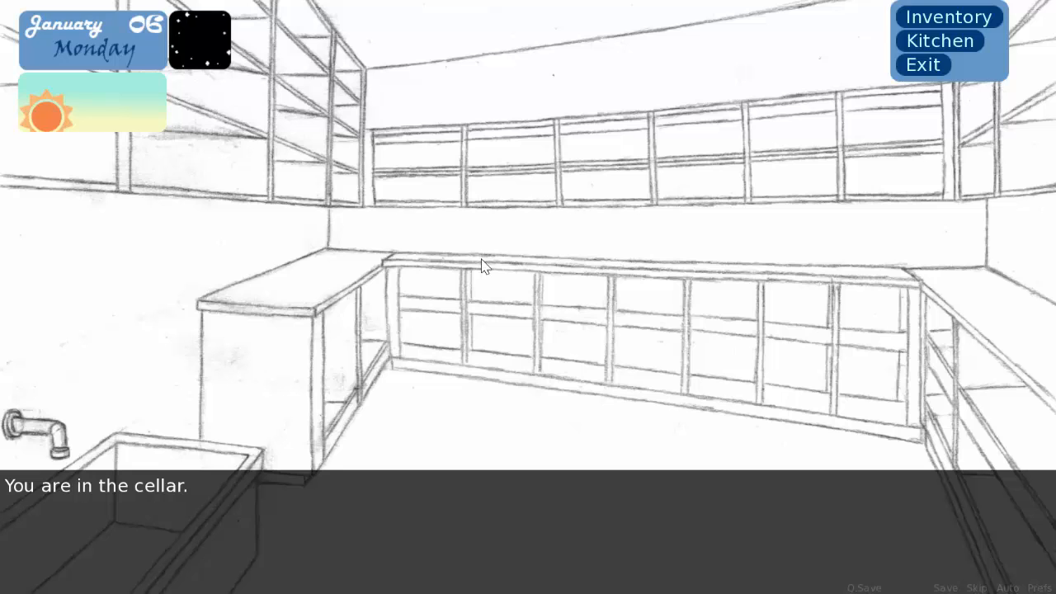
mouse_move(561, 251)
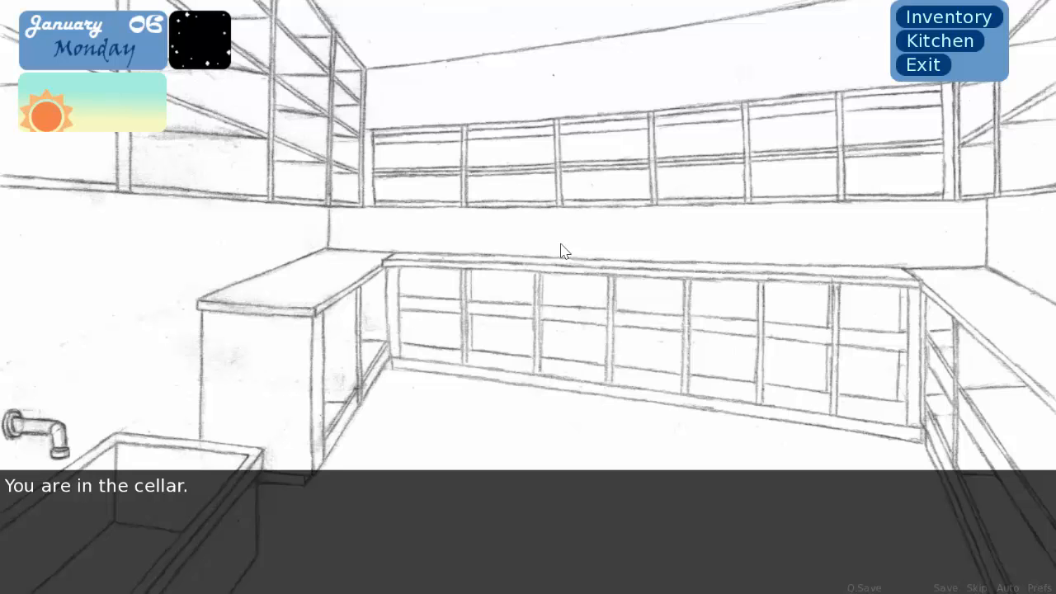
mouse_move(413, 296)
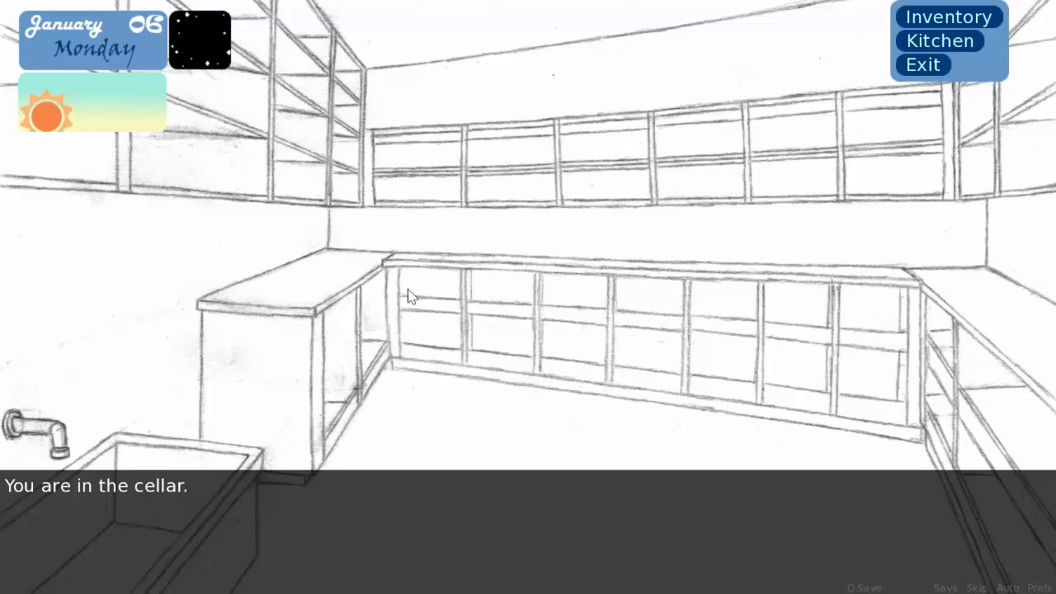
mouse_move(749, 320)
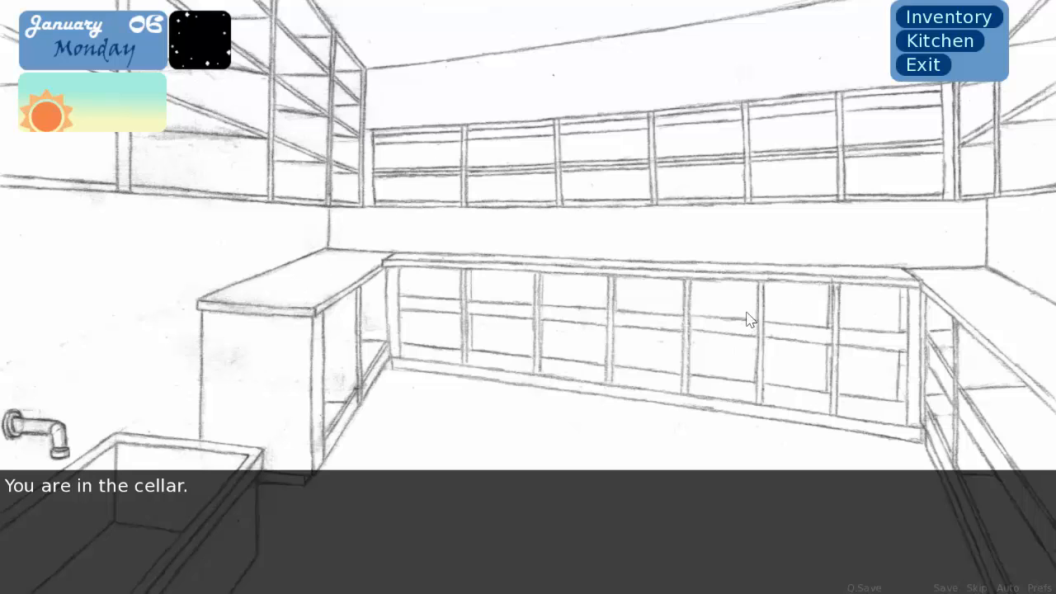
mouse_move(708, 240)
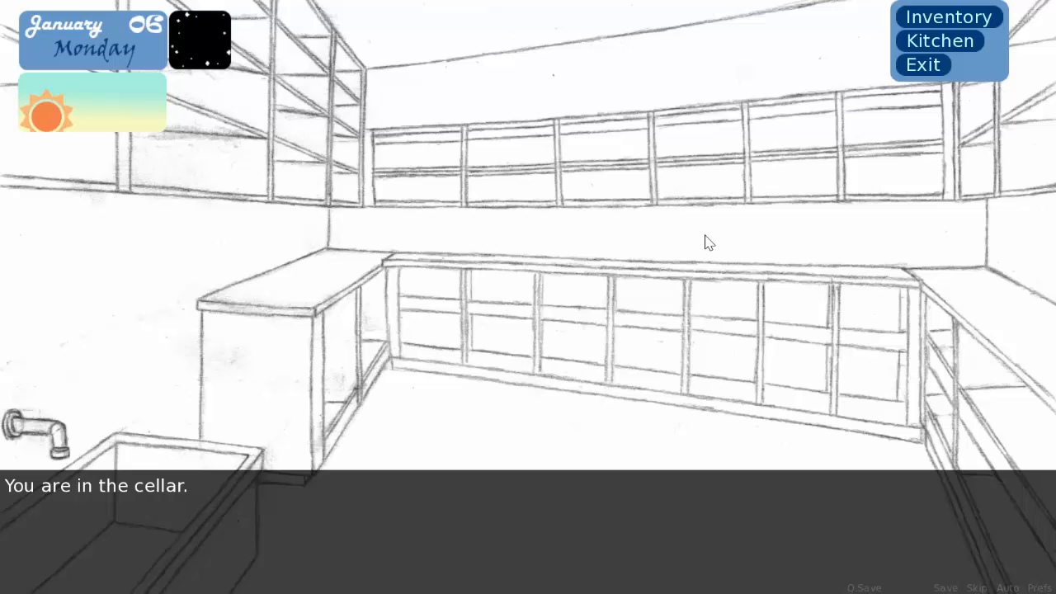
mouse_move(554, 170)
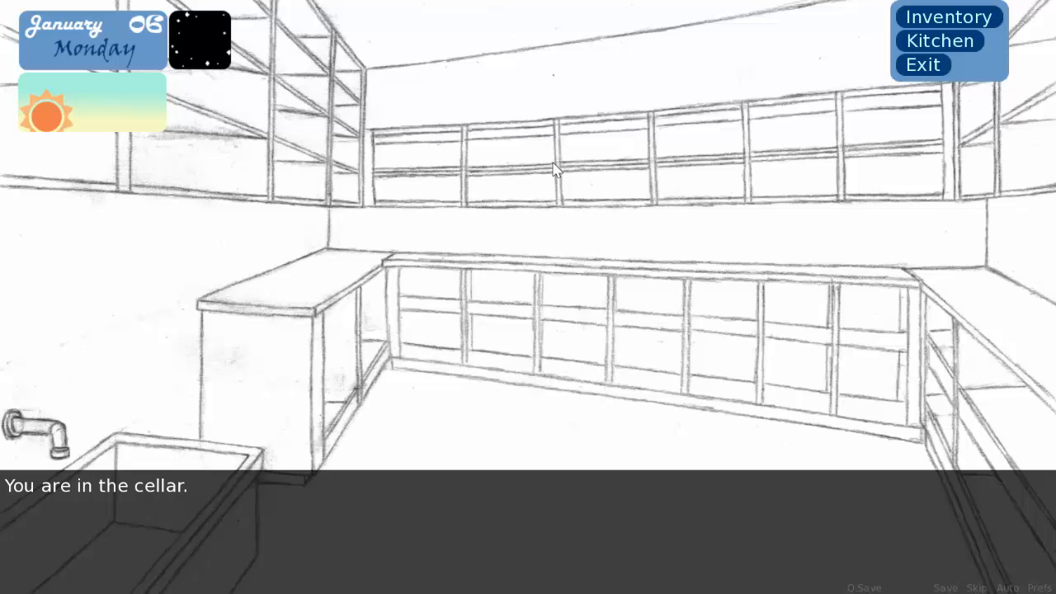
mouse_move(189, 283)
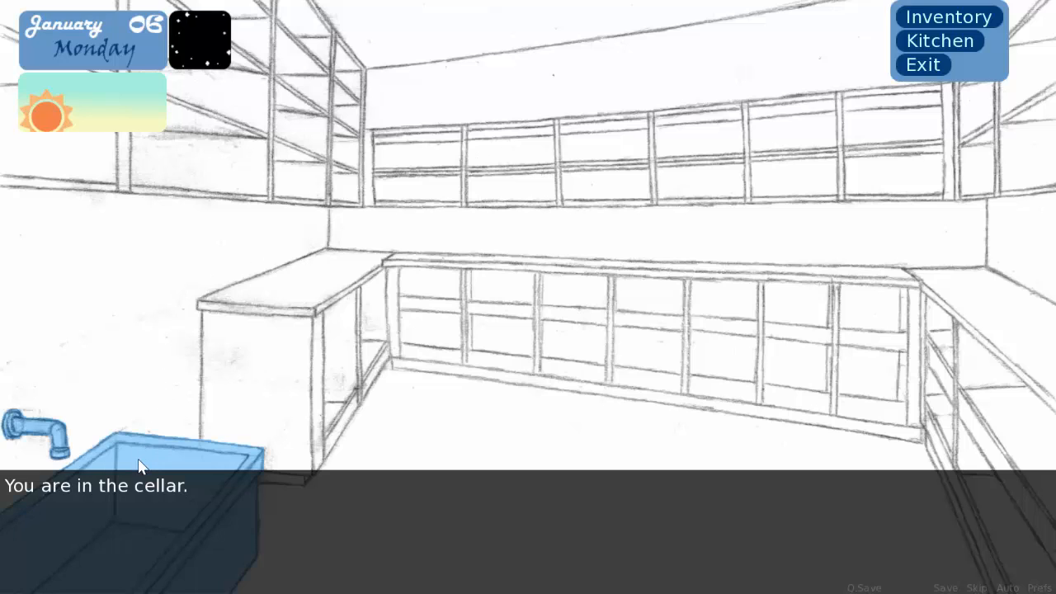
mouse_move(100, 472)
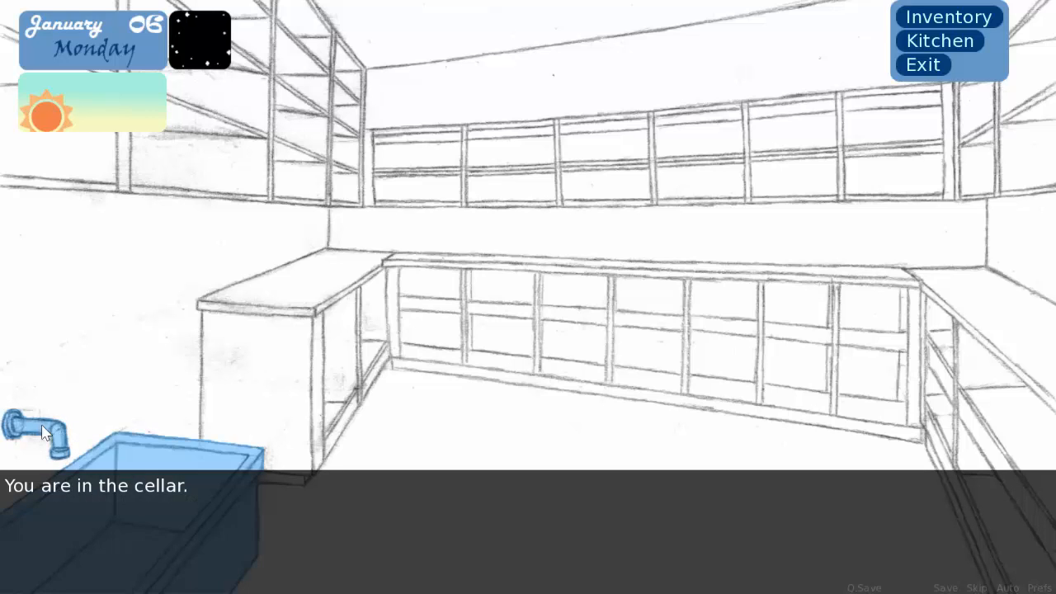
mouse_move(168, 477)
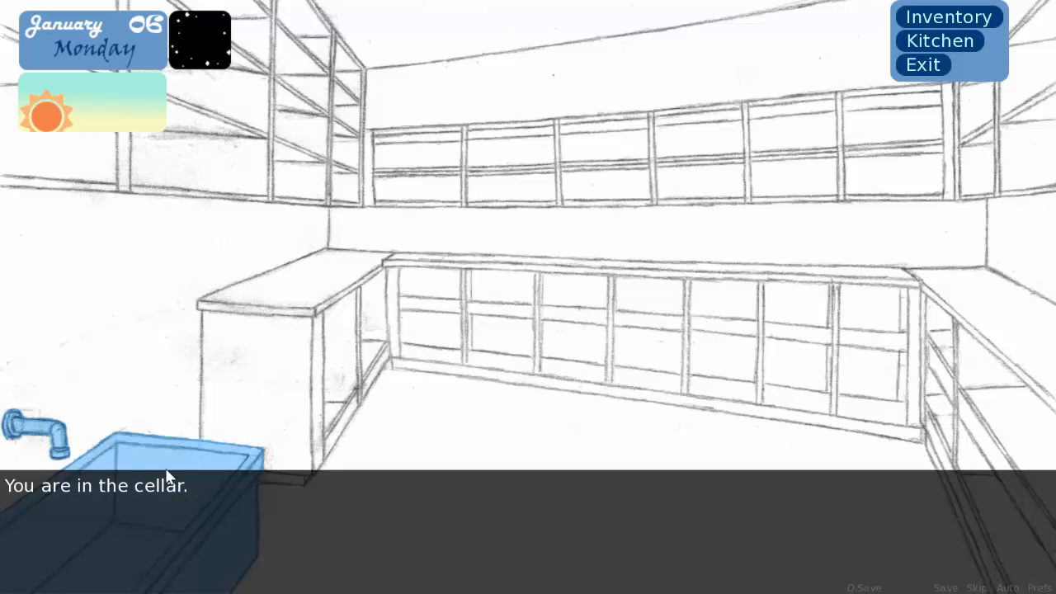
Step: Try the cellar sink, which needs a bottle, then check the inventory
left_click(149, 462)
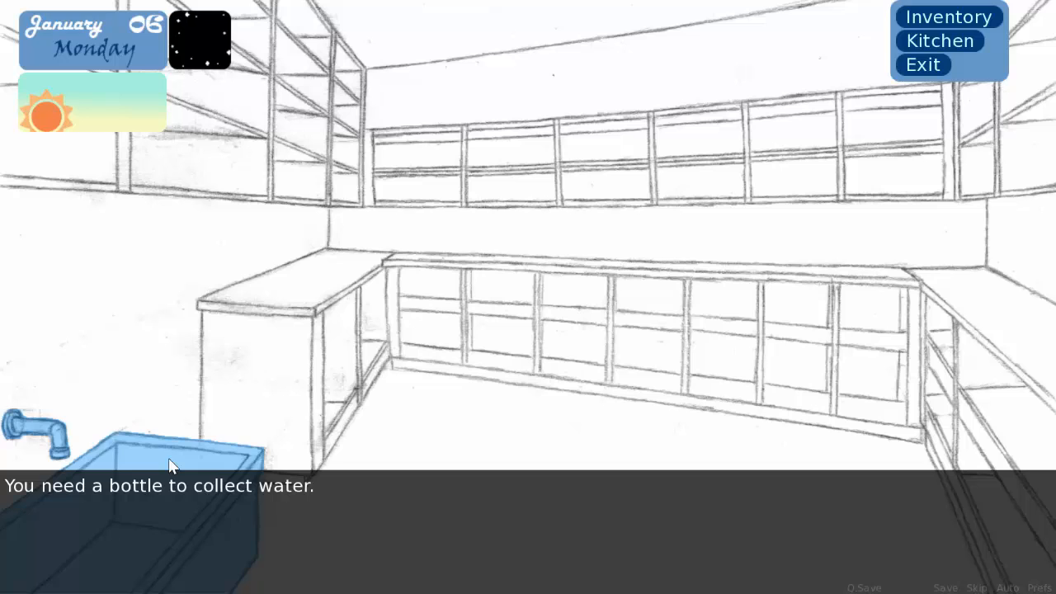
left_click(947, 16)
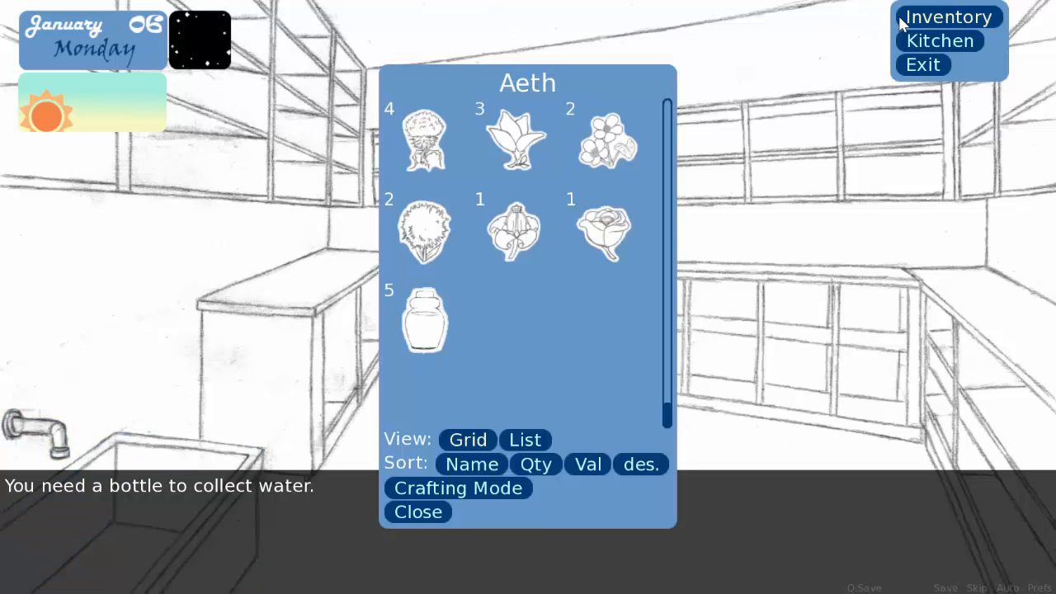
mouse_move(423, 322)
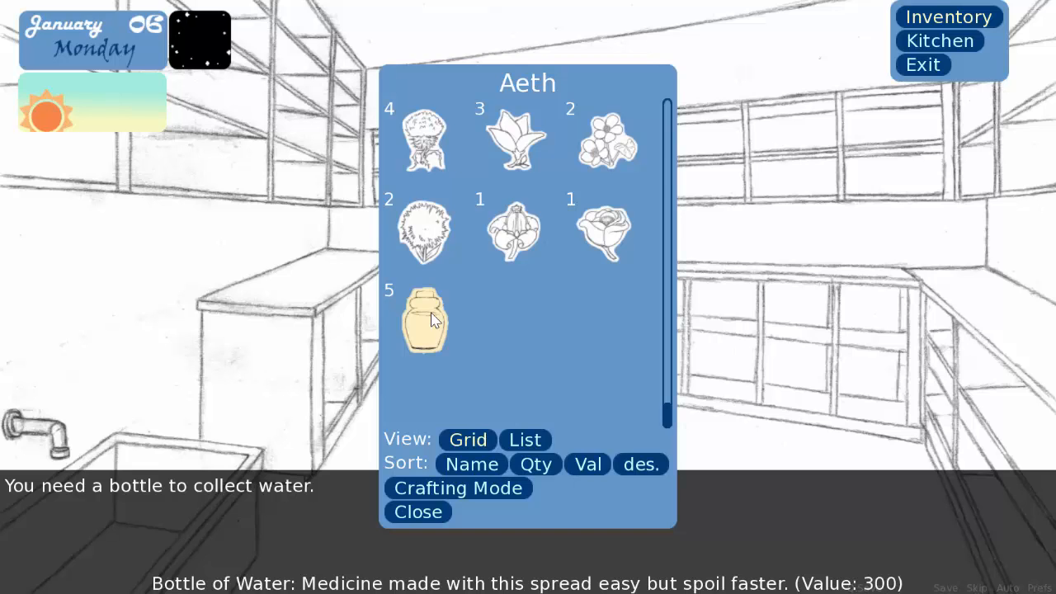
mouse_move(418, 511)
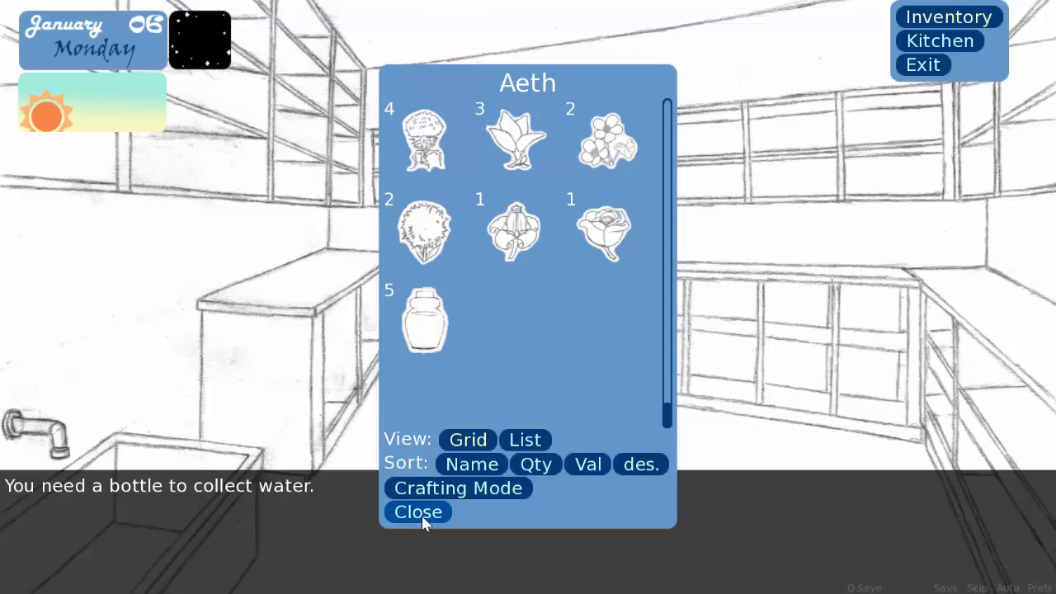
Step: Close the inventory after confirming five Bottles of Water, returning to the cellar
left_click(418, 512)
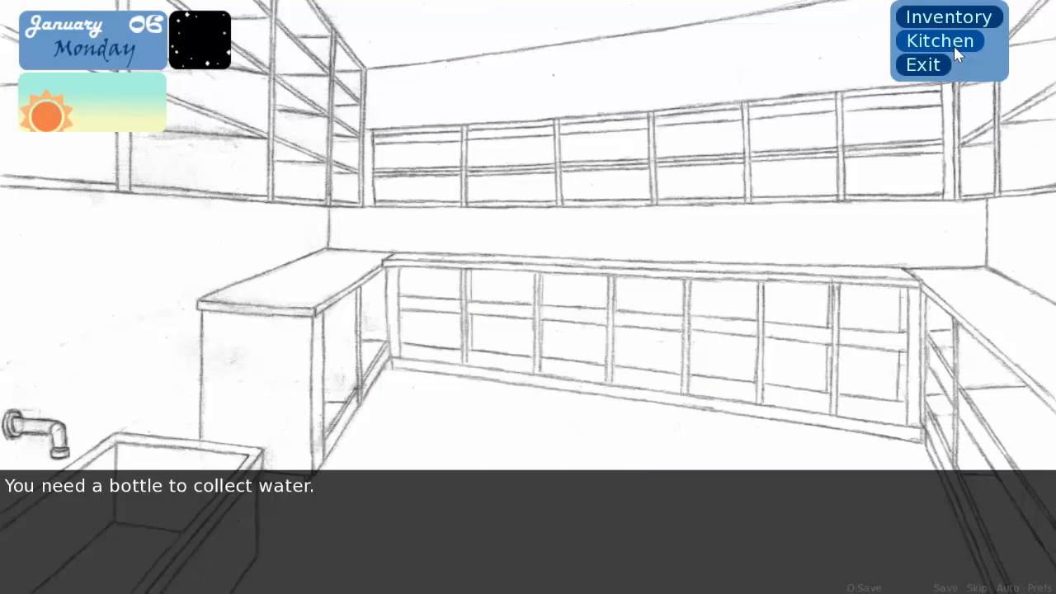
Step: Leave the cellar and return to the apothecary shop
left_click(939, 39)
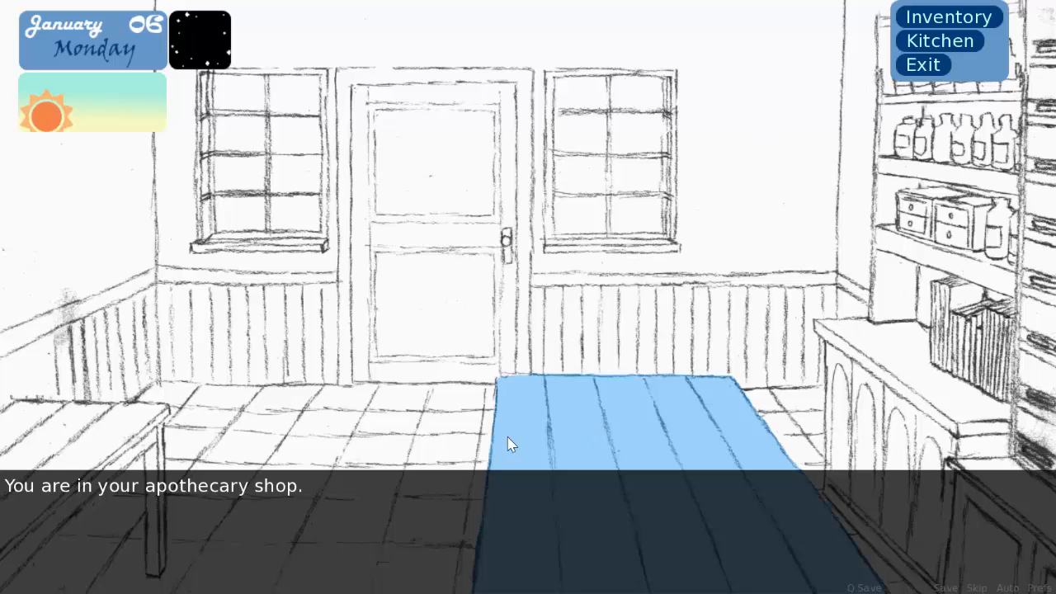
mouse_move(647, 470)
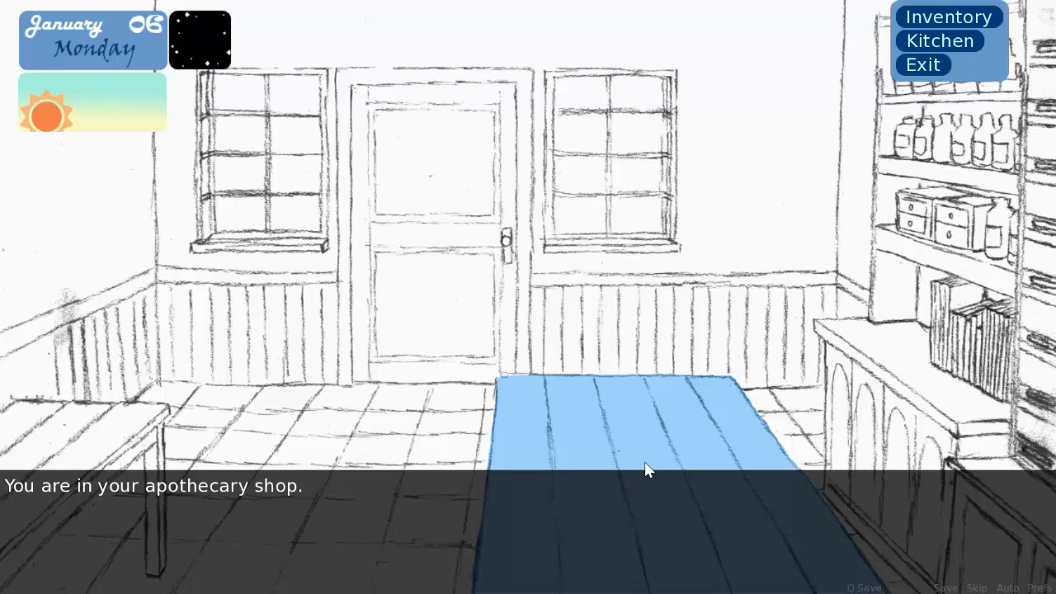
mouse_move(637, 452)
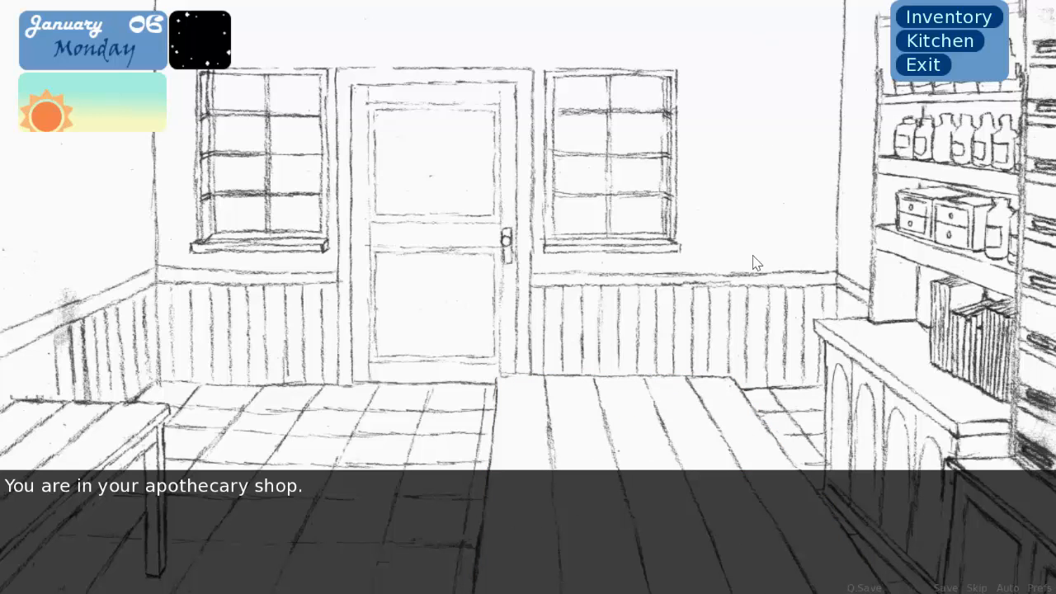
mouse_move(767, 283)
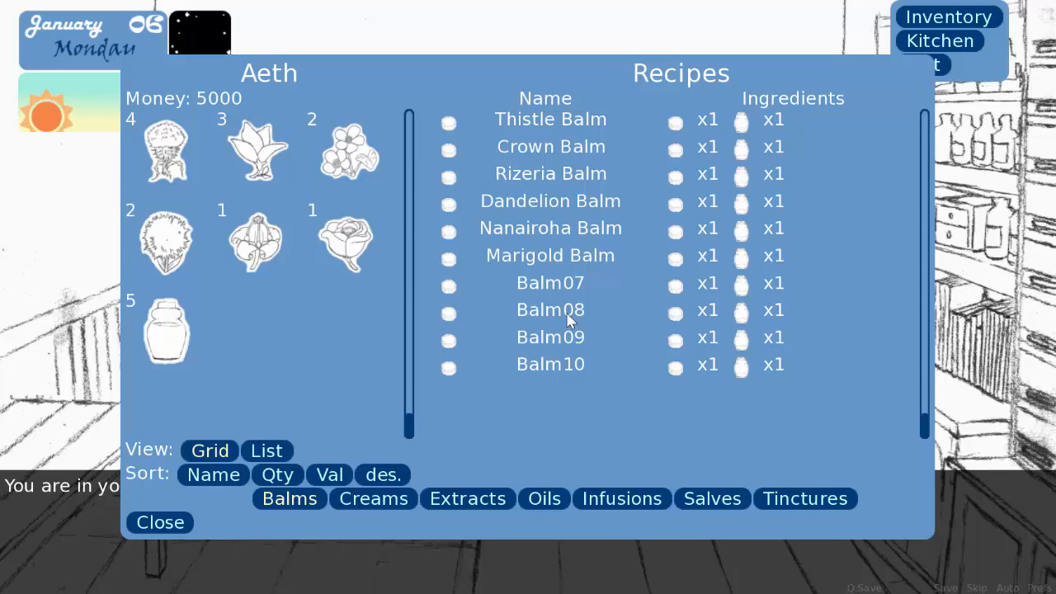
mouse_move(577, 242)
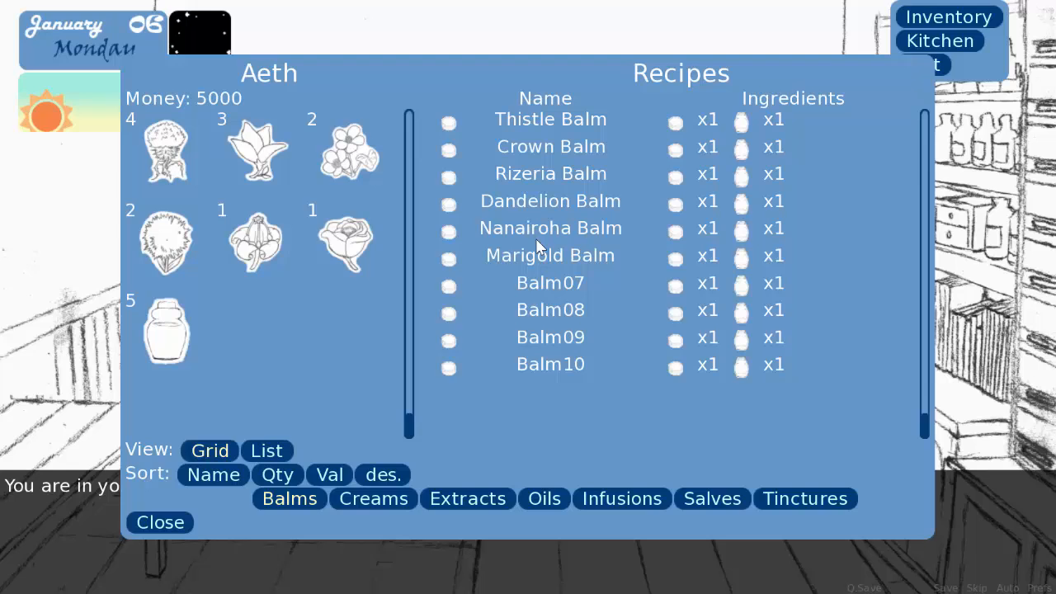
mouse_move(462, 208)
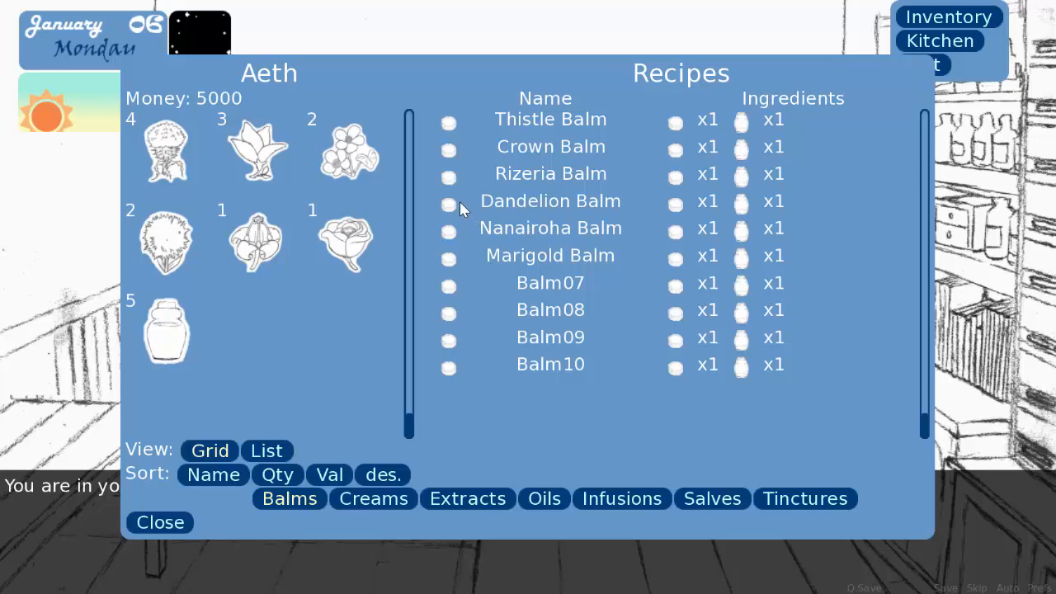
mouse_move(287, 430)
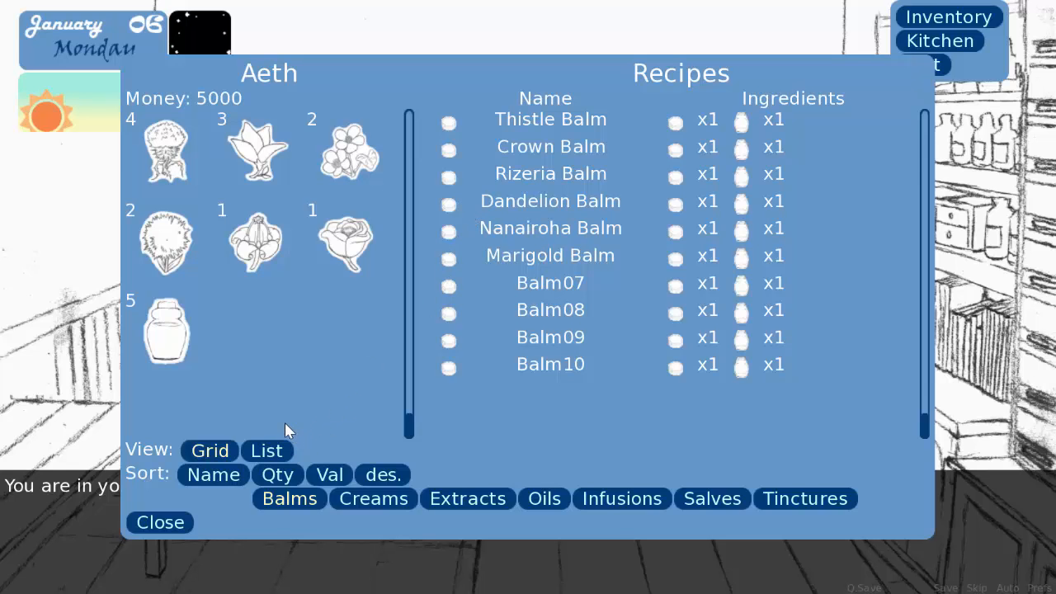
mouse_move(443, 472)
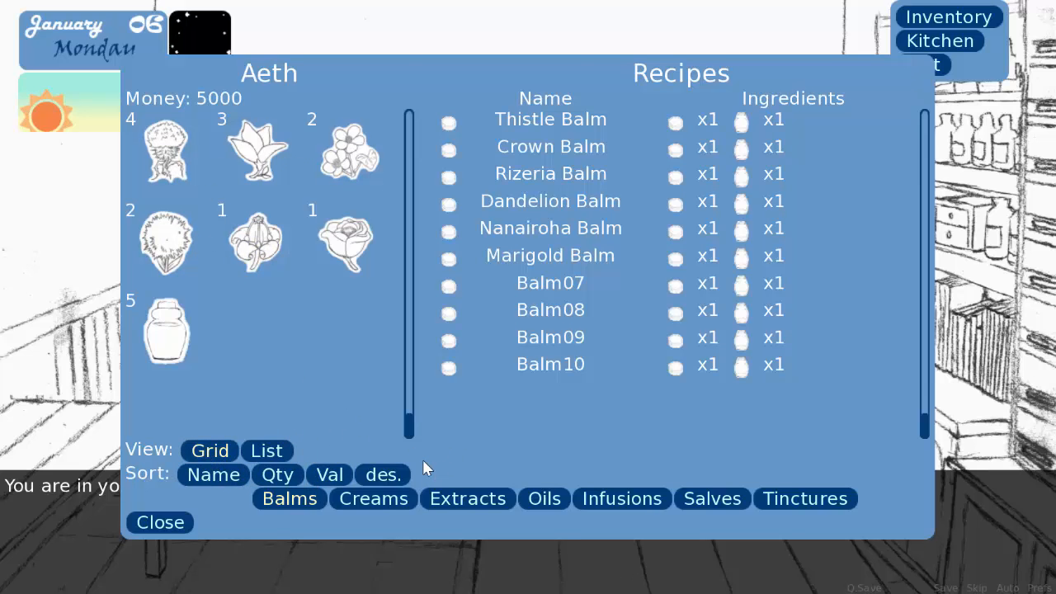
mouse_move(439, 416)
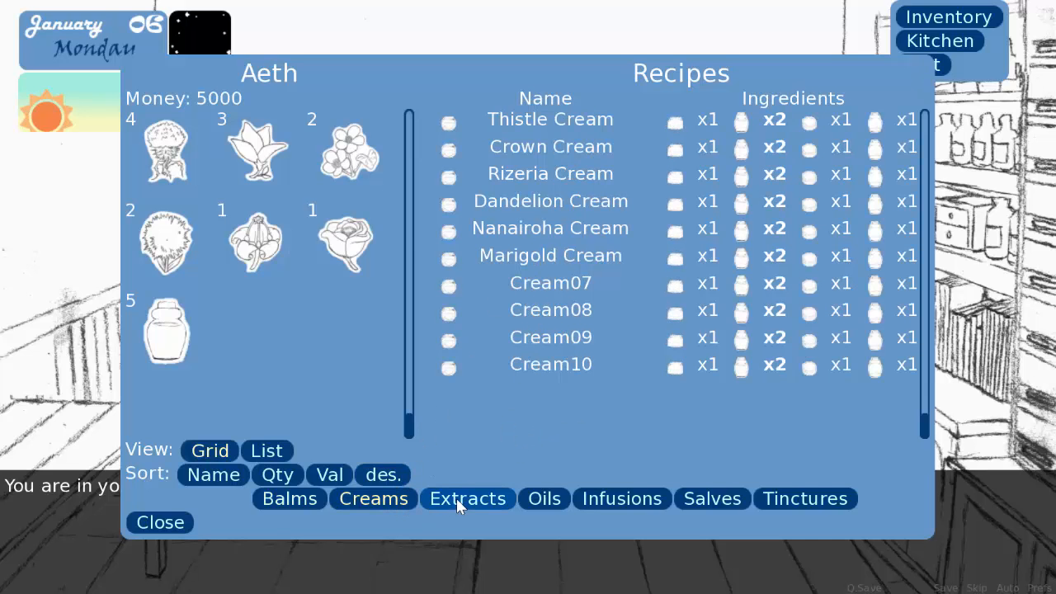
Step: Browse the Extracts, Oils and Tinctures recipe lists, ending on Extracts
left_click(467, 498)
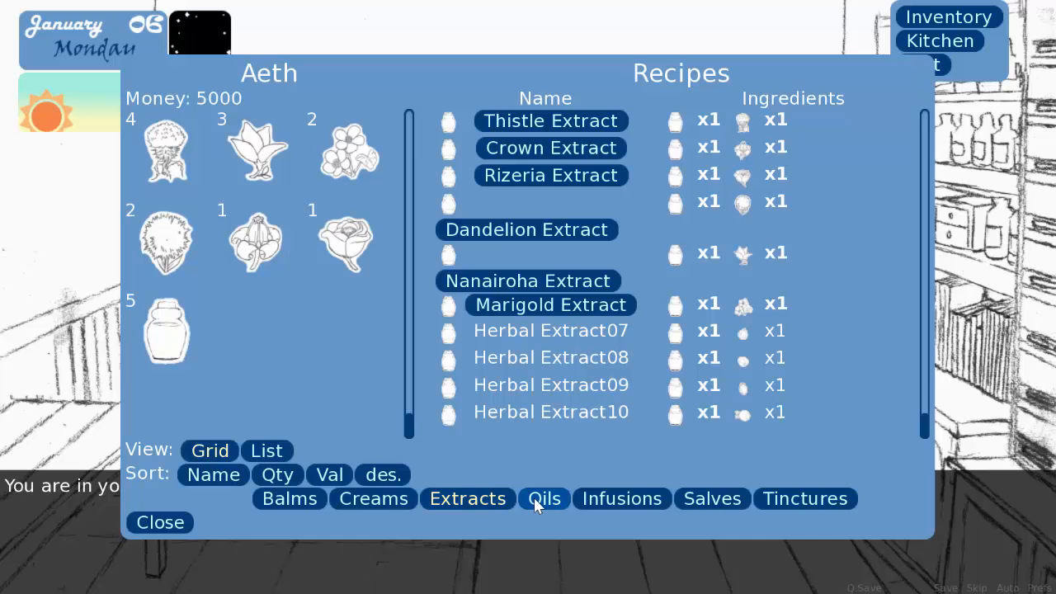
left_click(289, 498)
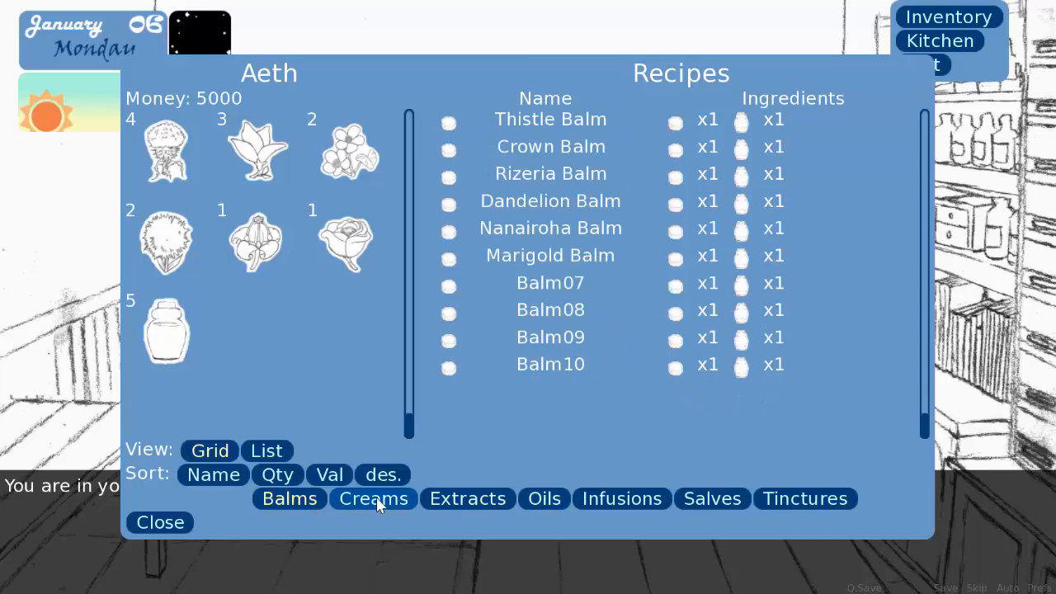
left_click(467, 499)
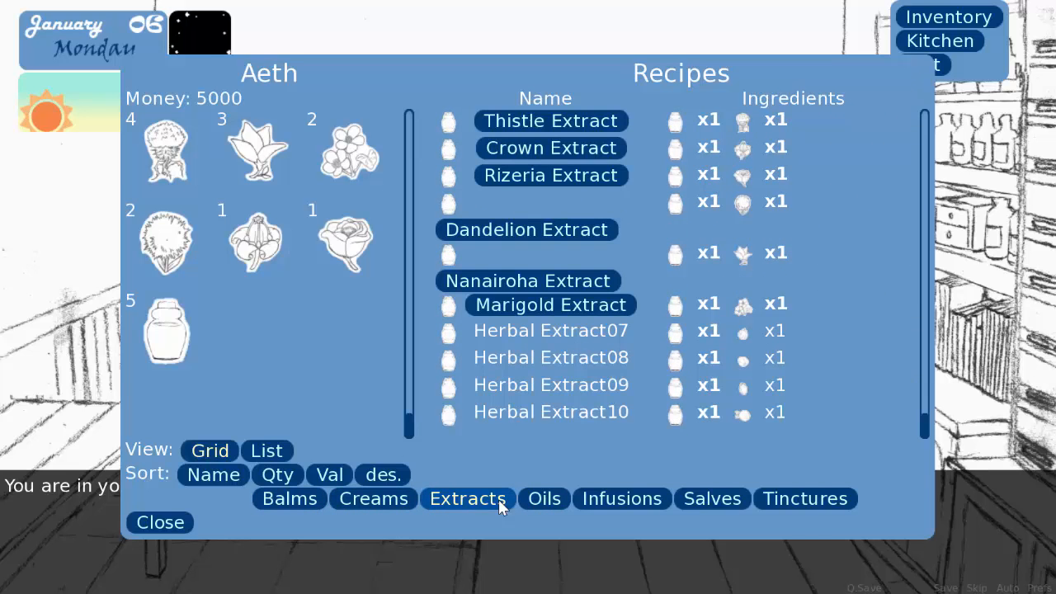
left_click(545, 499)
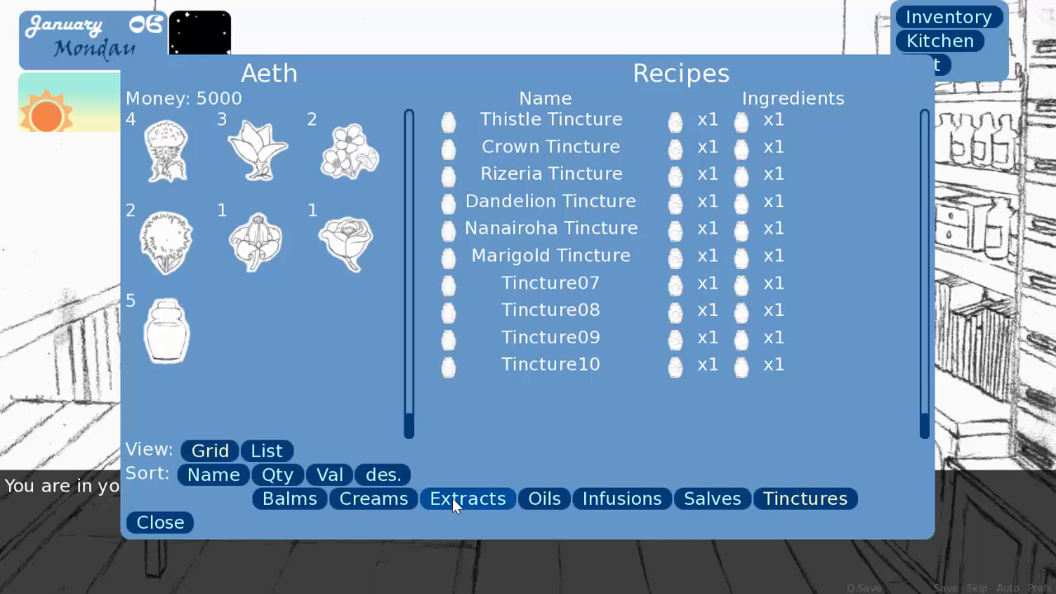
left_click(467, 498)
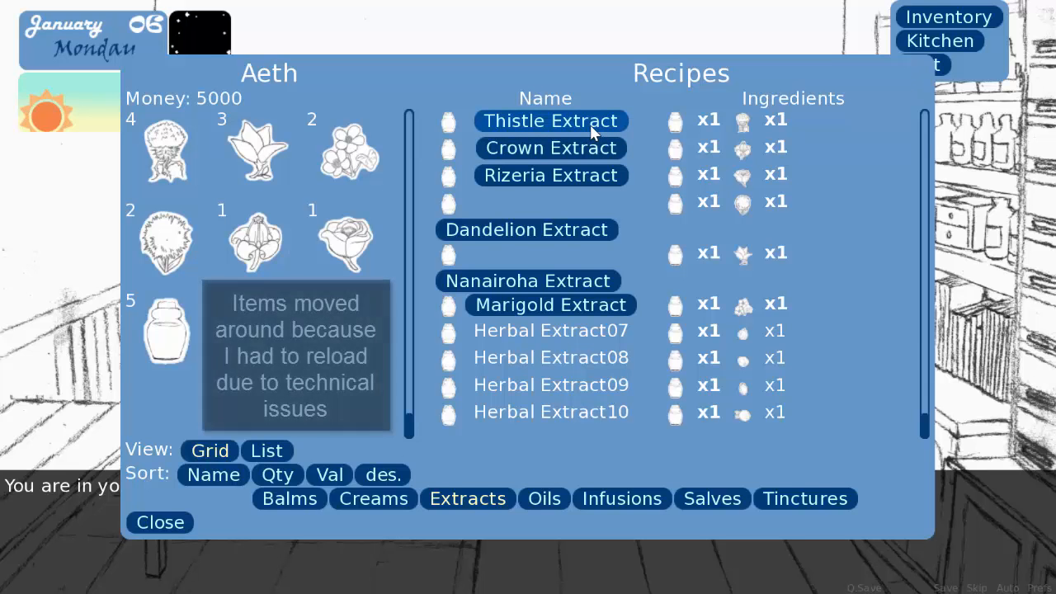
left_click(383, 475)
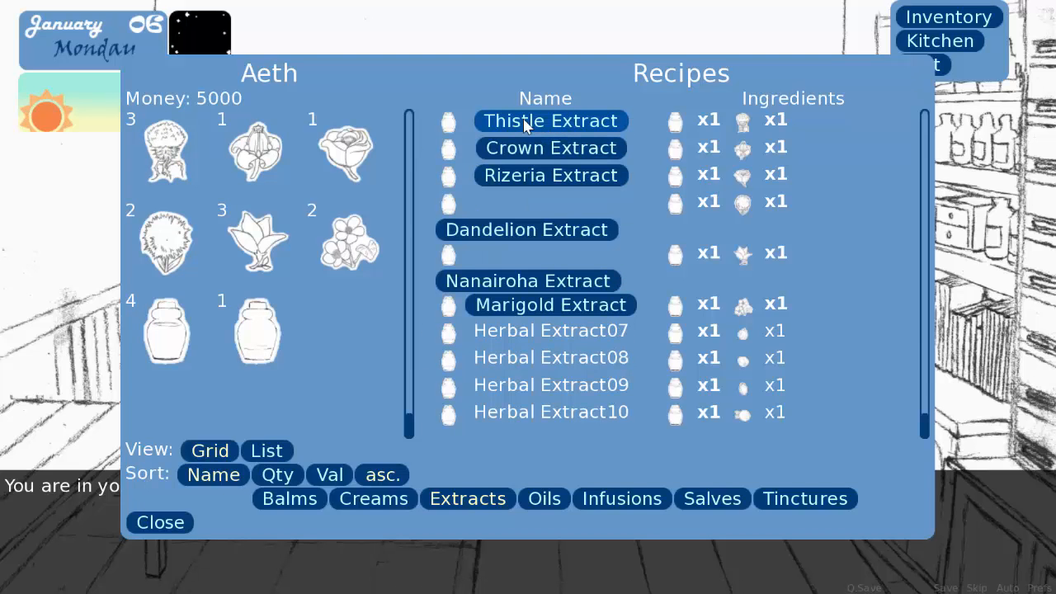
mouse_move(248, 138)
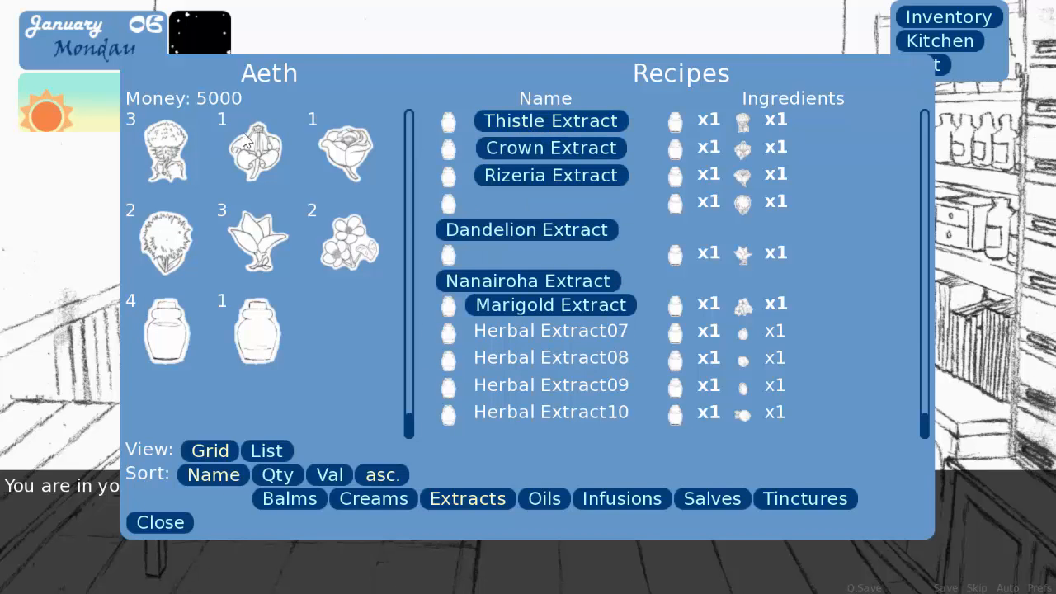
left_click(165, 152)
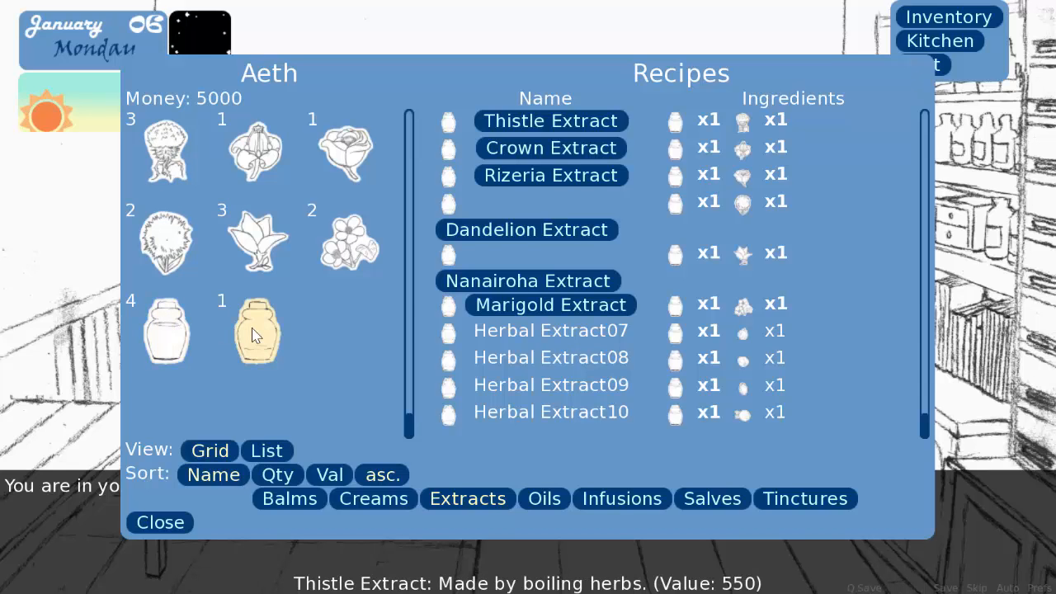
mouse_move(256, 350)
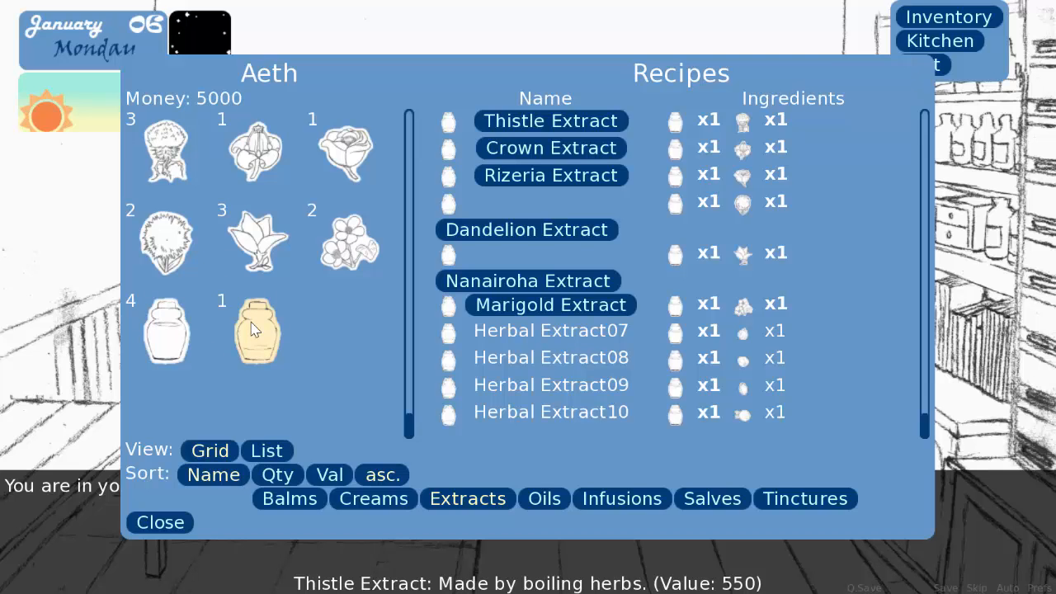
mouse_move(268, 339)
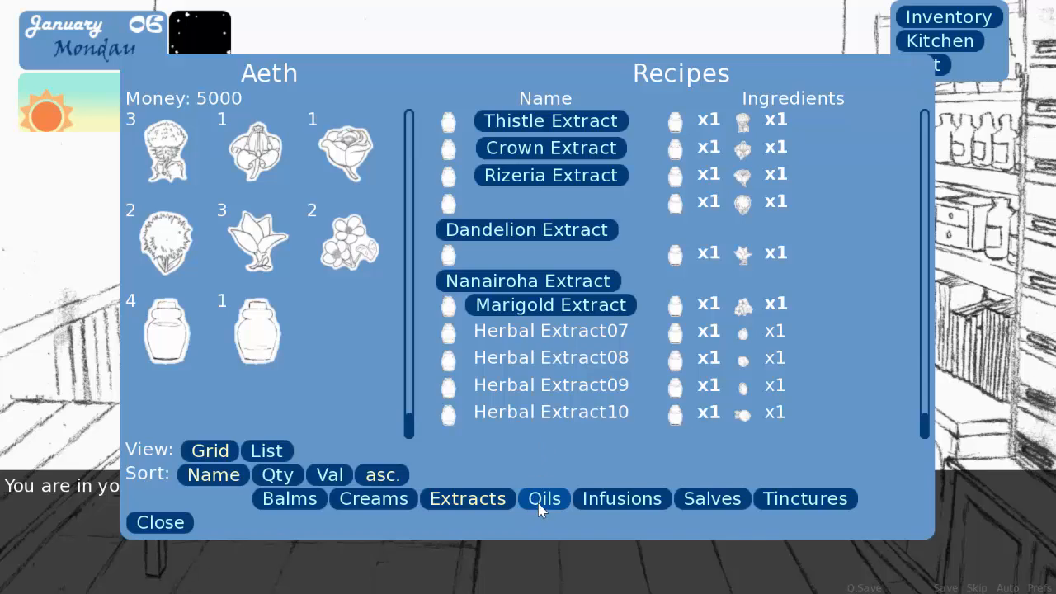
Step: Review the Oil recipes in the recipe book, then return to the apothecary shop
left_click(545, 498)
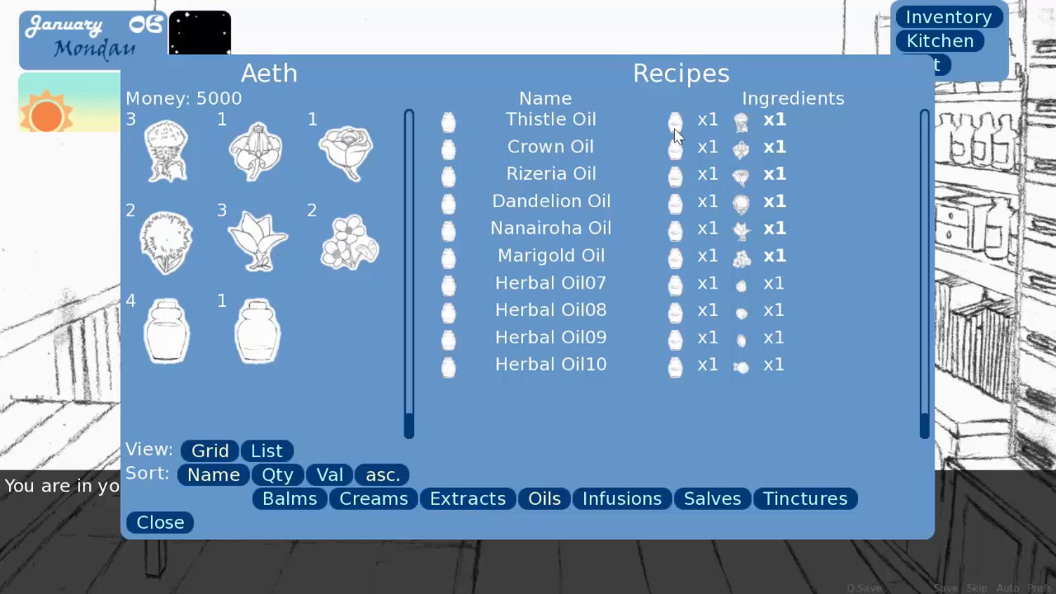
mouse_move(690, 131)
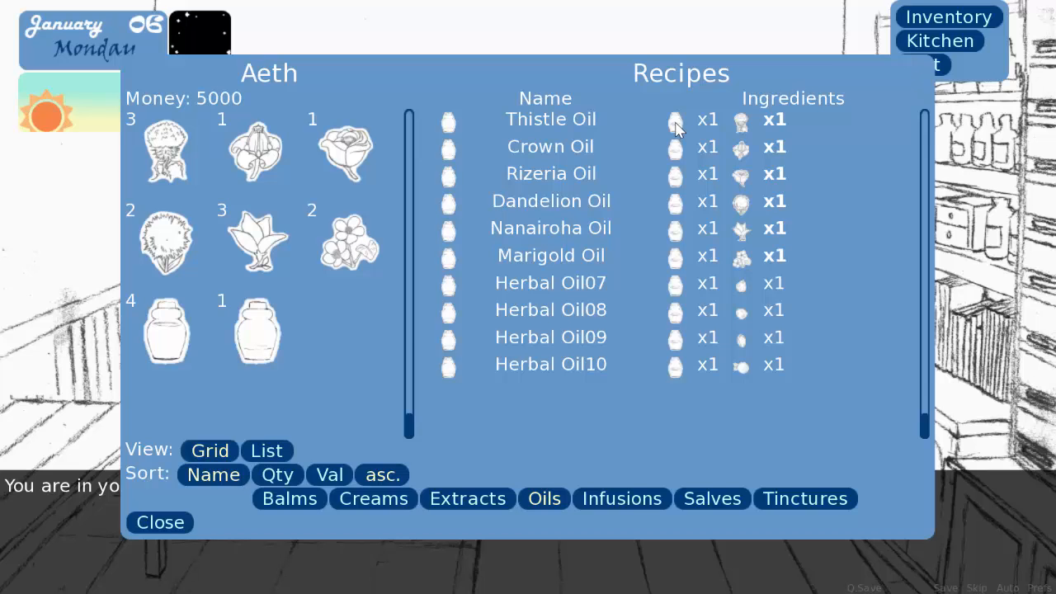
mouse_move(653, 128)
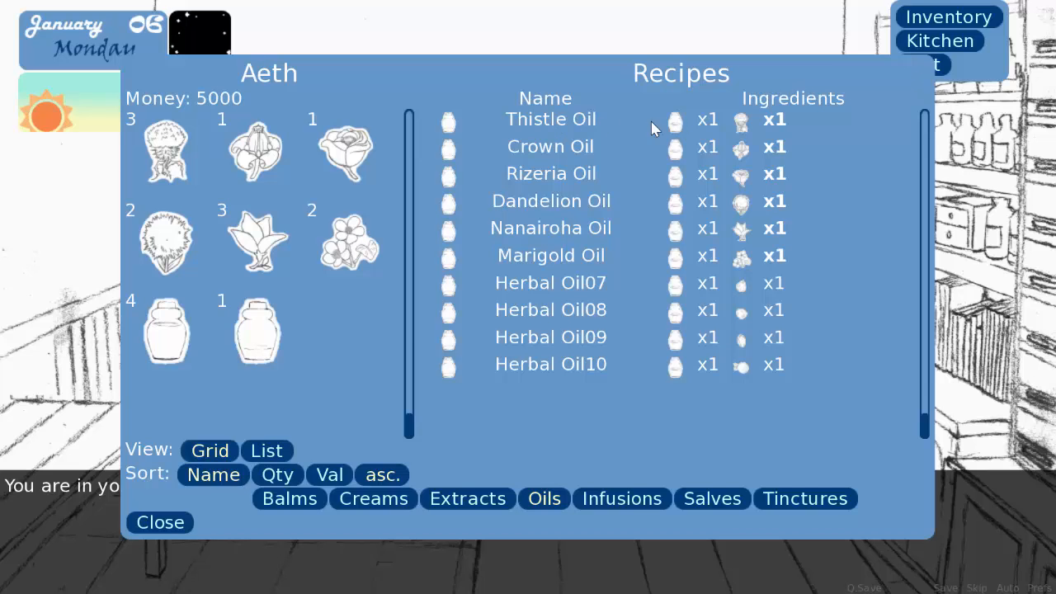
mouse_move(670, 122)
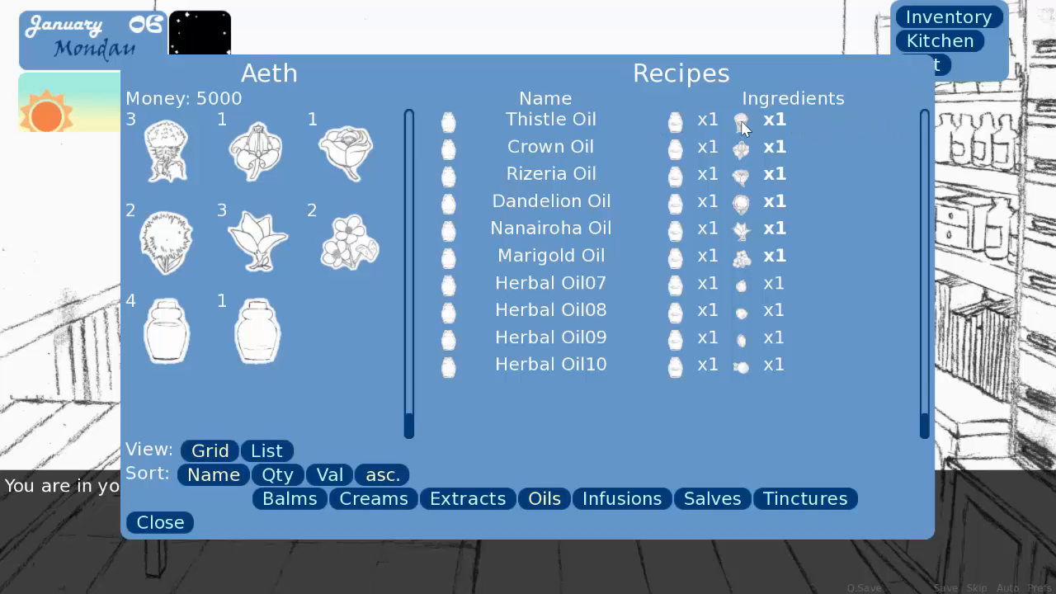
mouse_move(739, 131)
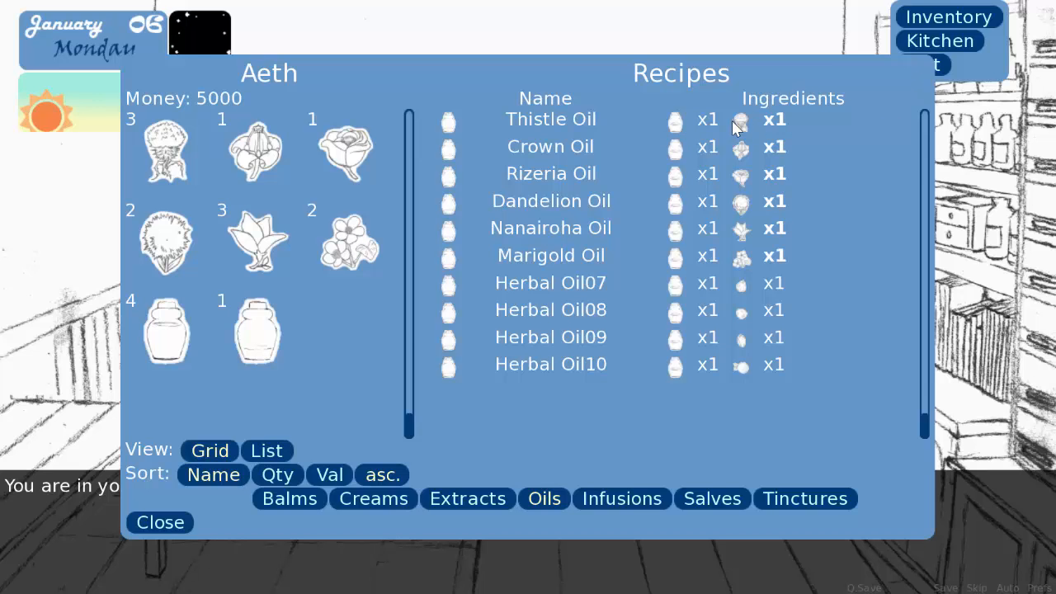
mouse_move(759, 126)
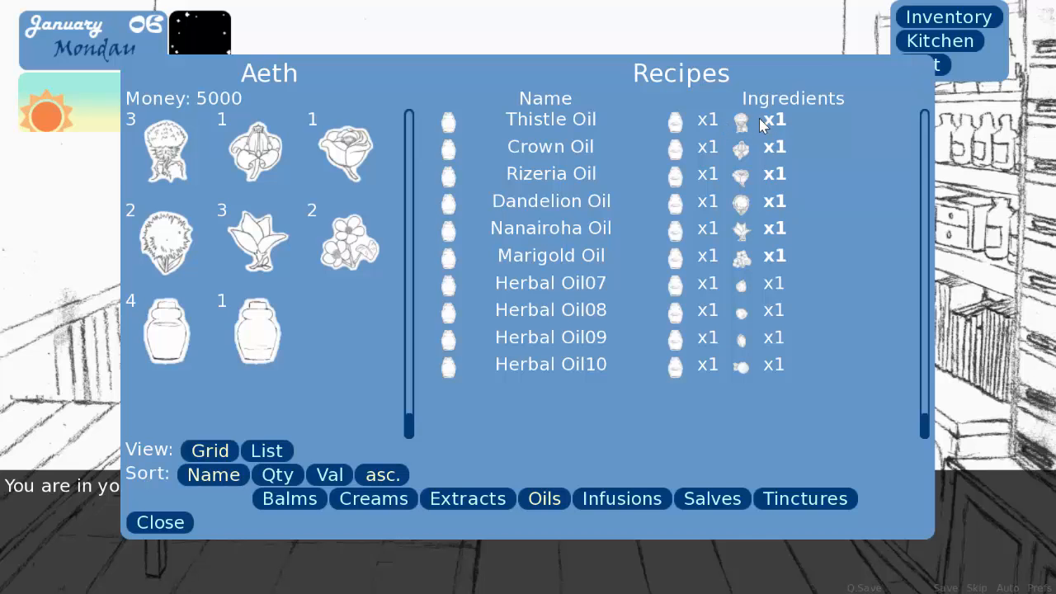
mouse_move(779, 261)
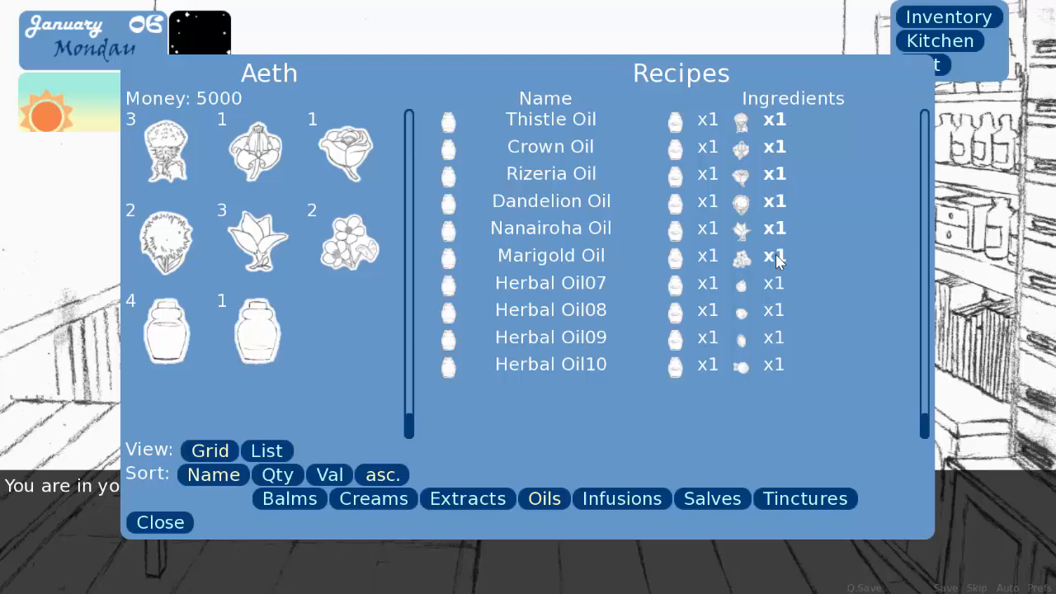
mouse_move(768, 195)
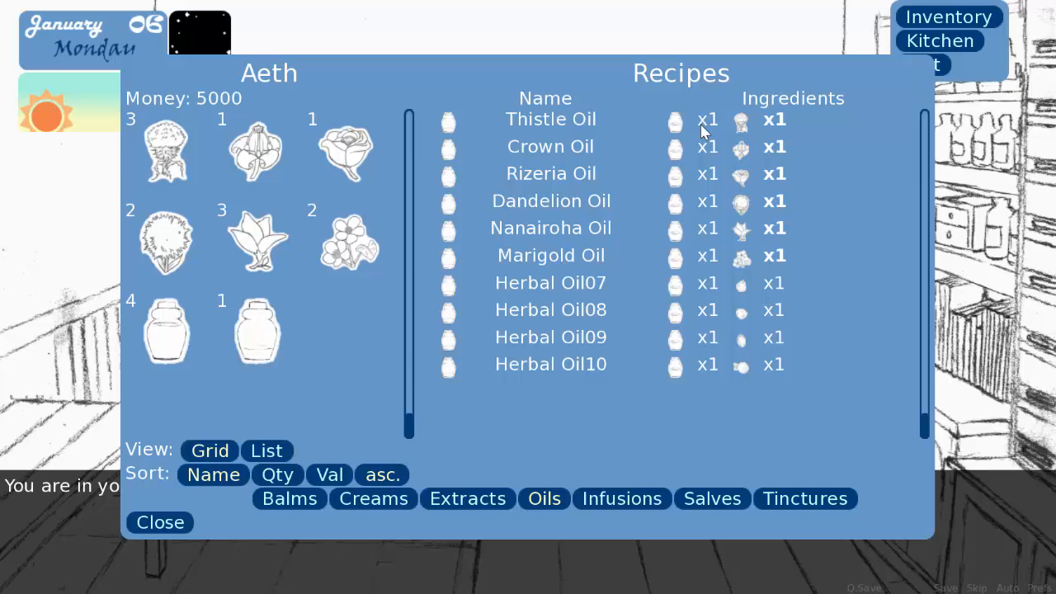
mouse_move(769, 155)
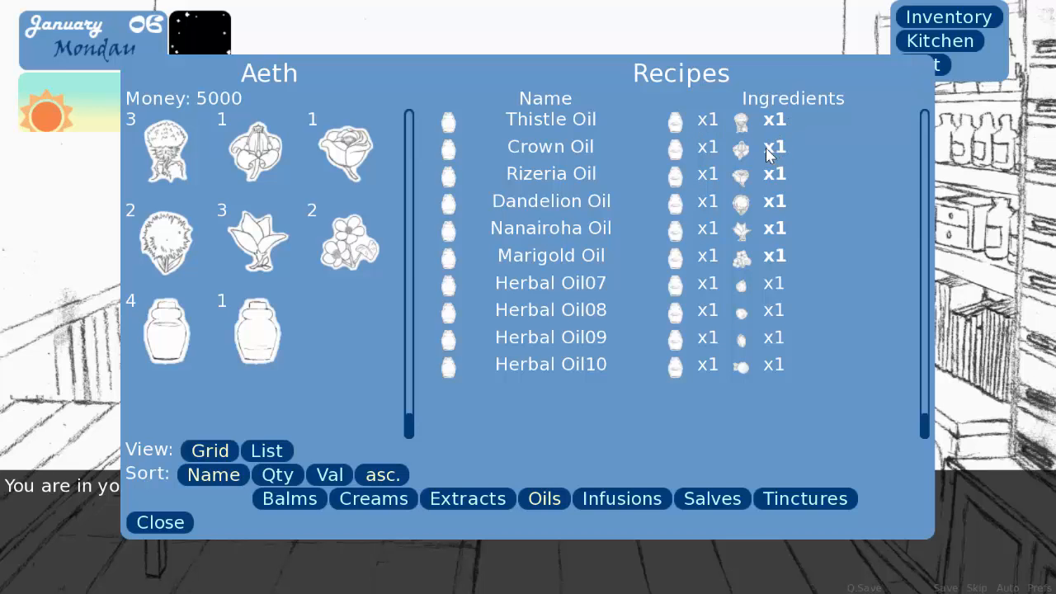
mouse_move(687, 129)
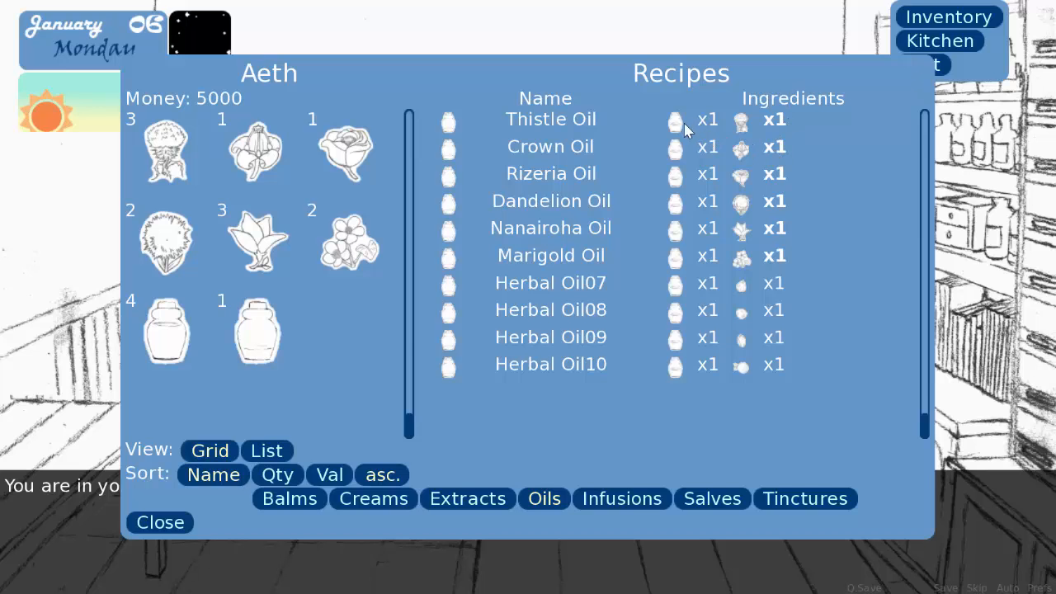
mouse_move(690, 130)
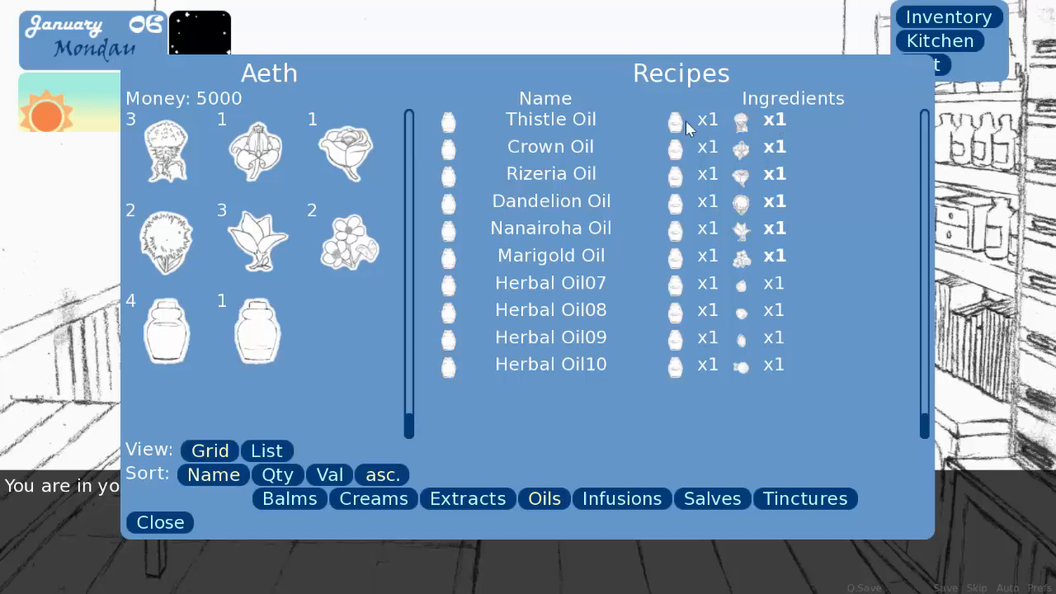
mouse_move(690, 129)
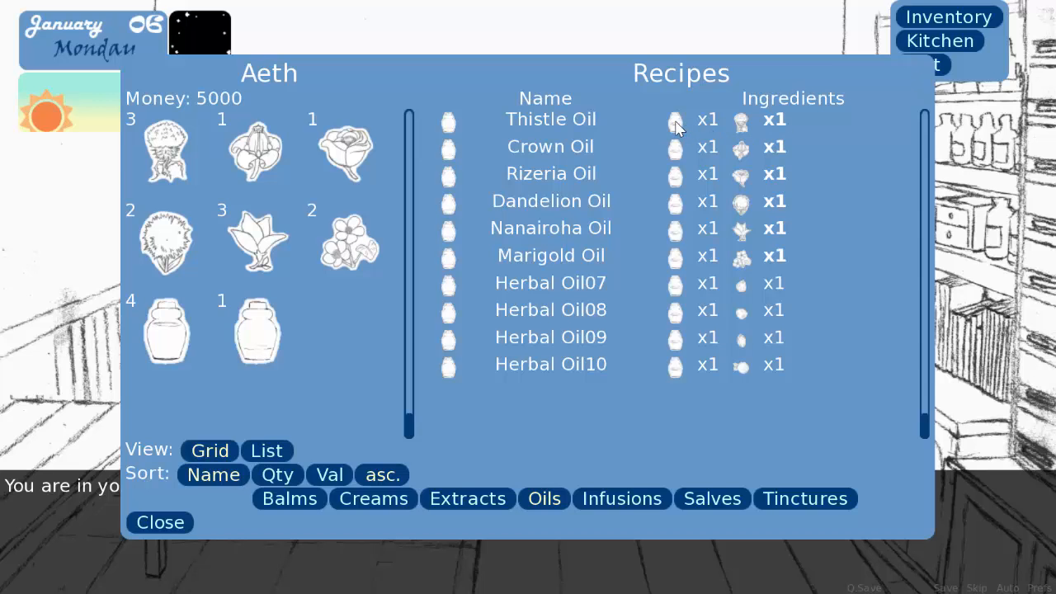
mouse_move(759, 124)
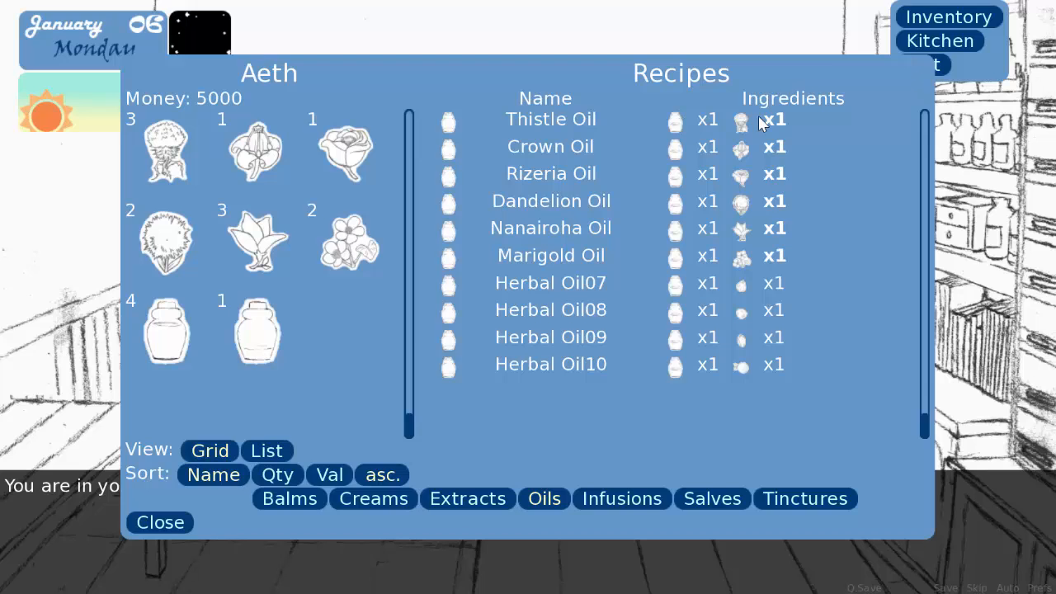
mouse_move(690, 128)
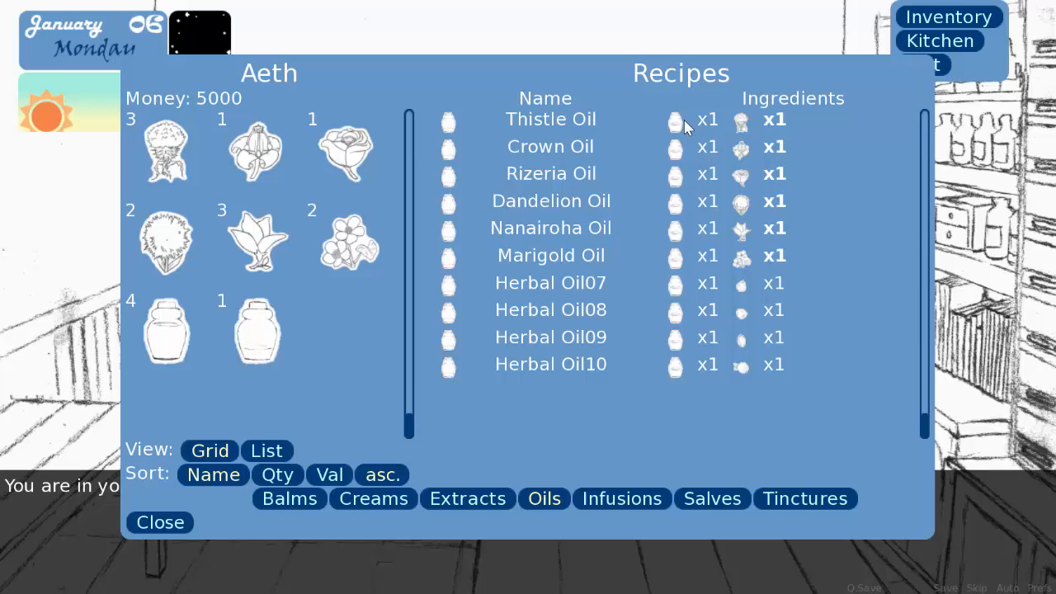
mouse_move(875, 129)
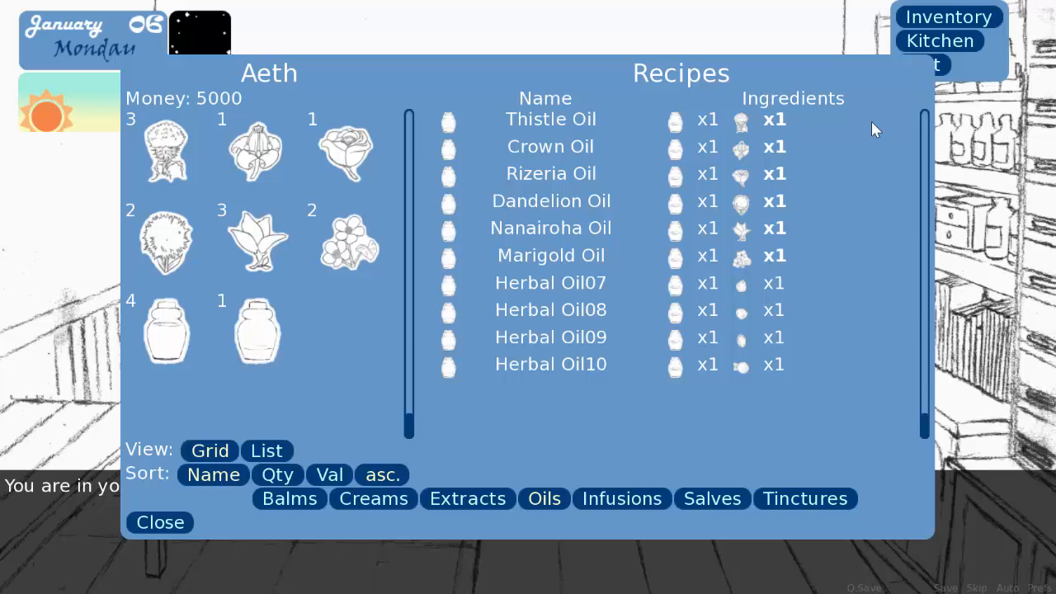
mouse_move(782, 175)
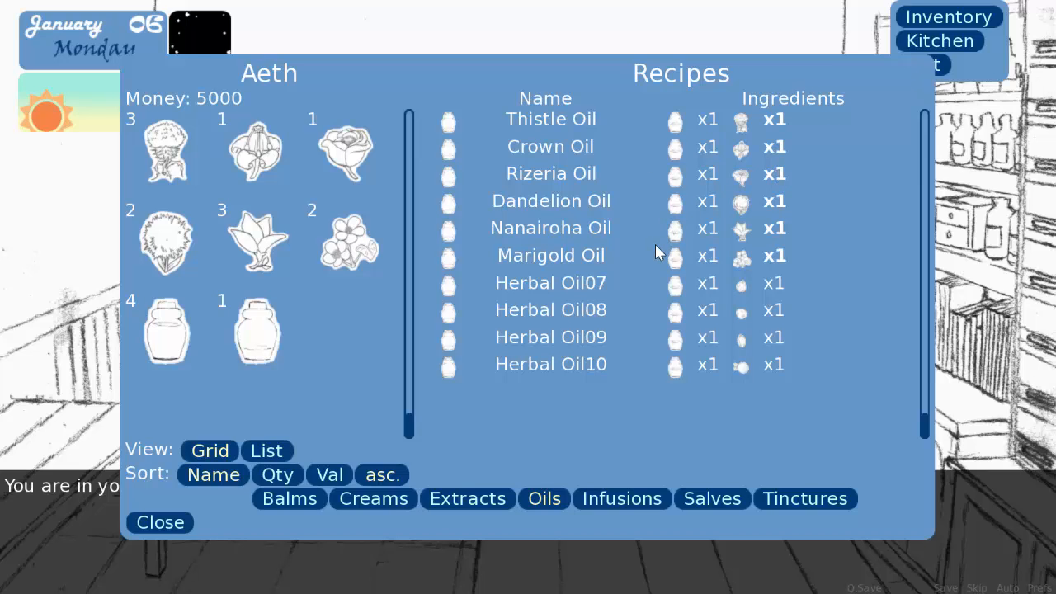
mouse_move(520, 416)
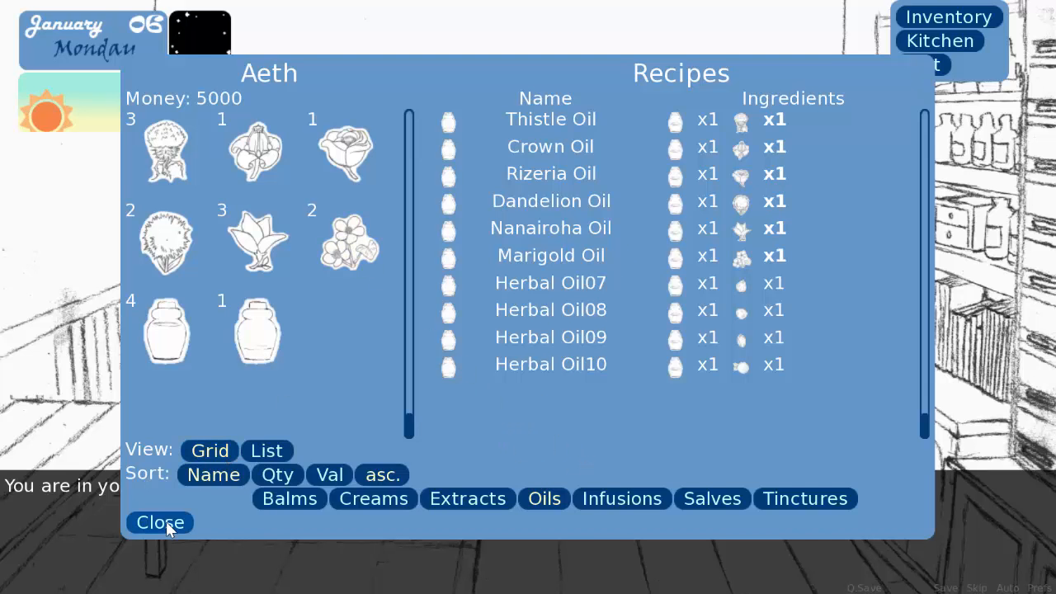
left_click(159, 522)
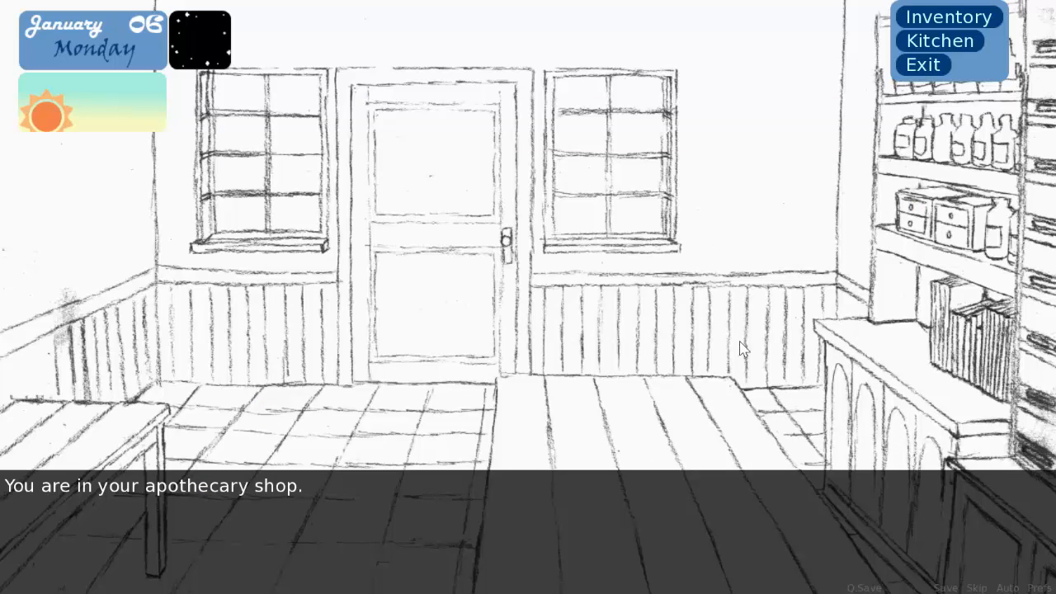
mouse_move(924, 296)
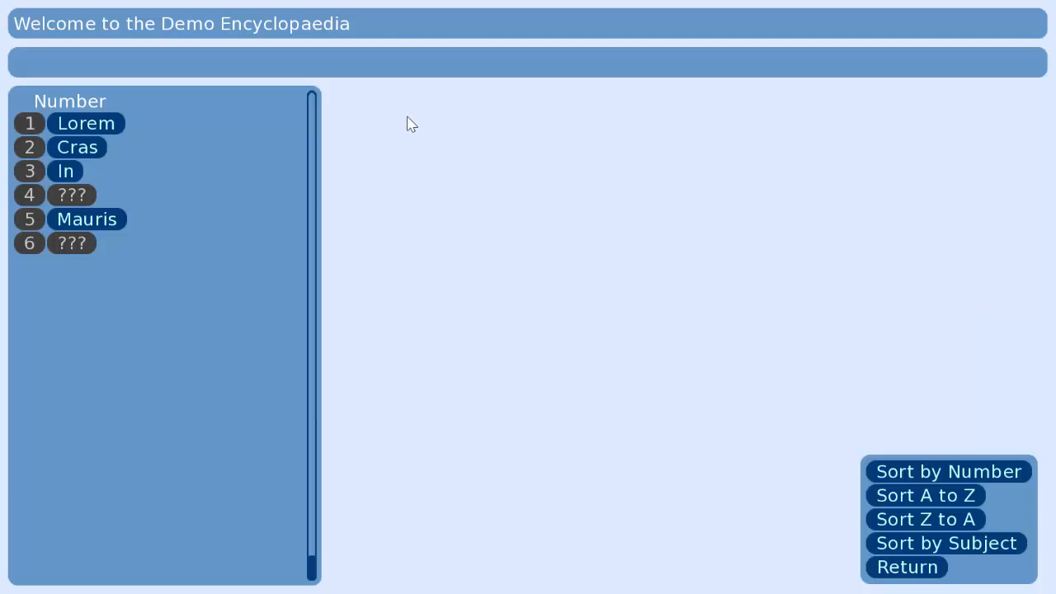
mouse_move(132, 78)
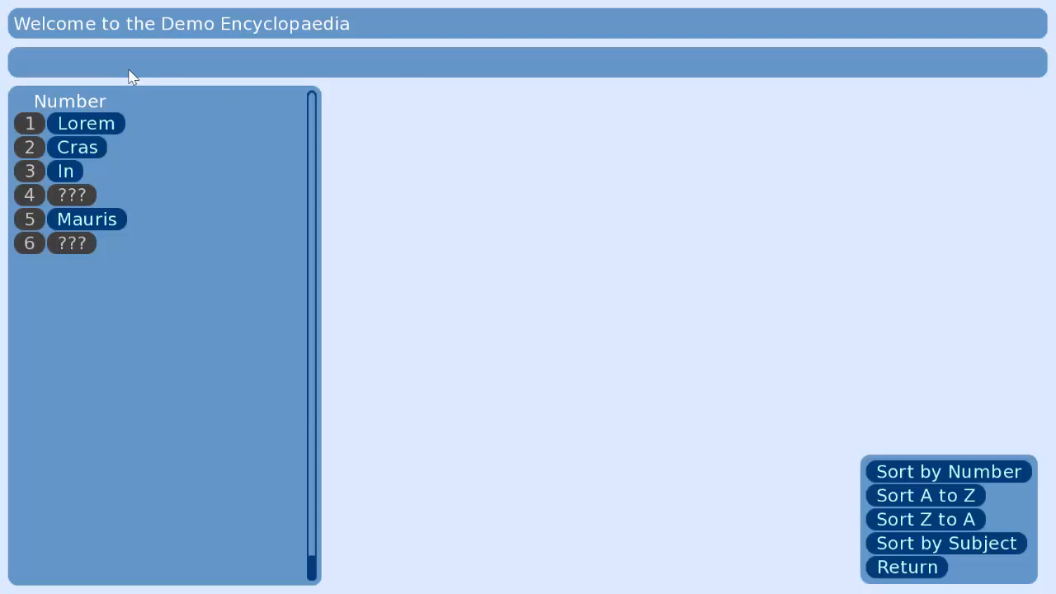
mouse_move(79, 100)
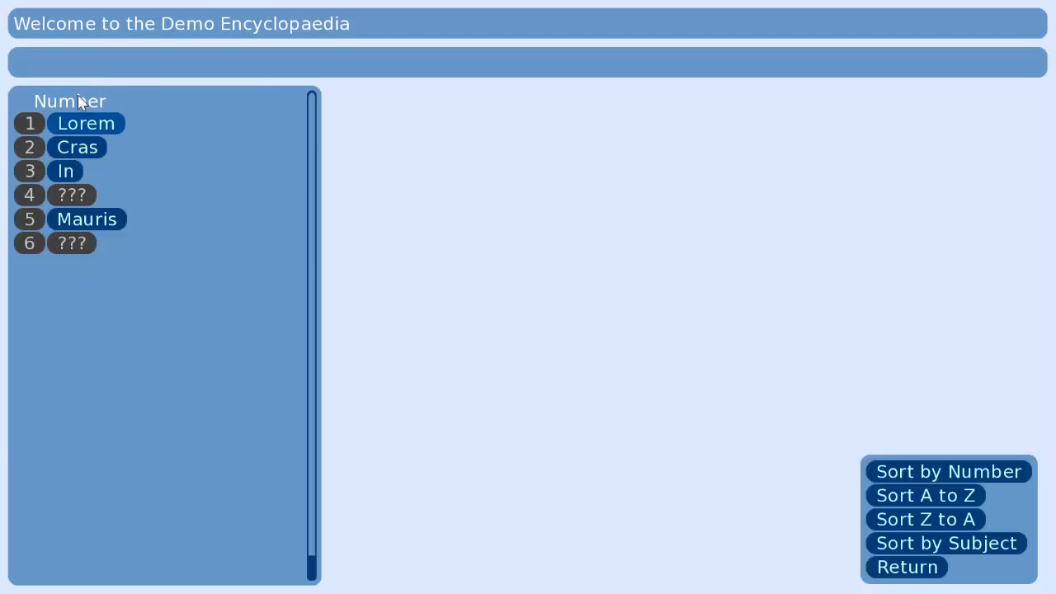
mouse_move(92, 59)
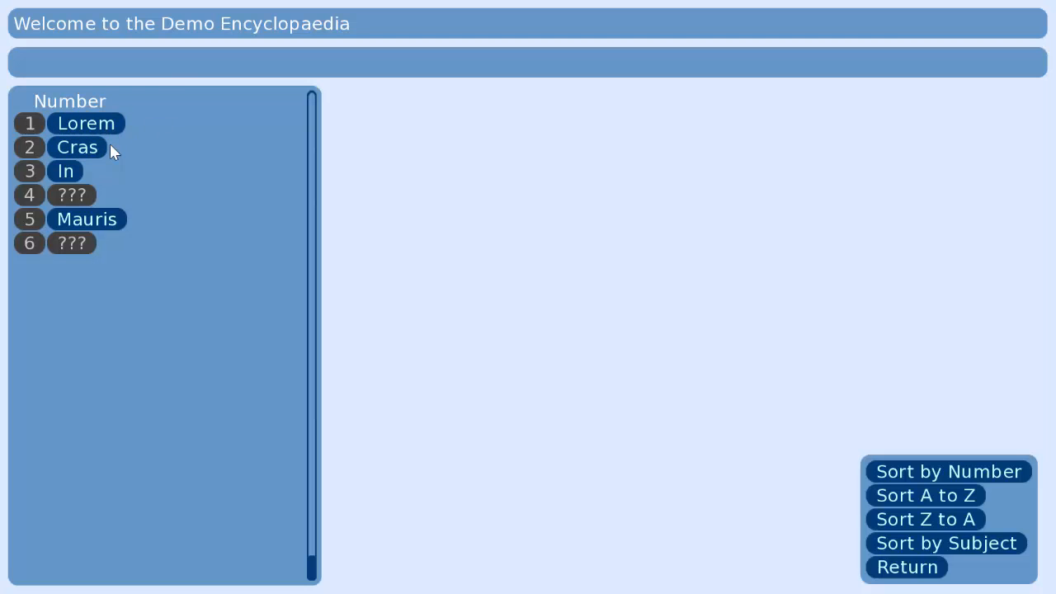
mouse_move(109, 168)
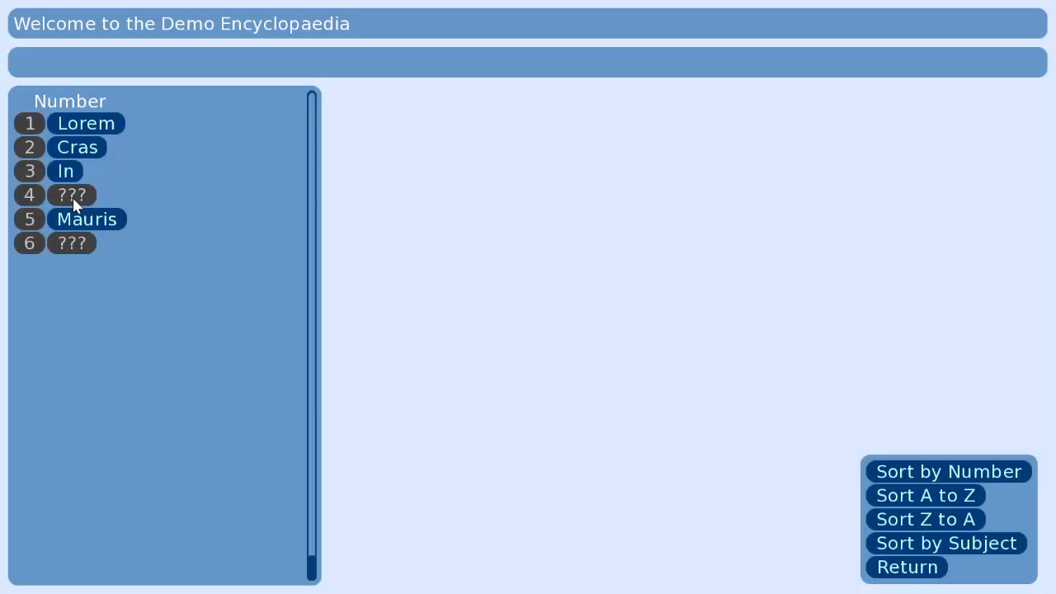
mouse_move(106, 249)
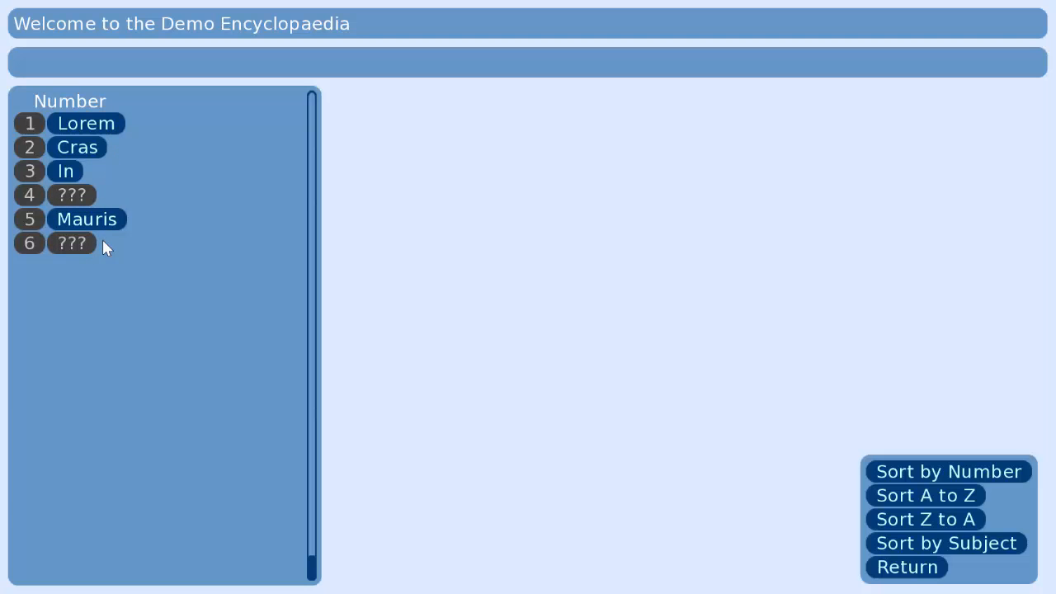
mouse_move(843, 187)
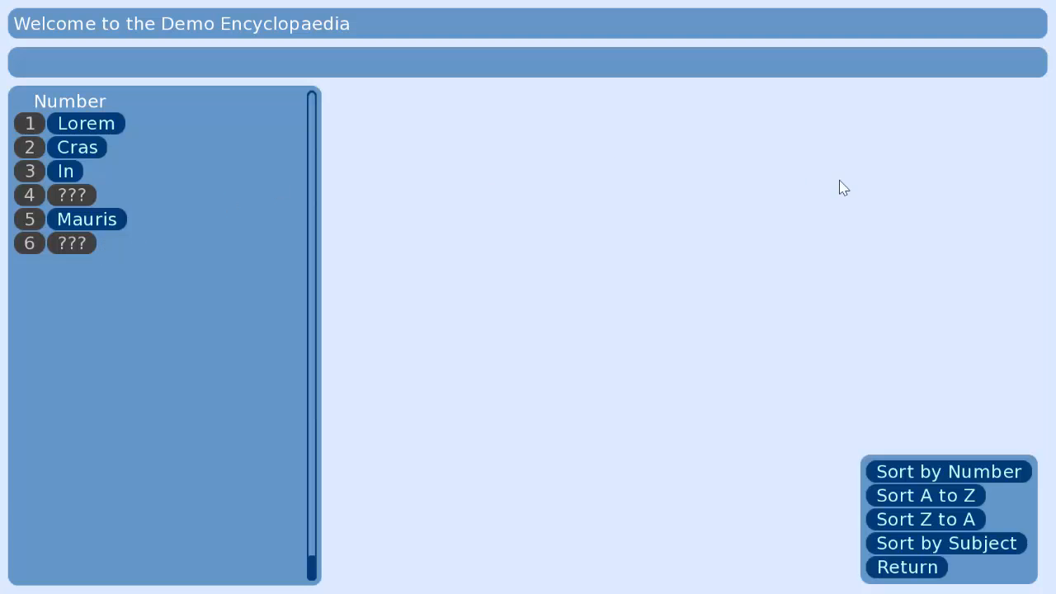
mouse_move(898, 482)
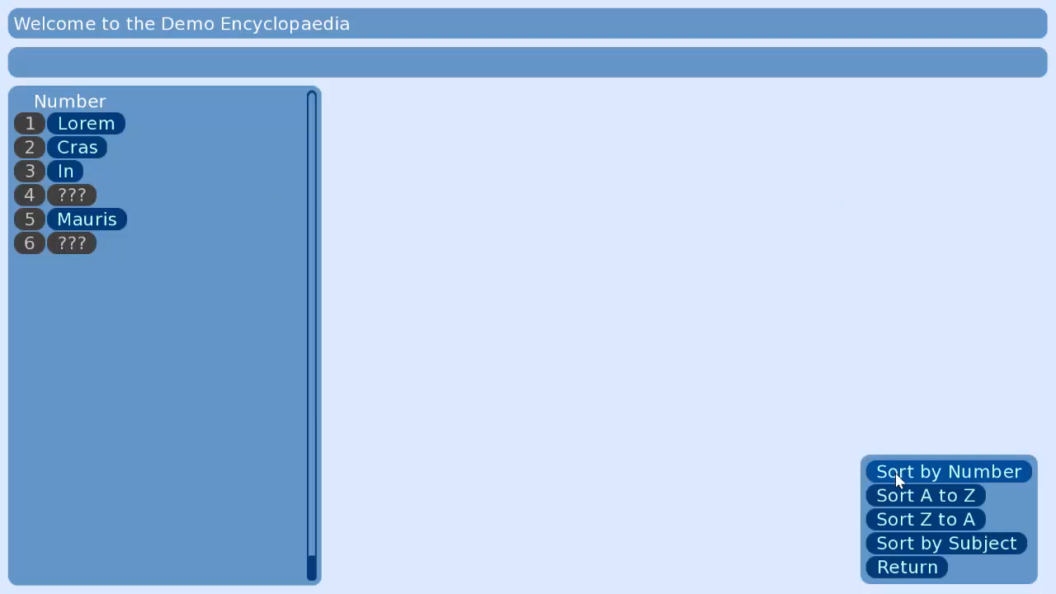
Step: Sort the encyclopaedia A to Z, then group entries by subject (Lorem Ipsum, Virtues)
left_click(924, 495)
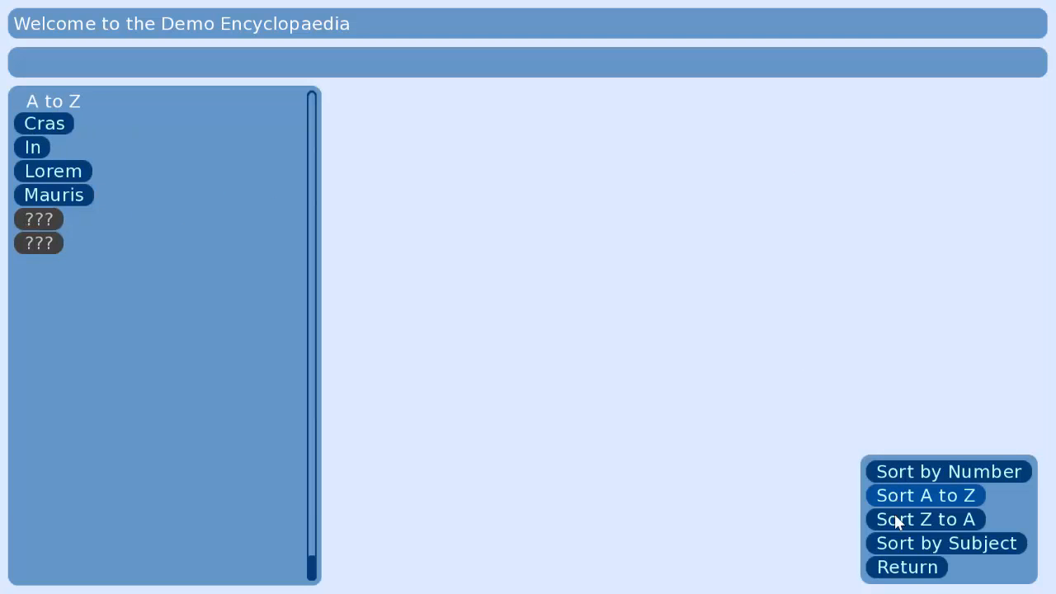
left_click(946, 543)
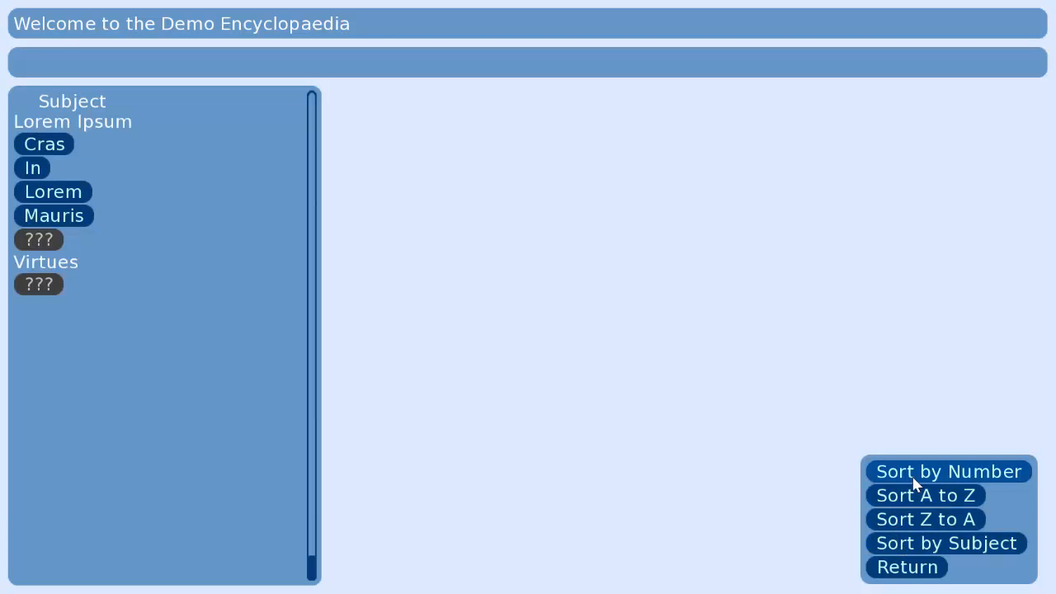
left_click(947, 472)
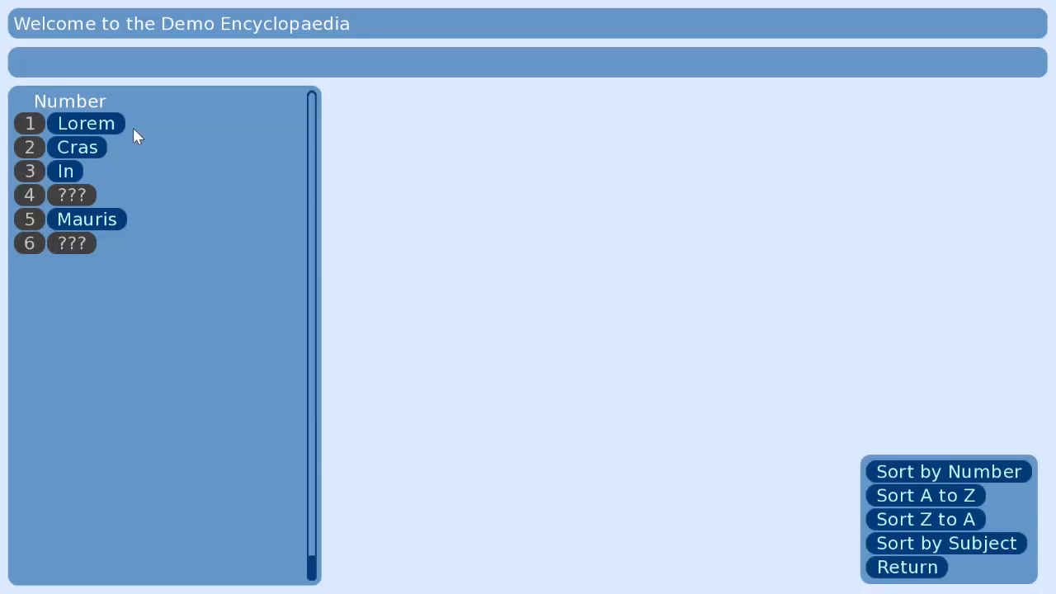
mouse_move(85, 122)
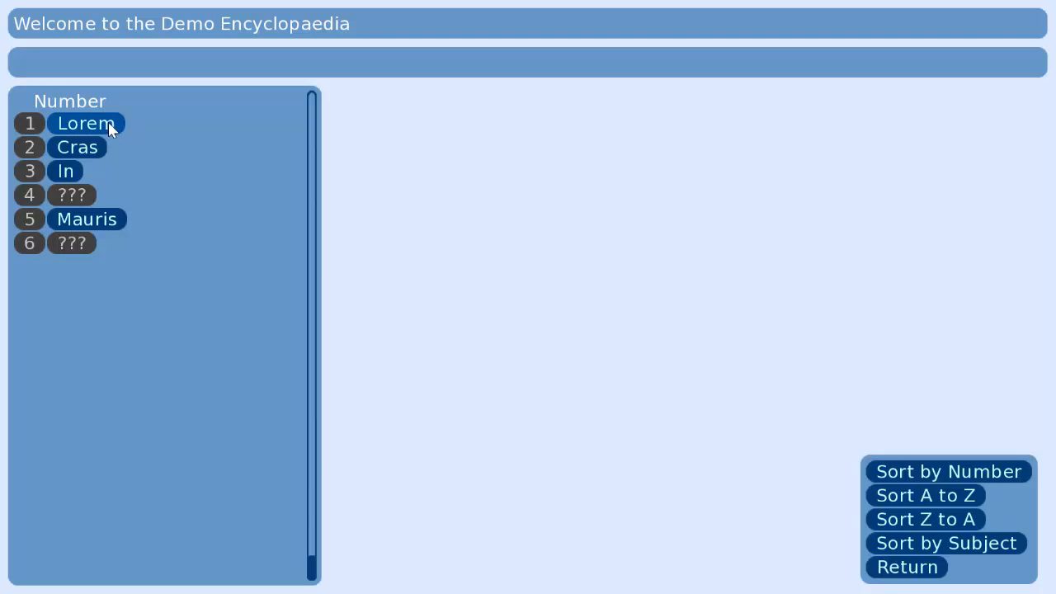
left_click(86, 122)
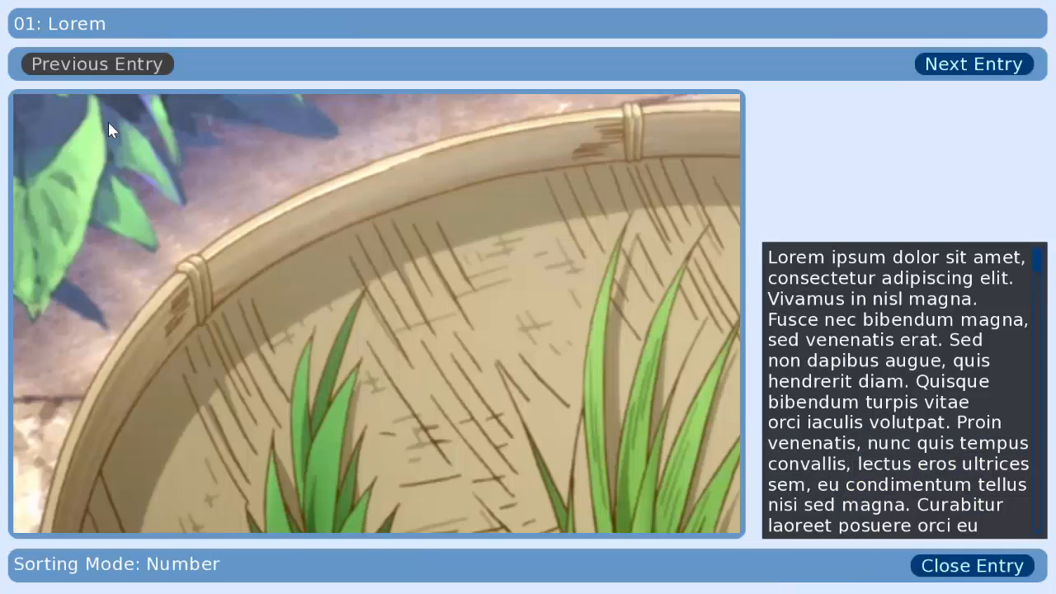
mouse_move(438, 217)
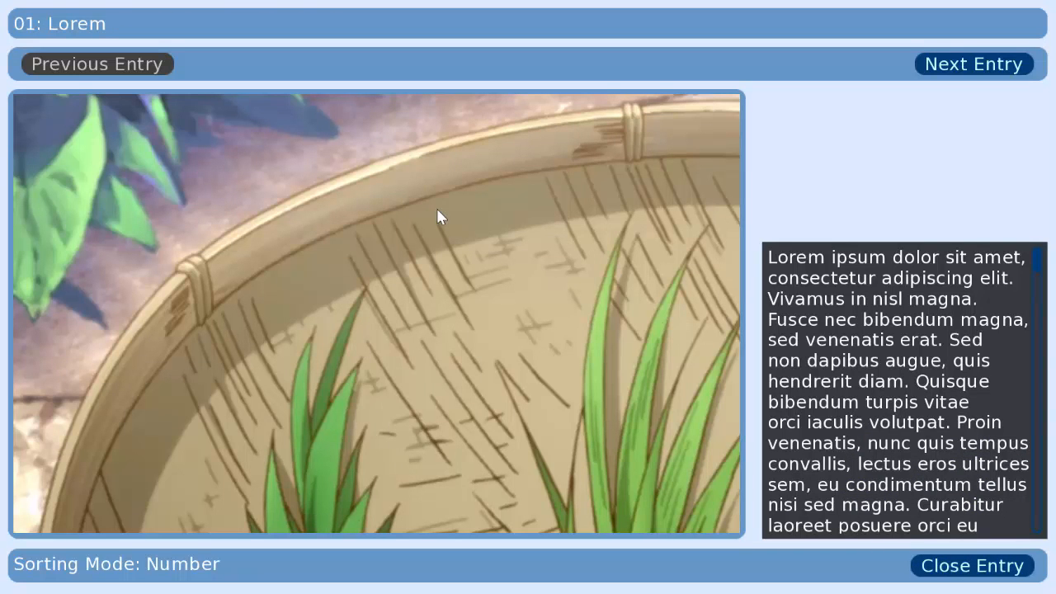
mouse_move(120, 336)
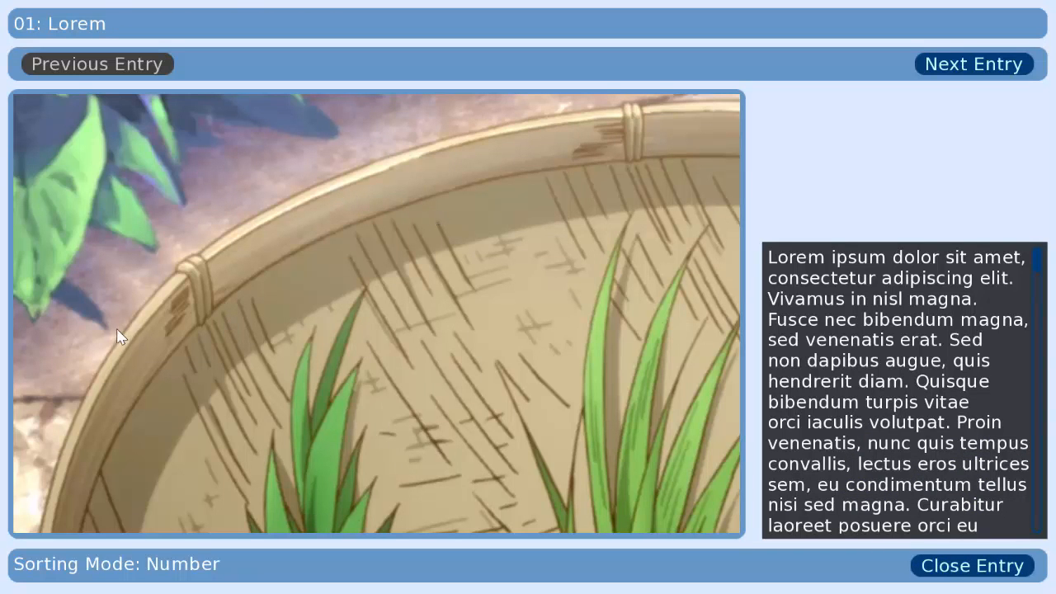
mouse_move(139, 231)
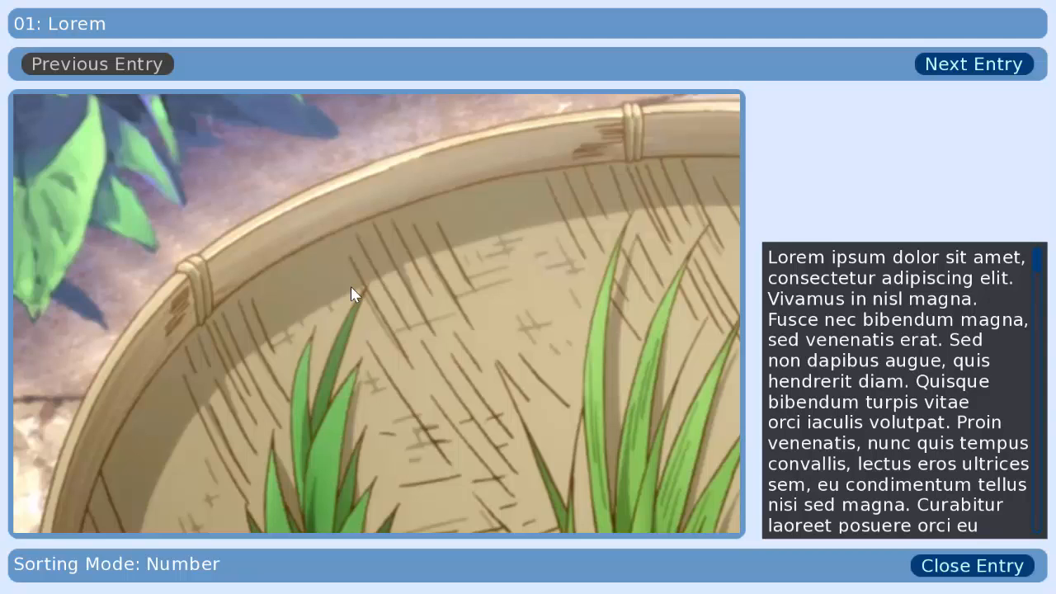
mouse_move(697, 330)
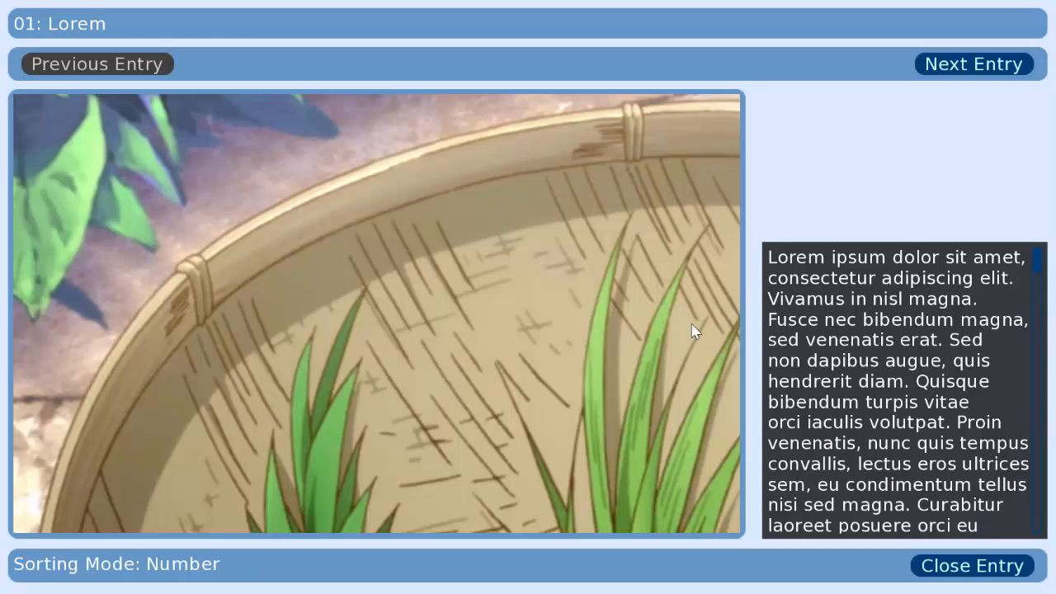
mouse_move(1038, 263)
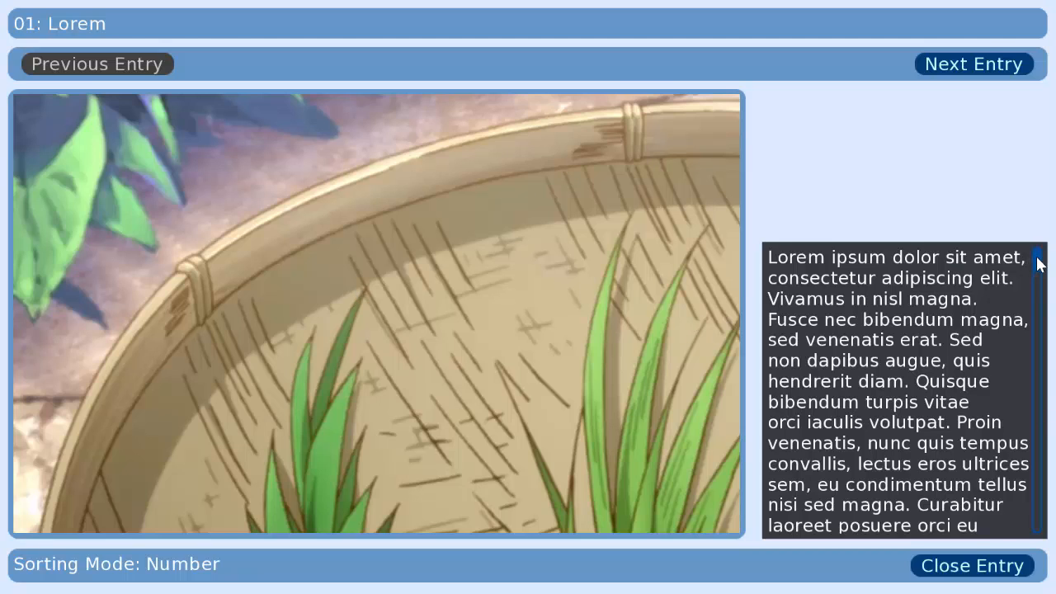
scroll("down", 3)
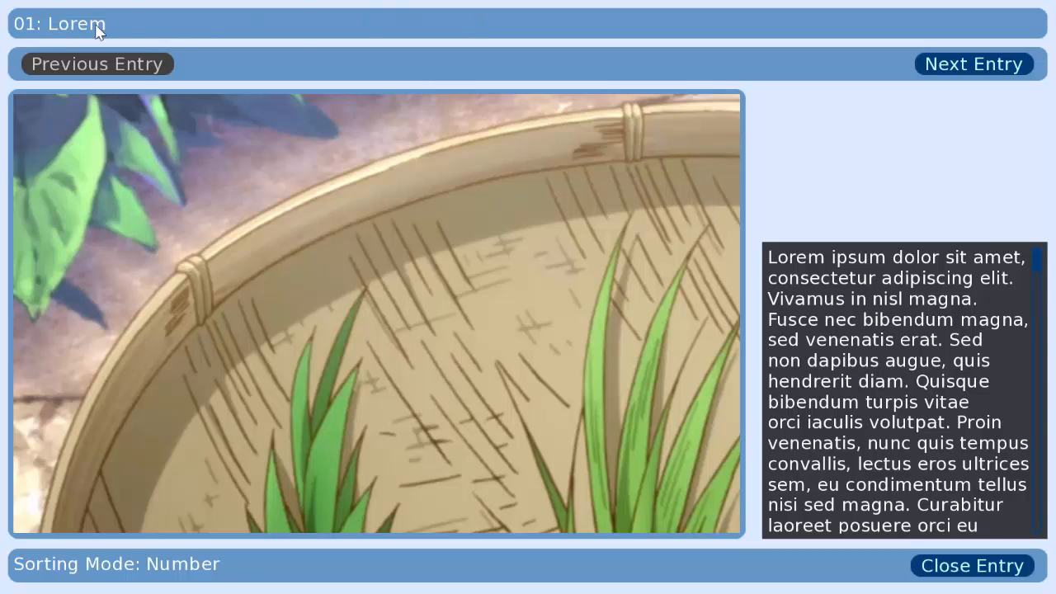
mouse_move(837, 76)
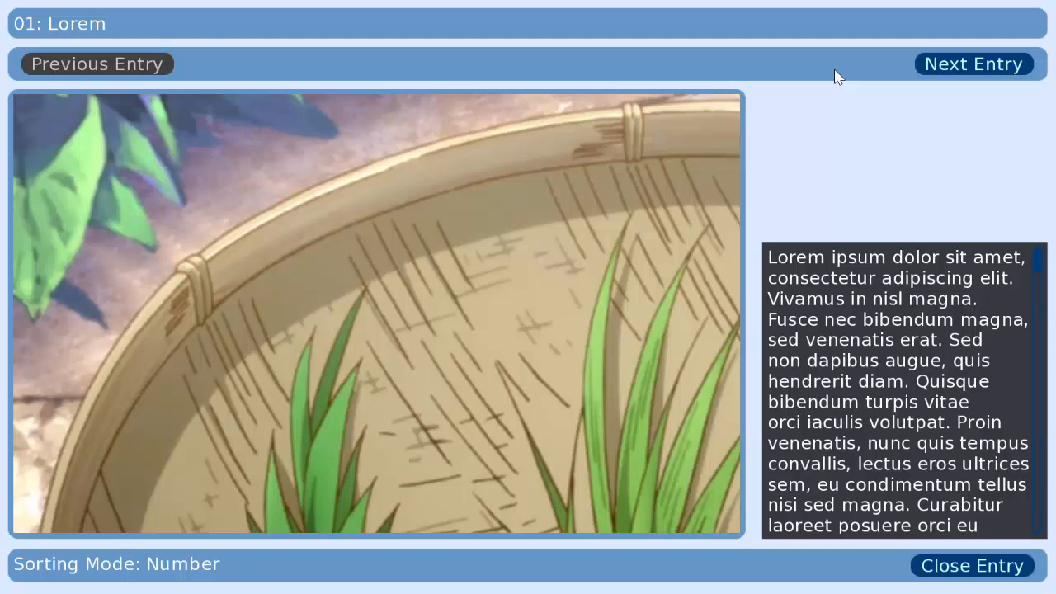
mouse_move(974, 62)
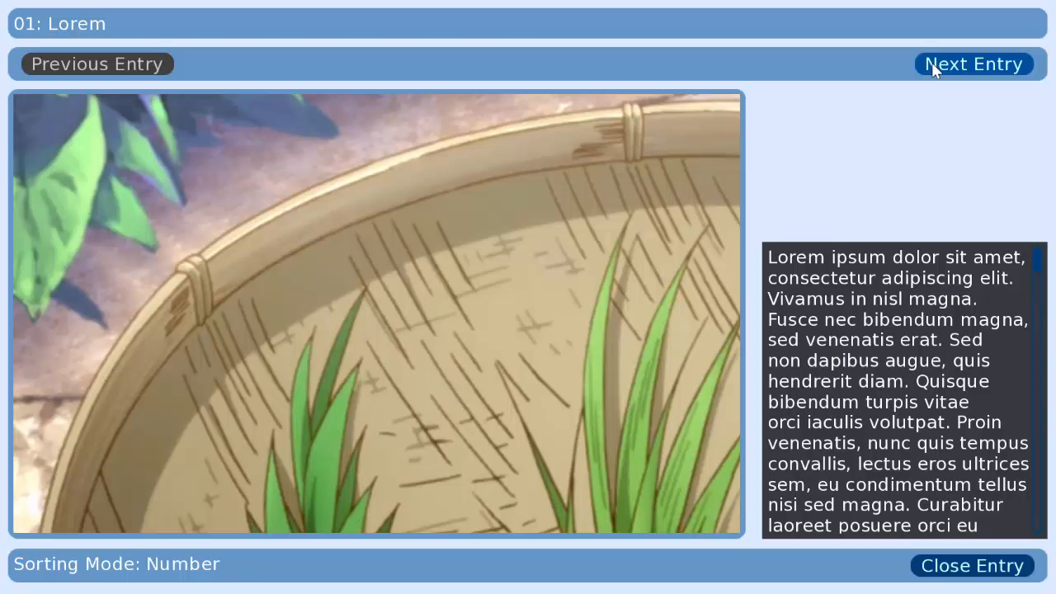
left_click(973, 63)
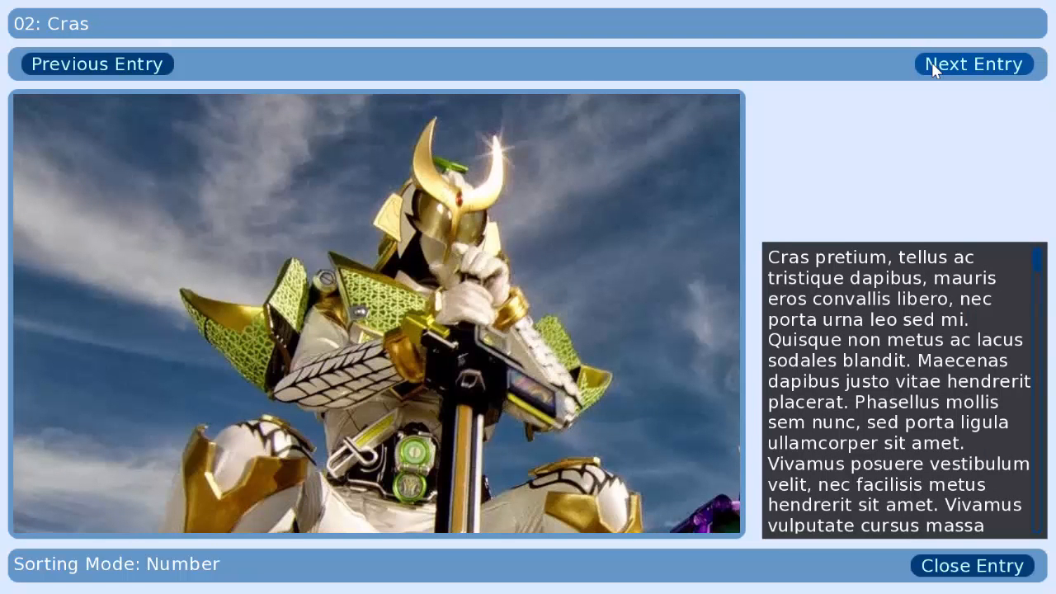
left_click(974, 65)
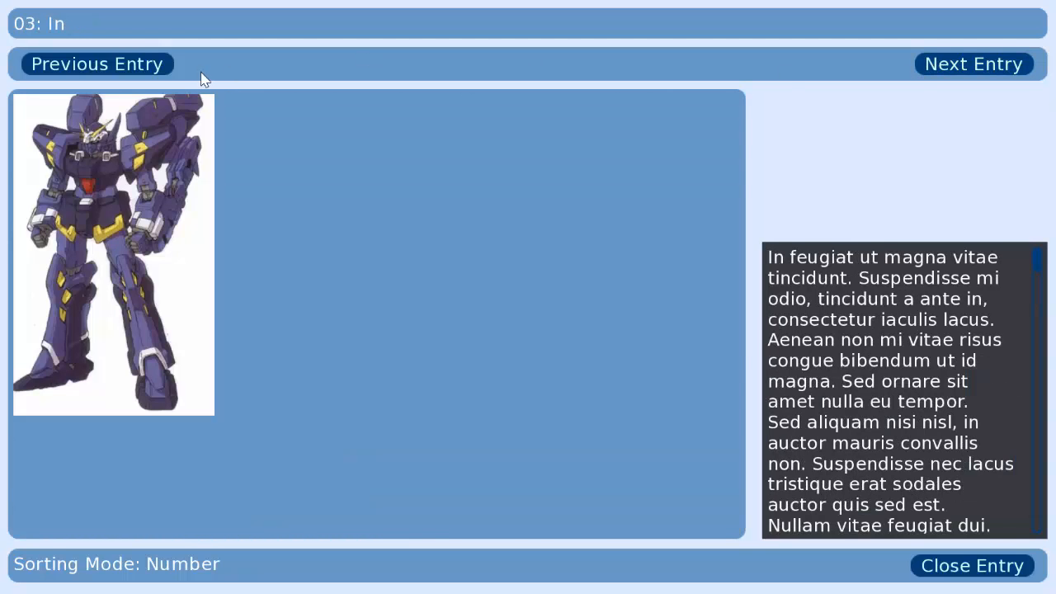
left_click(95, 63)
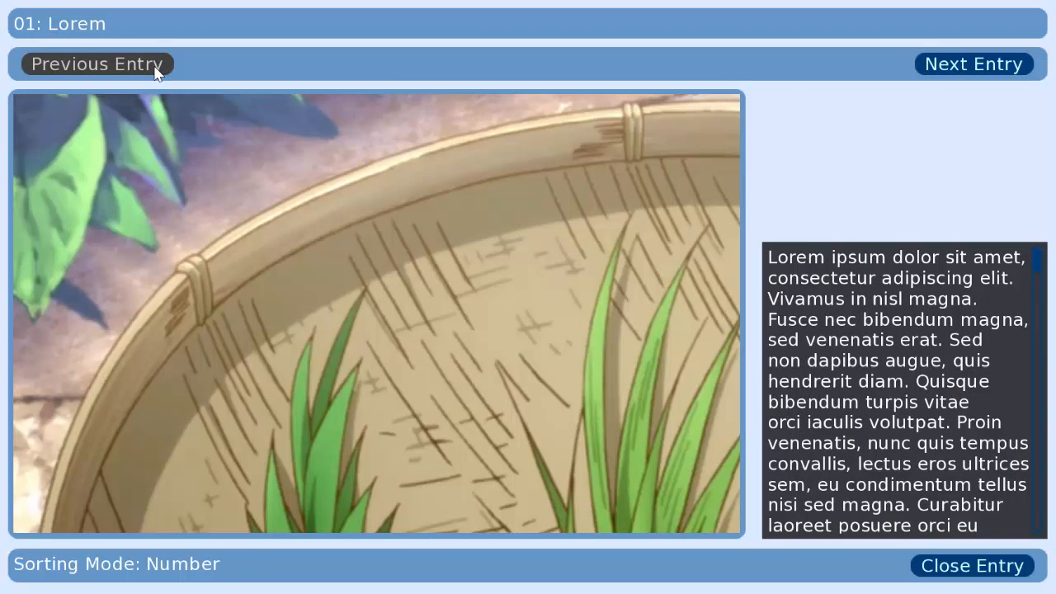
left_click(972, 565)
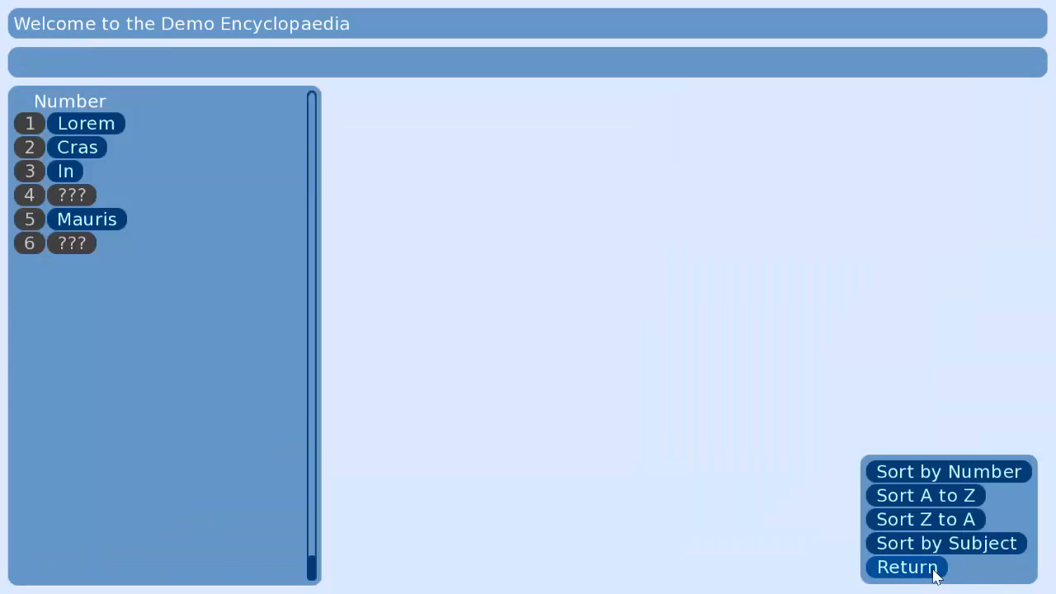
Step: Return from the encyclopaedia to the shop and view the Storage Chest beside Aeth's inventory
left_click(906, 568)
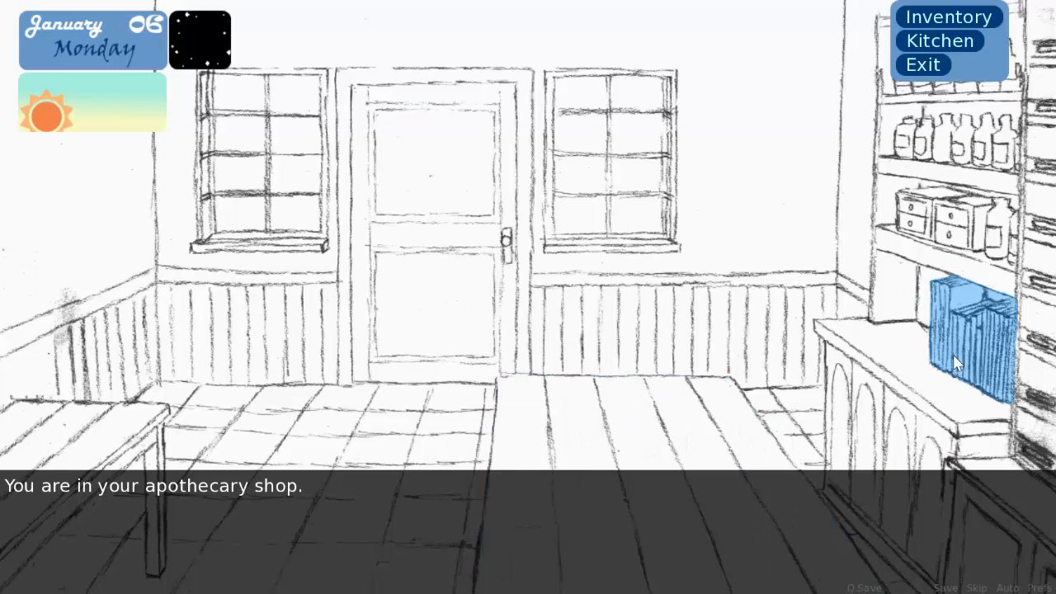
mouse_move(965, 350)
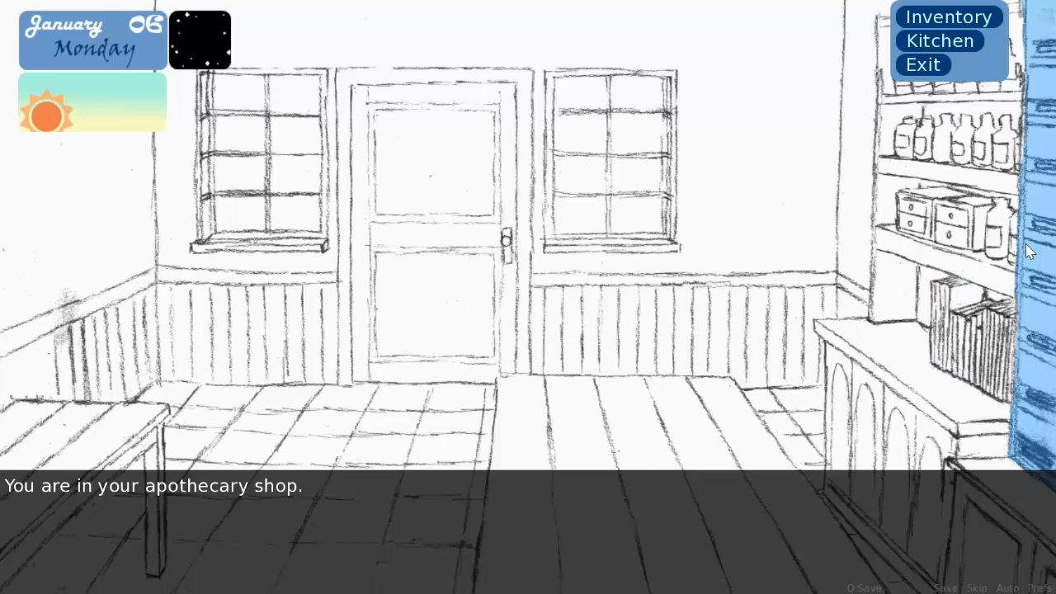
mouse_move(1046, 246)
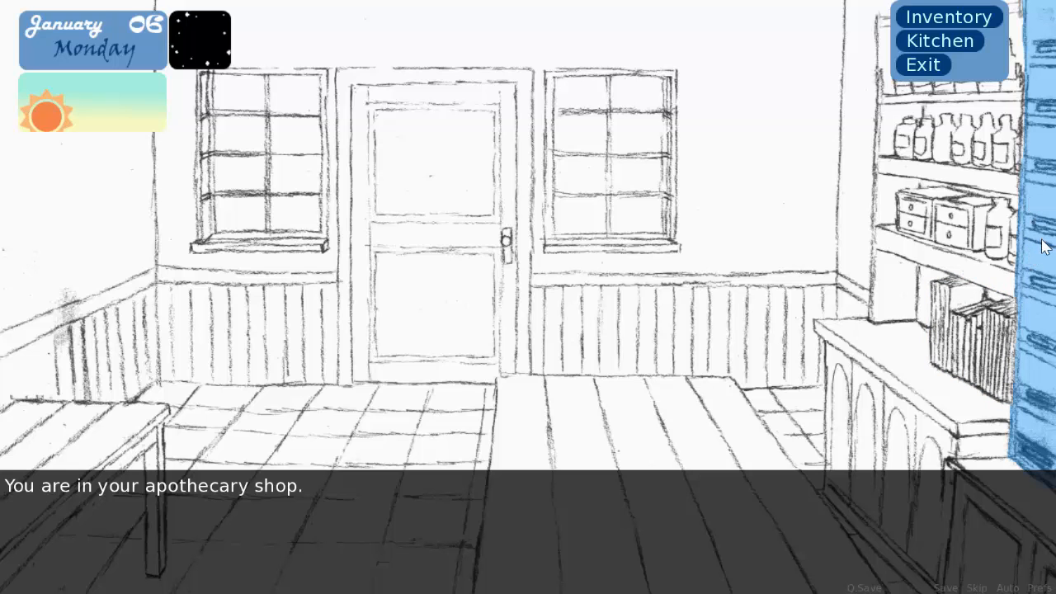
left_click(947, 17)
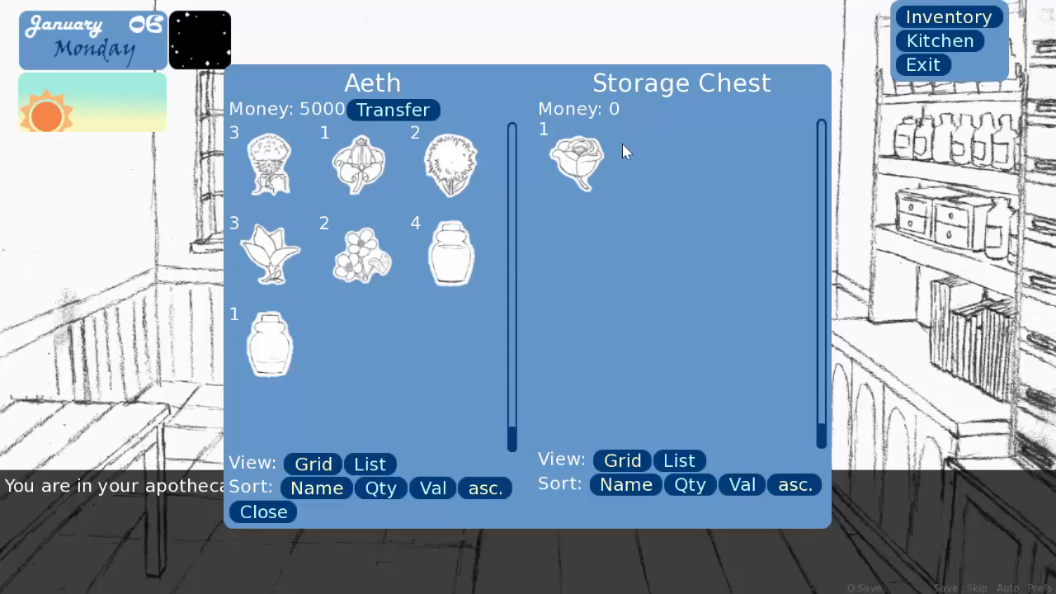
Step: Move 50 money into the Storage Chest and back, leaving Aeth with 5000, then close the chest
left_click(393, 109)
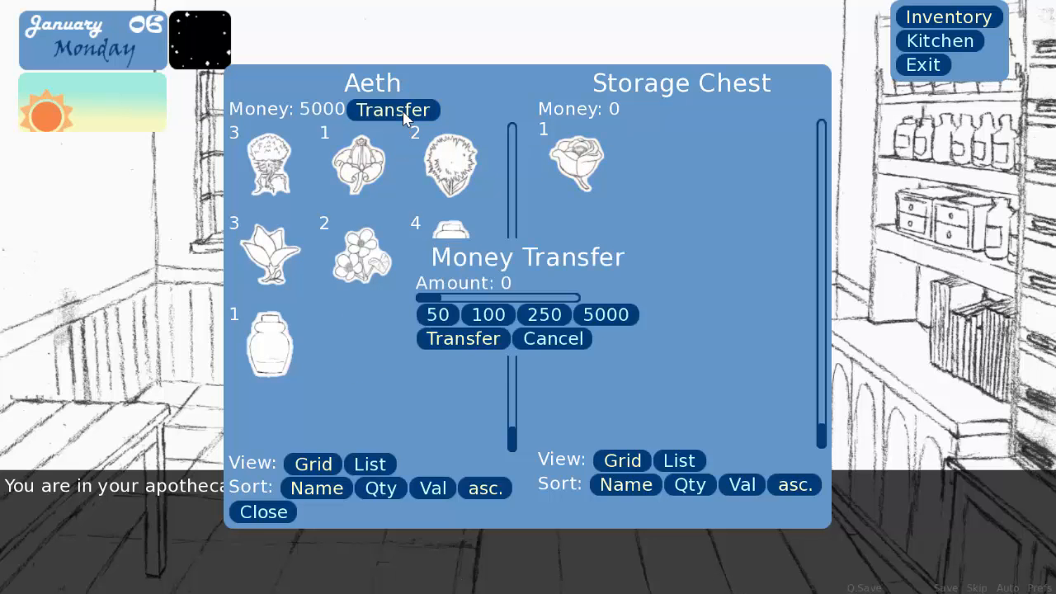
left_click(438, 313)
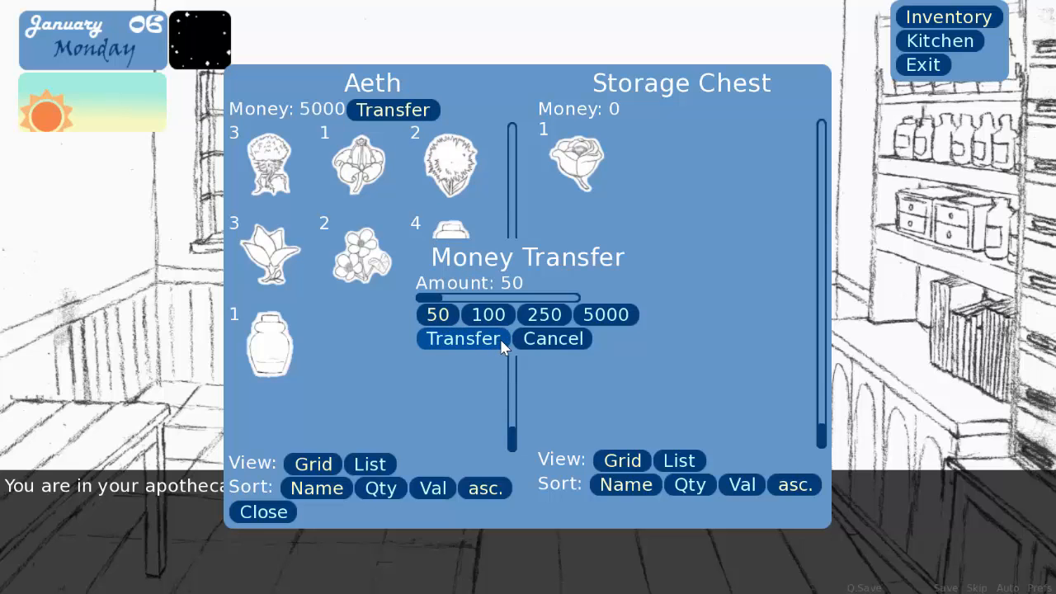
left_click(462, 338)
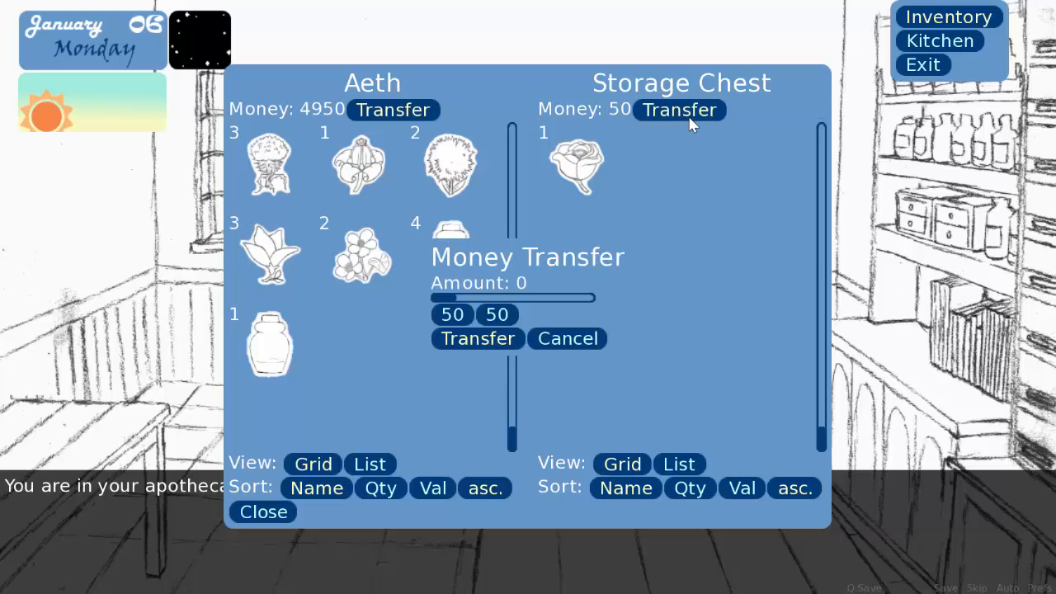
left_click(477, 338)
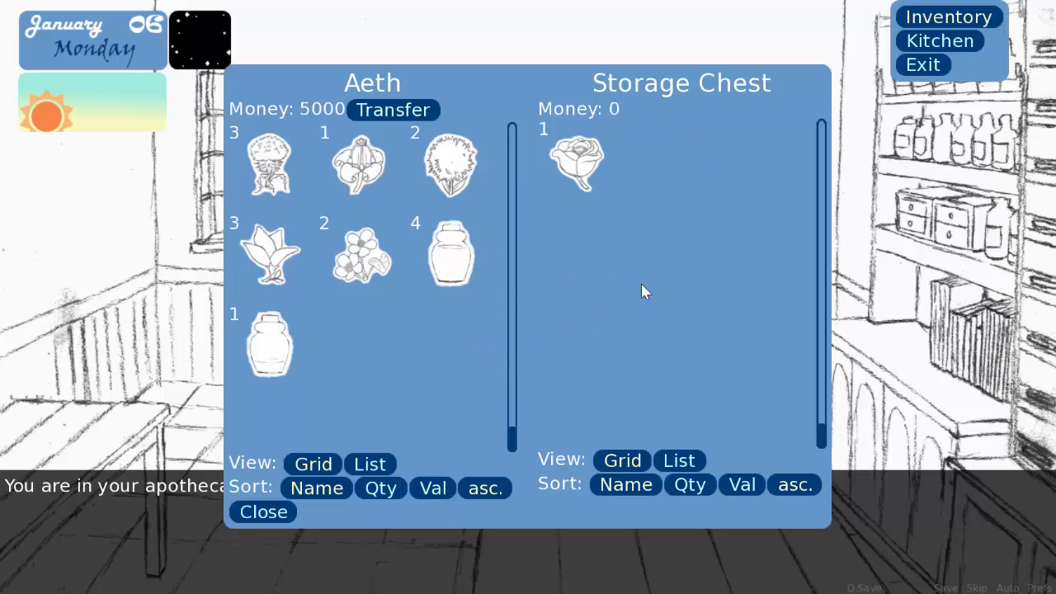
mouse_move(574, 299)
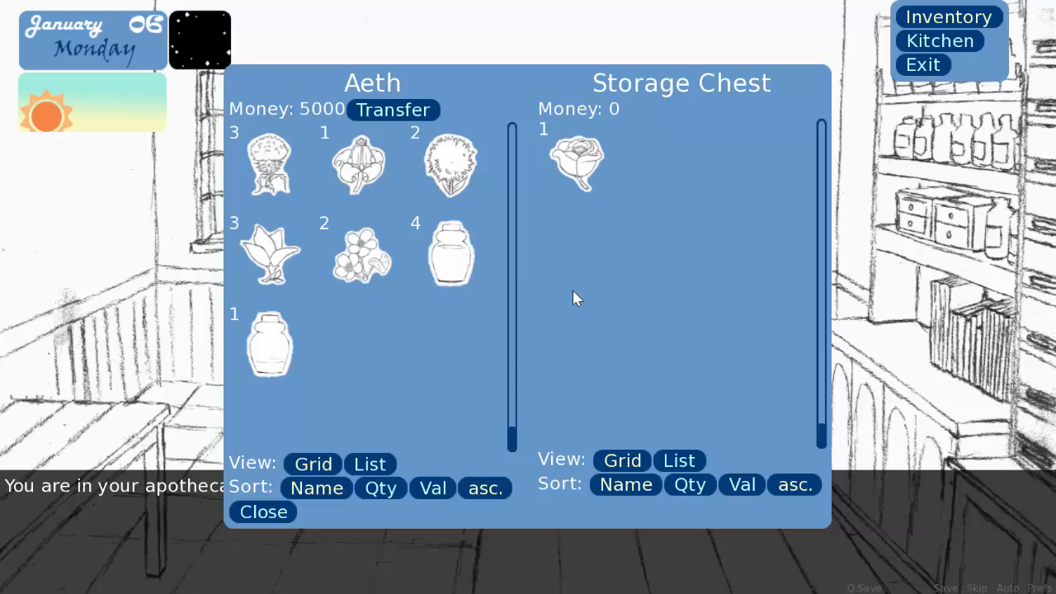
mouse_move(429, 353)
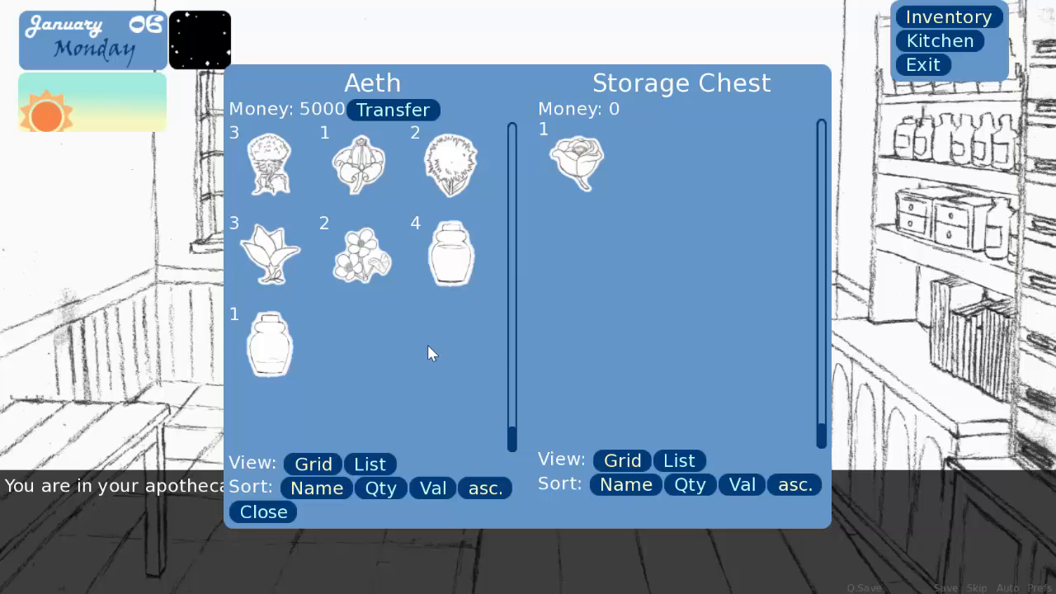
mouse_move(574, 162)
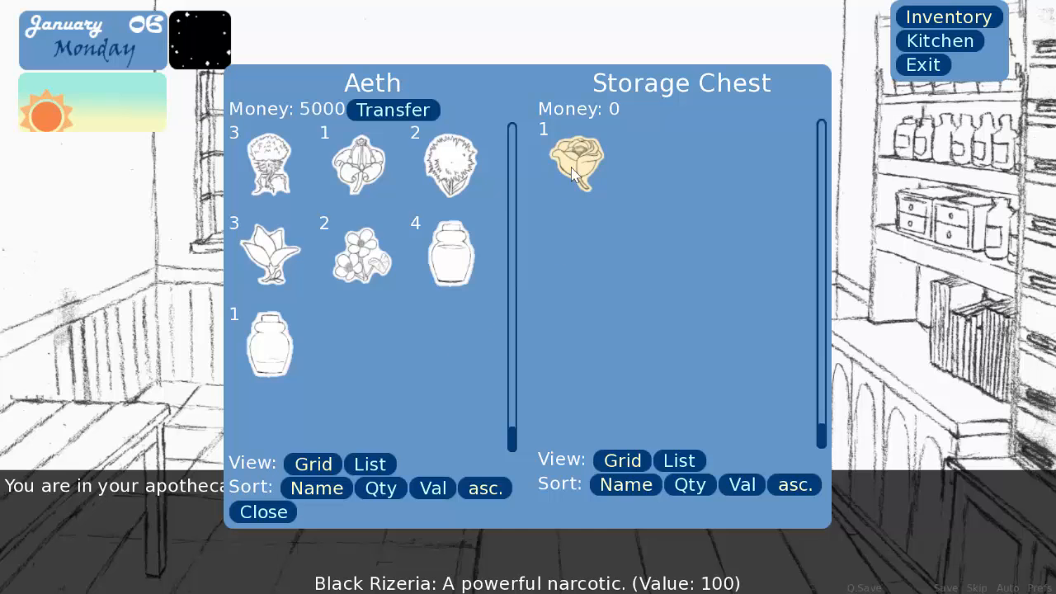
left_click(264, 512)
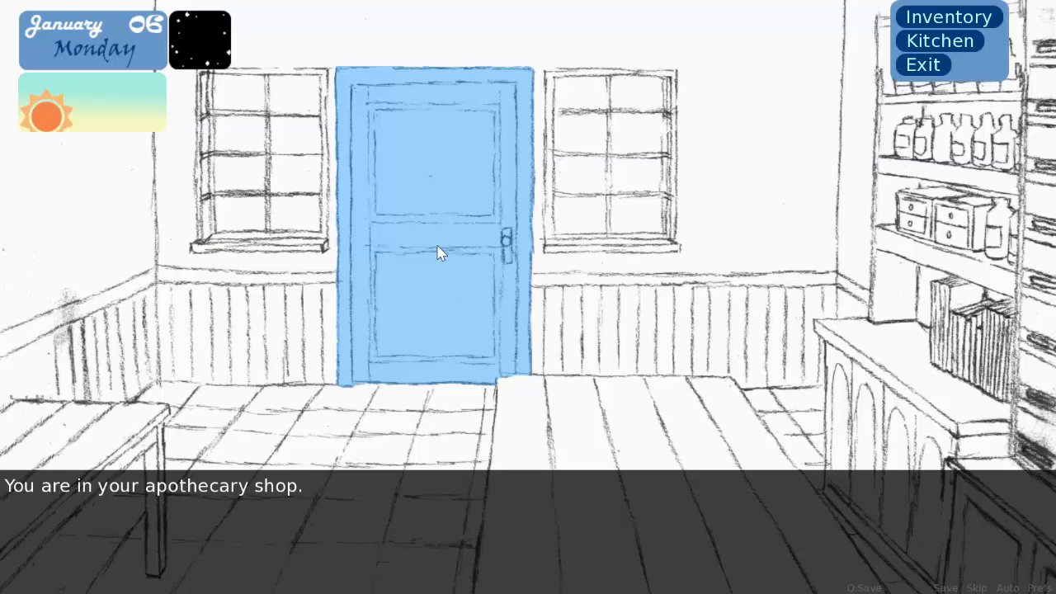
Step: Leave the apothecary, cross town and enter the item shop on the right
left_click(438, 231)
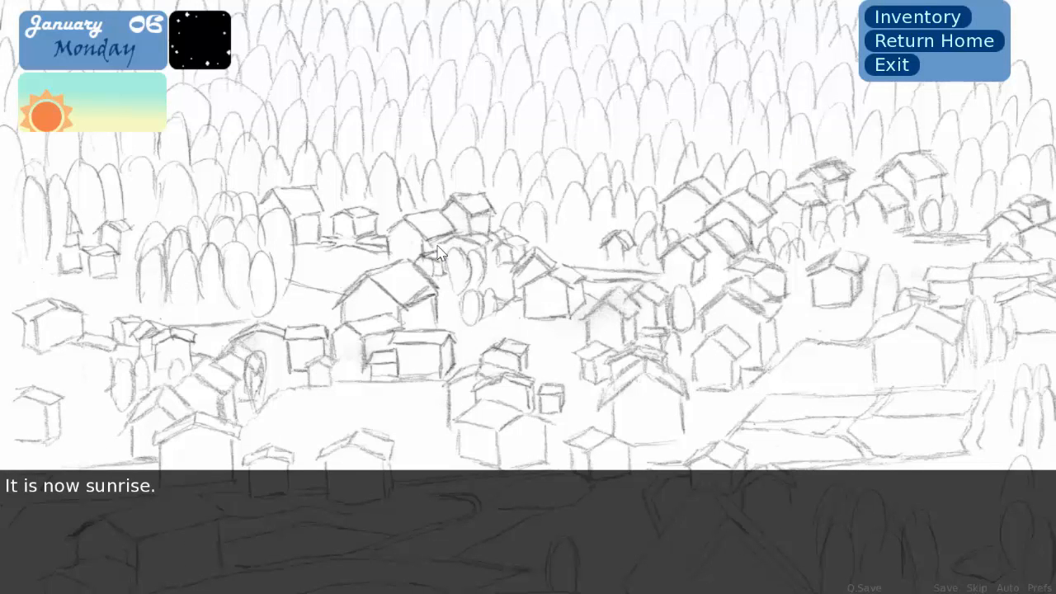
mouse_move(861, 366)
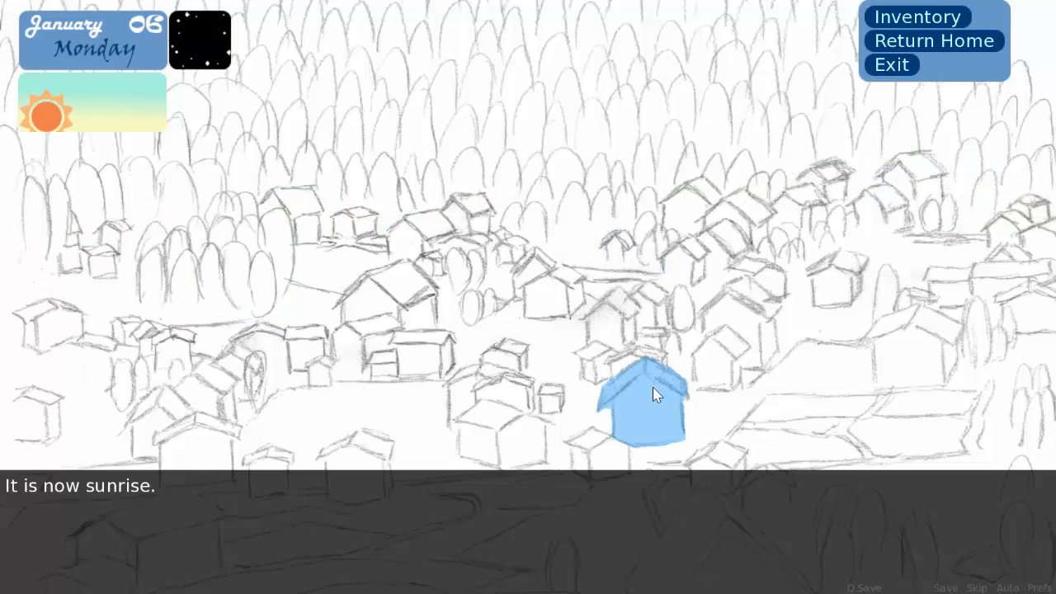
mouse_move(668, 403)
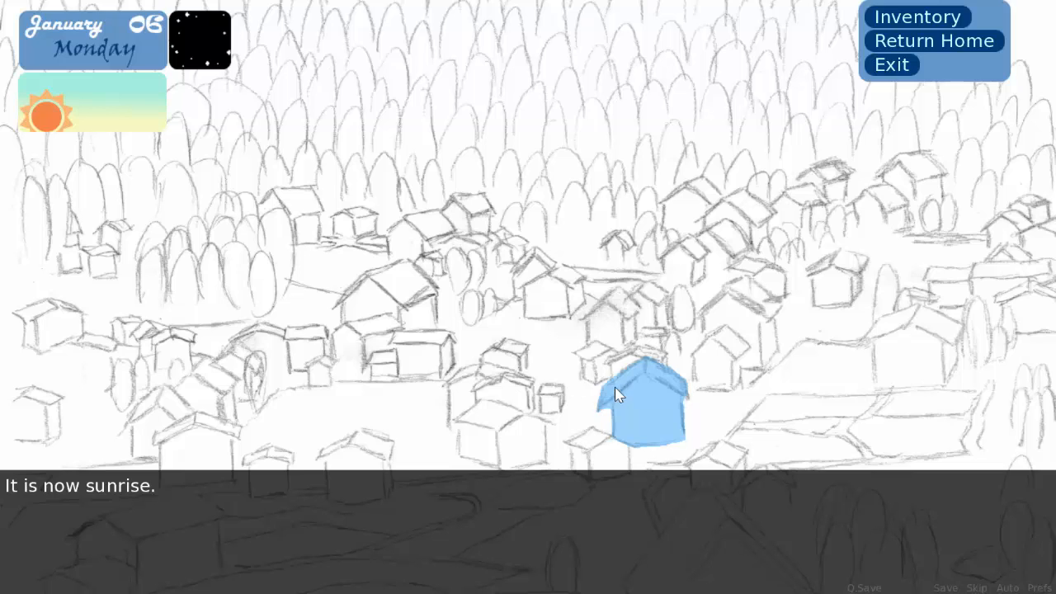
mouse_move(628, 395)
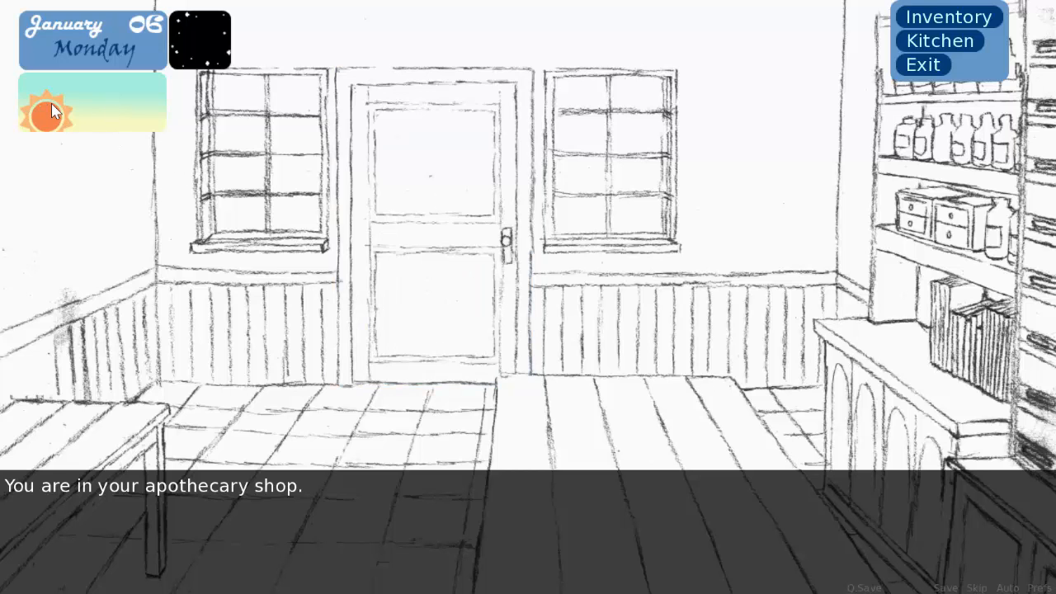
left_click(939, 40)
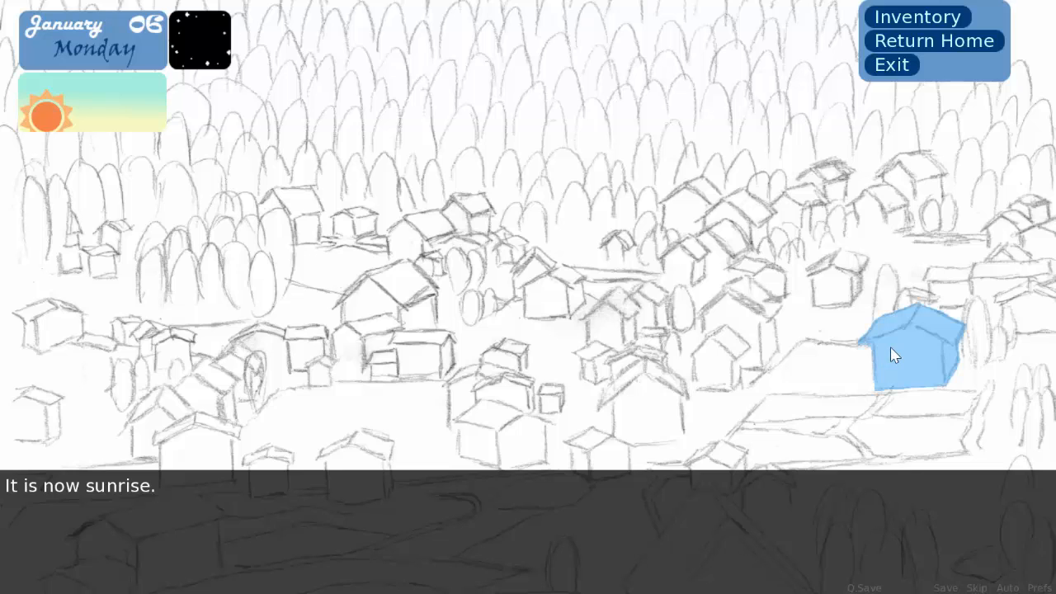
left_click(911, 350)
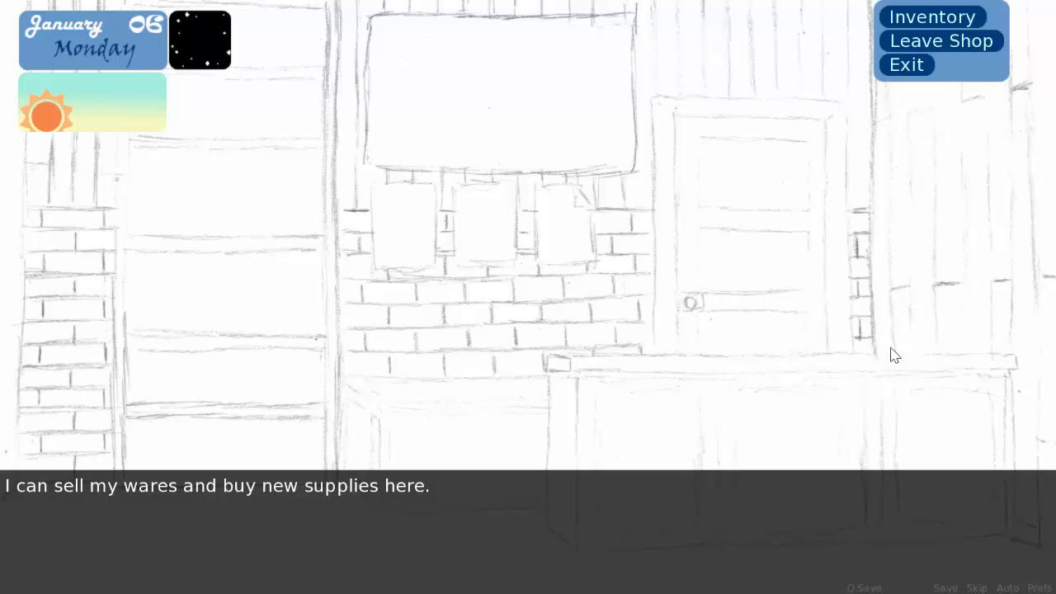
mouse_move(535, 396)
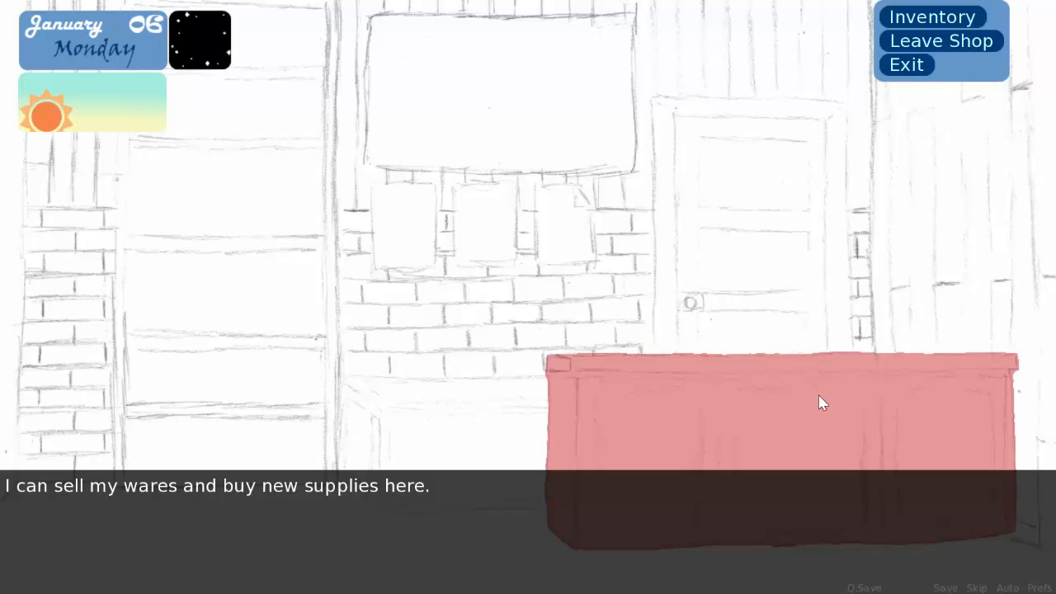
Step: Buy Bottles of Oil, Beeswax and Empty Jars from the item shop, leaving 300 money
left_click(822, 402)
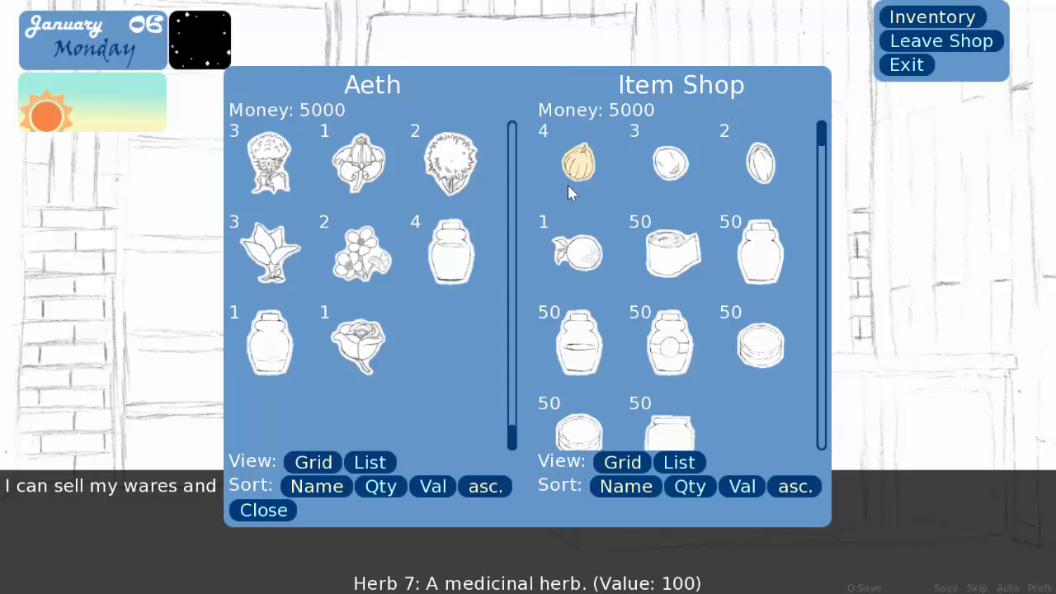
mouse_move(577, 251)
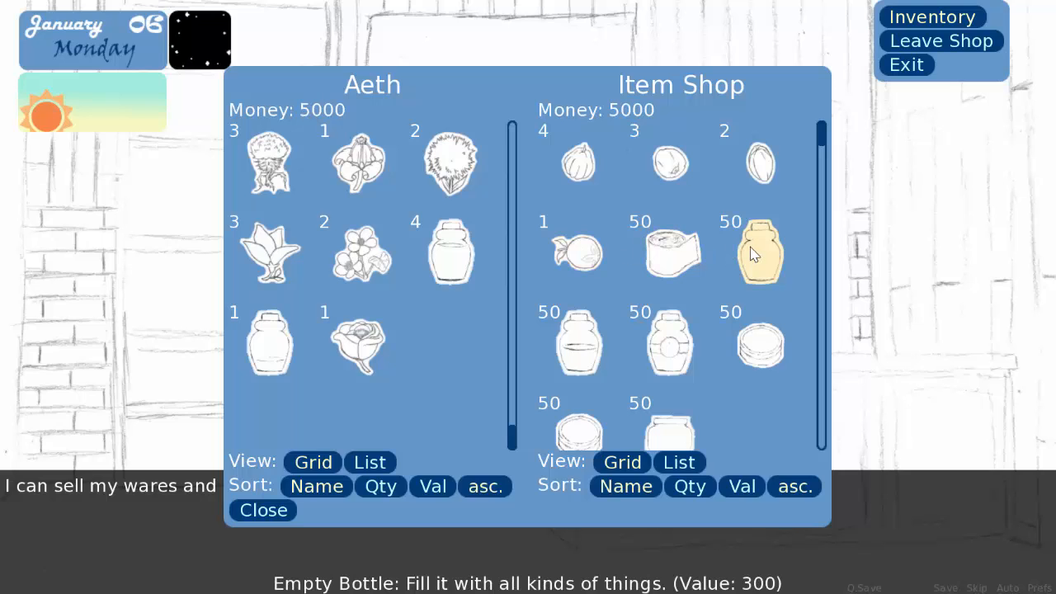
mouse_move(580, 340)
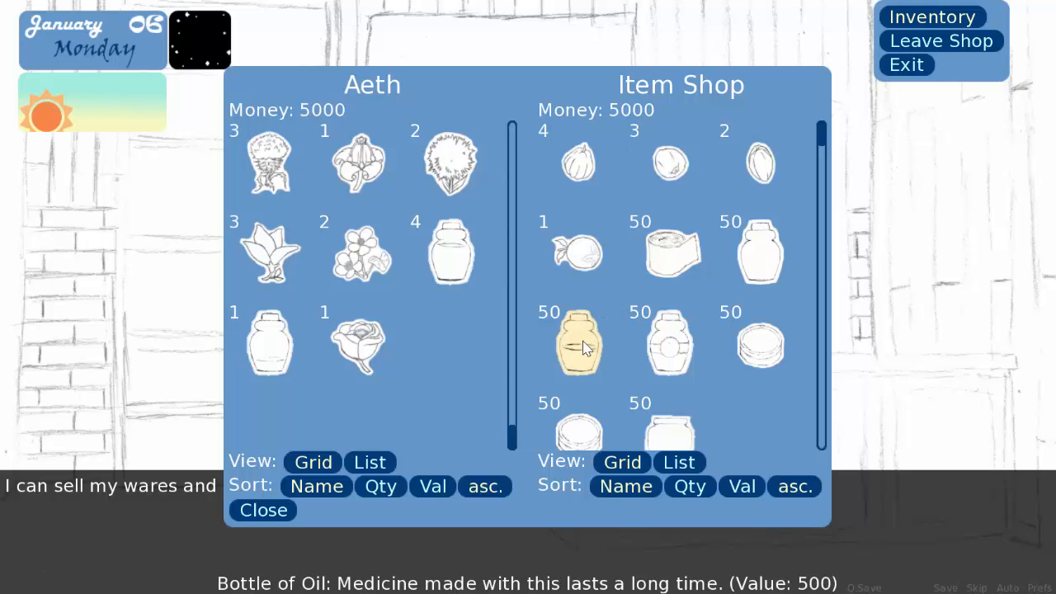
left_click(578, 342)
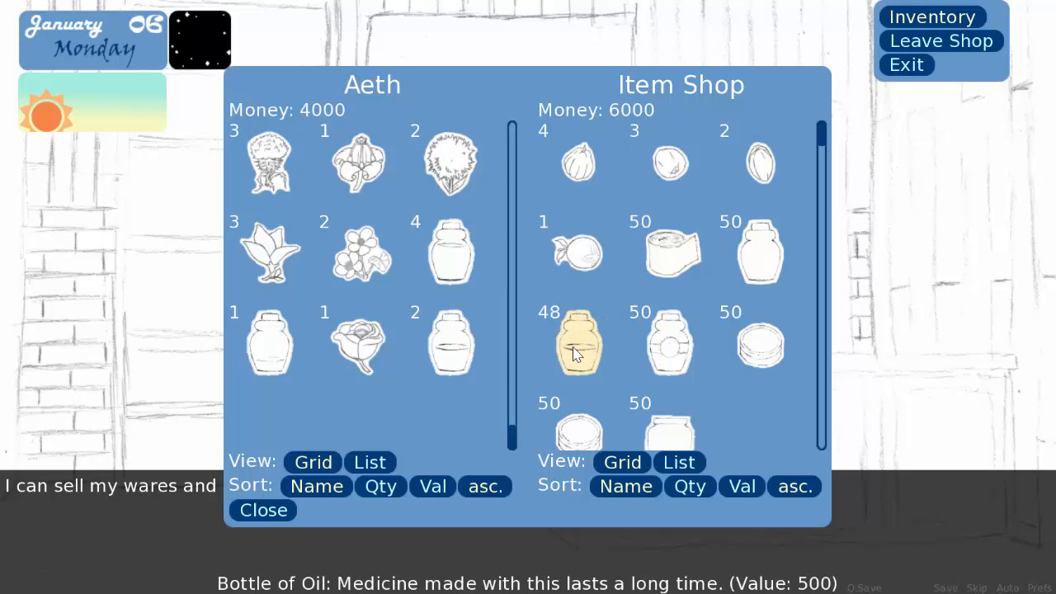
left_click(576, 341)
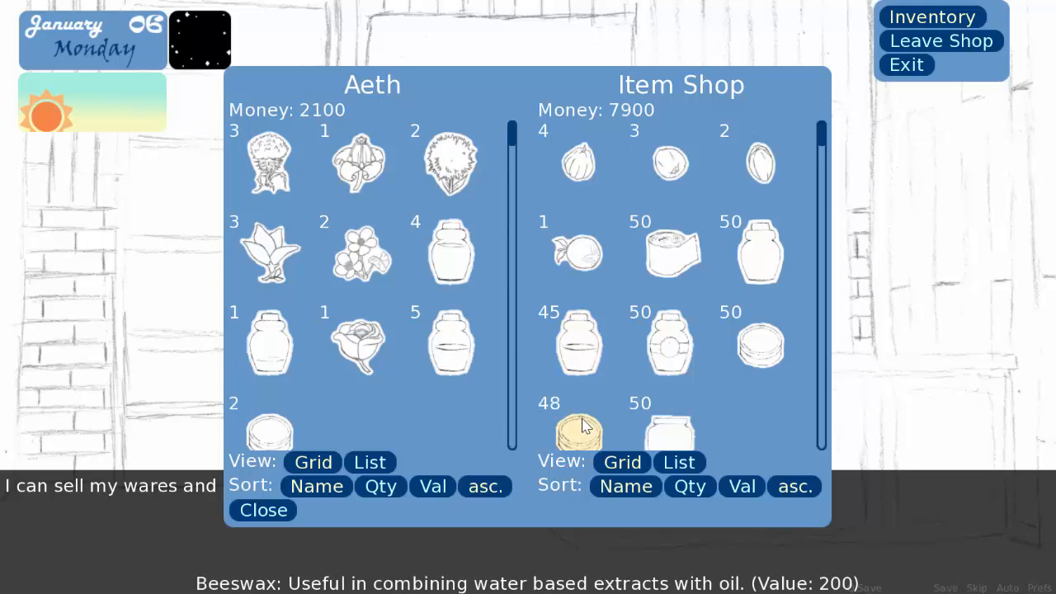
left_click(578, 426)
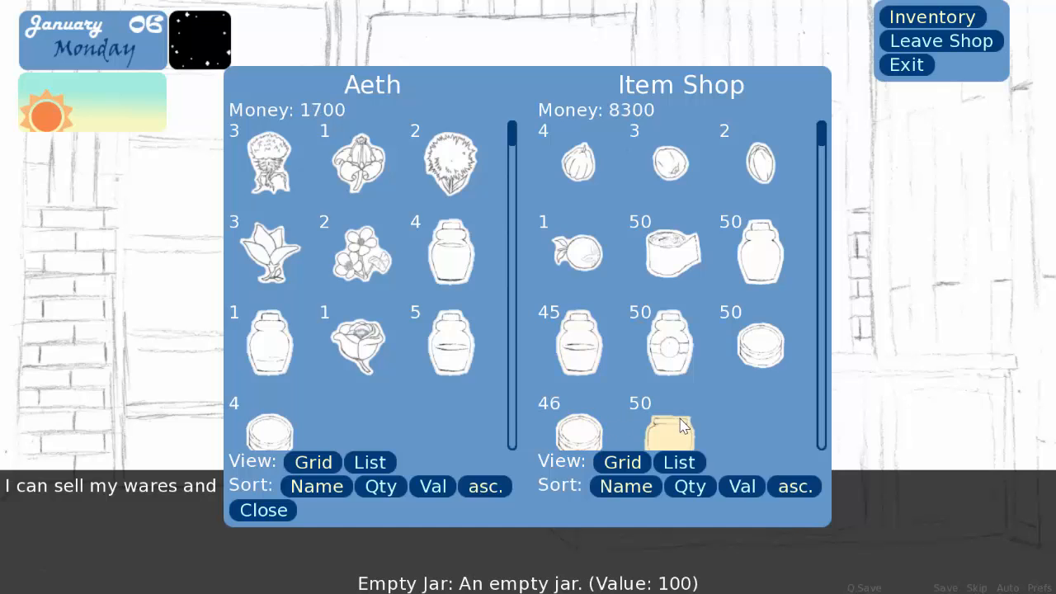
left_click(670, 340)
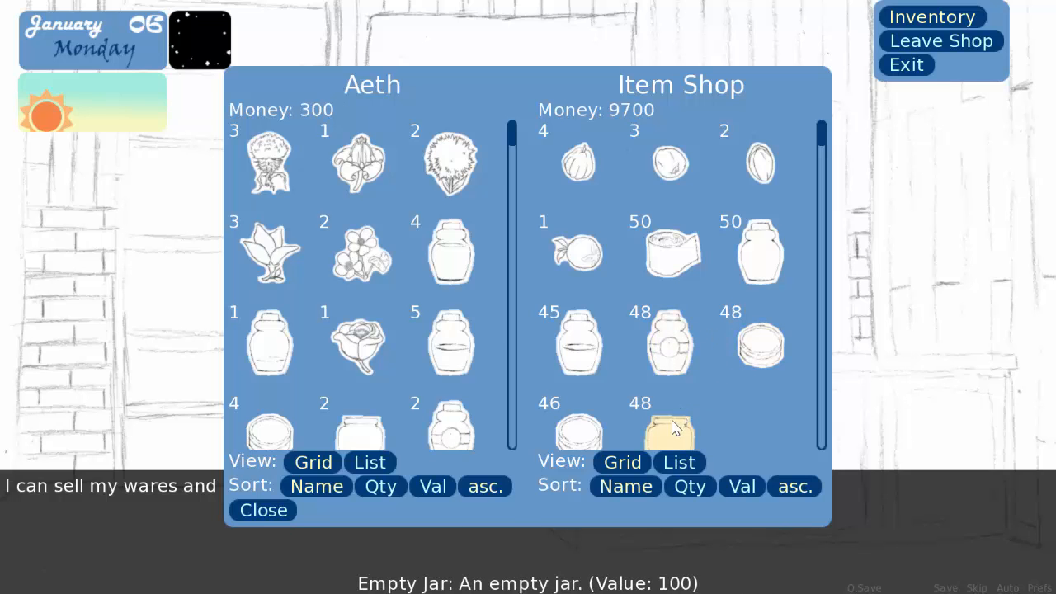
left_click(263, 509)
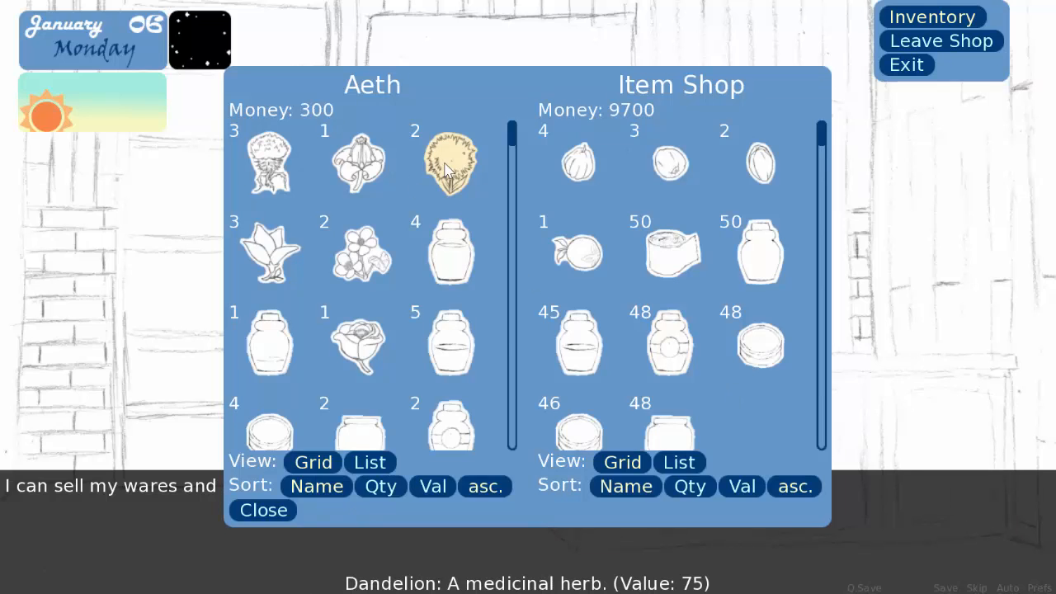
mouse_move(449, 251)
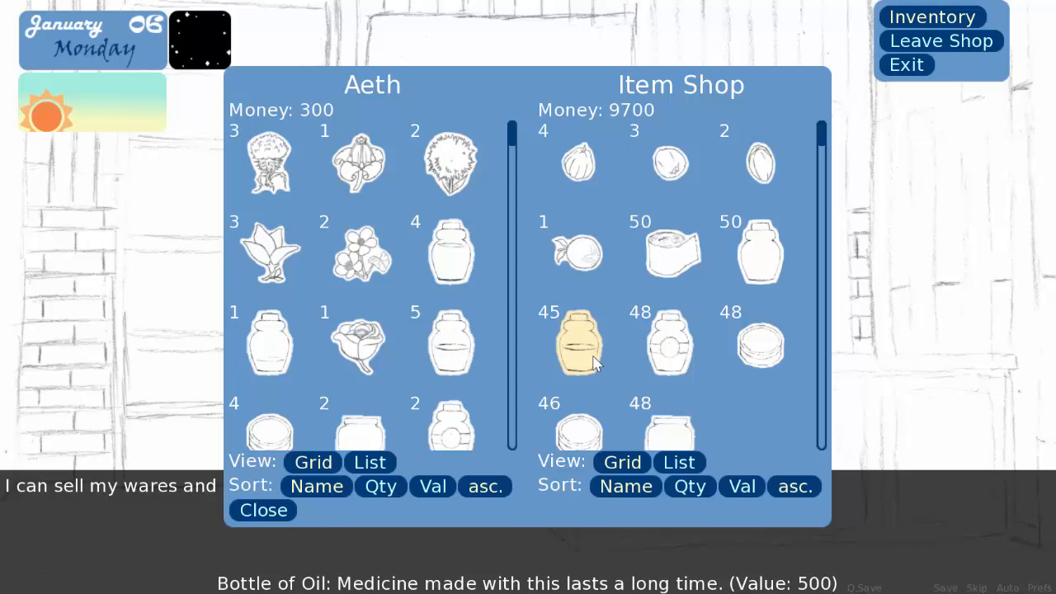
mouse_move(574, 353)
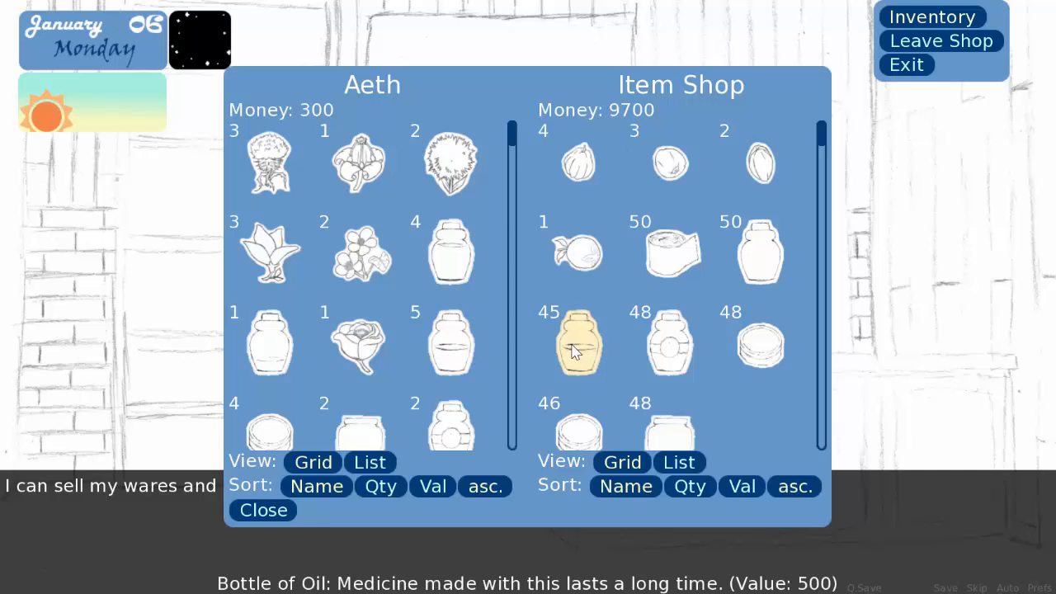
mouse_move(584, 333)
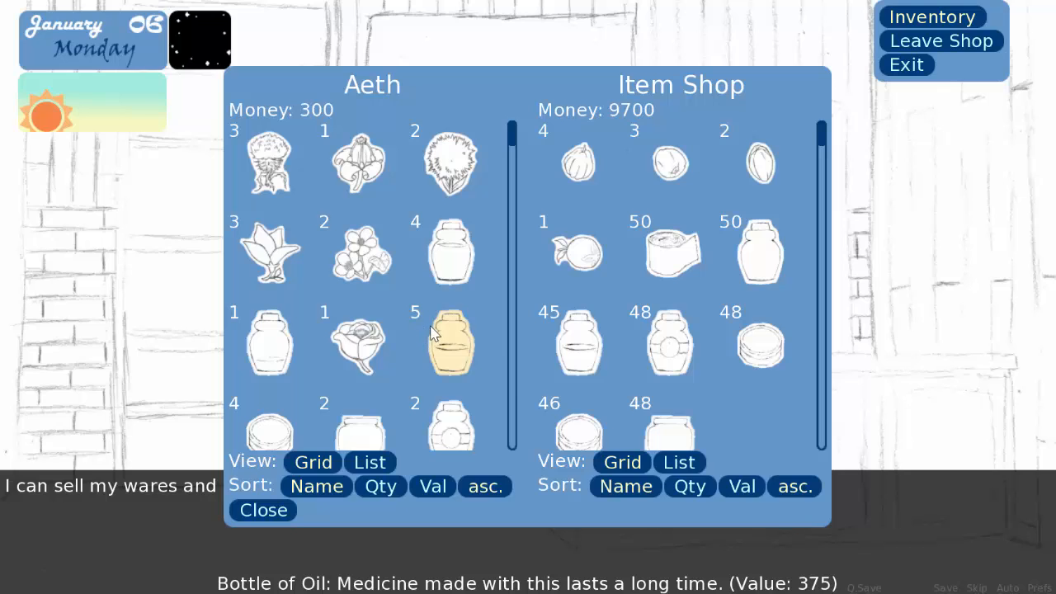
mouse_move(464, 338)
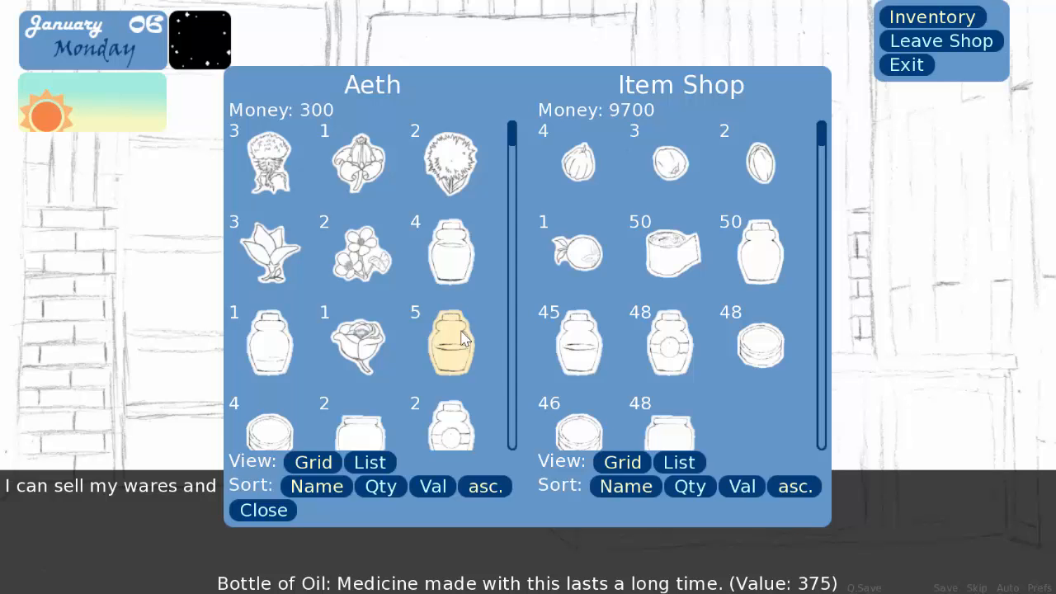
mouse_move(459, 348)
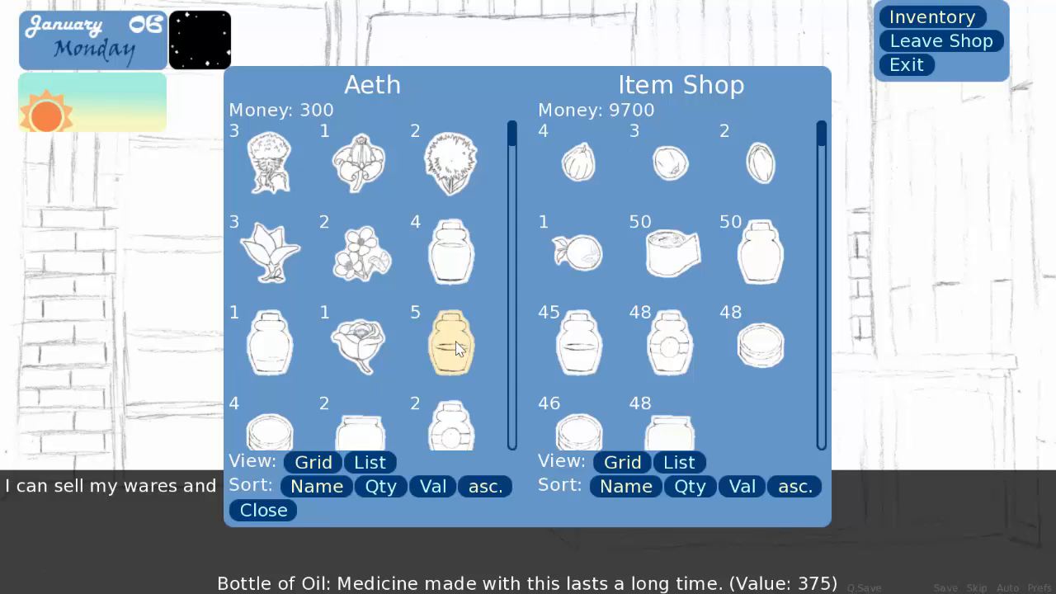
mouse_move(453, 355)
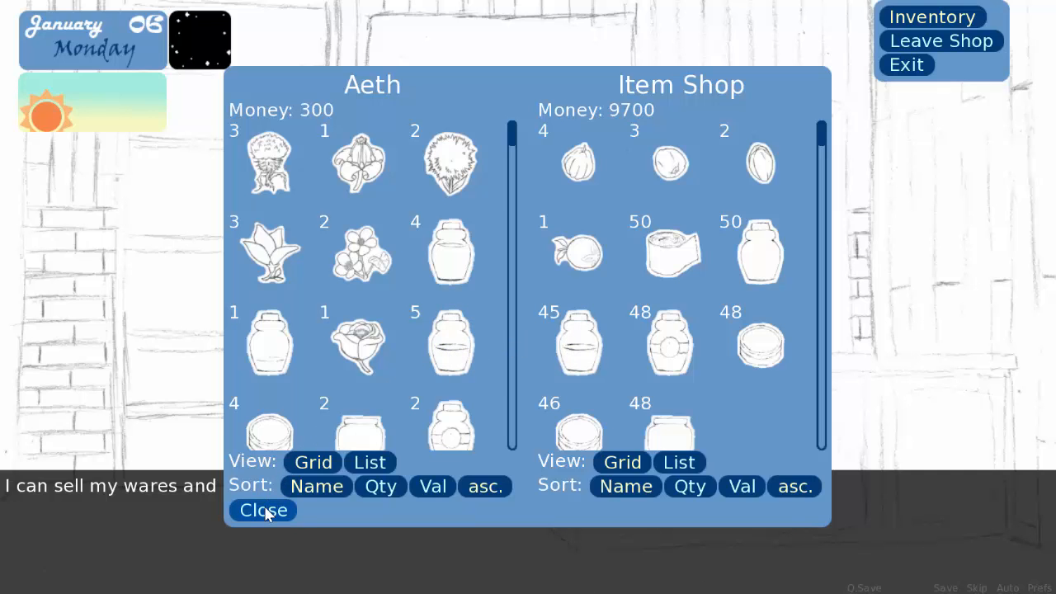
Step: Stop trading, leave the item shop and go home to the apothecary via the blue house
left_click(263, 510)
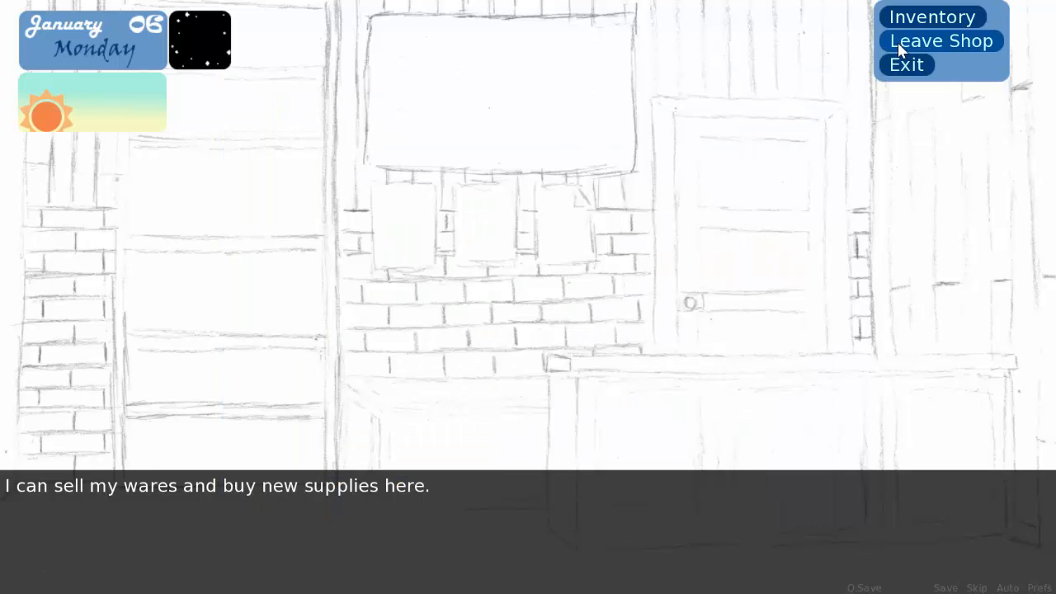
left_click(941, 39)
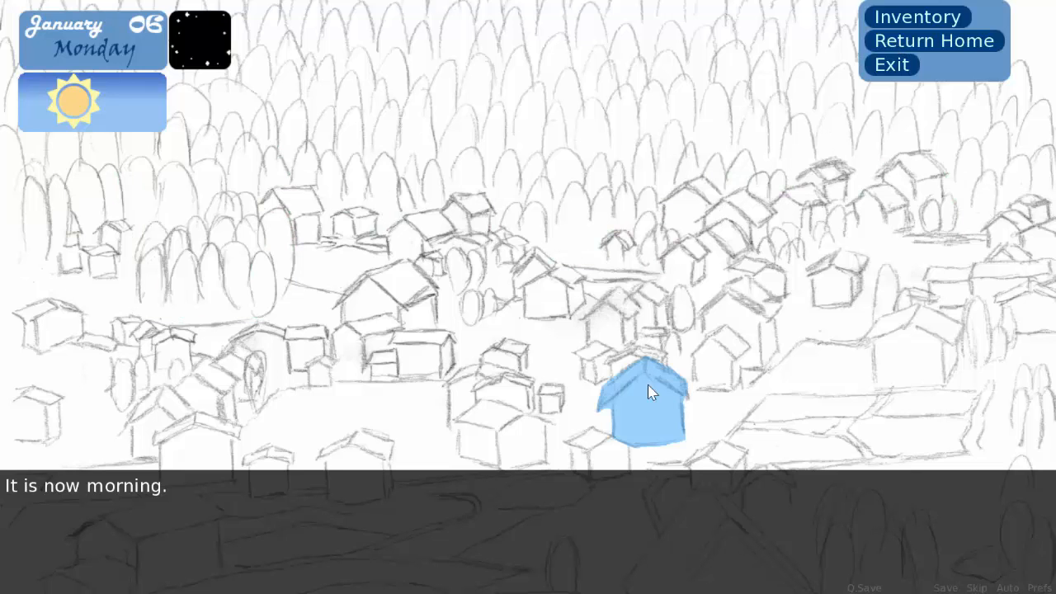
left_click(647, 404)
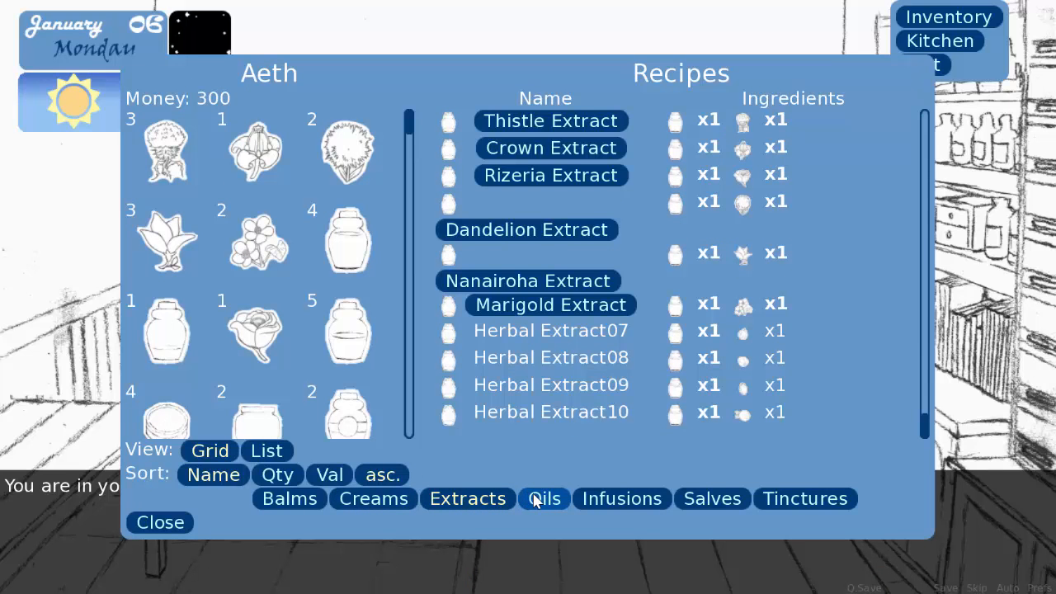
Step: Craft a Crown Oil from the Oil recipes, greying out the Crown Oil recipe
left_click(545, 498)
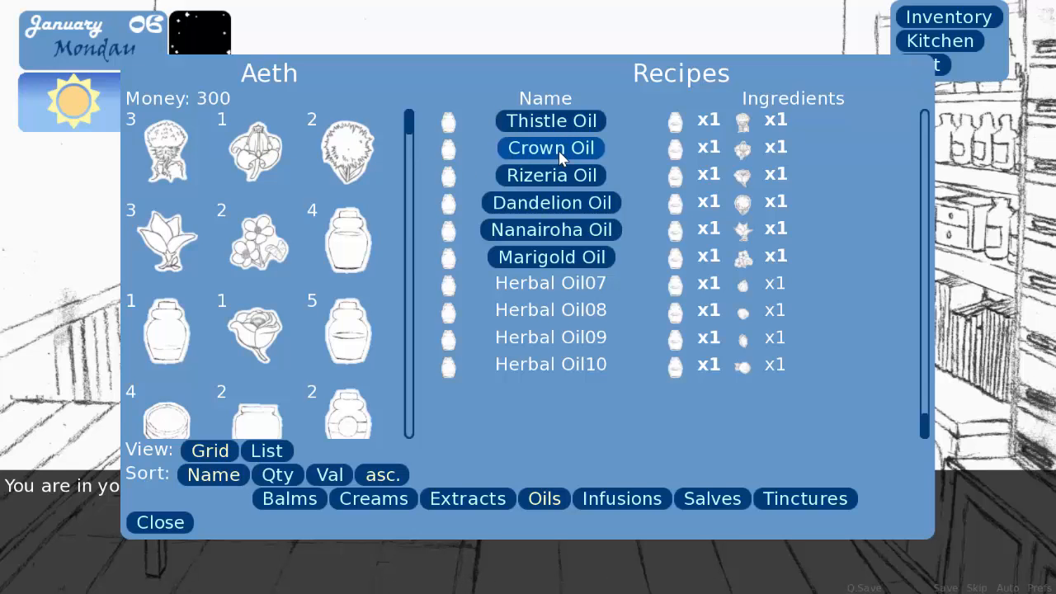
left_click(549, 148)
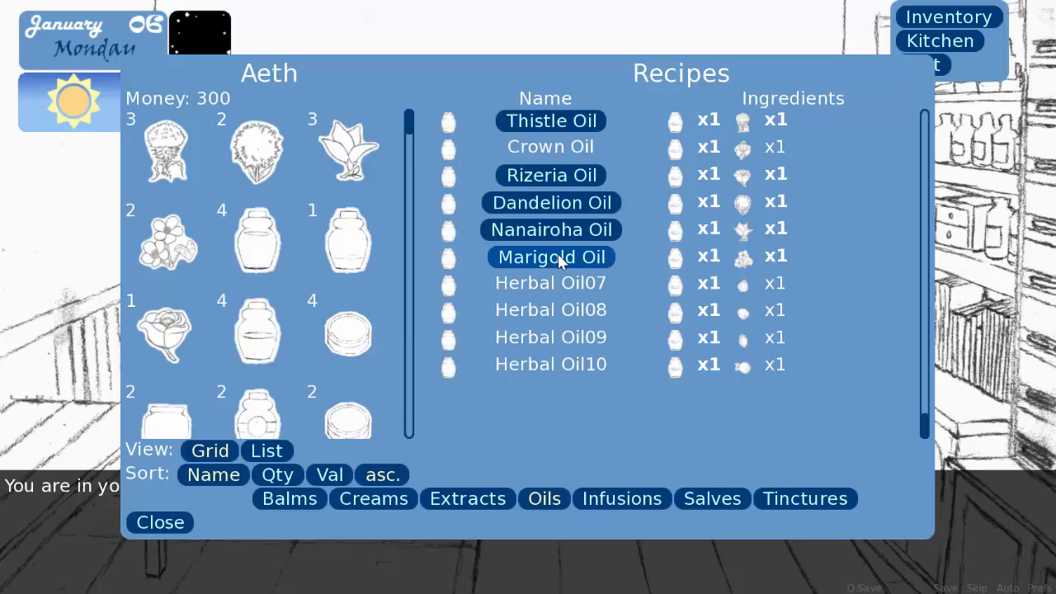
mouse_move(551, 175)
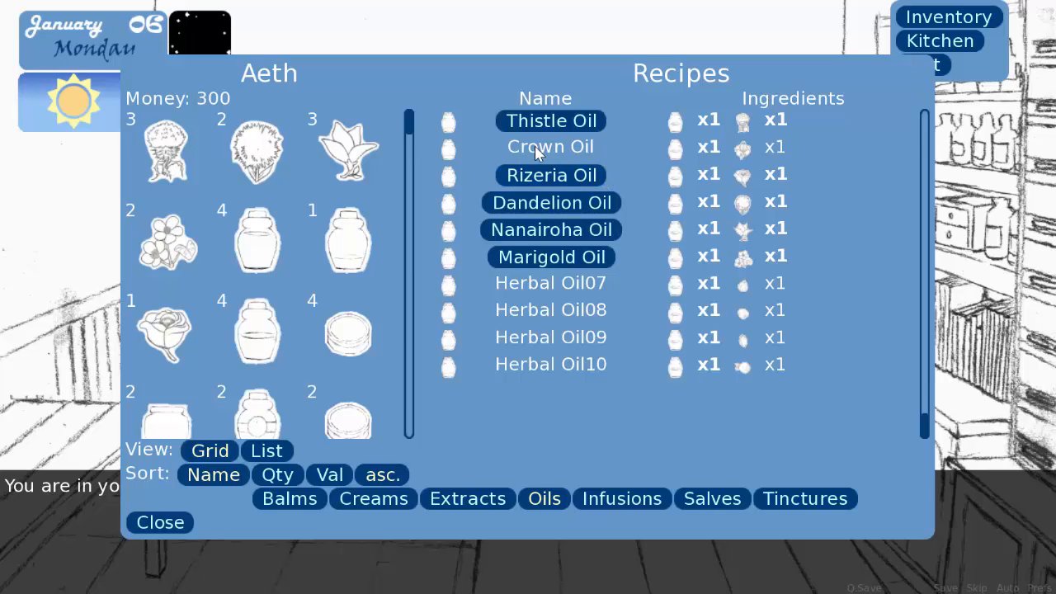
mouse_move(571, 161)
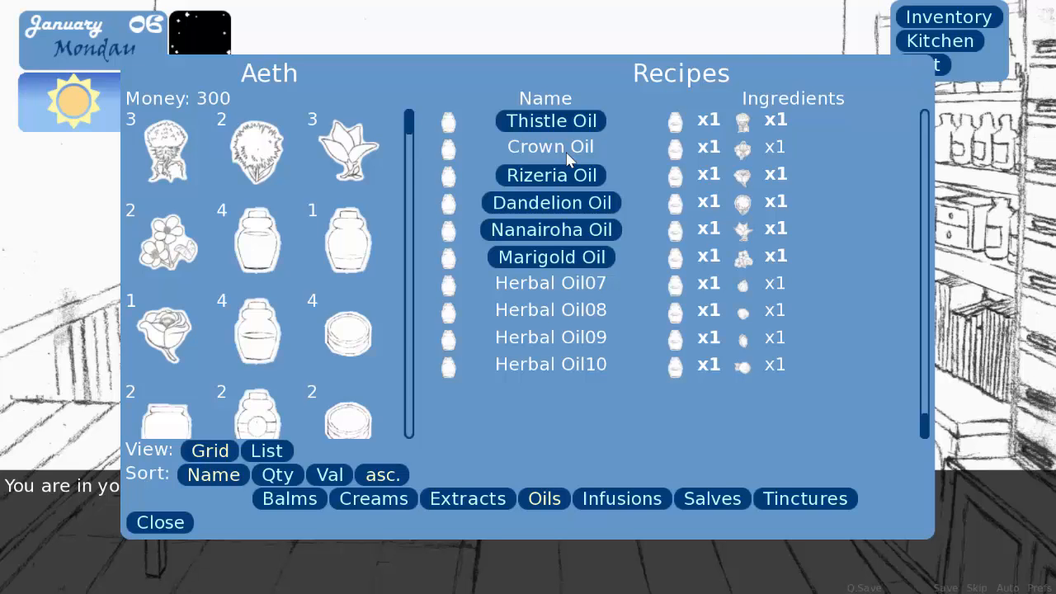
mouse_move(568, 162)
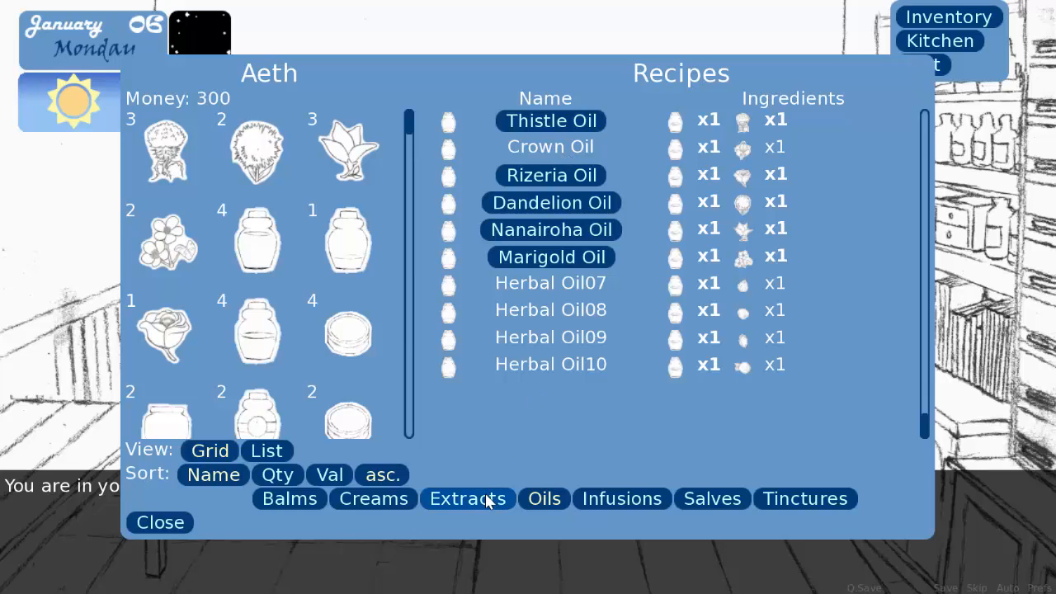
Step: Craft an extract from the herbs on hand, then browse the Salve and Balm recipes
left_click(467, 498)
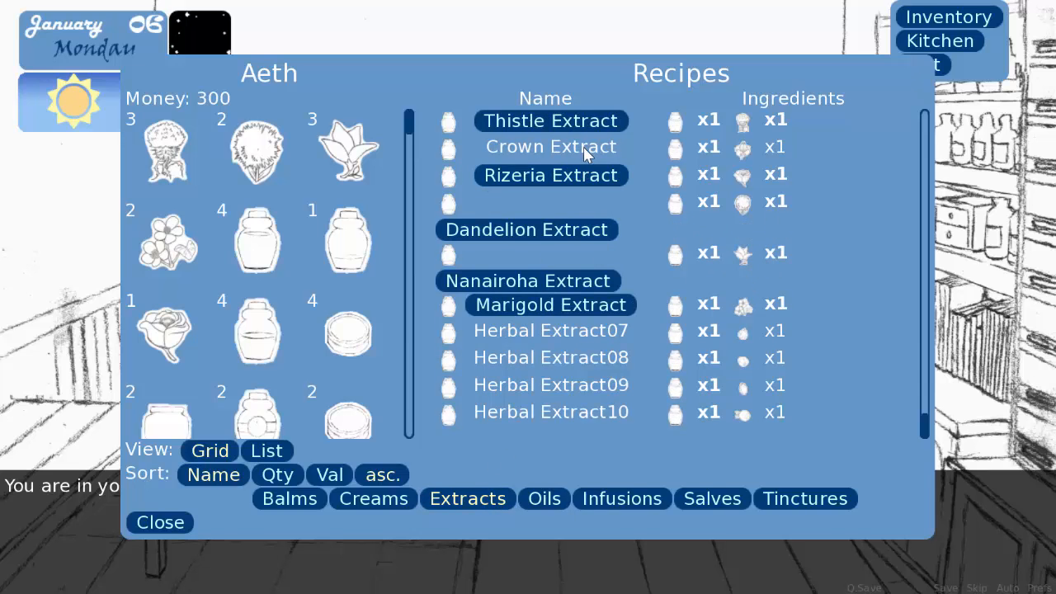
left_click(550, 120)
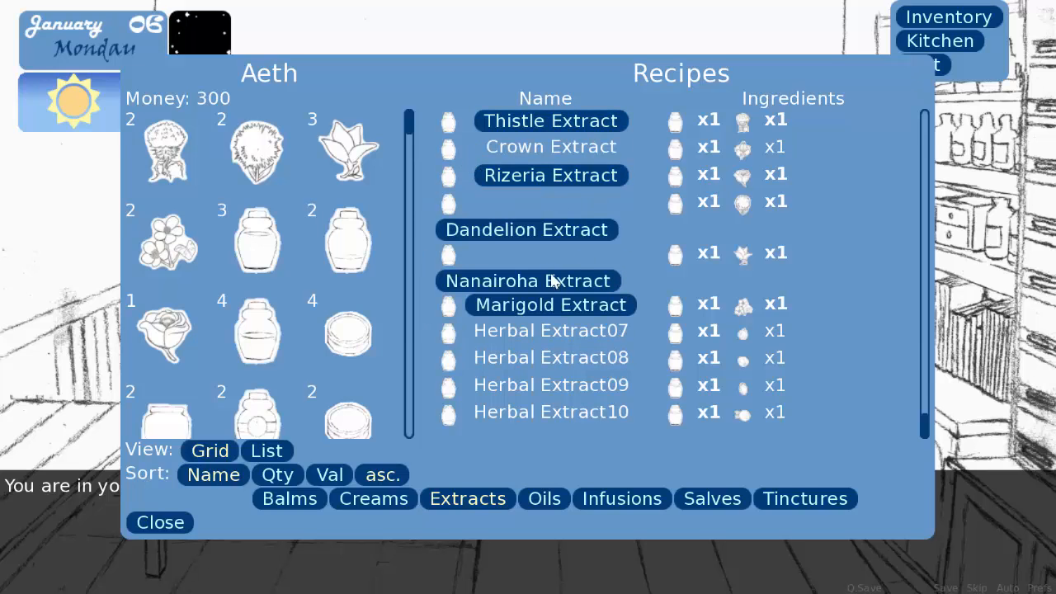
mouse_move(624, 443)
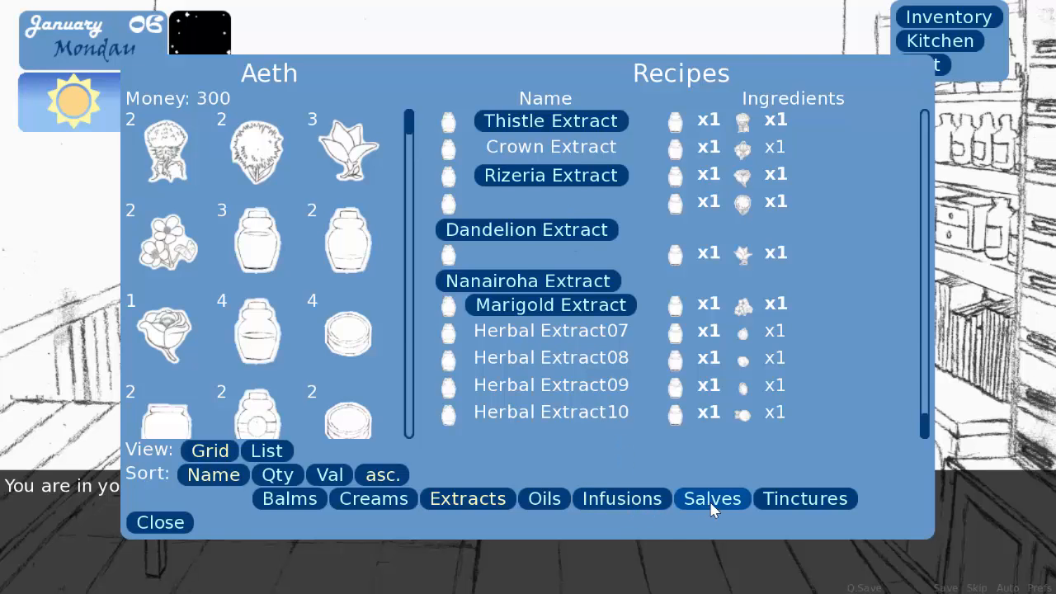
left_click(805, 499)
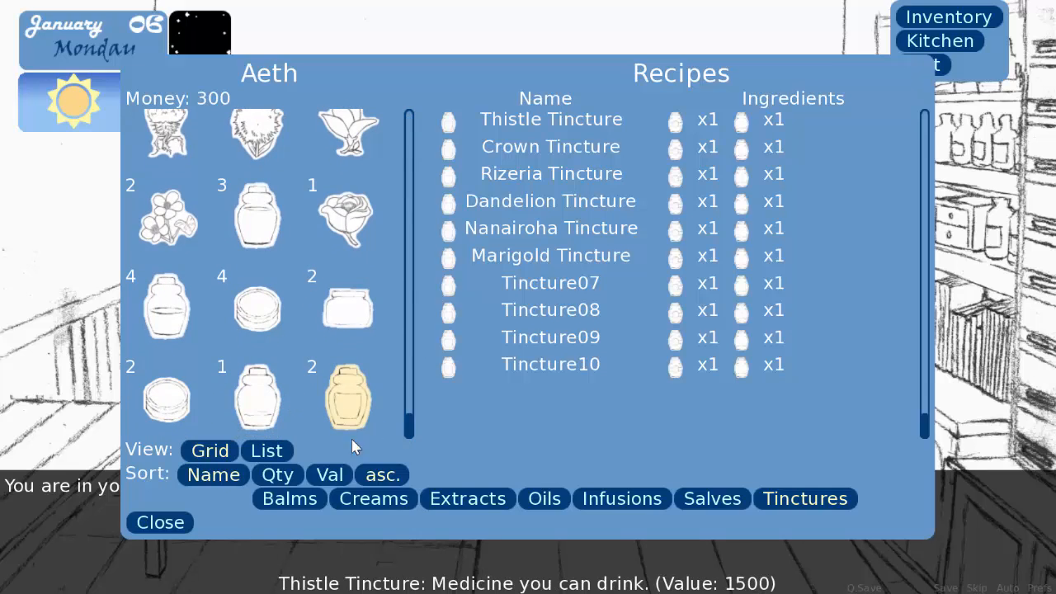
left_click(289, 498)
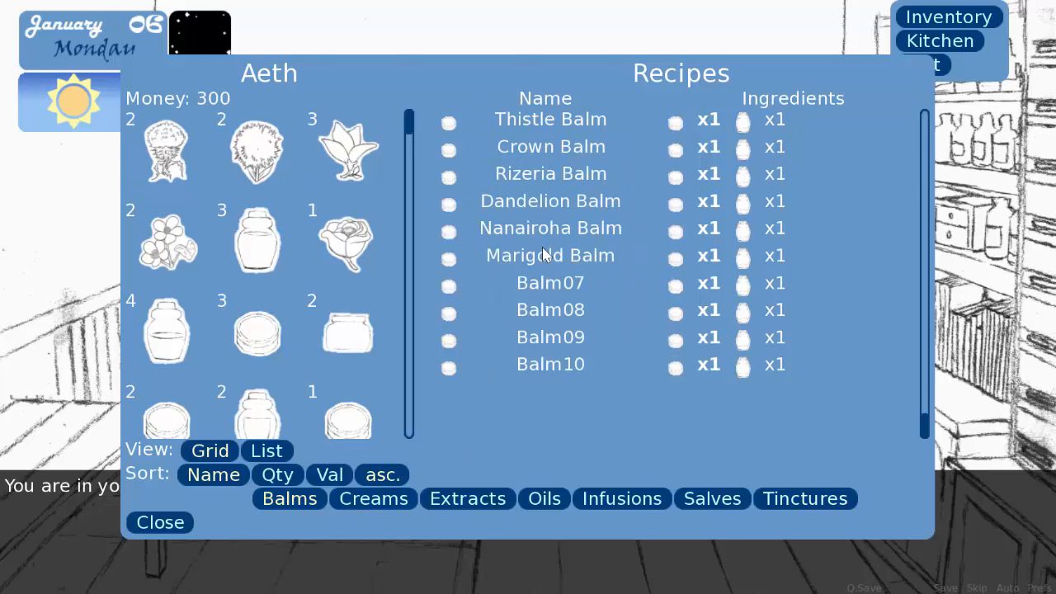
mouse_move(429, 150)
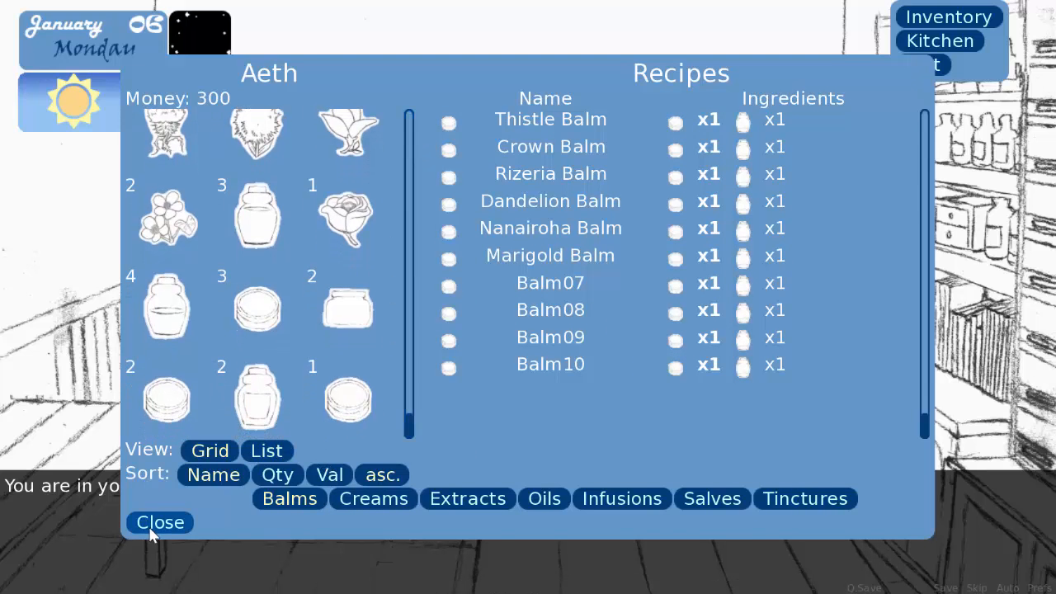
Step: Close the recipe book and leave the apothecary for the morning town map
left_click(159, 522)
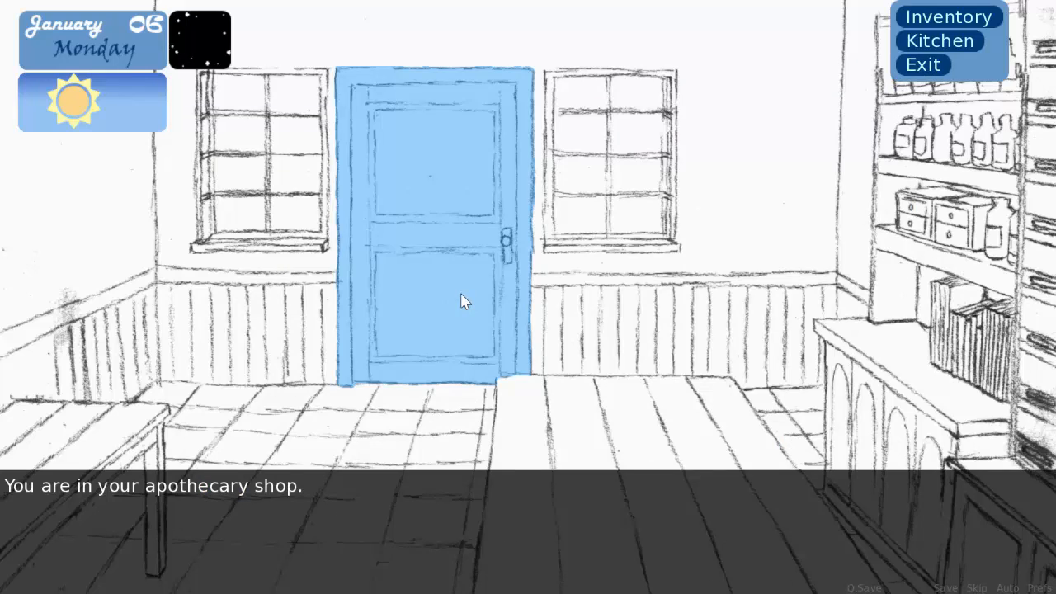
mouse_move(159, 132)
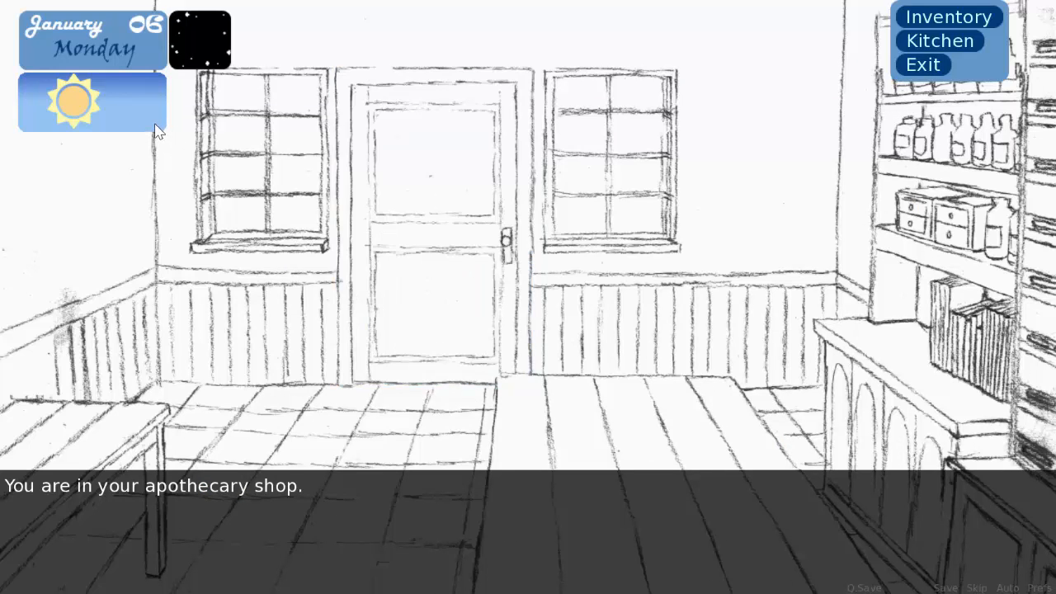
mouse_move(50, 112)
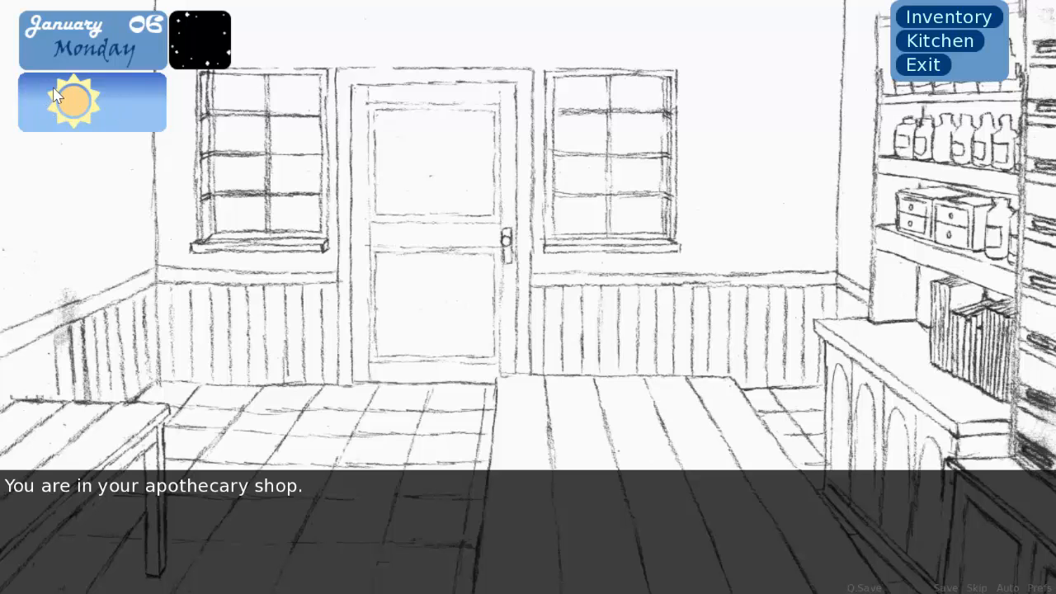
left_click(939, 40)
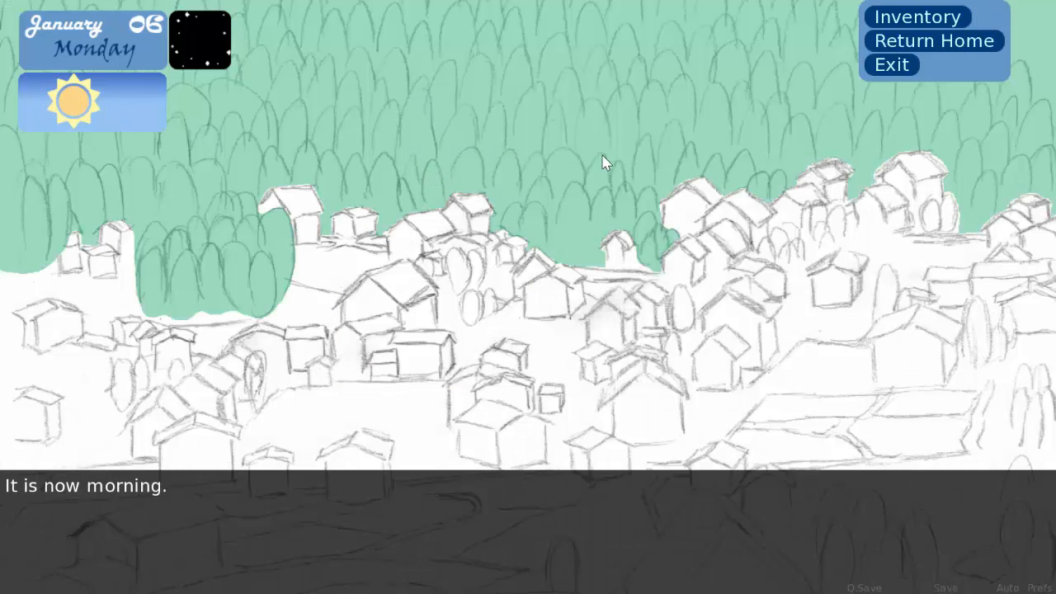
mouse_move(617, 179)
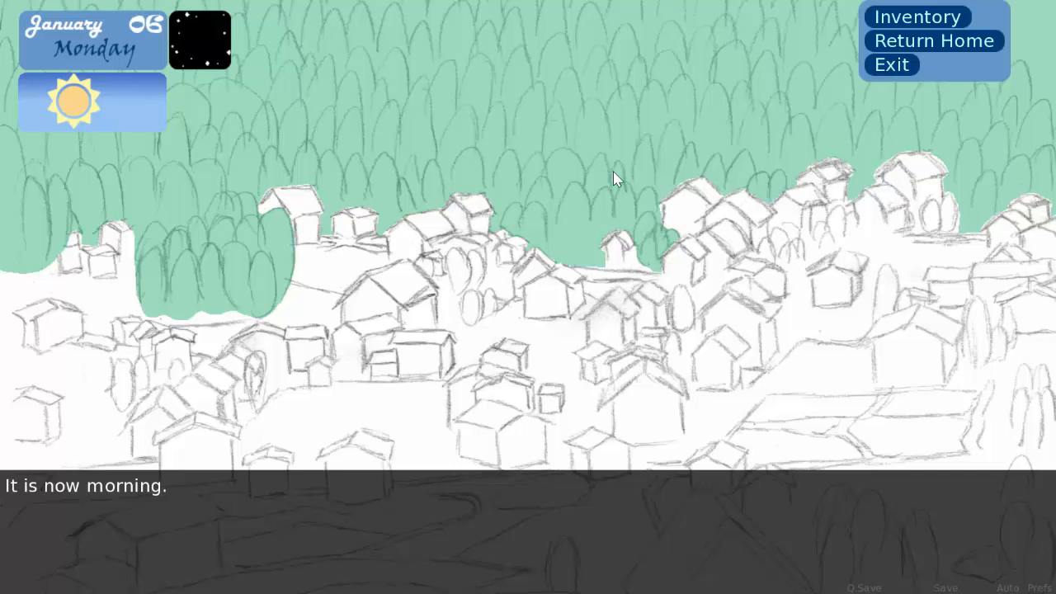
mouse_move(586, 132)
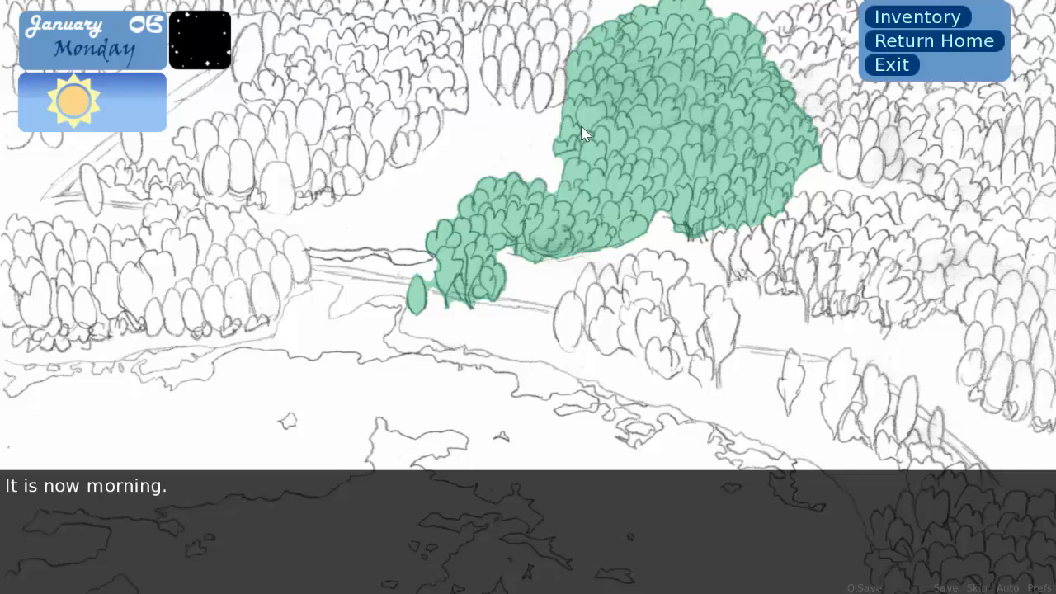
mouse_move(817, 138)
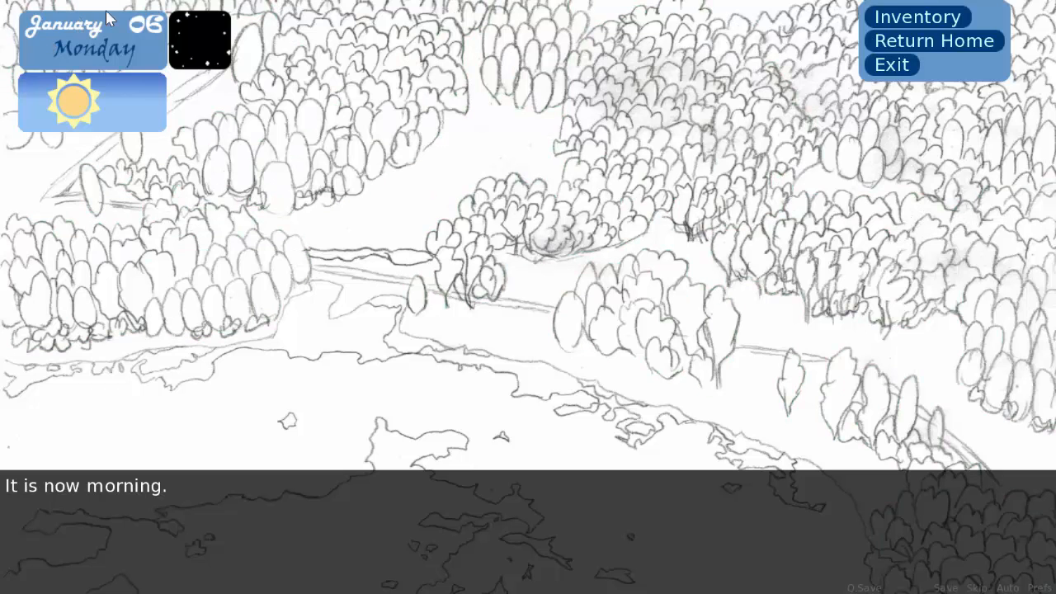
mouse_move(152, 43)
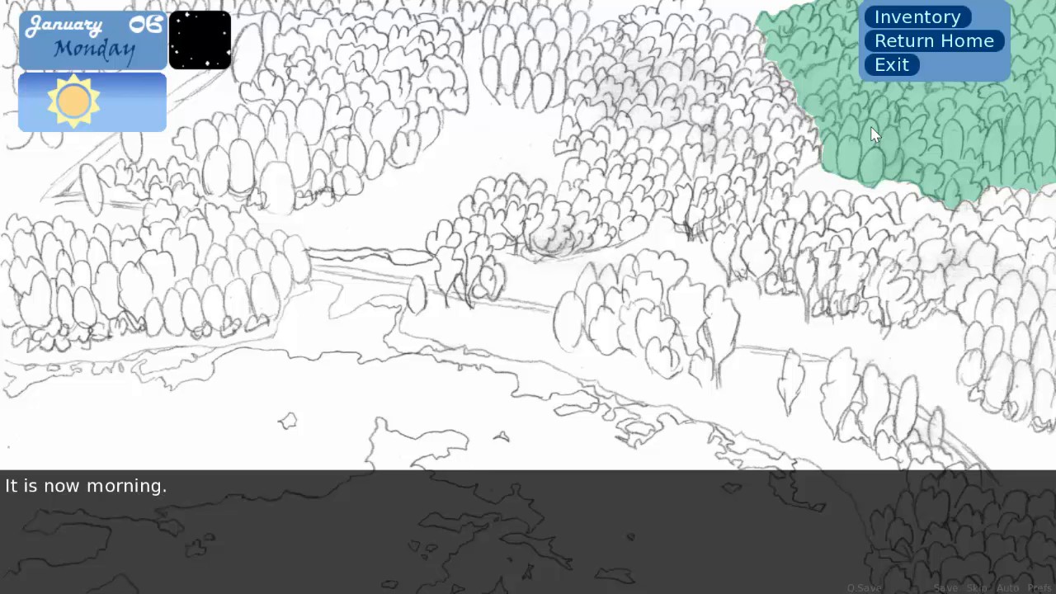
mouse_move(828, 202)
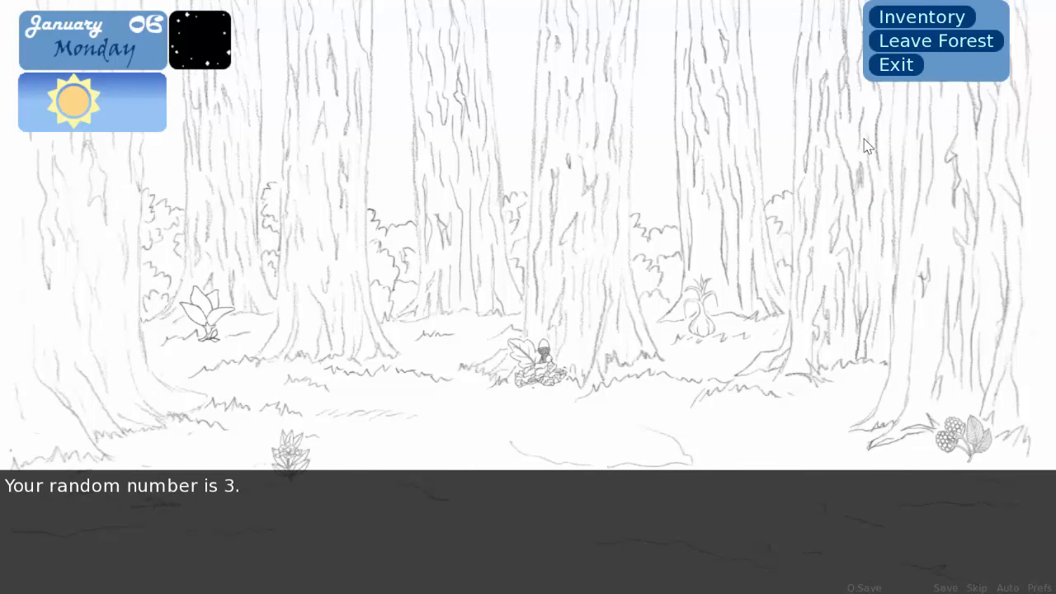
mouse_move(278, 435)
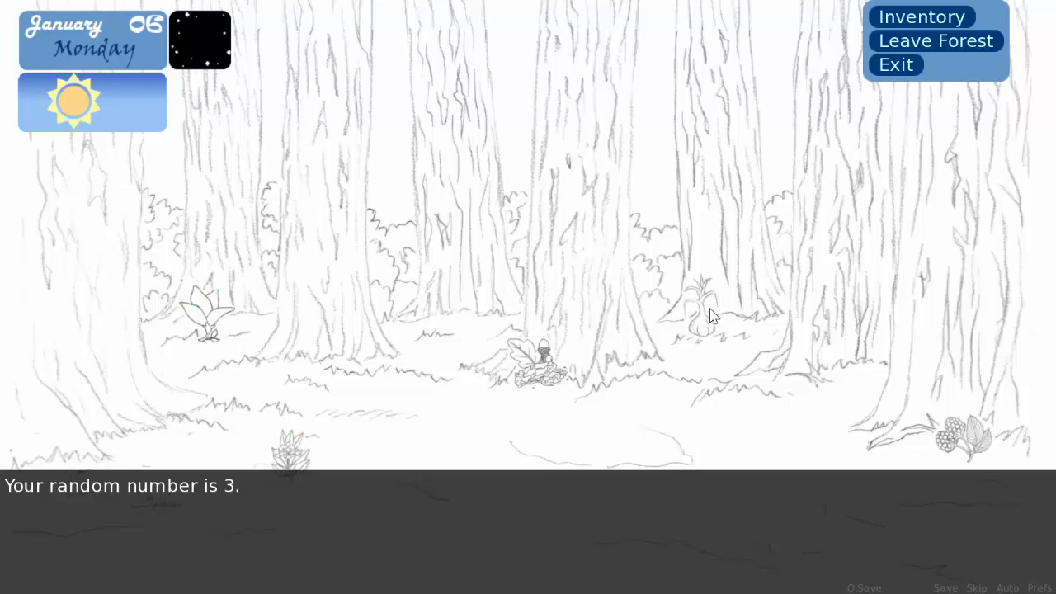
mouse_move(806, 370)
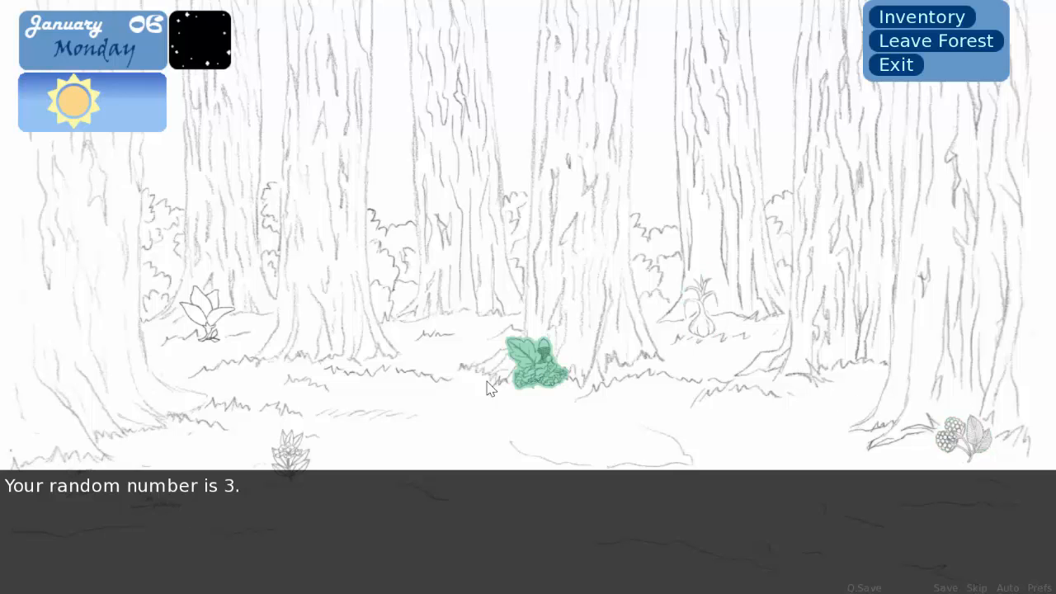
Step: Gather the clearing herb and the spiky plant on the left, then leave this area
left_click(531, 363)
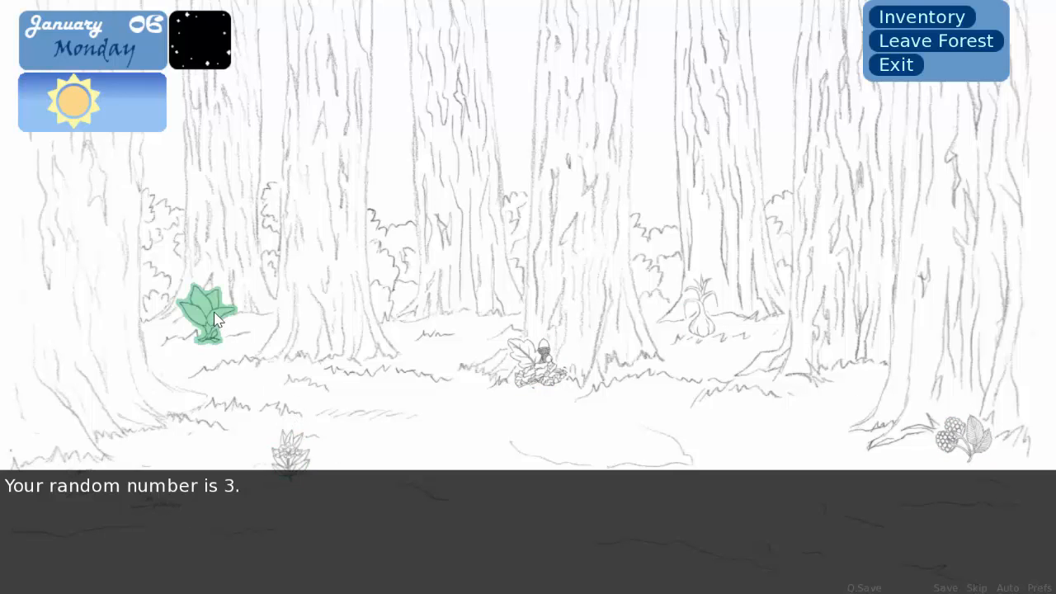
left_click(211, 317)
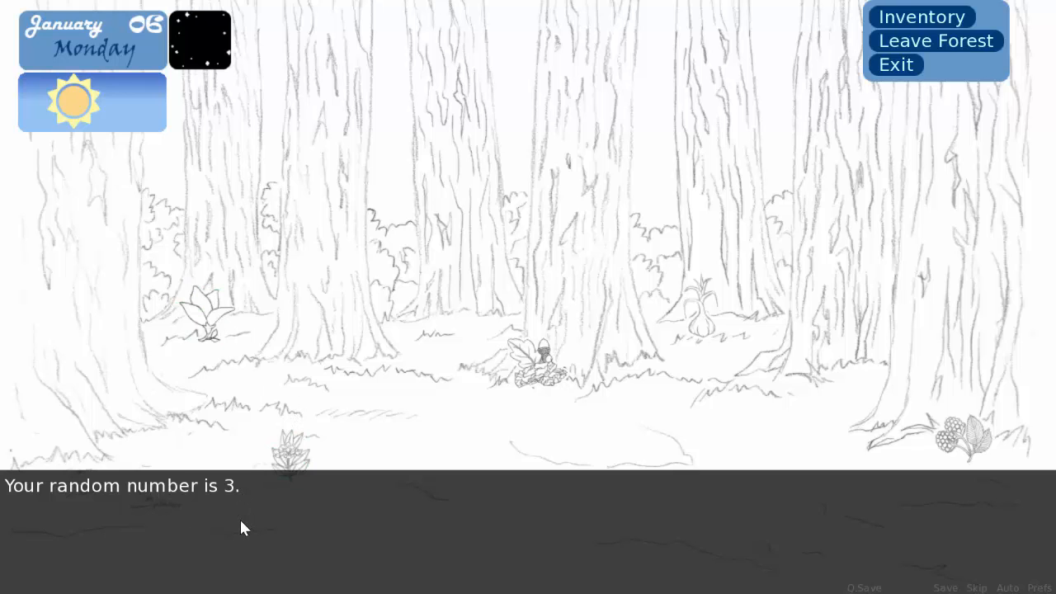
mouse_move(33, 503)
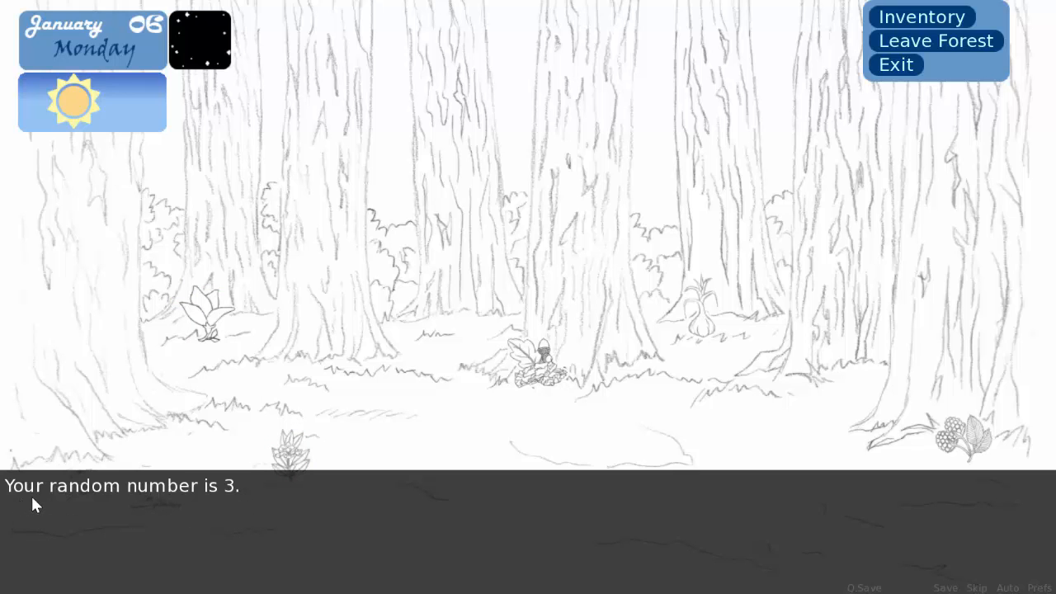
mouse_move(937, 40)
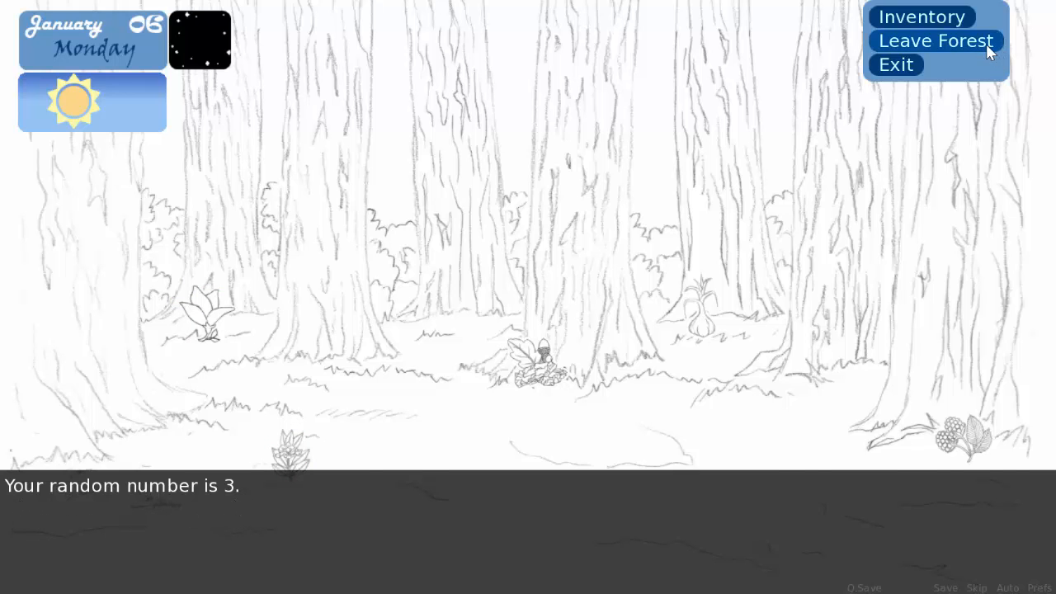
left_click(936, 39)
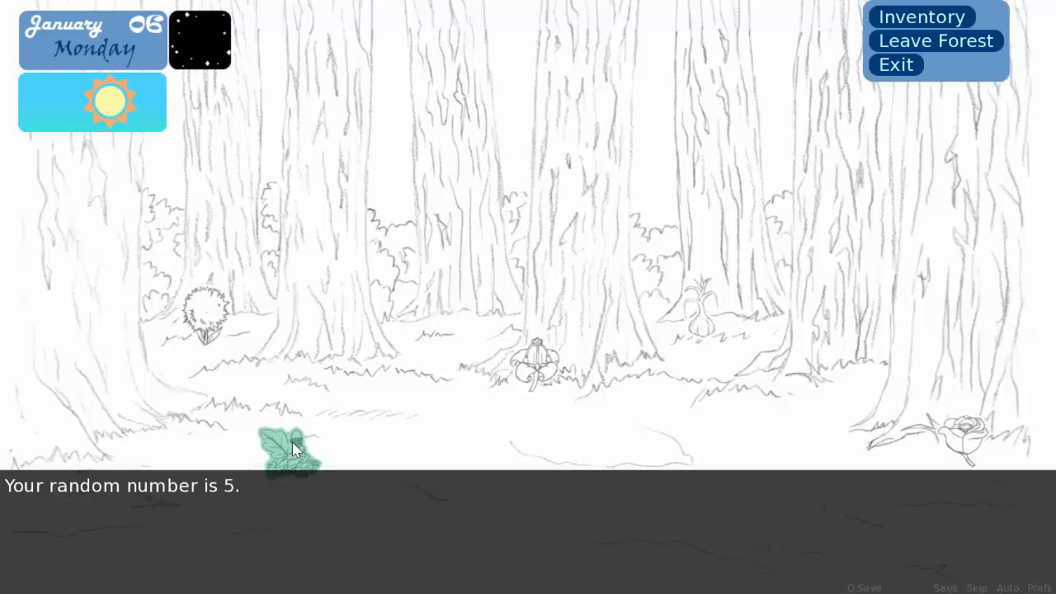
Step: Gather the bottom-left herb, the plant among the right trees and the bottom-right flower
left_click(289, 449)
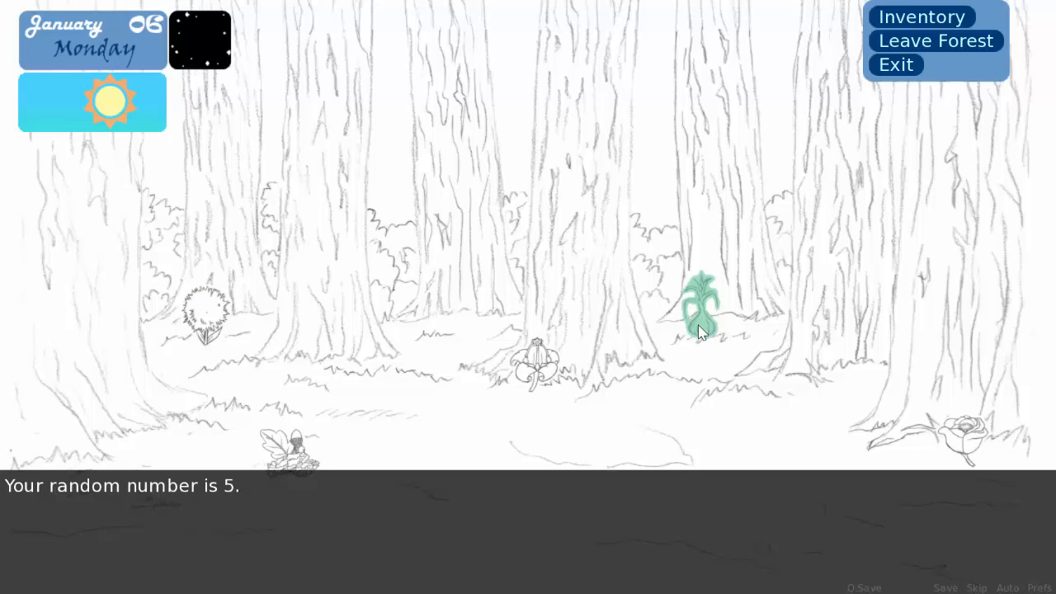
left_click(702, 310)
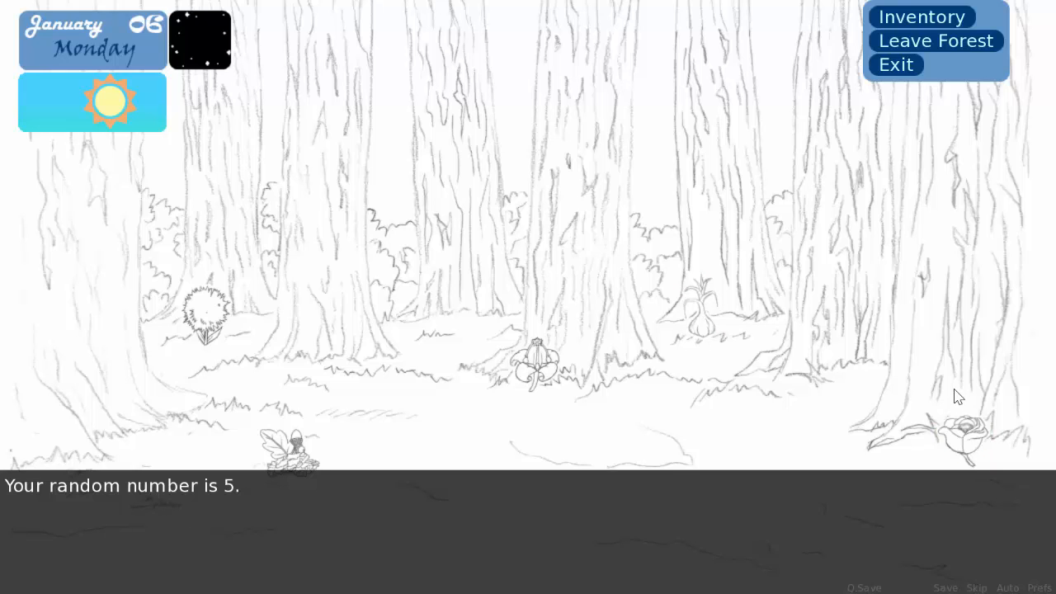
left_click(970, 438)
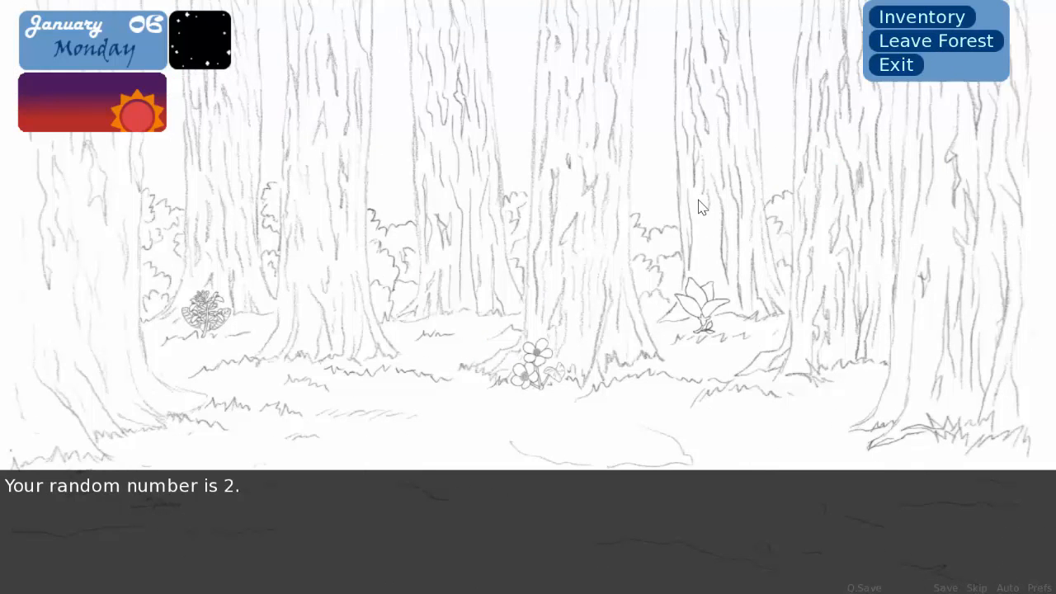
mouse_move(346, 403)
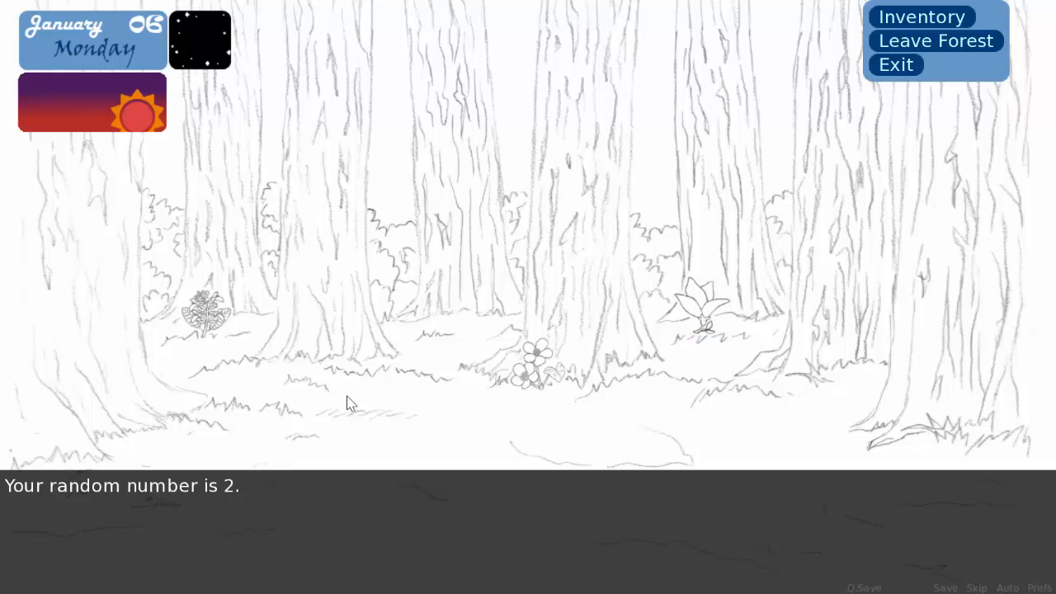
mouse_move(376, 423)
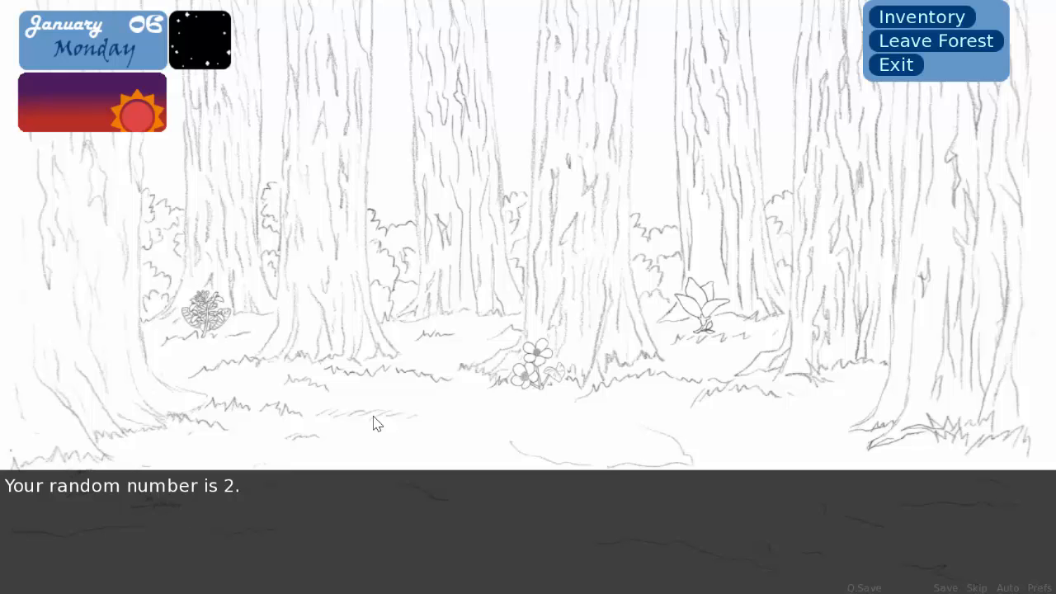
mouse_move(290, 363)
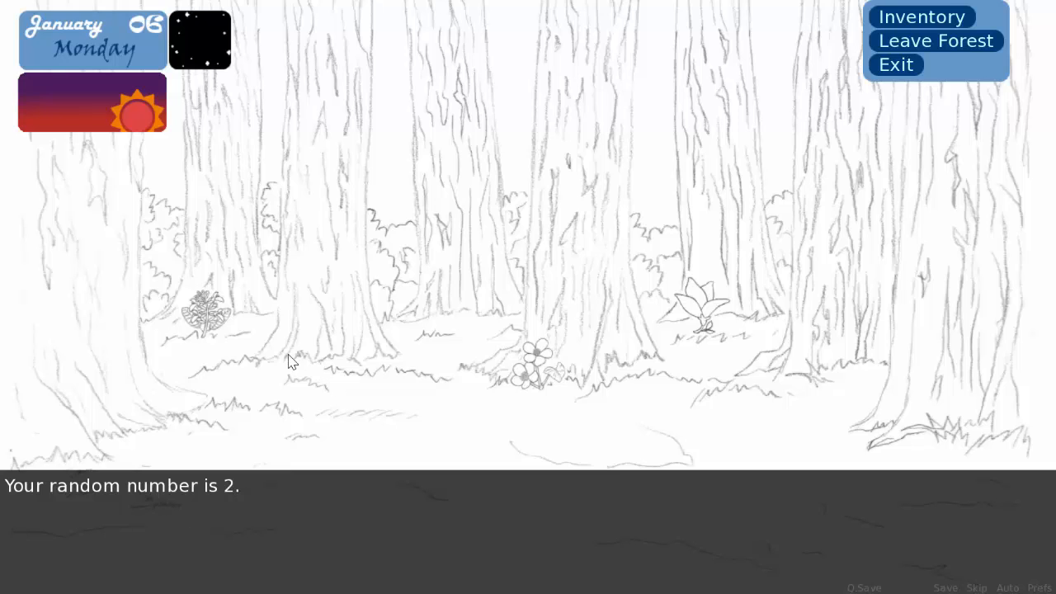
mouse_move(260, 356)
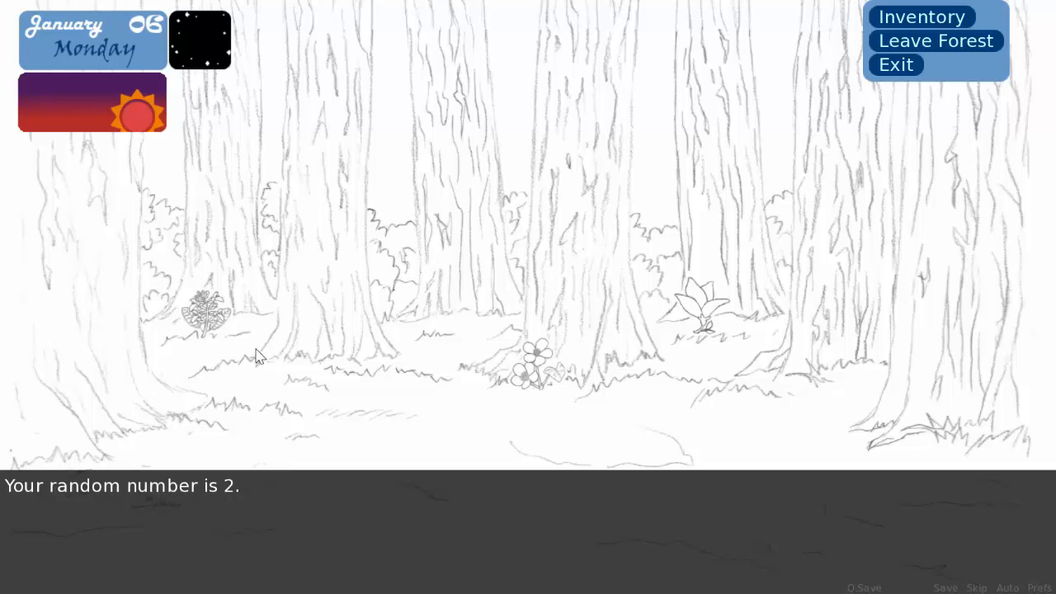
Step: Gather the bushy herb on the left and the plant among the trees until night falls
left_click(206, 314)
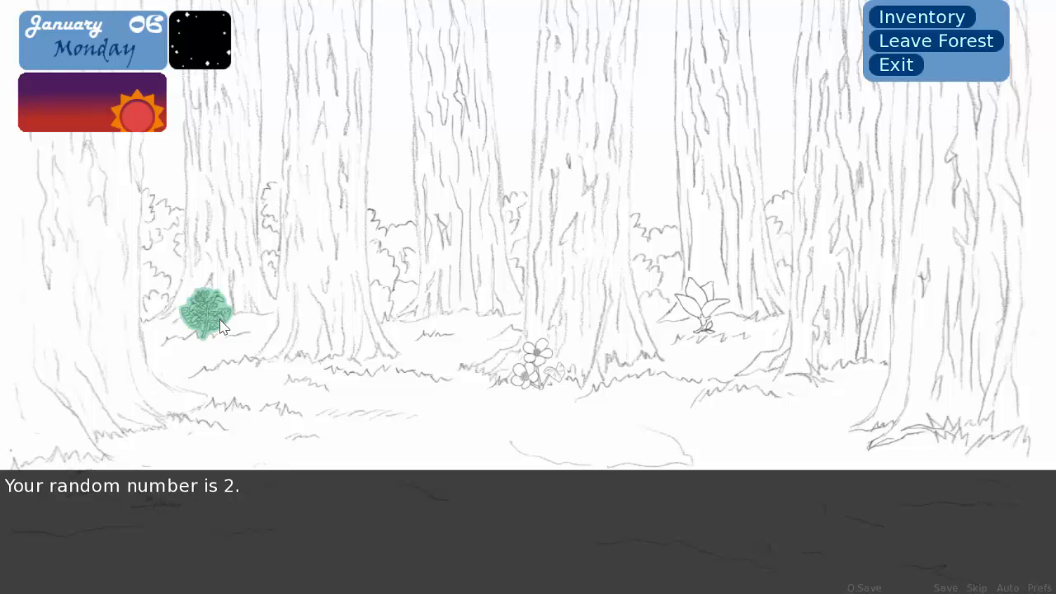
left_click(208, 315)
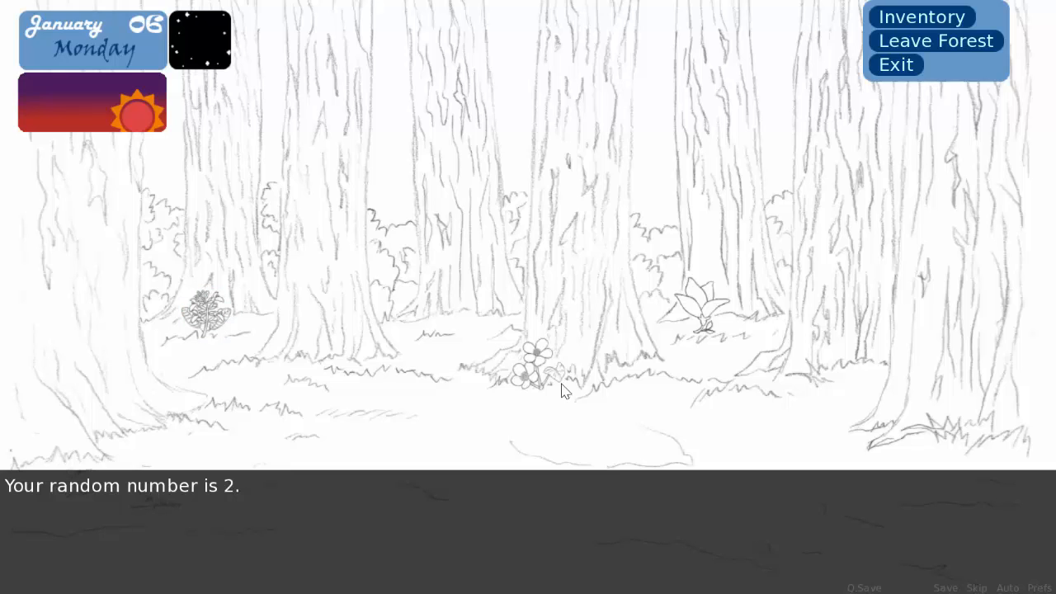
mouse_move(250, 349)
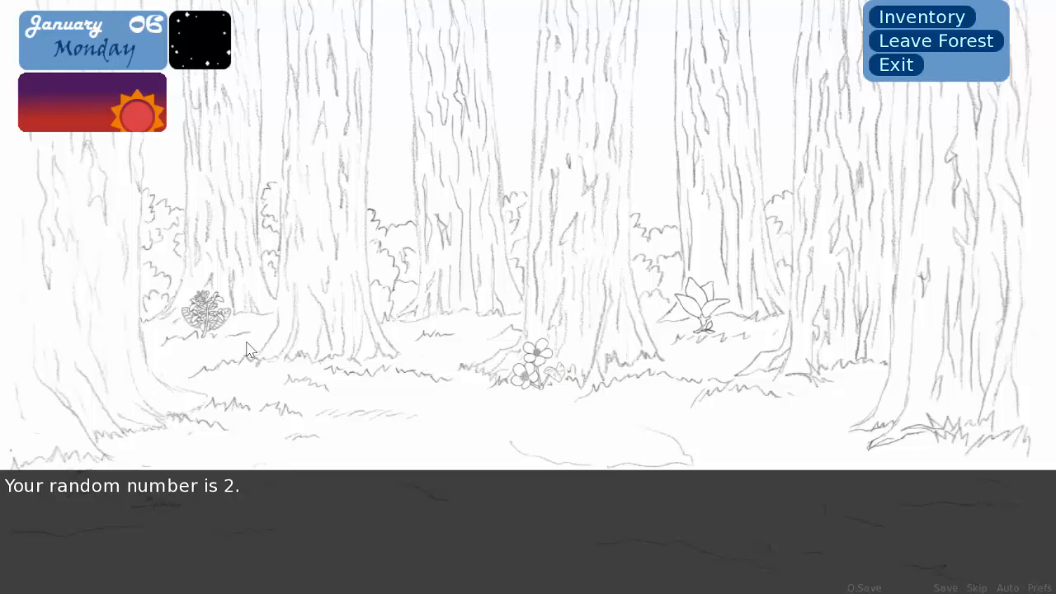
left_click(208, 317)
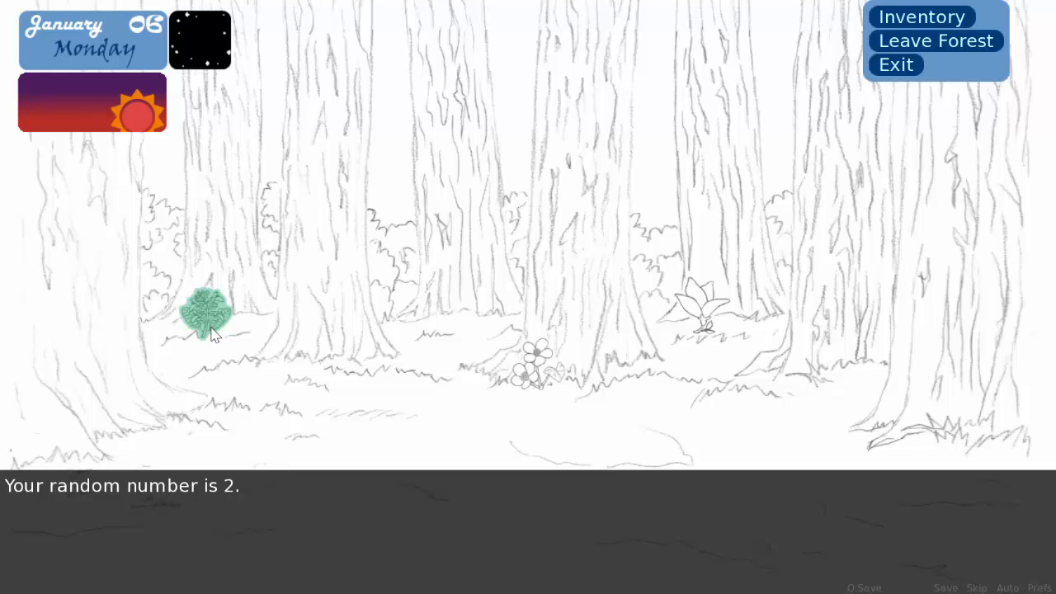
left_click(208, 317)
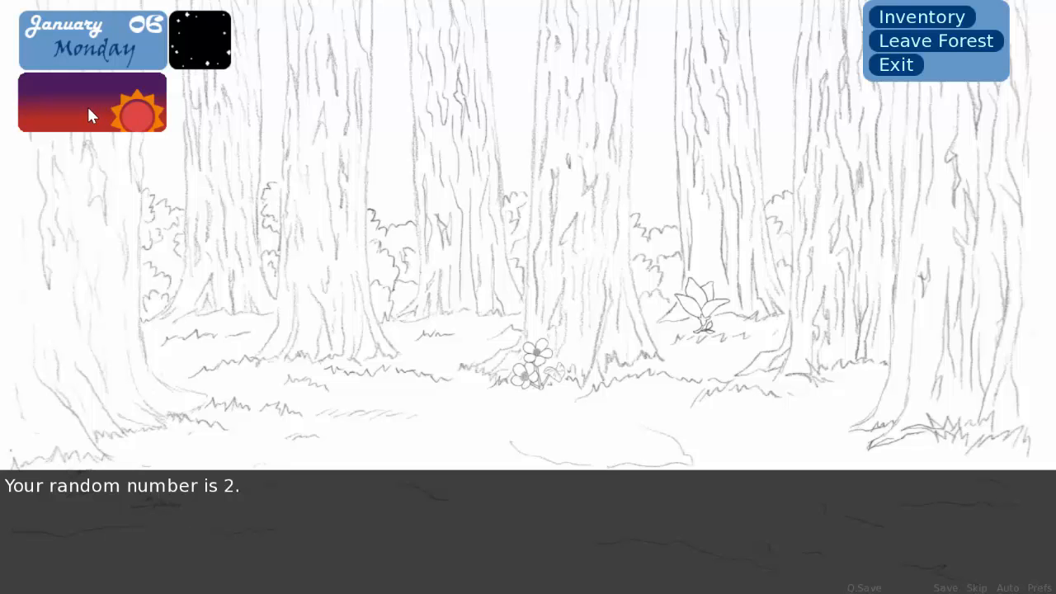
mouse_move(461, 218)
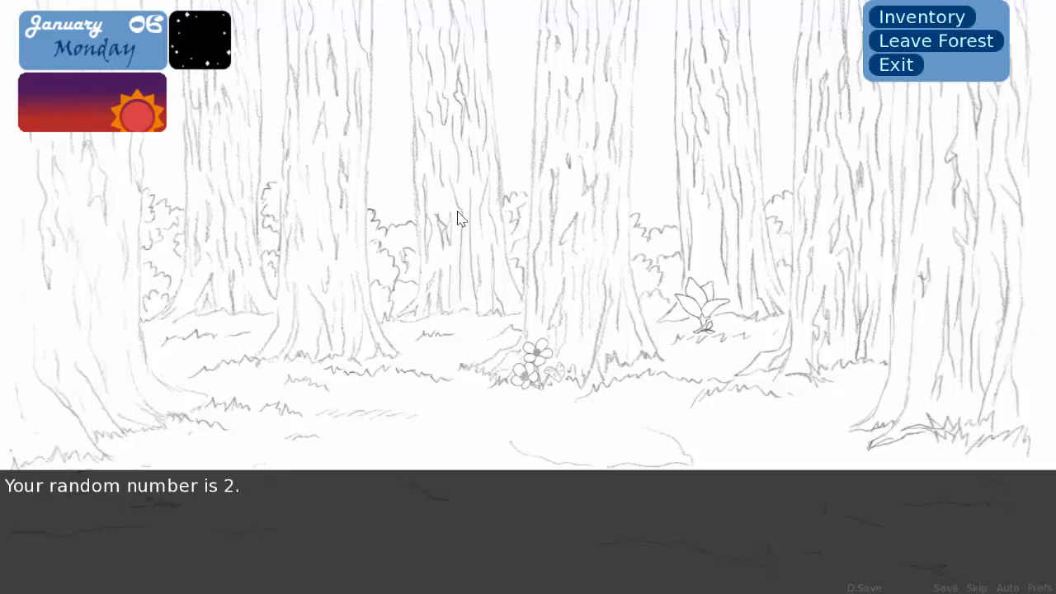
left_click(701, 314)
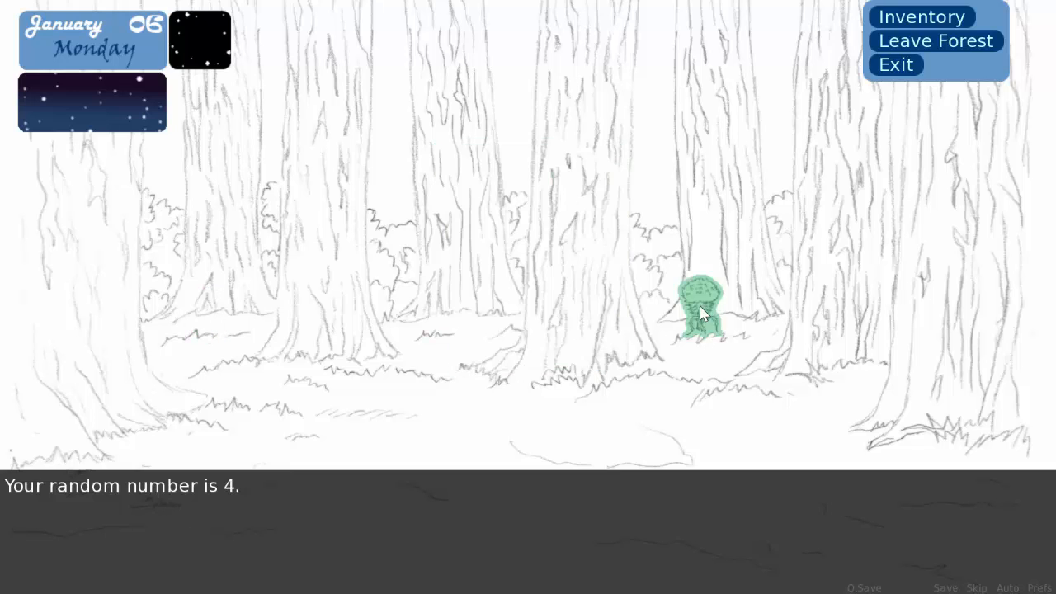
Step: Leave the forest into Tuesday, January 07 and gather the flower in the new clearing
left_click(936, 39)
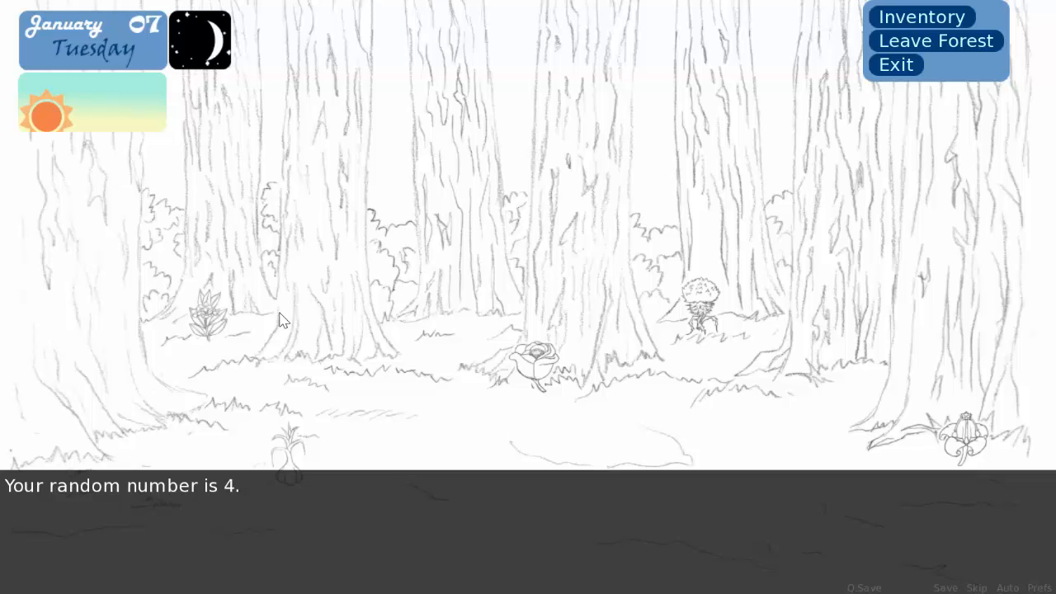
left_click(287, 449)
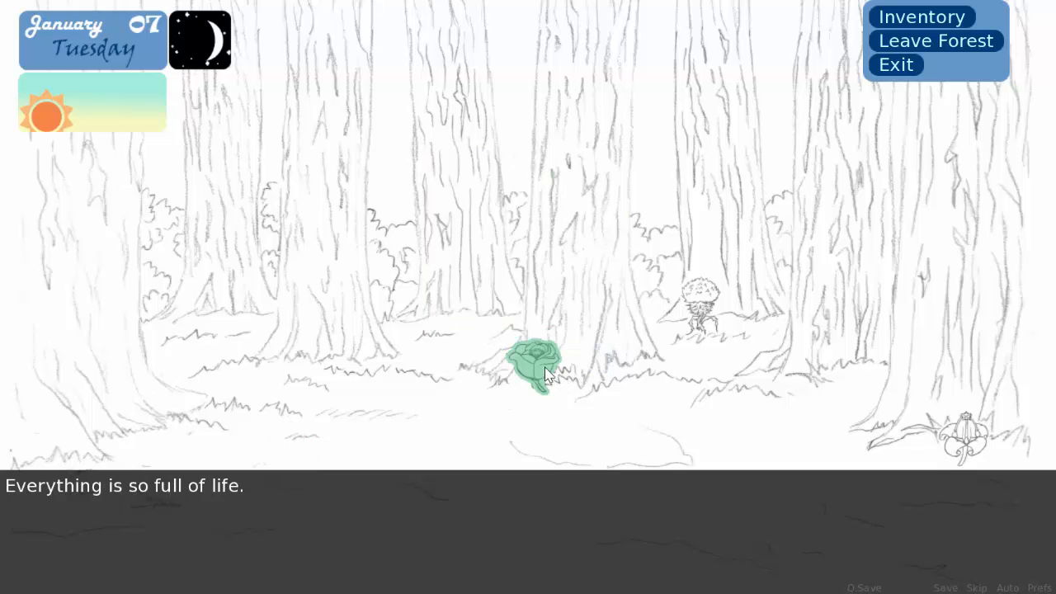
left_click(536, 366)
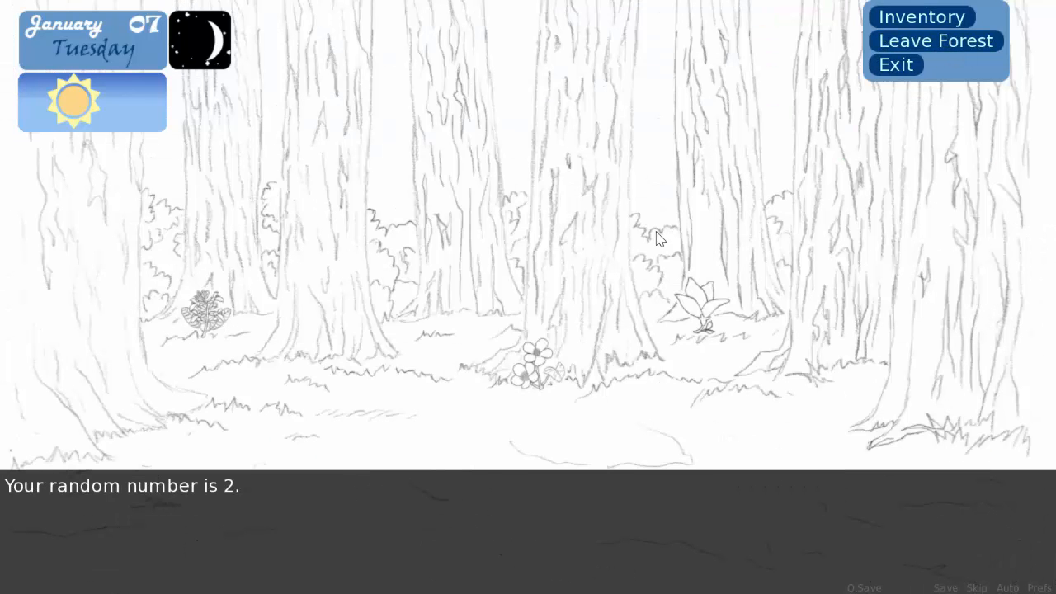
Step: Leave the forest clearing for the area map, where it is now noon
left_click(531, 371)
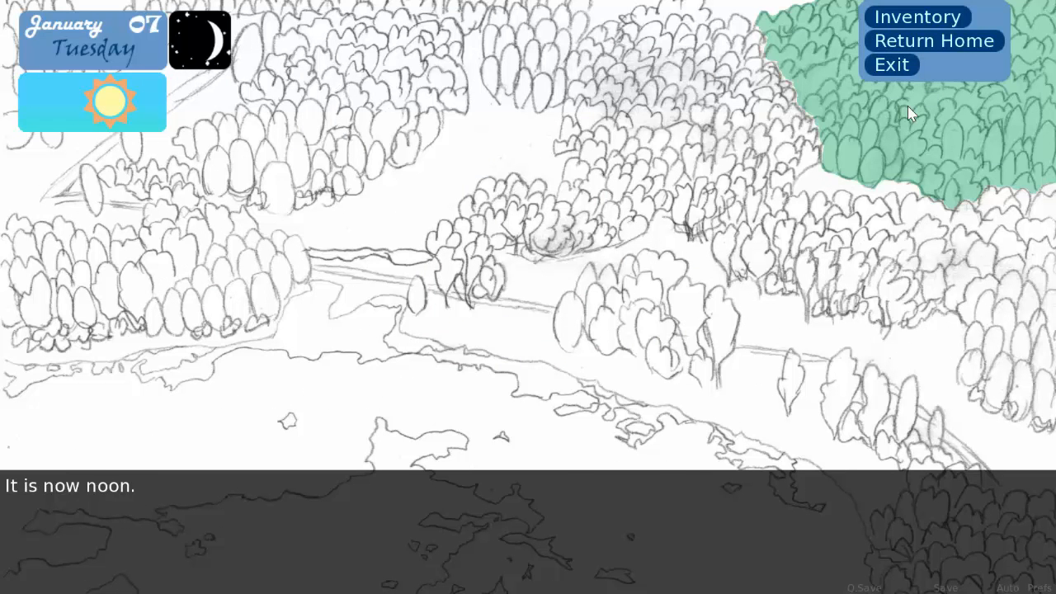
mouse_move(932, 116)
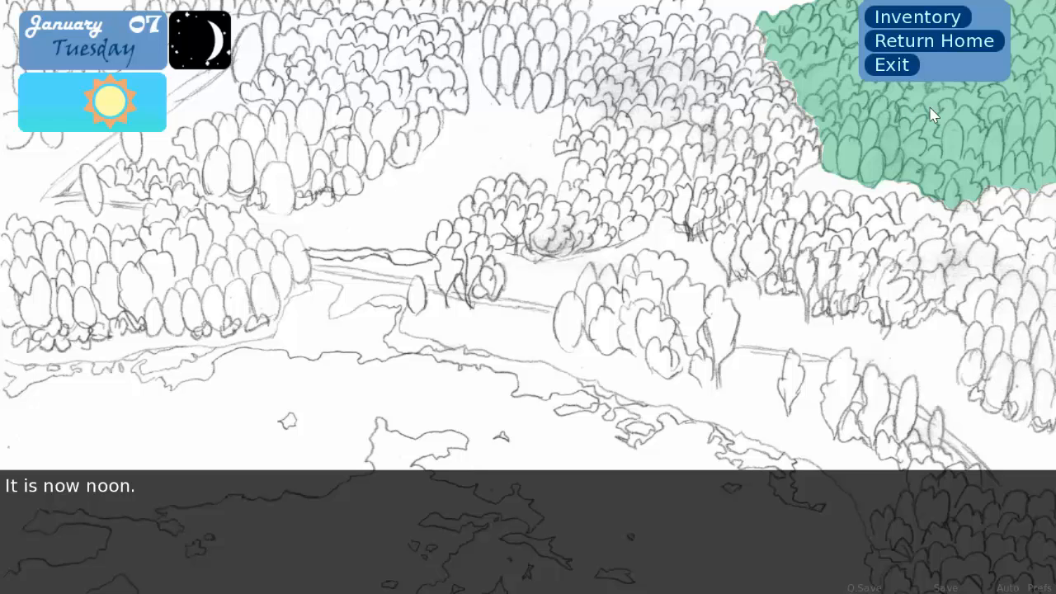
mouse_move(873, 130)
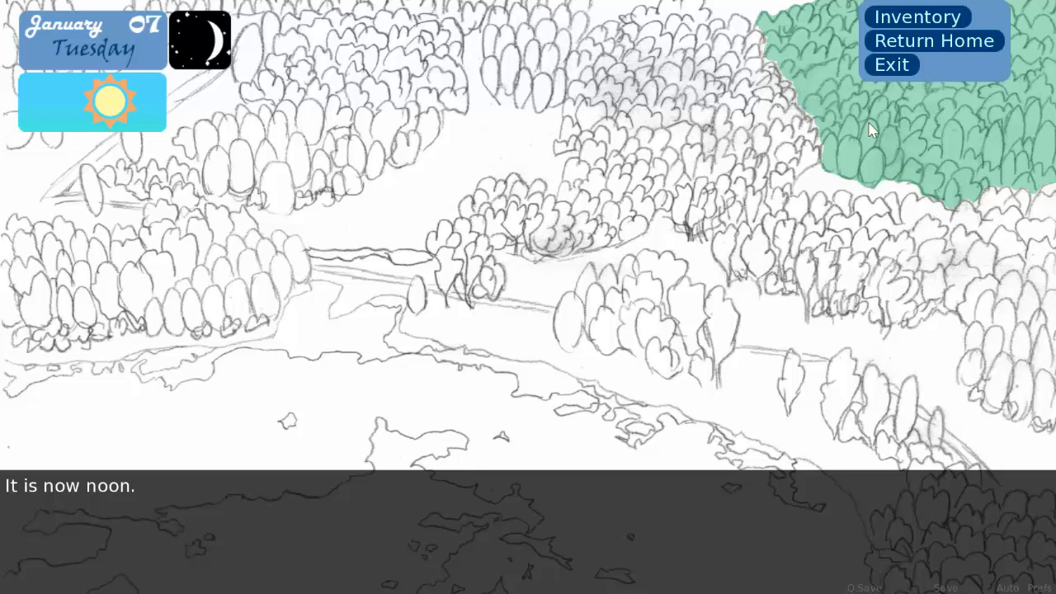
mouse_move(901, 109)
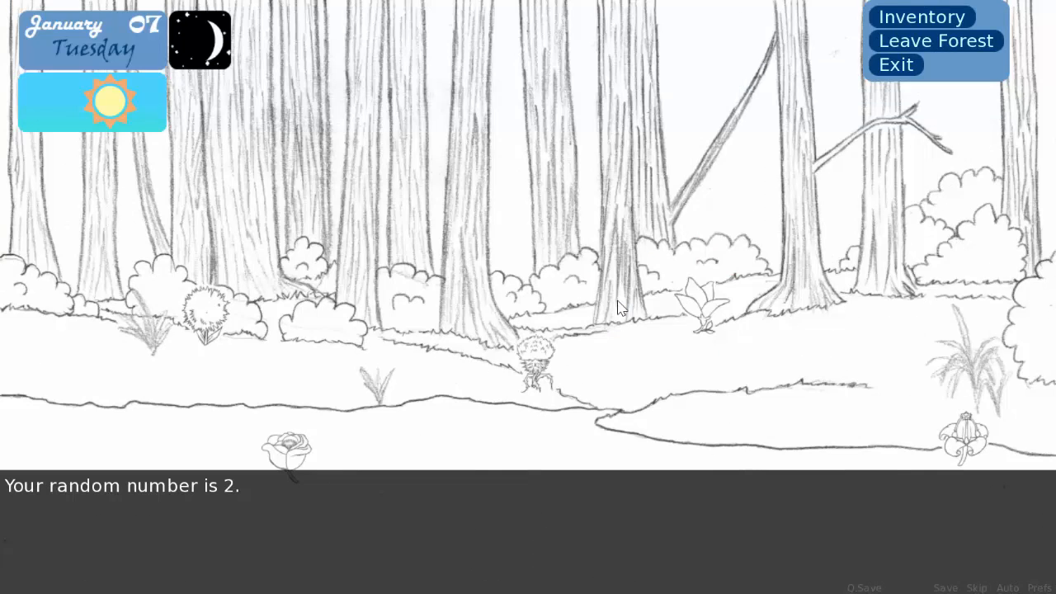
mouse_move(571, 219)
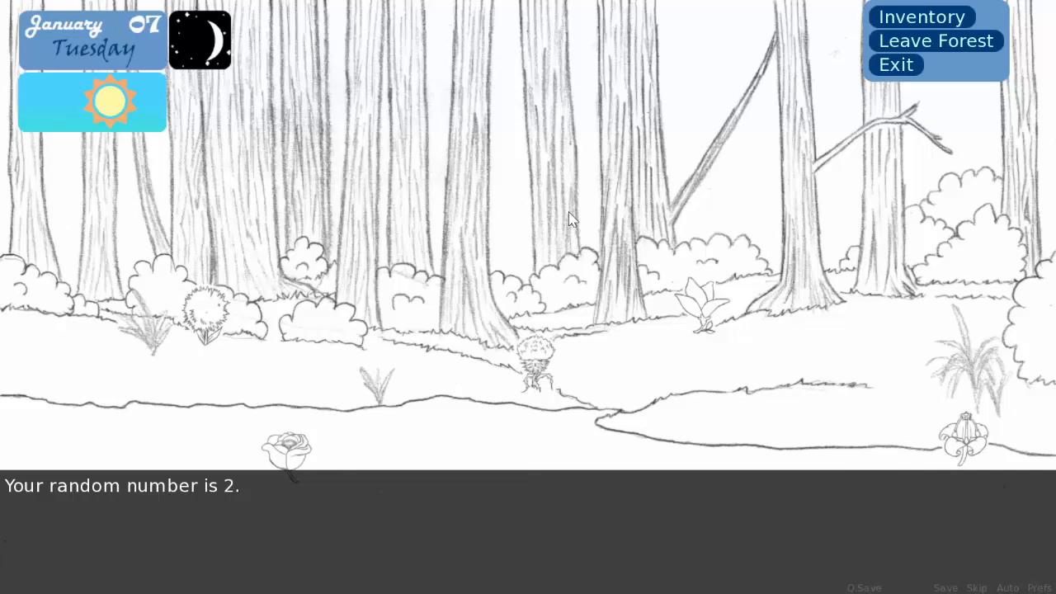
mouse_move(621, 148)
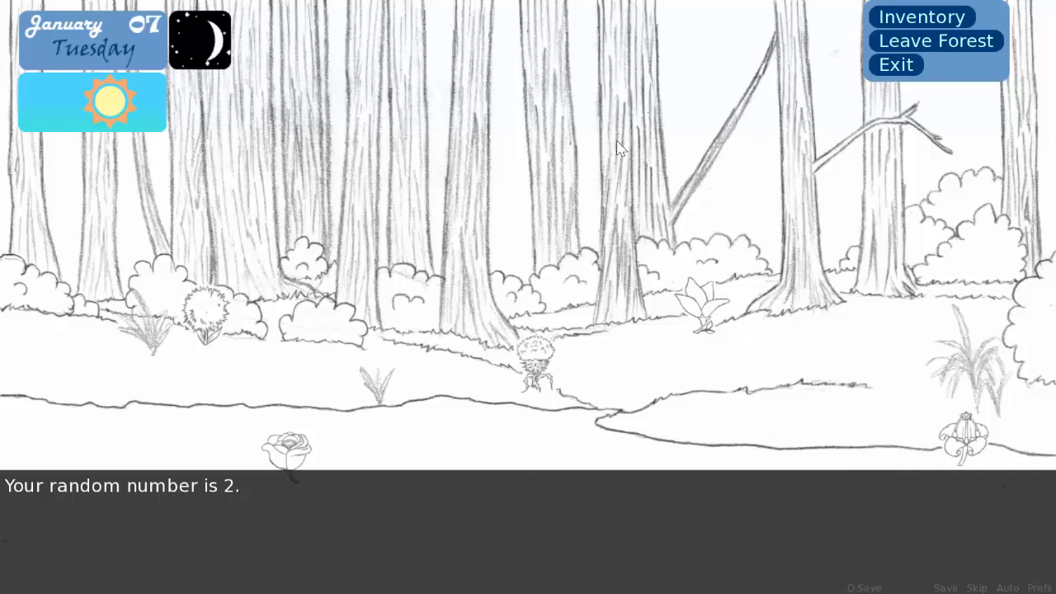
mouse_move(136, 423)
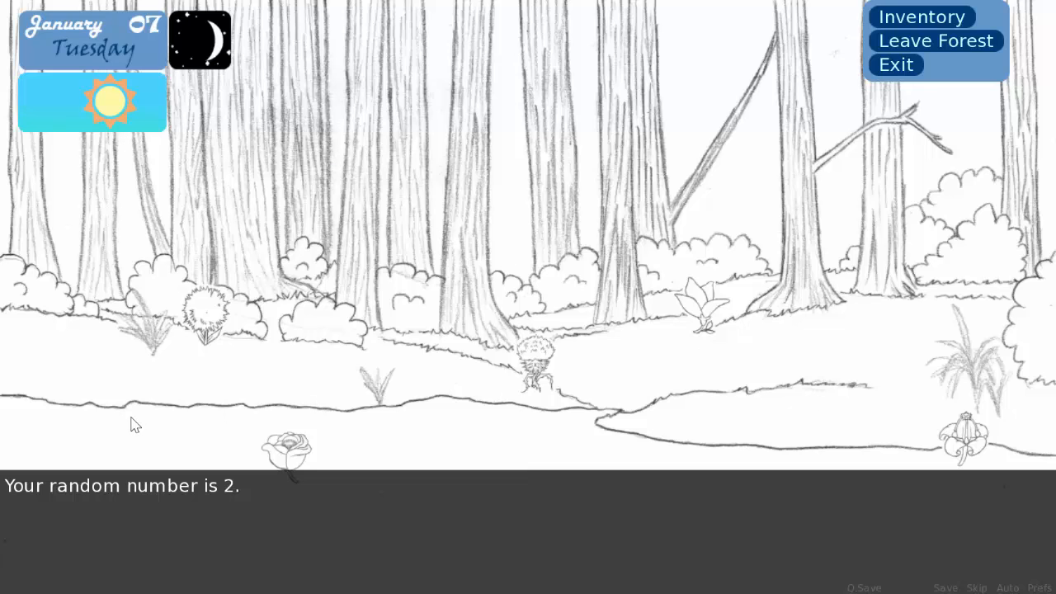
mouse_move(937, 40)
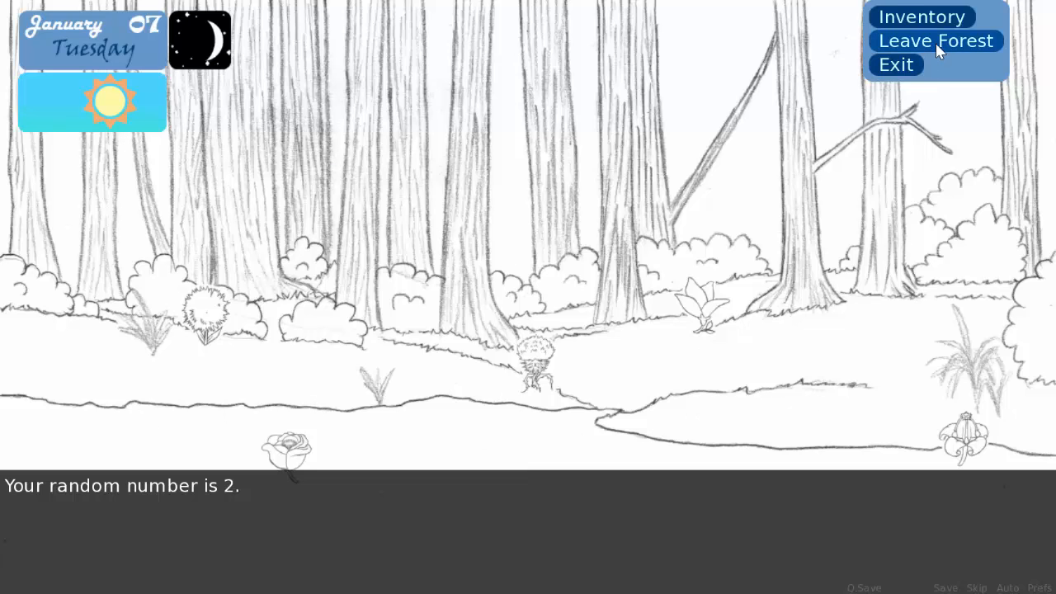
Step: Leave the current forest area to advance toward evening and re-enter a new one
left_click(936, 40)
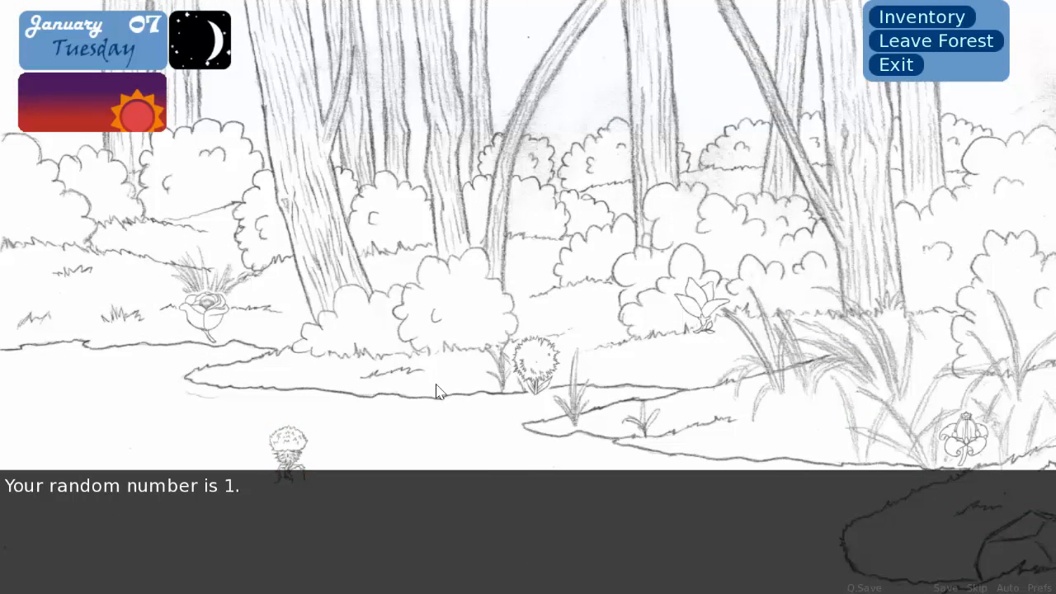
mouse_move(366, 412)
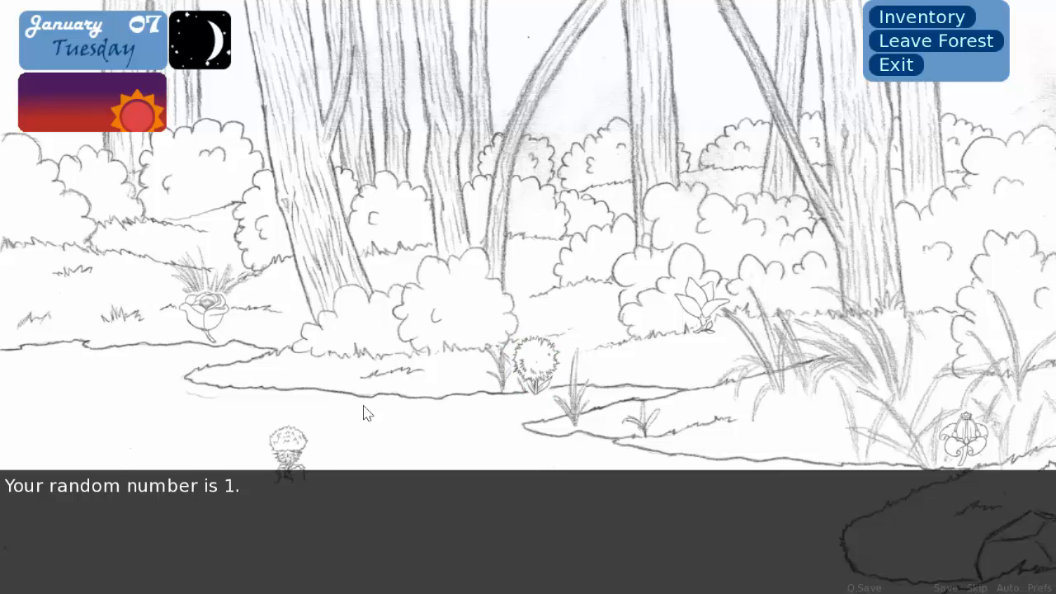
mouse_move(322, 469)
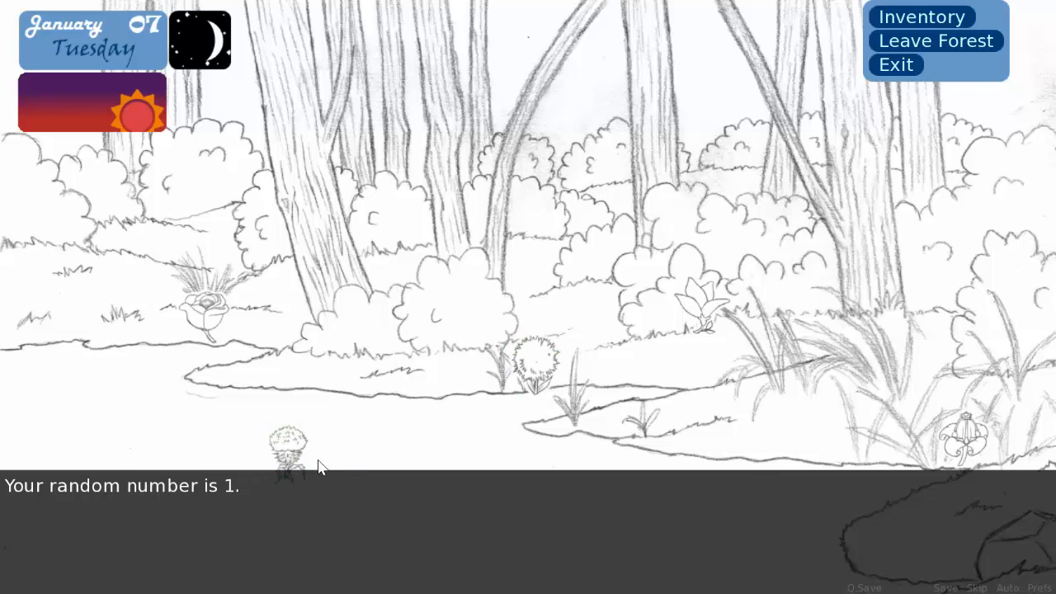
mouse_move(330, 459)
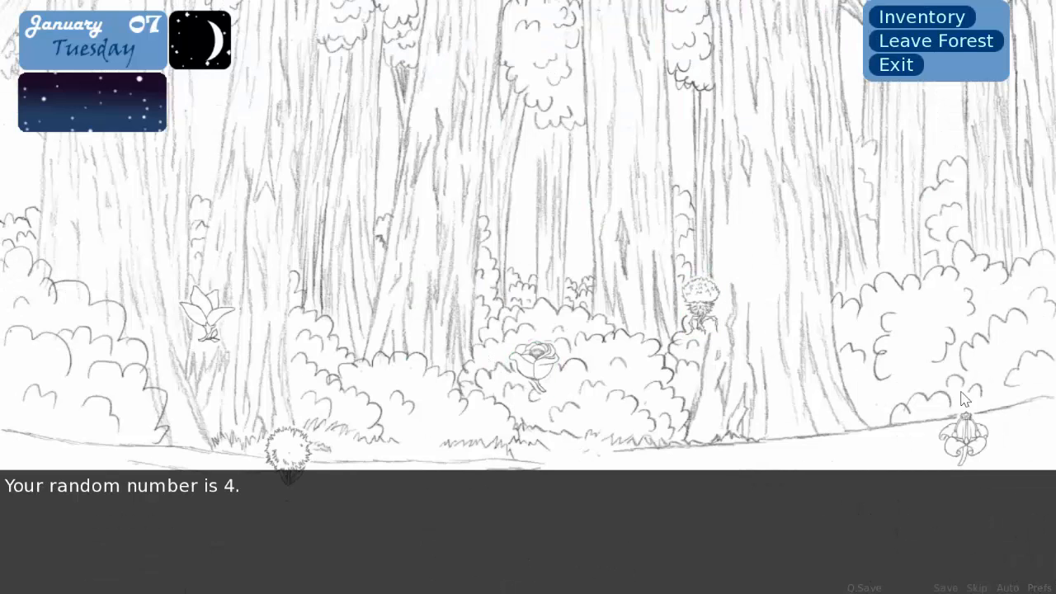
mouse_move(743, 178)
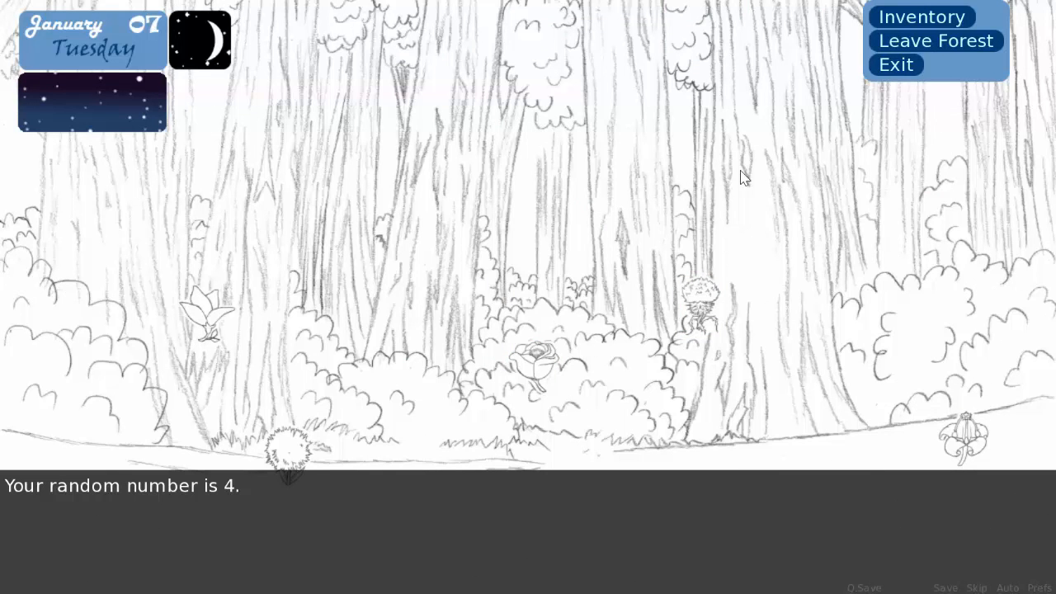
mouse_move(793, 188)
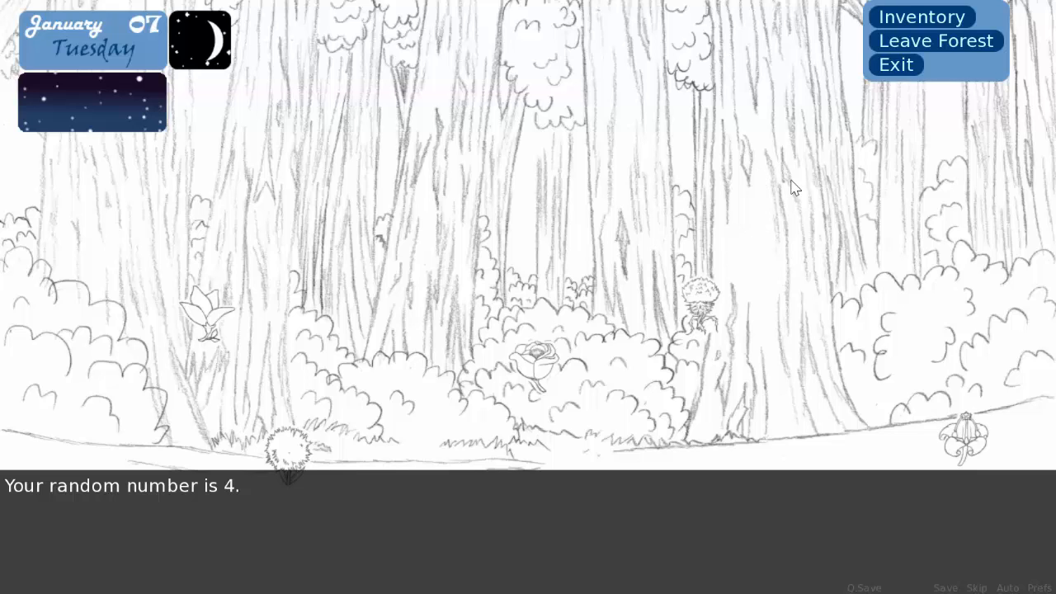
mouse_move(741, 160)
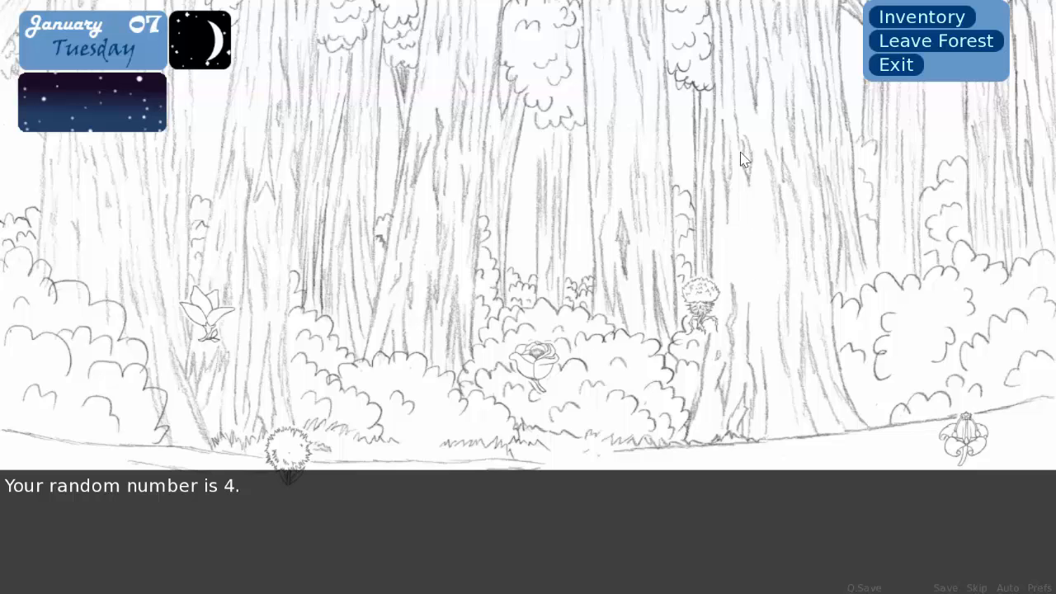
mouse_move(866, 423)
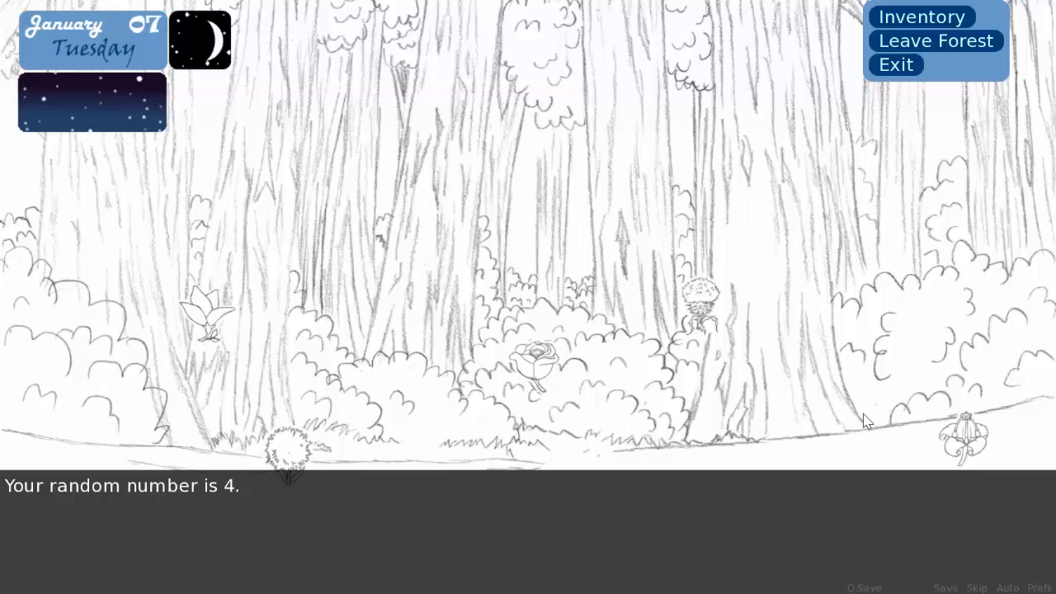
mouse_move(729, 261)
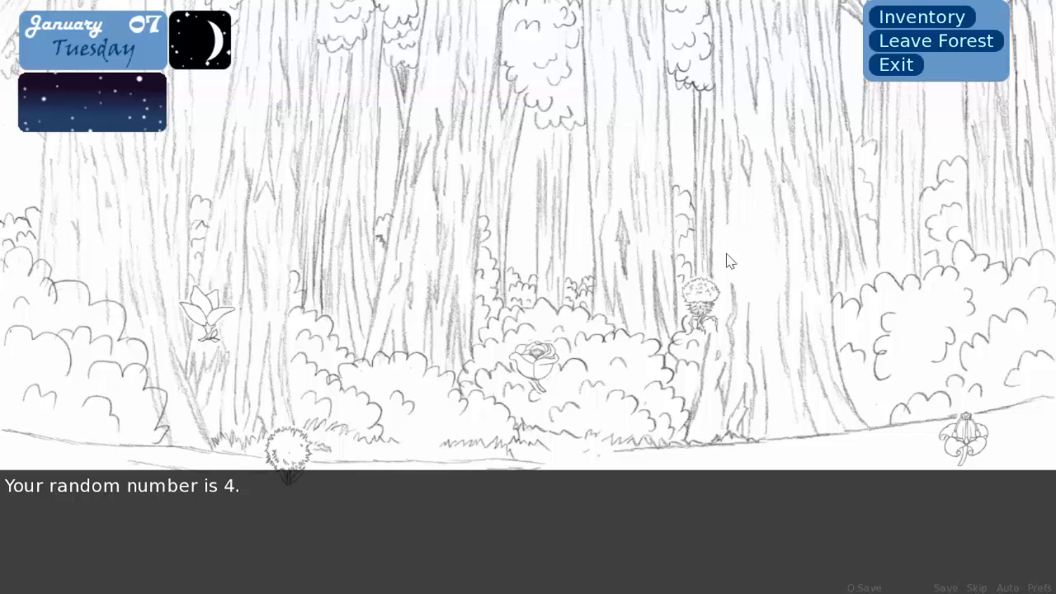
mouse_move(762, 343)
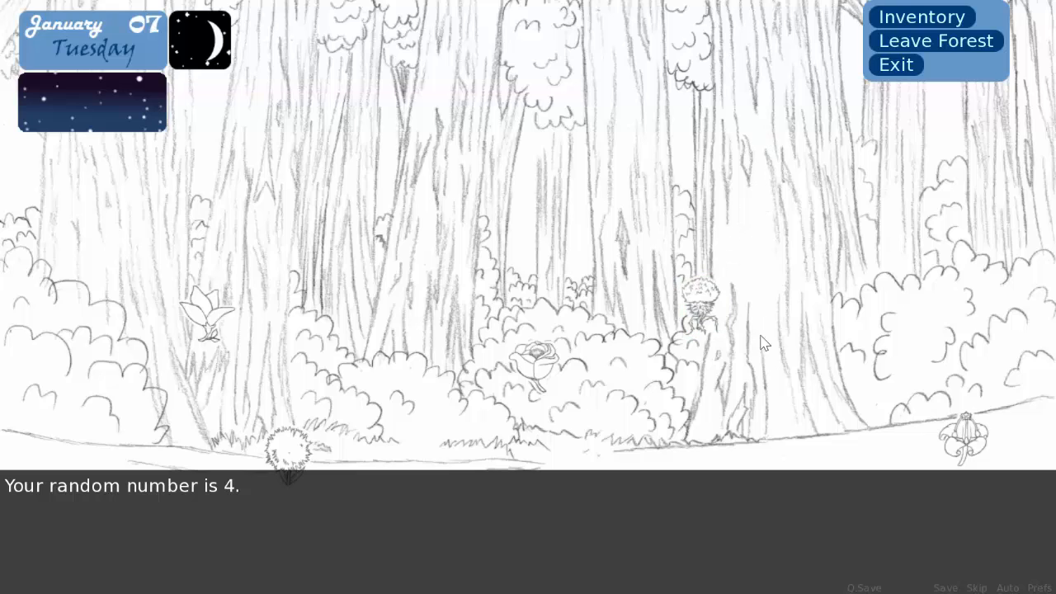
mouse_move(761, 237)
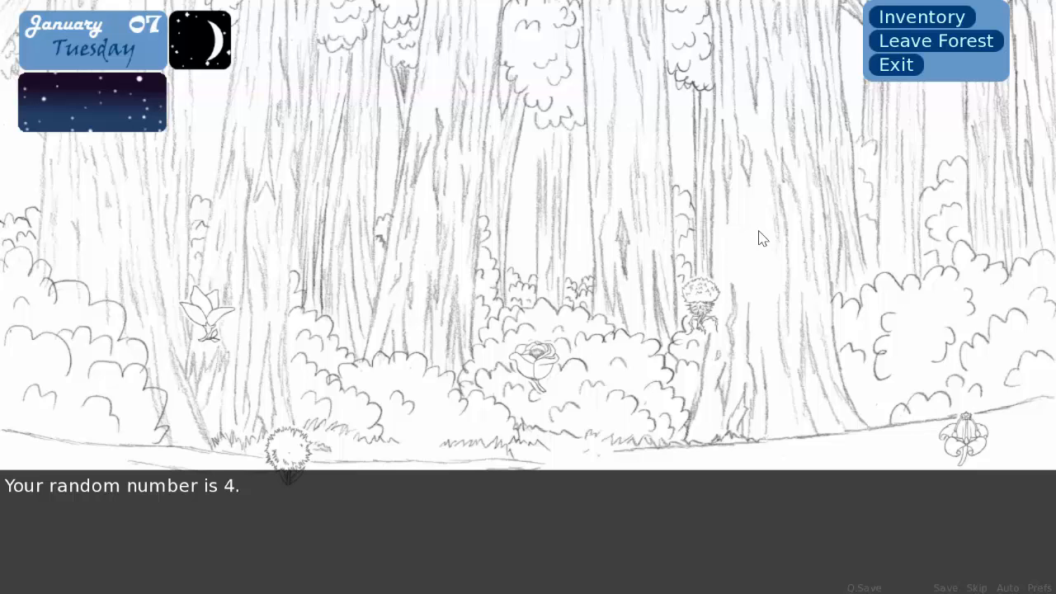
mouse_move(748, 254)
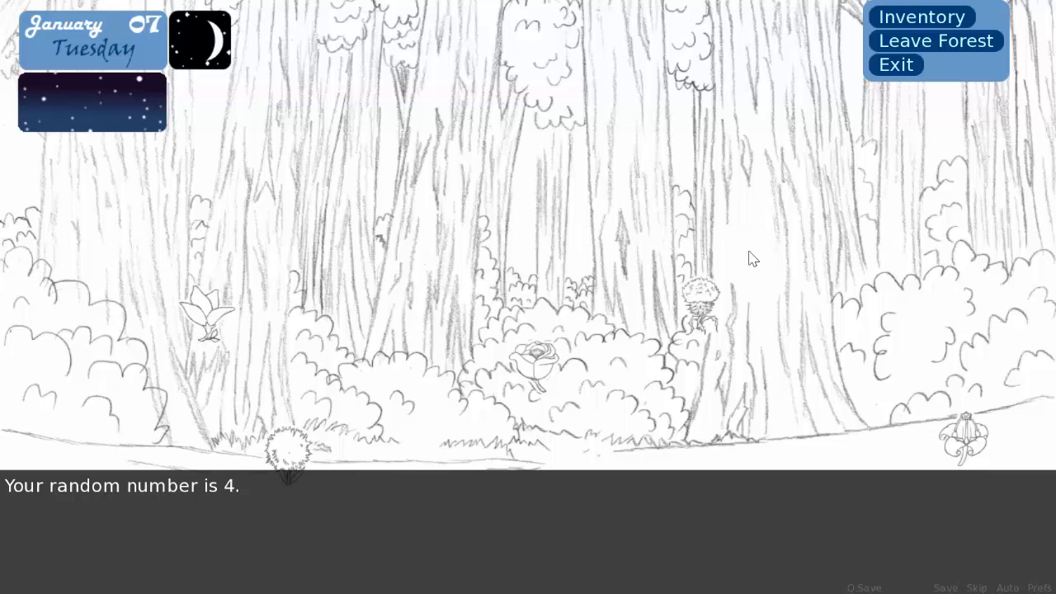
mouse_move(935, 40)
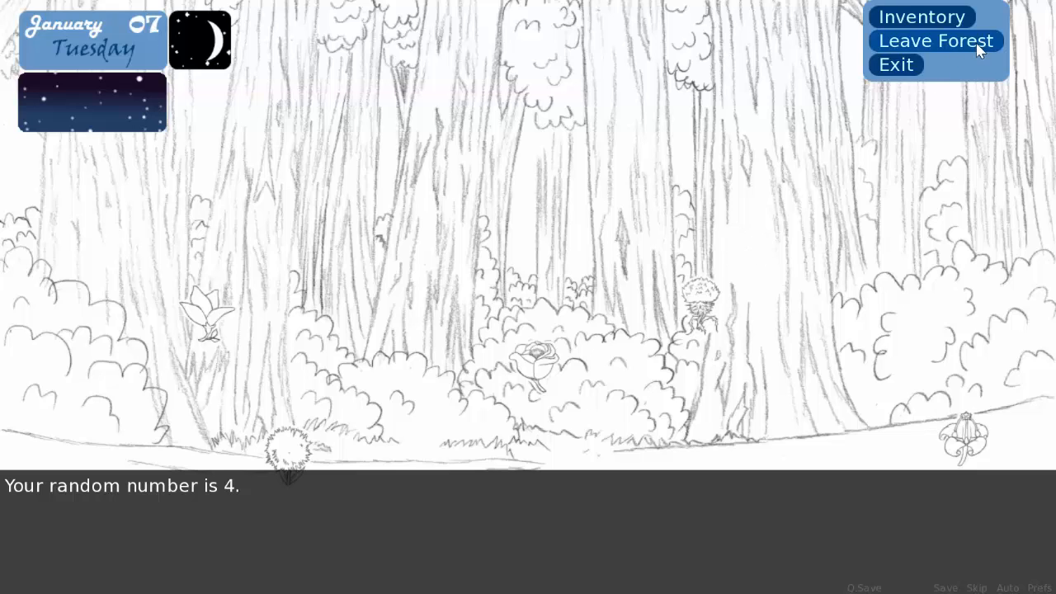
Step: Leave the forest and return home to the apothecary shop on Wednesday, January 08
left_click(934, 39)
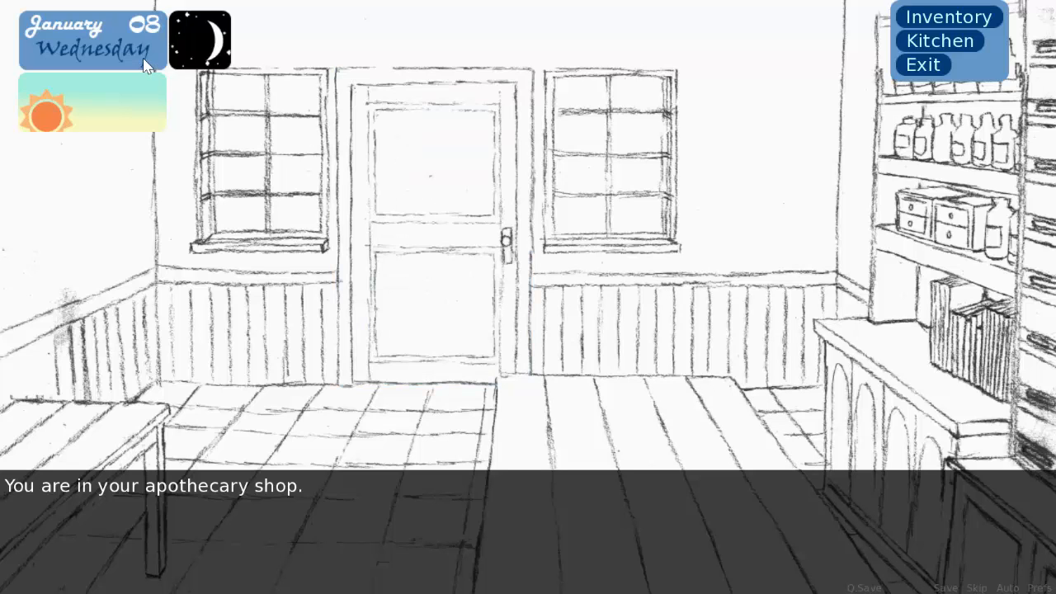
mouse_move(99, 32)
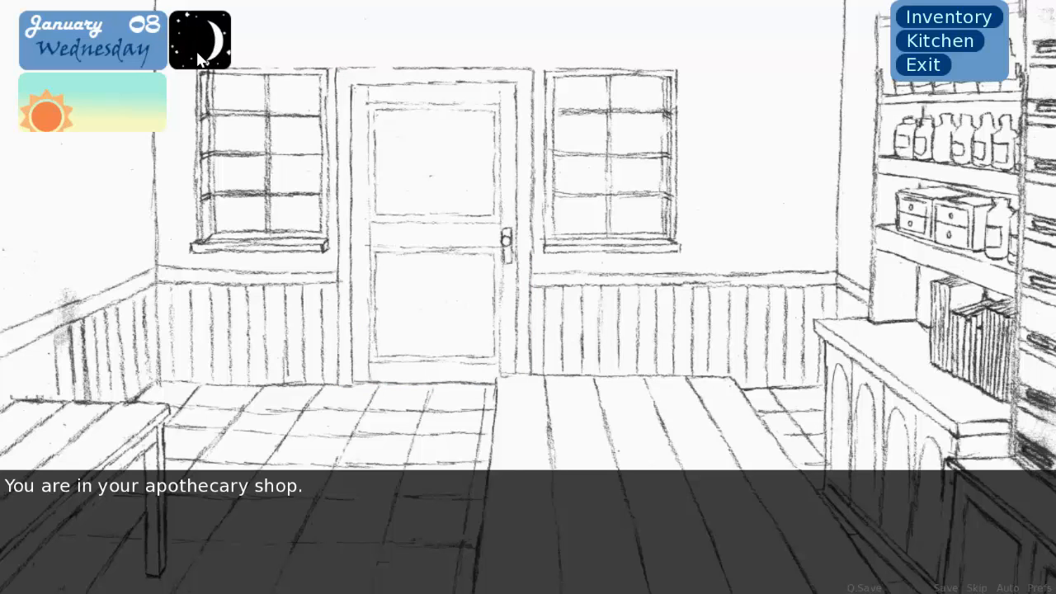
mouse_move(699, 61)
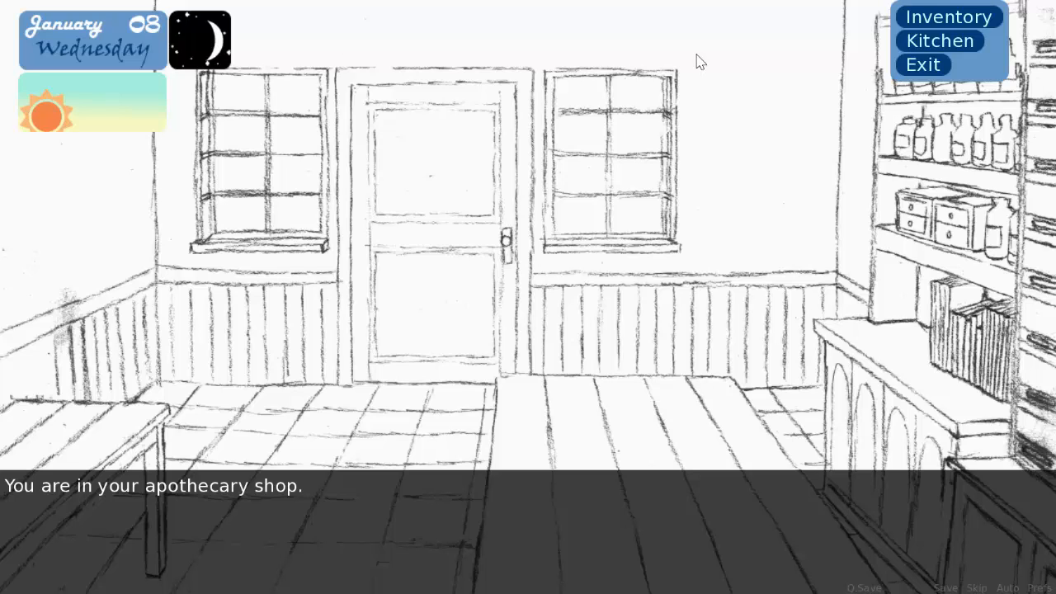